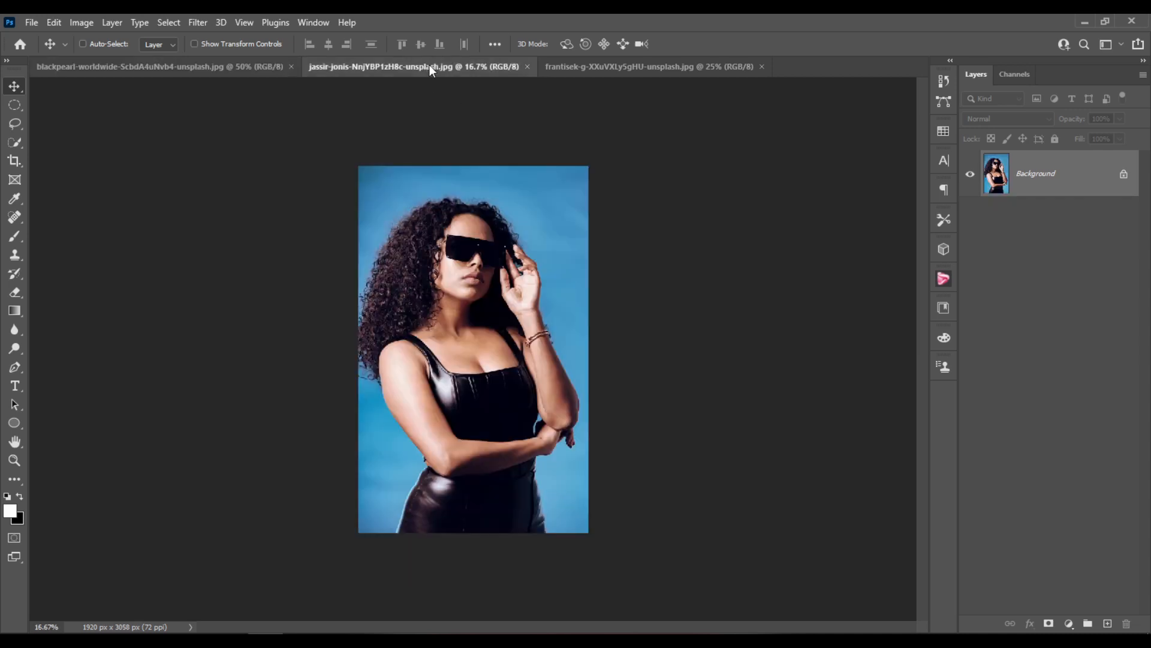
- Arrange the three documents 3-up horizontally and rotate the texture 90° clockwise to landscape
left_click(314, 21)
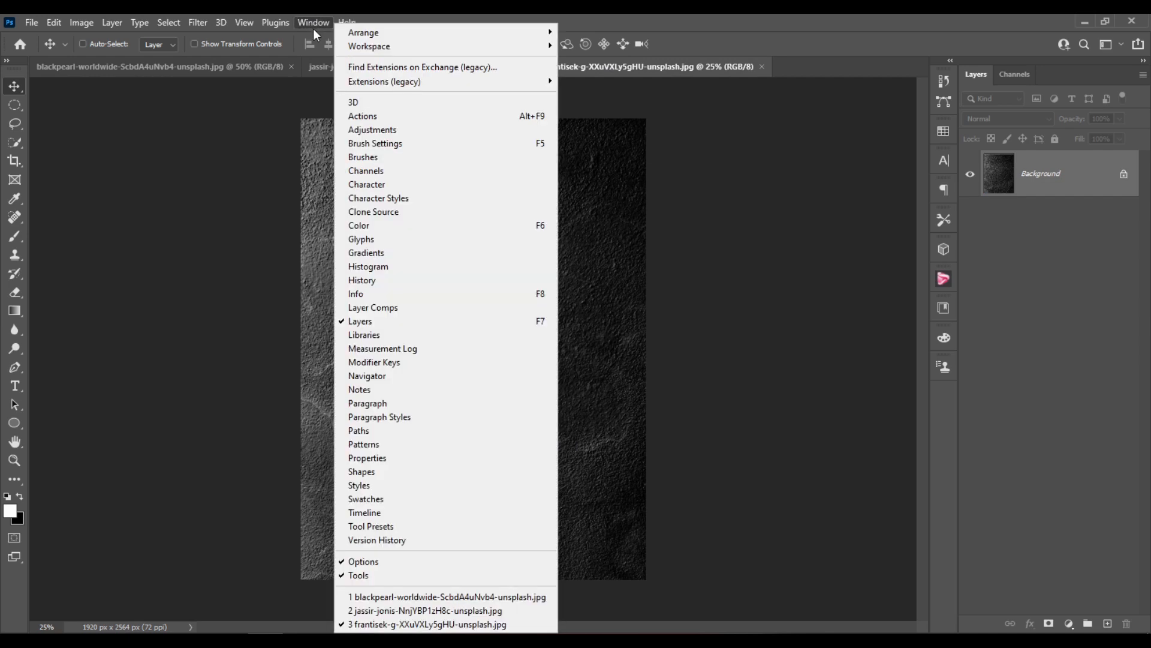
mouse_move(363, 32)
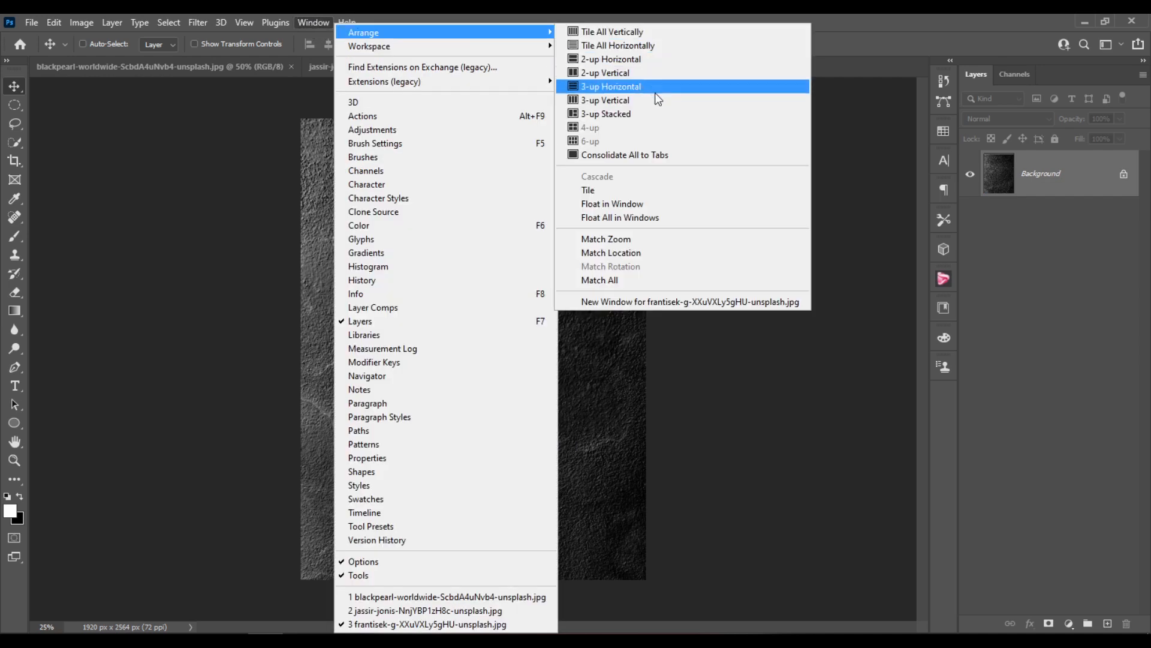
left_click(610, 86)
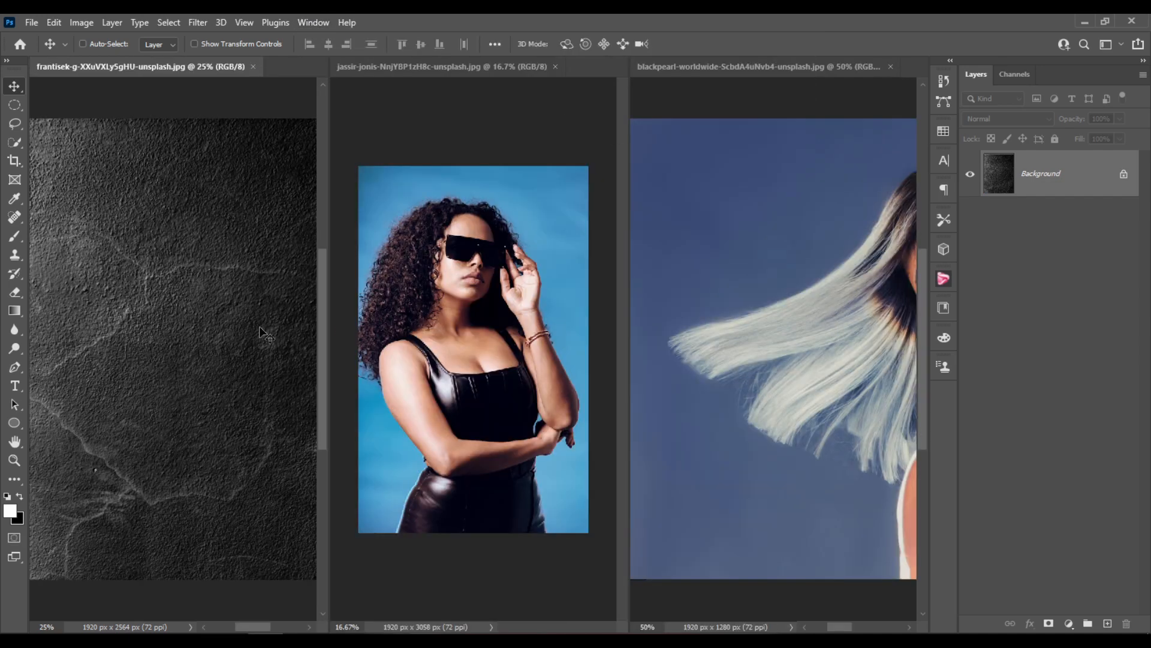
mouse_move(206, 225)
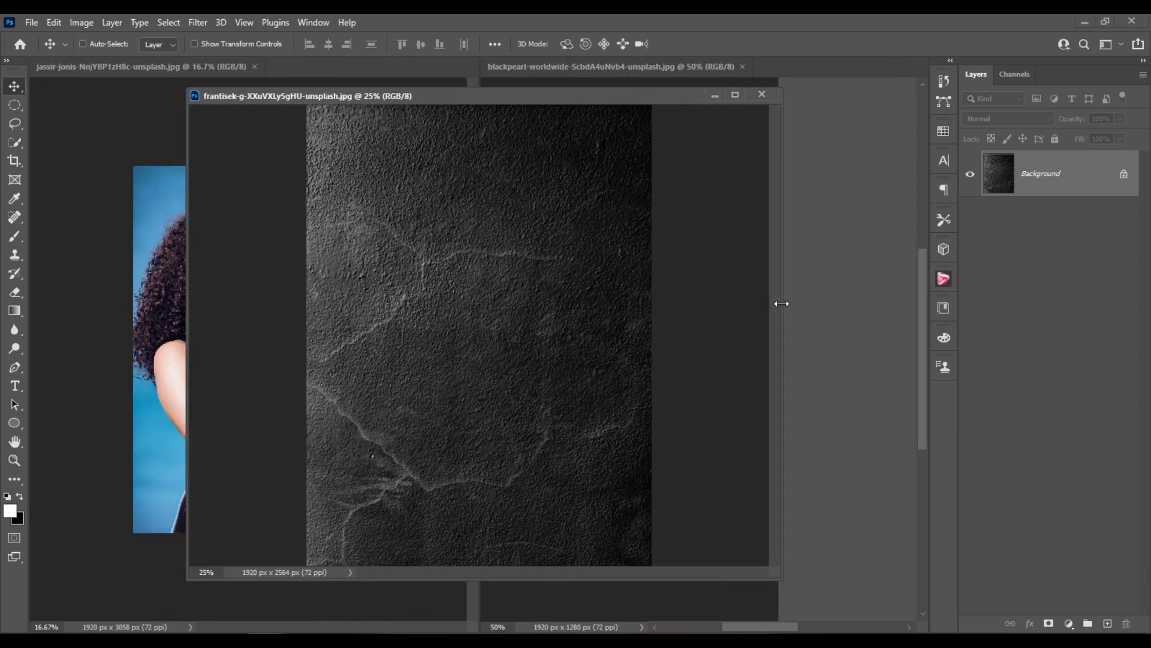
left_click(82, 21)
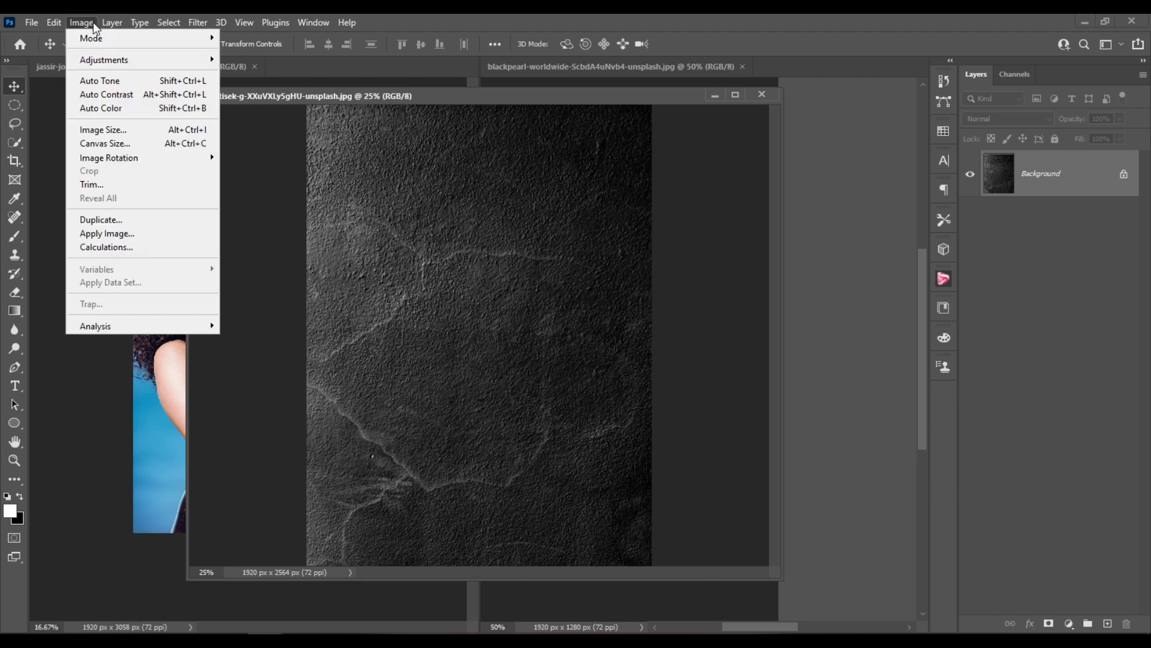
mouse_move(122, 136)
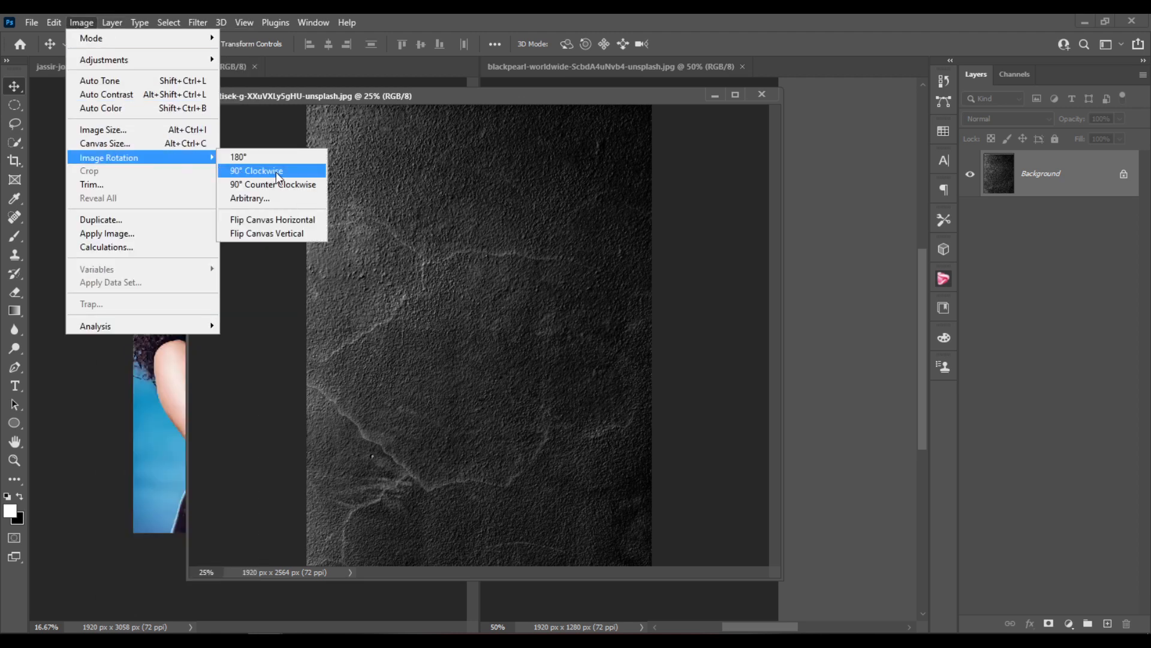
left_click(257, 170)
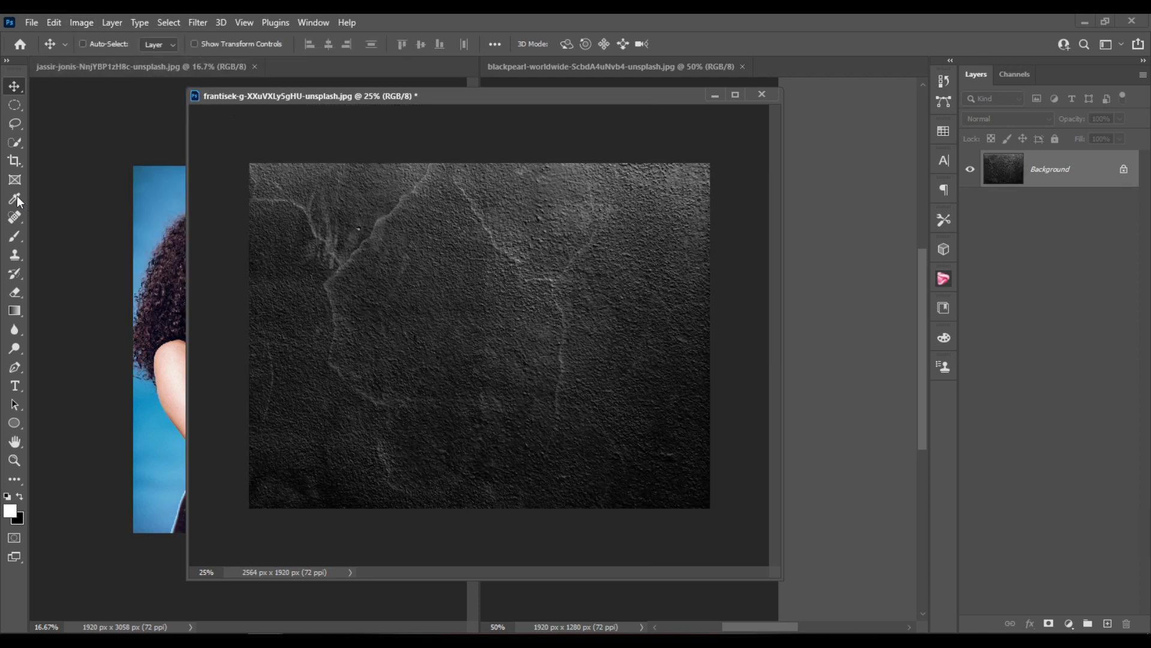
mouse_move(13, 425)
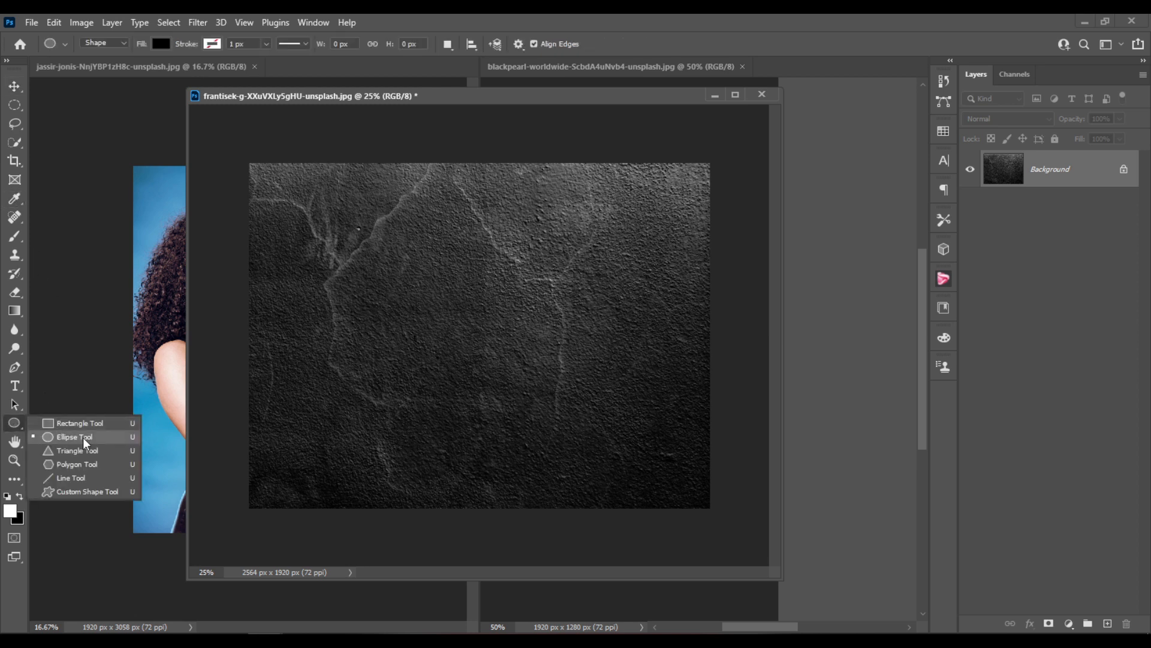
- Draw a black circle at the texture centre with the Ellipse Tool and select the original Ellipse 1 layer
left_click(72, 437)
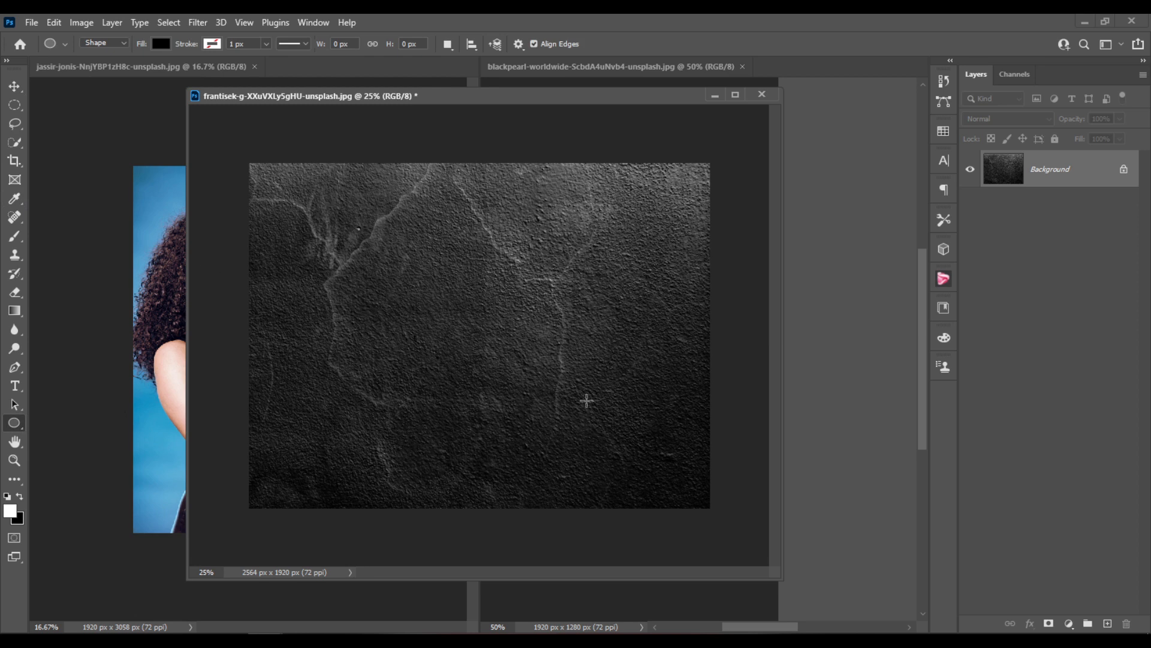
mouse_move(471, 337)
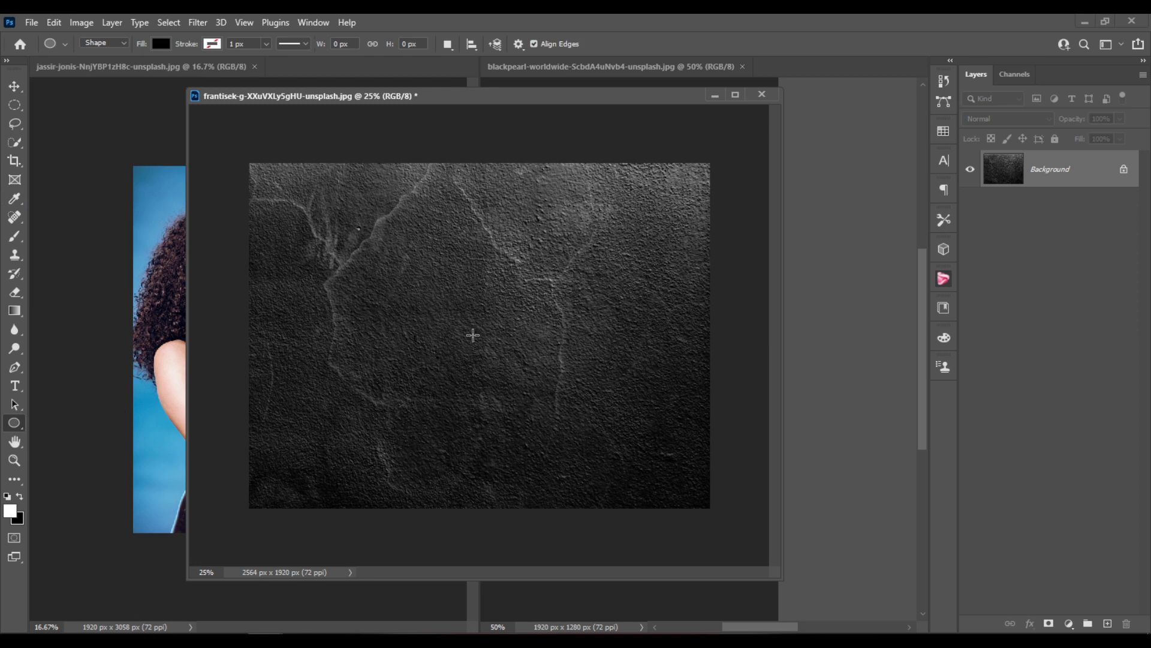
left_click_drag(430, 300, 515, 371)
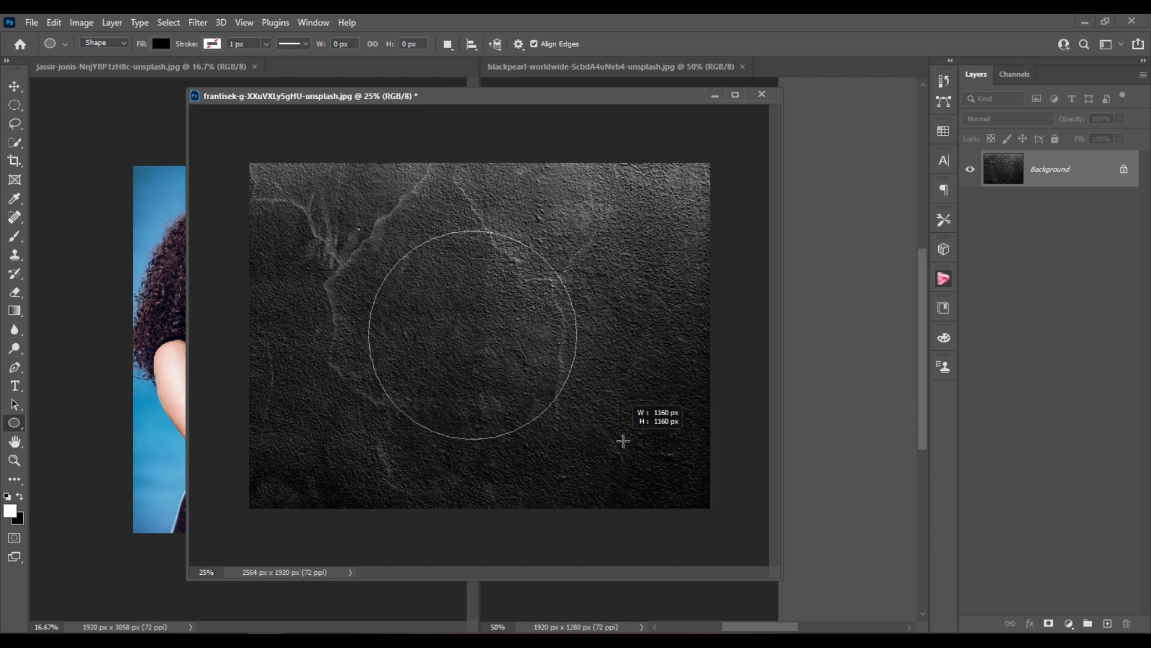
left_click_drag(623, 440, 609, 425)
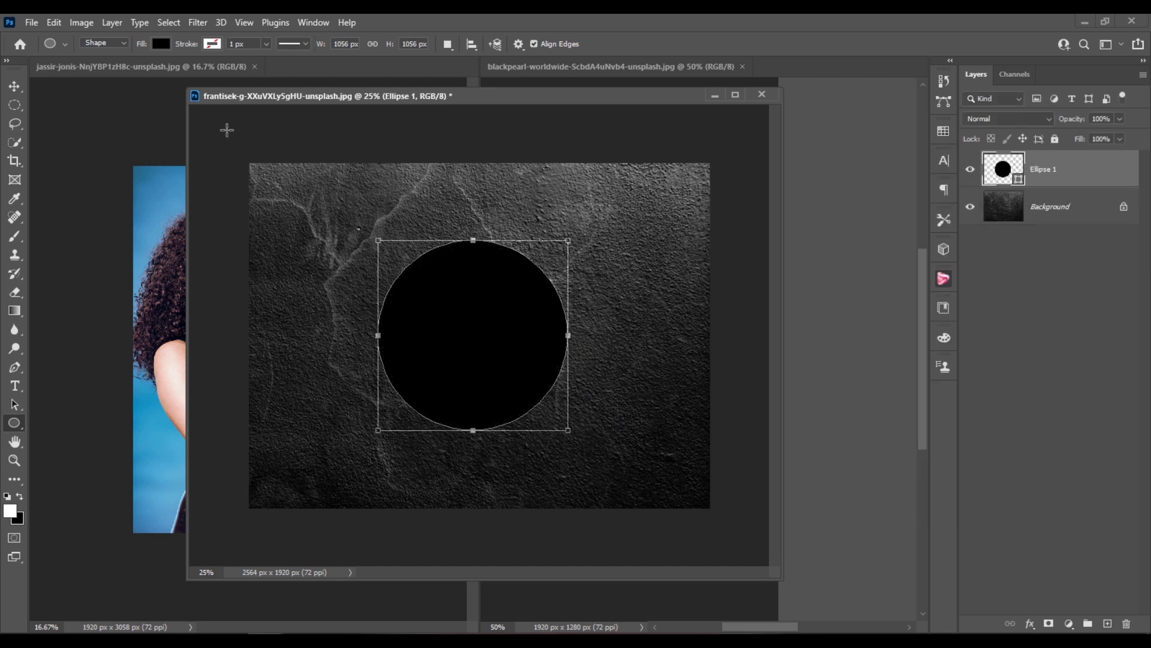
mouse_move(1014, 316)
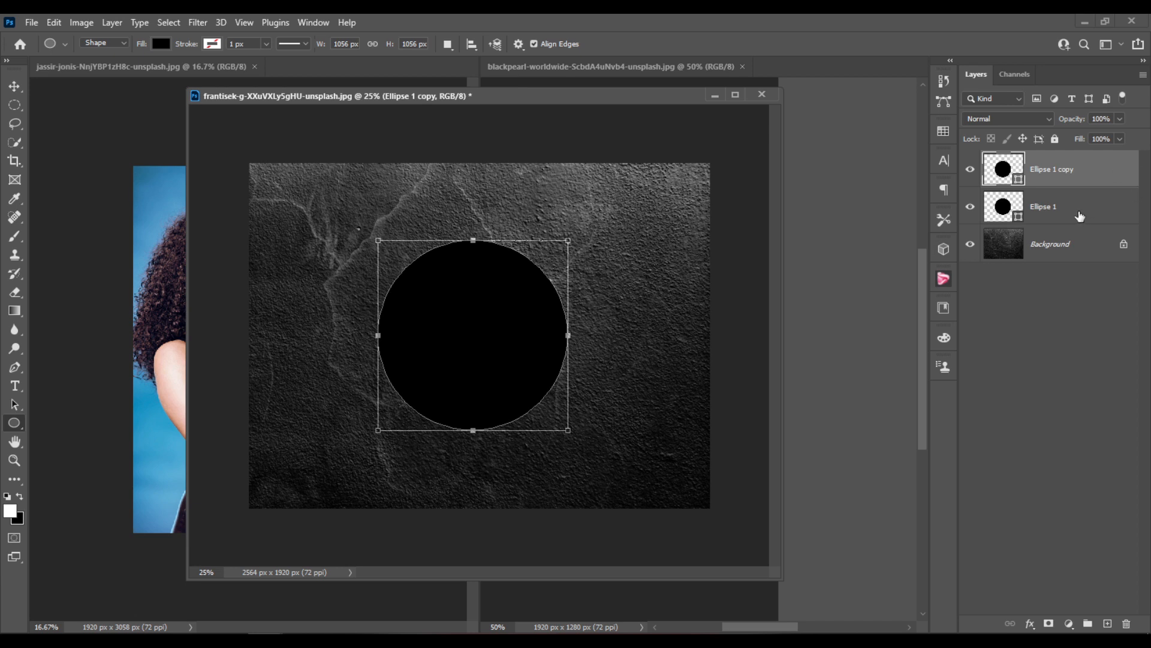
left_click(1050, 206)
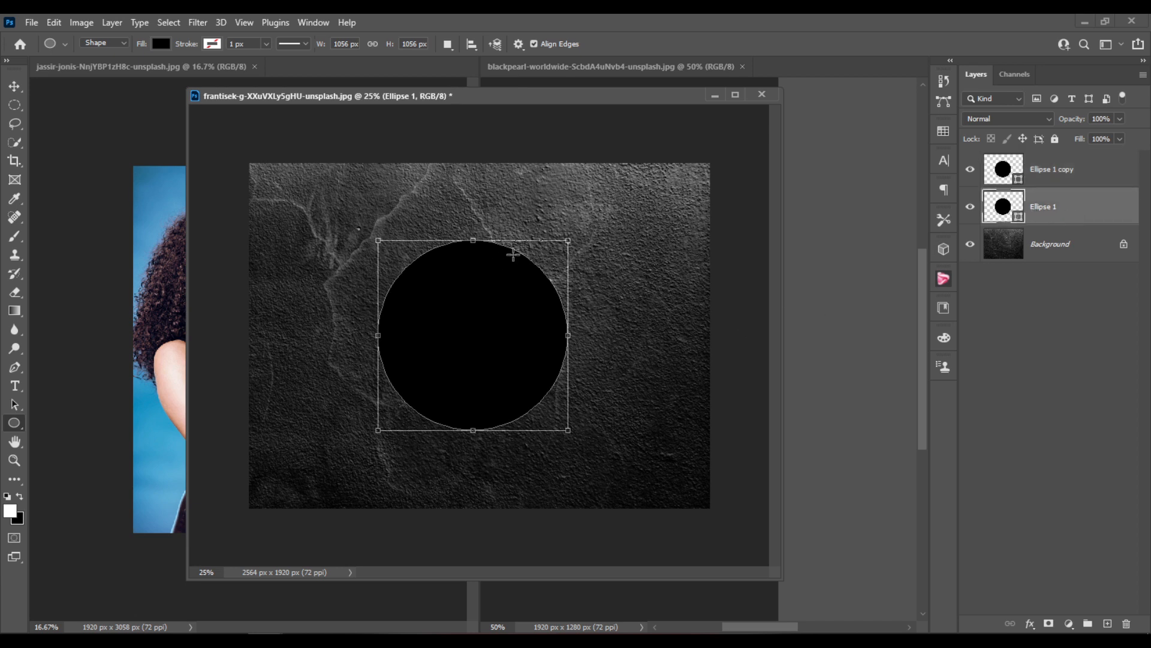
- Change the Ellipse 1 fill from black to ffc000 yellow in the Color Picker
double_click(1003, 206)
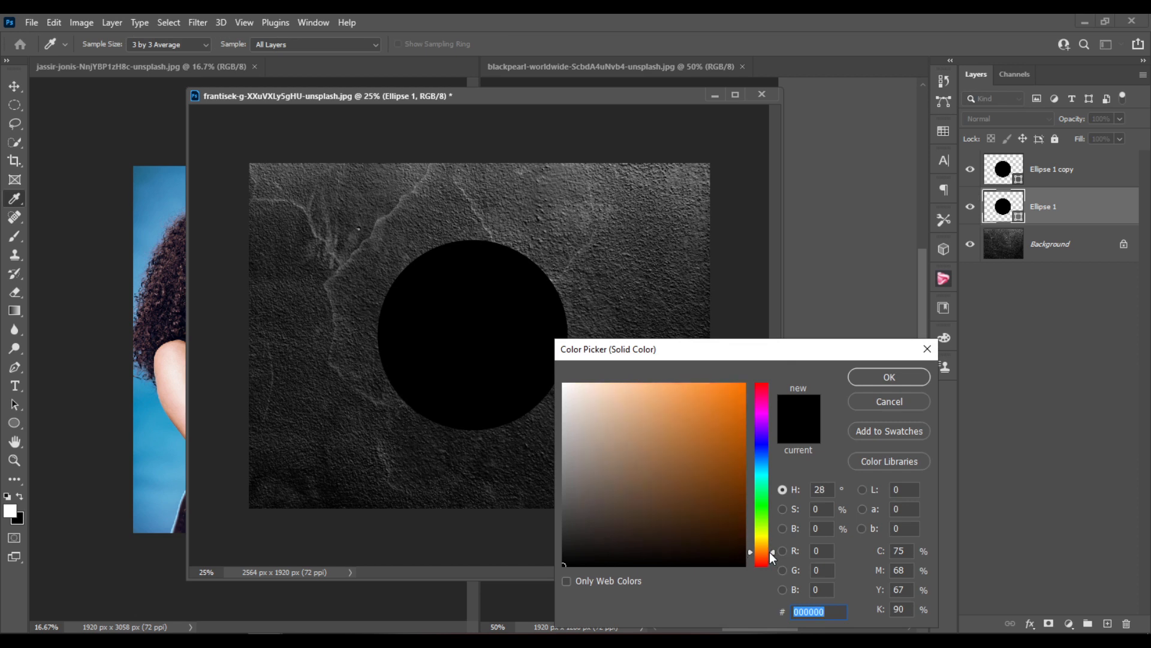
left_click(743, 393)
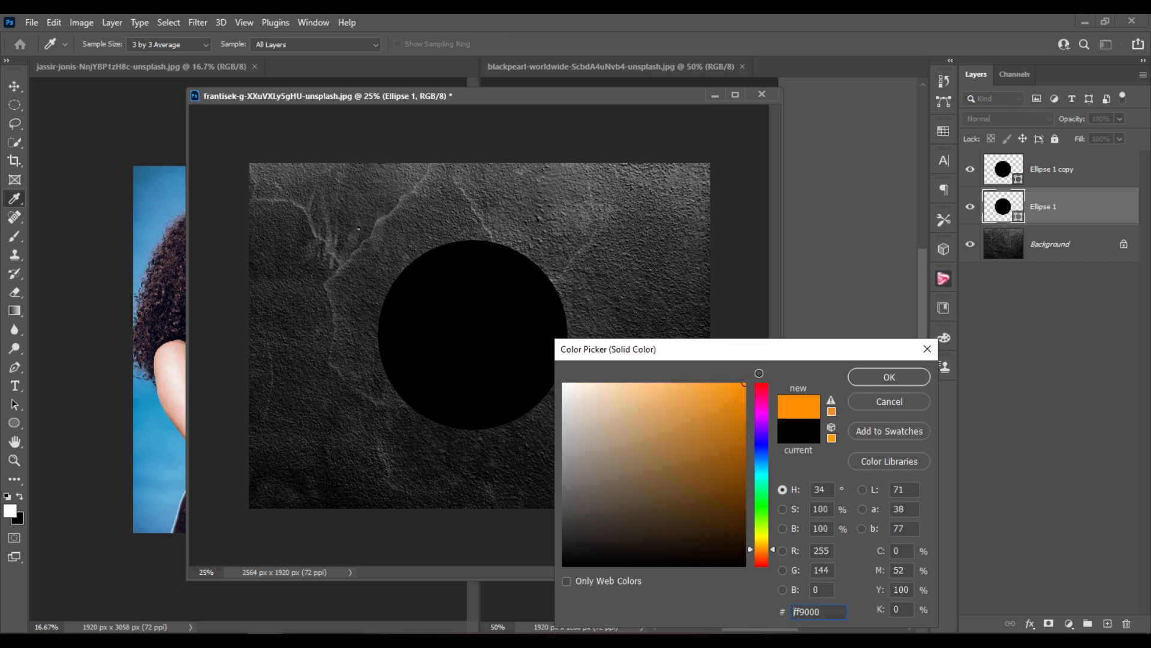
left_click(763, 558)
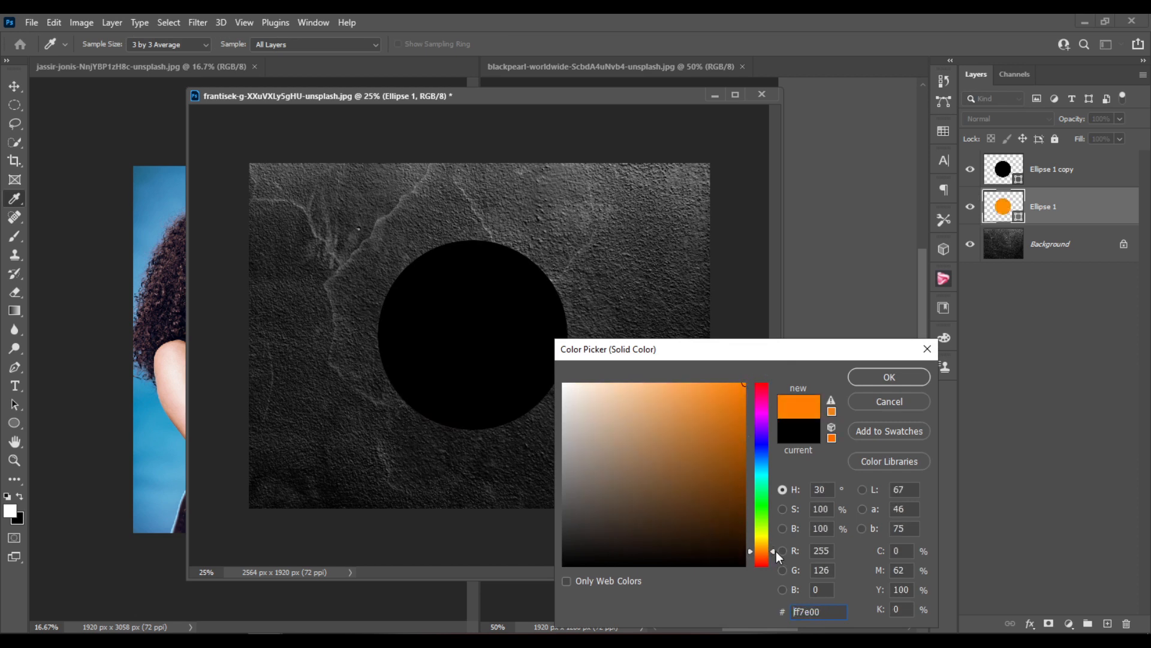
left_click_drag(771, 550, 771, 547)
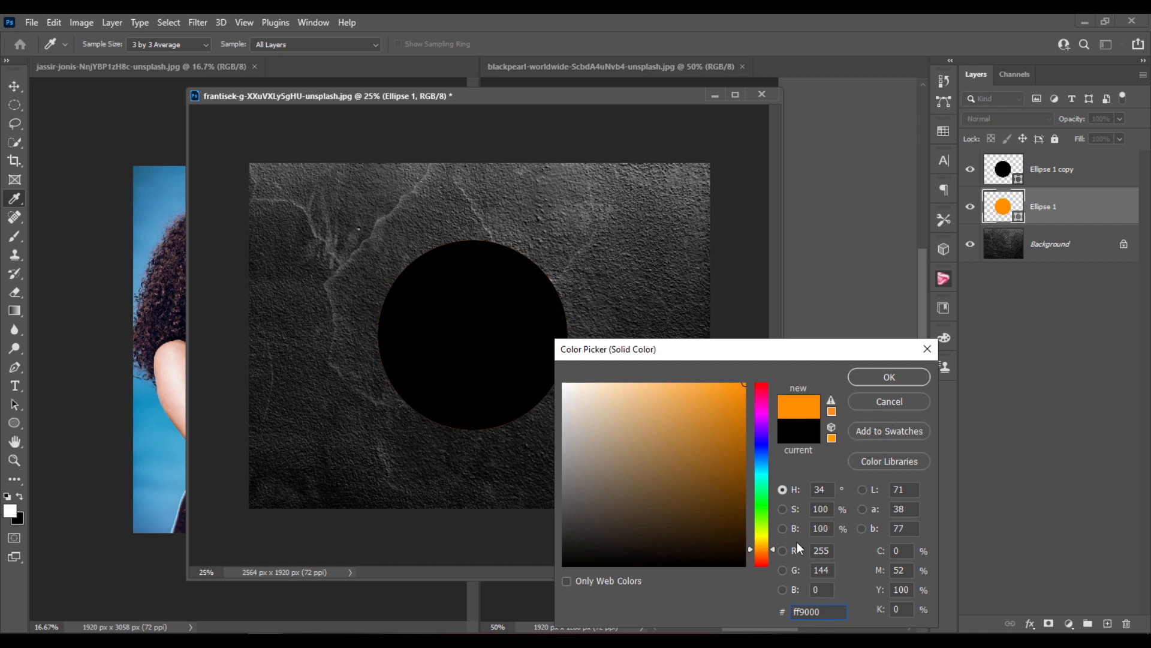
mouse_move(767, 555)
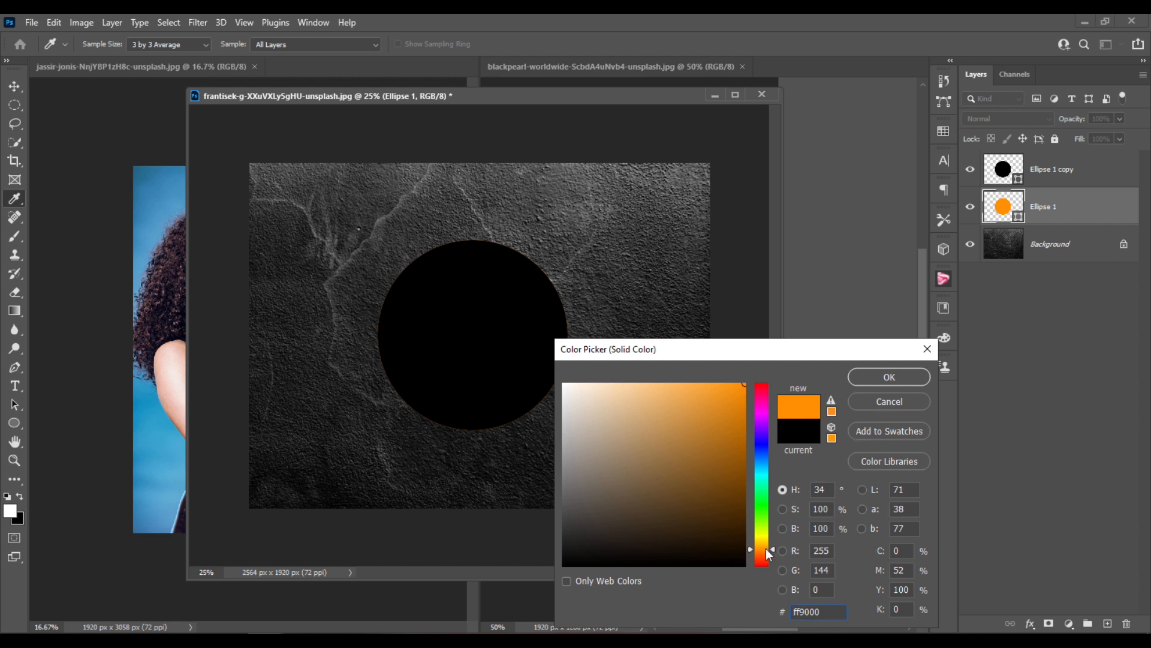
left_click_drag(766, 556, 772, 548)
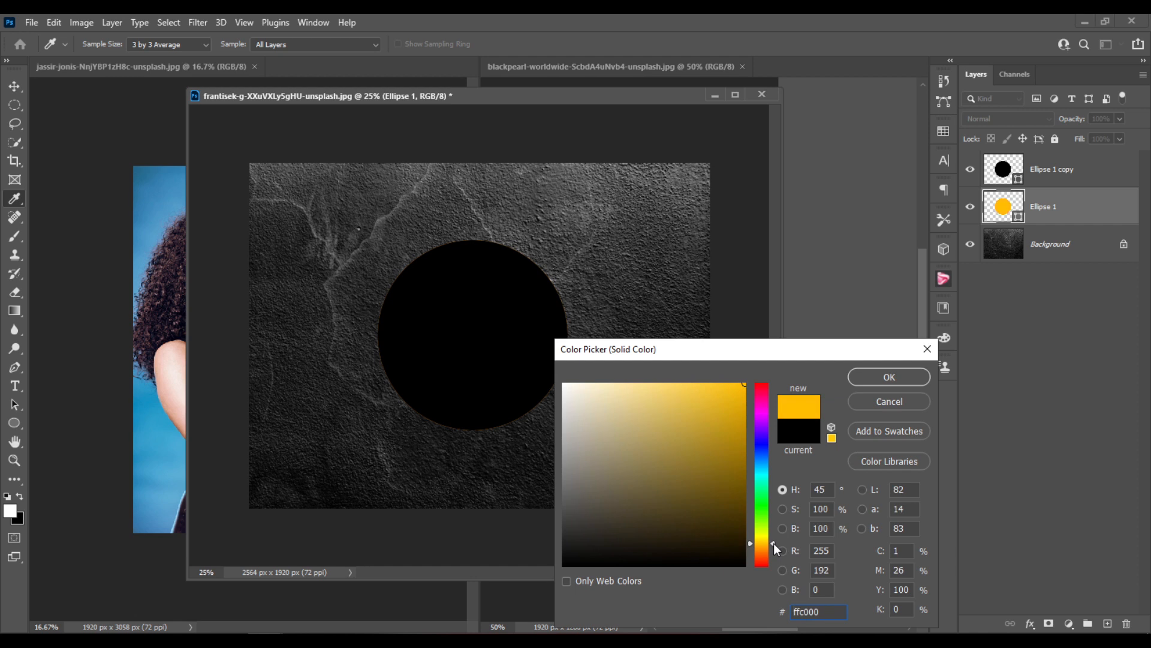
left_click(889, 376)
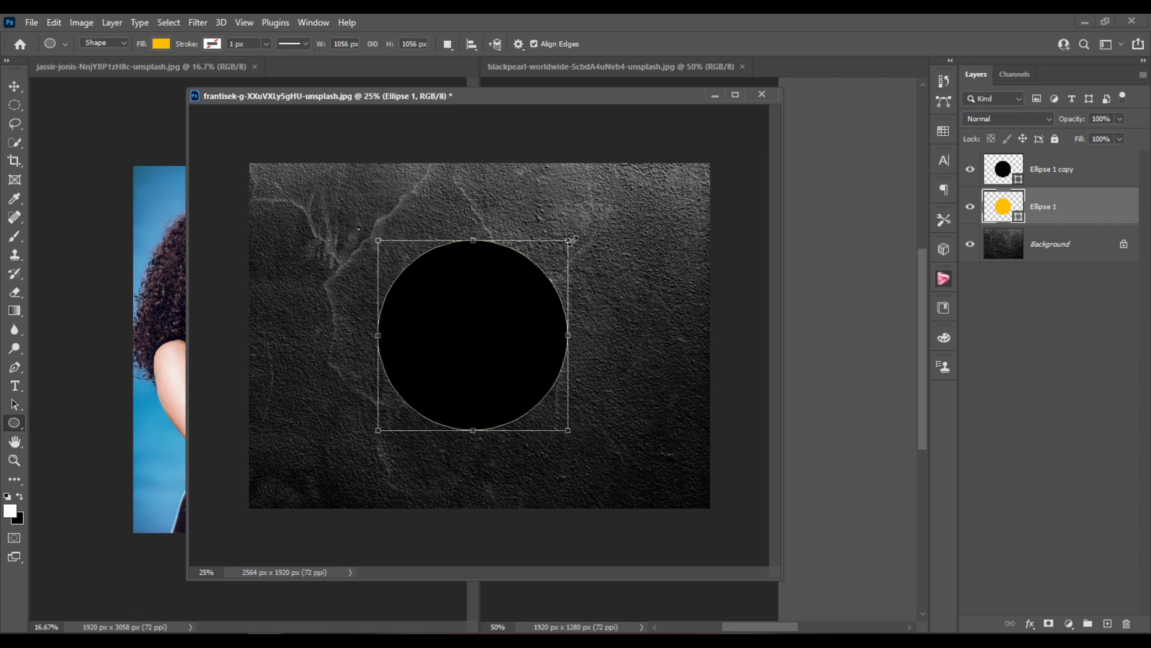
- Scale the yellow circle up from its centre so it forms an outer ring around the black one
left_click_drag(572, 239, 578, 233)
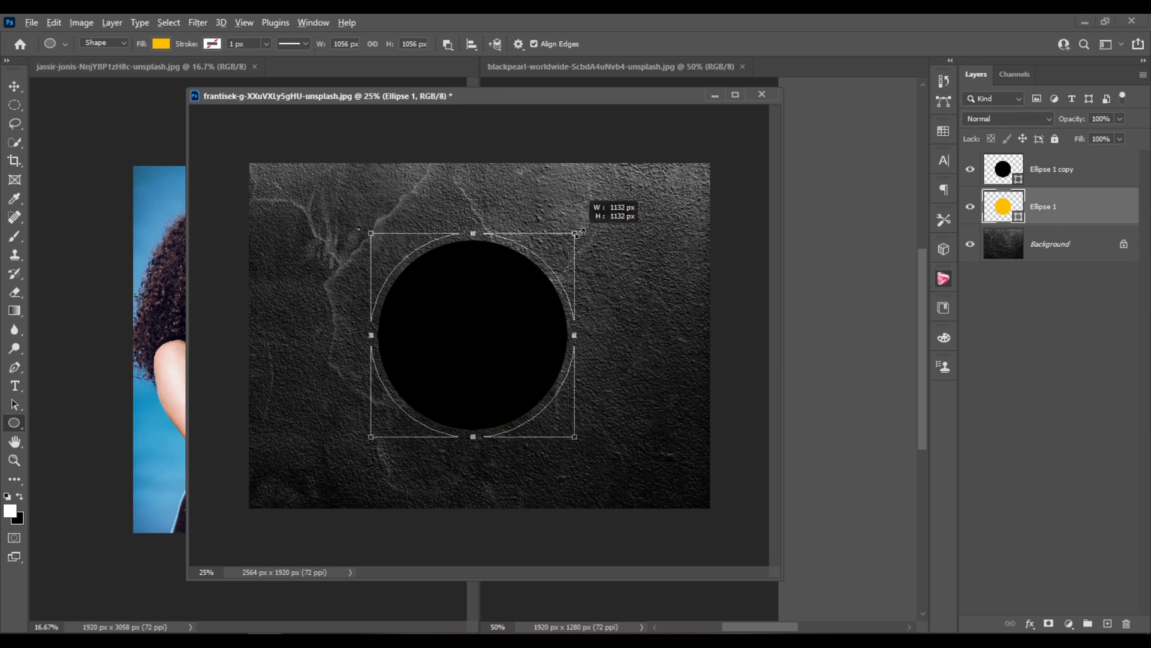
left_click_drag(576, 232, 591, 221)
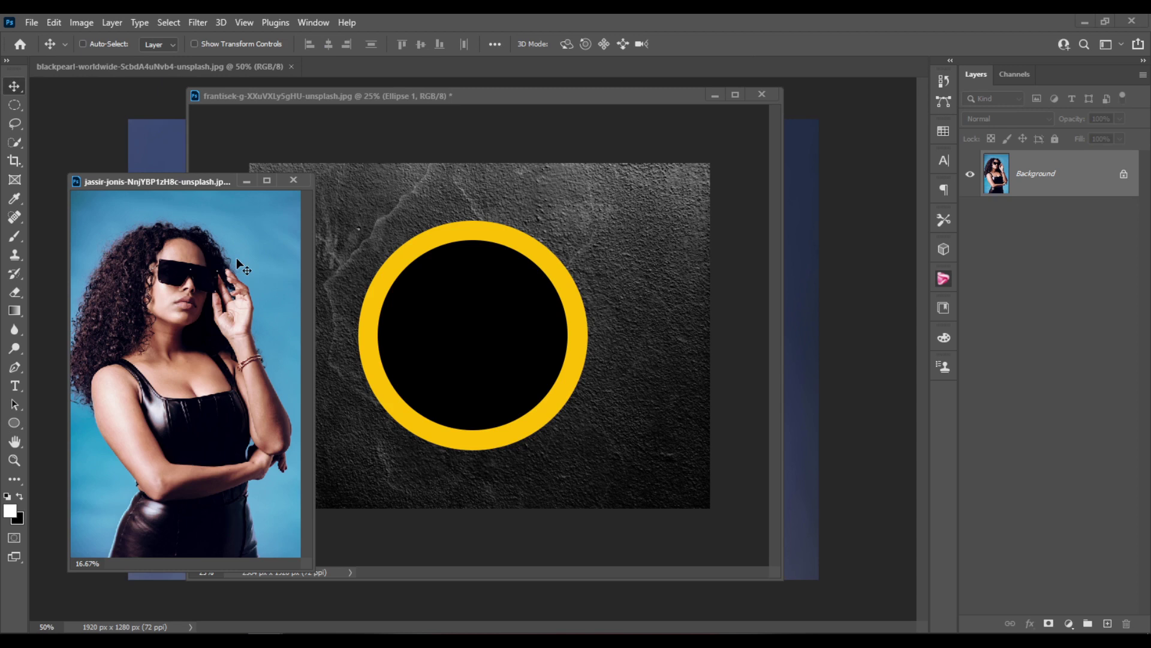
mouse_move(181, 427)
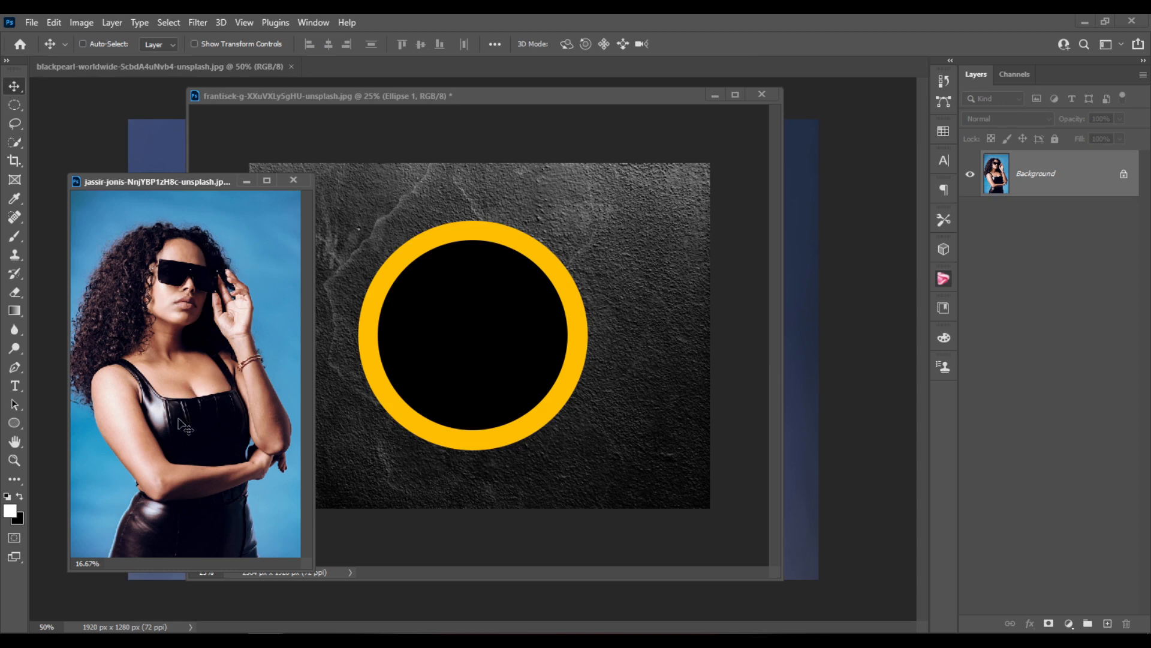
mouse_move(198, 343)
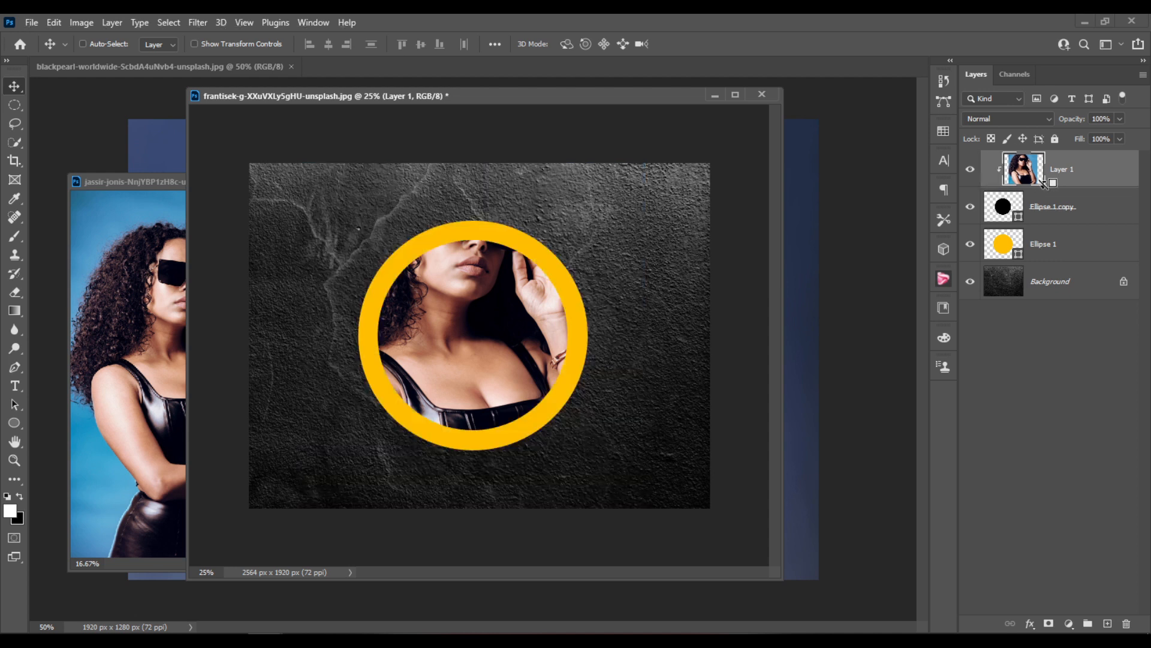
mouse_move(453, 306)
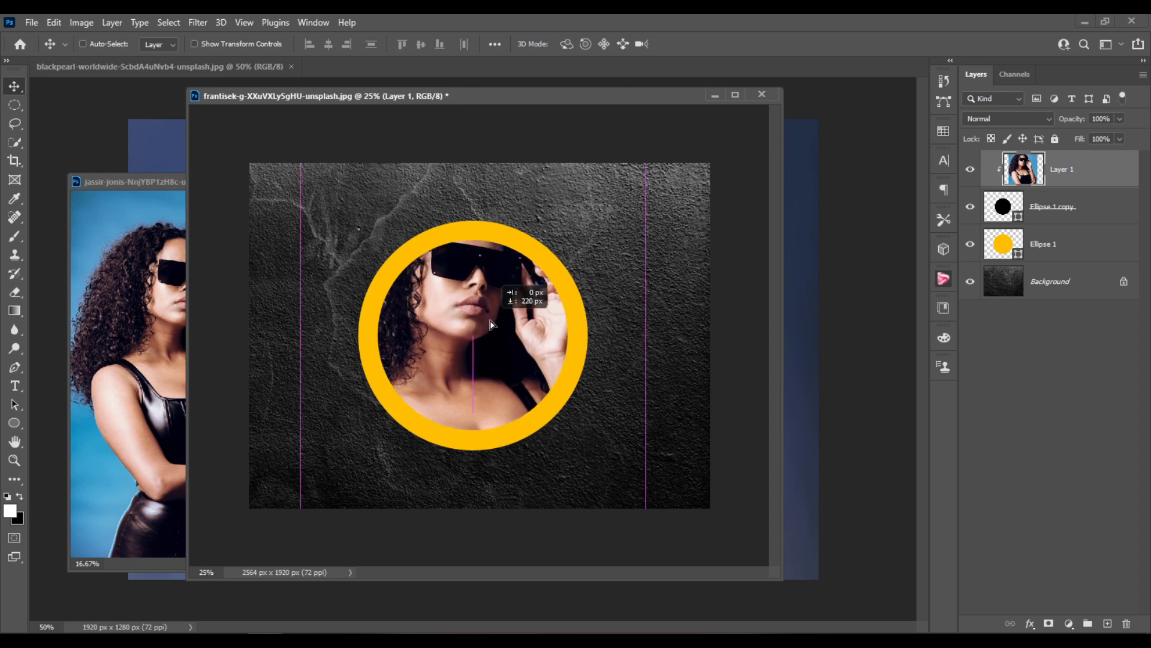
- Reposition the clipped portrait so her face and sunglasses are centred inside the ring
left_click_drag(492, 325, 480, 331)
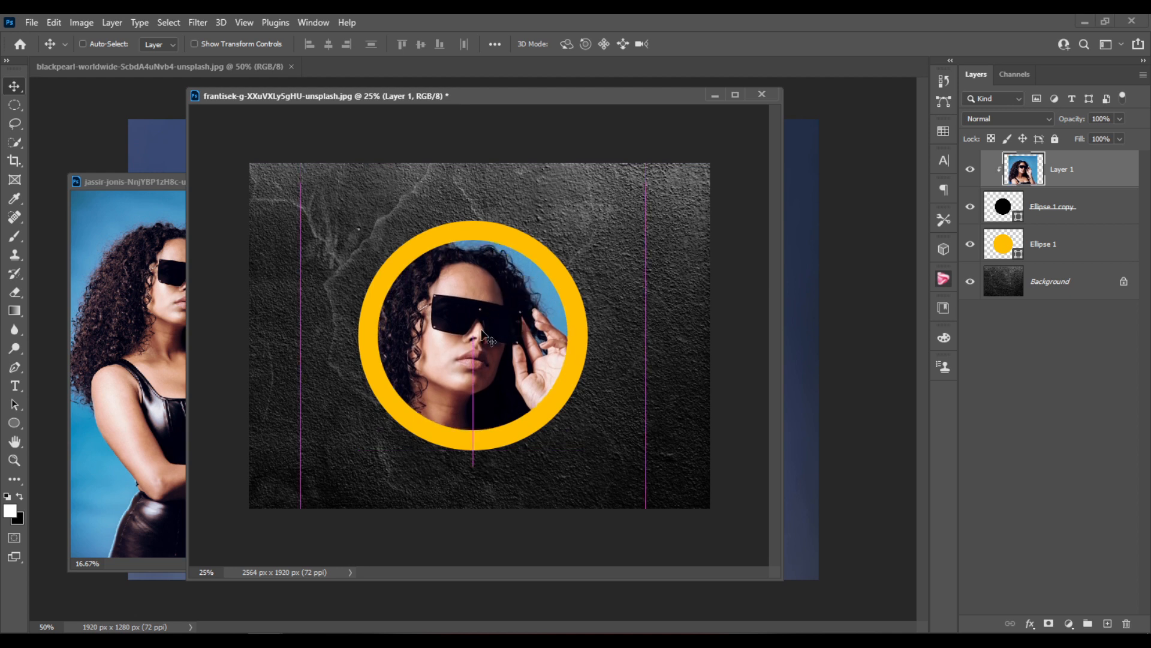
left_click_drag(481, 338, 492, 374)
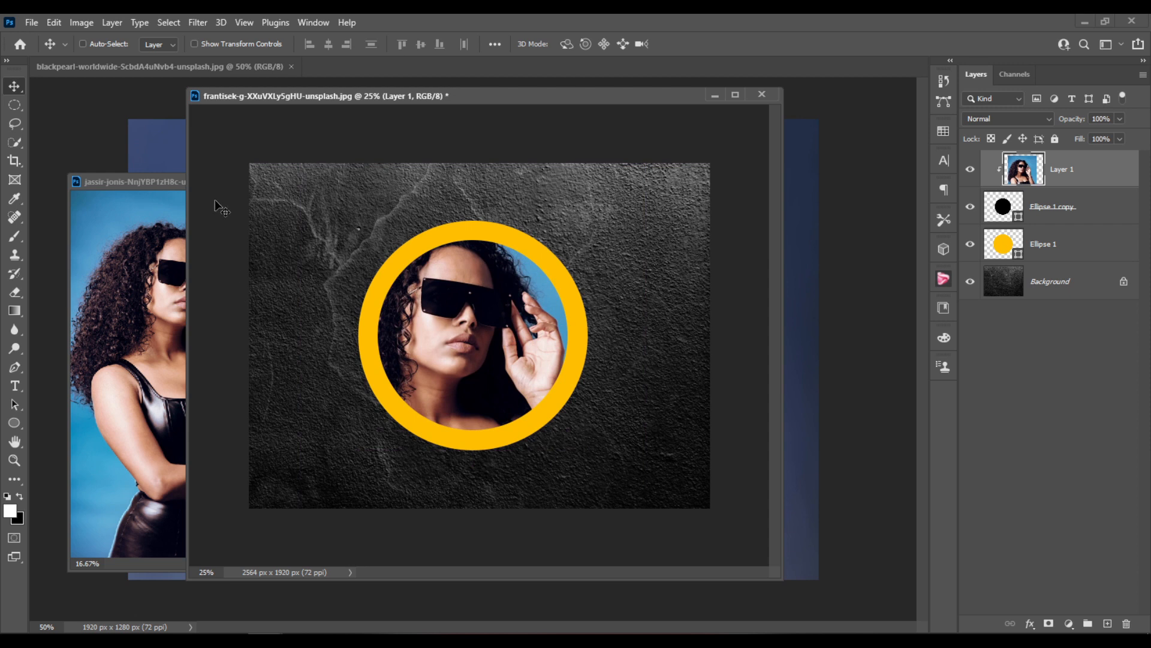
mouse_move(993, 192)
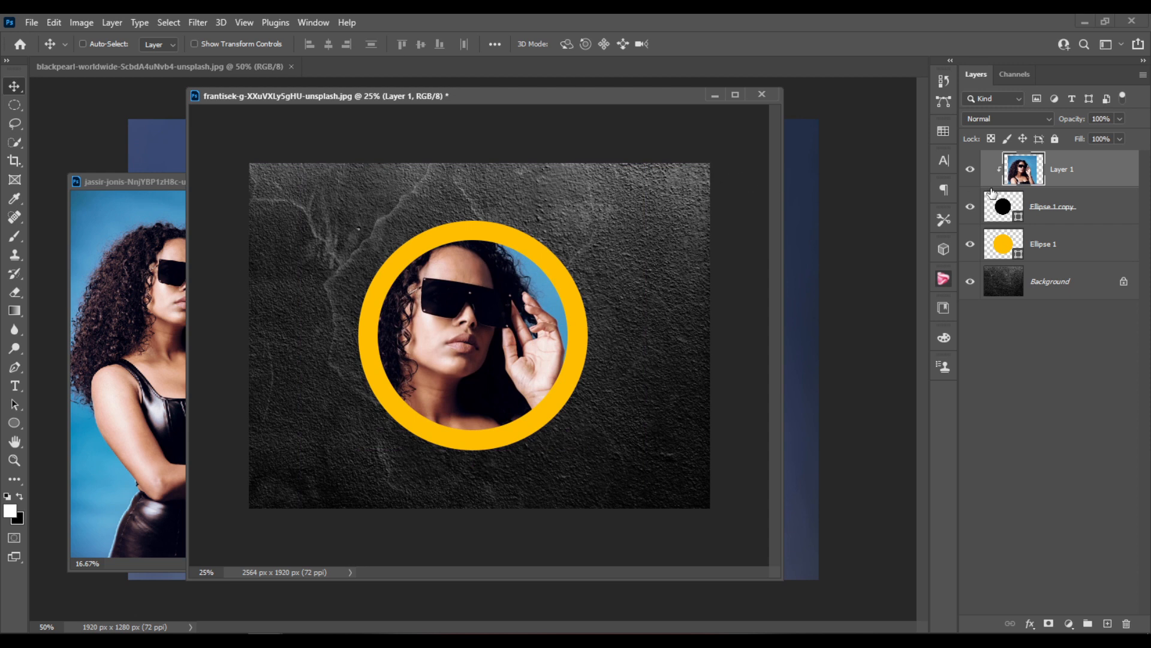
- Convert the clipped sunglasses portrait to black and white via the Image menu
left_click(79, 43)
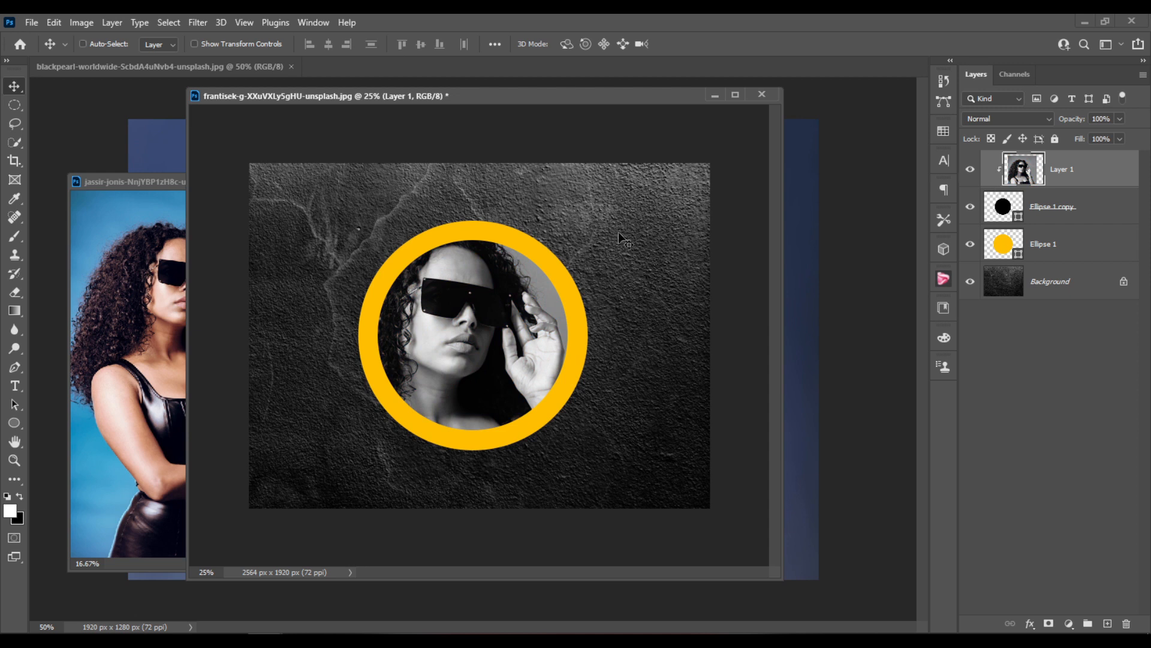
mouse_move(516, 101)
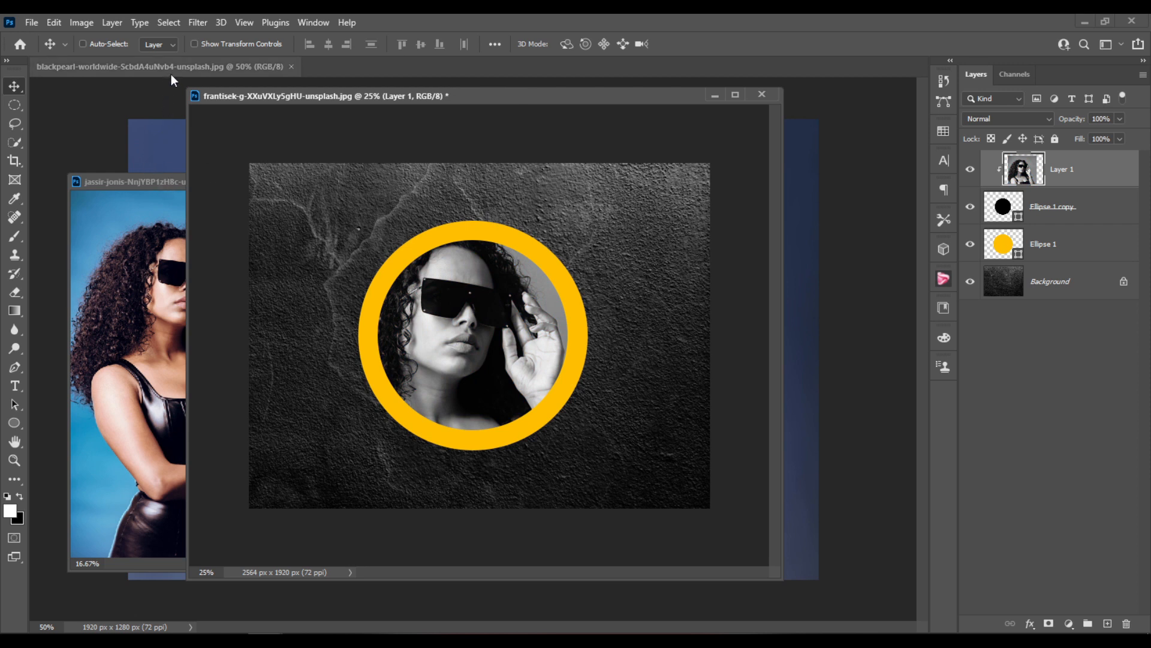
- Bring the flowing-hair portrait in as a new top layer and close the sunglasses photo window
left_click(128, 67)
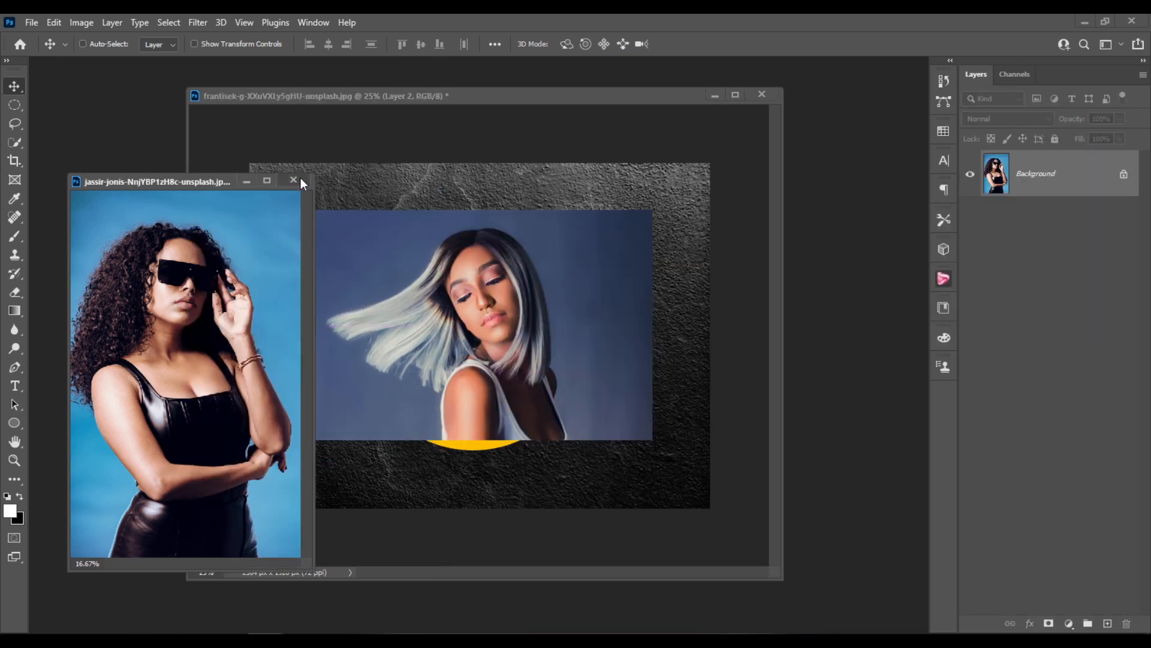
left_click(292, 181)
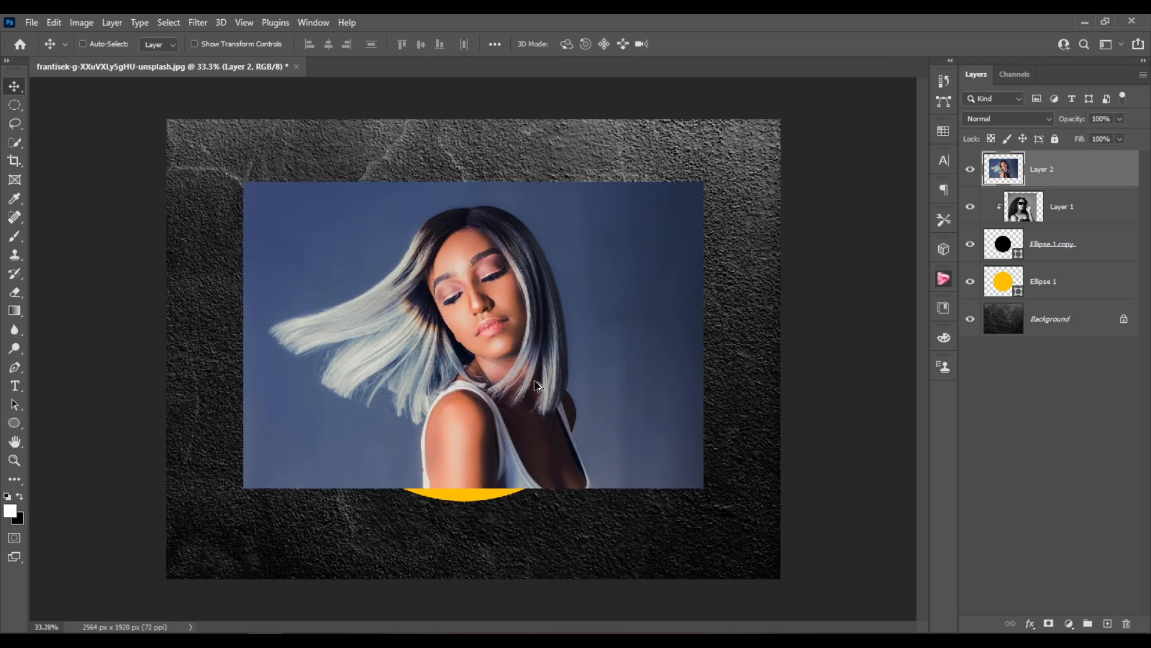
mouse_move(1130, 130)
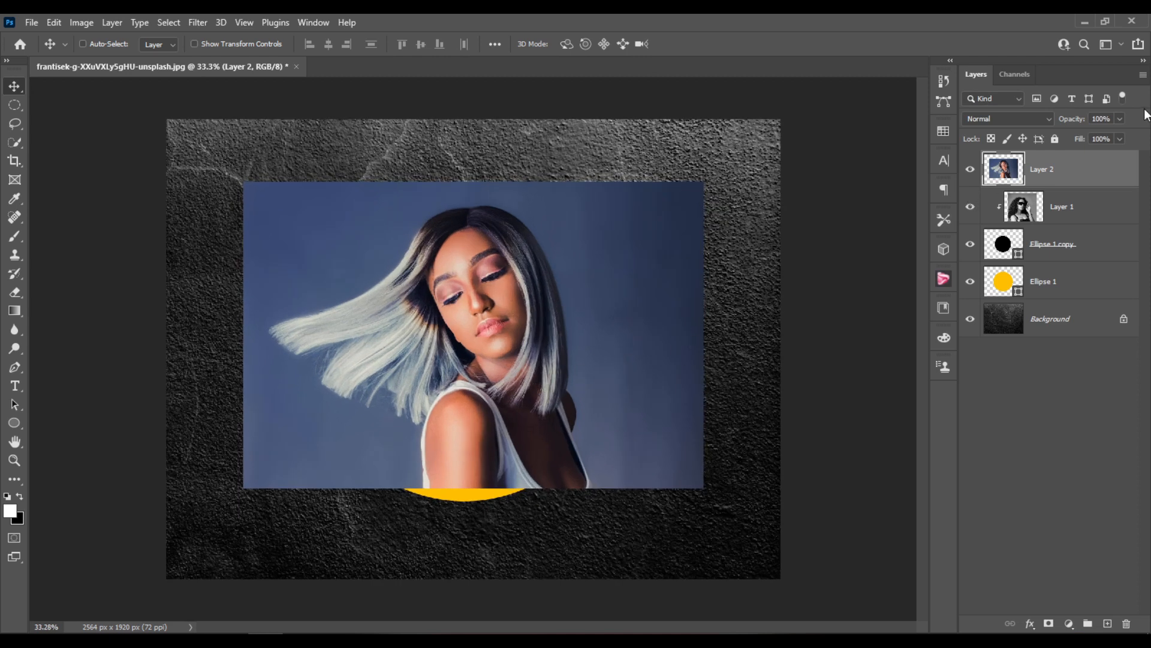
mouse_move(1072, 594)
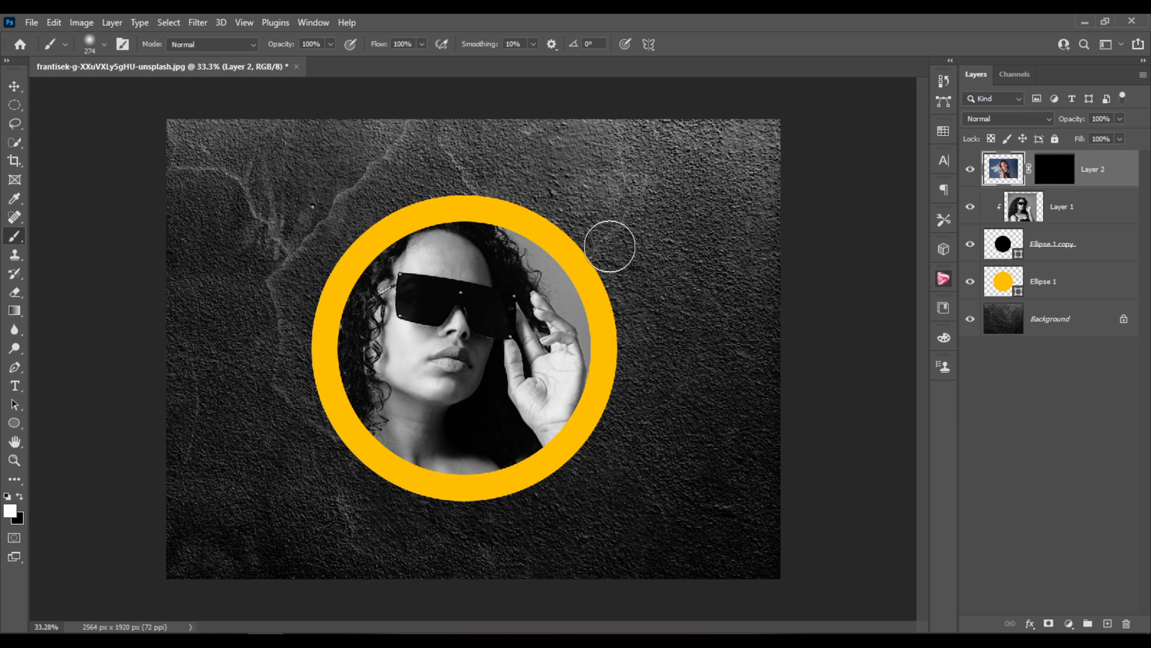
mouse_move(4, 539)
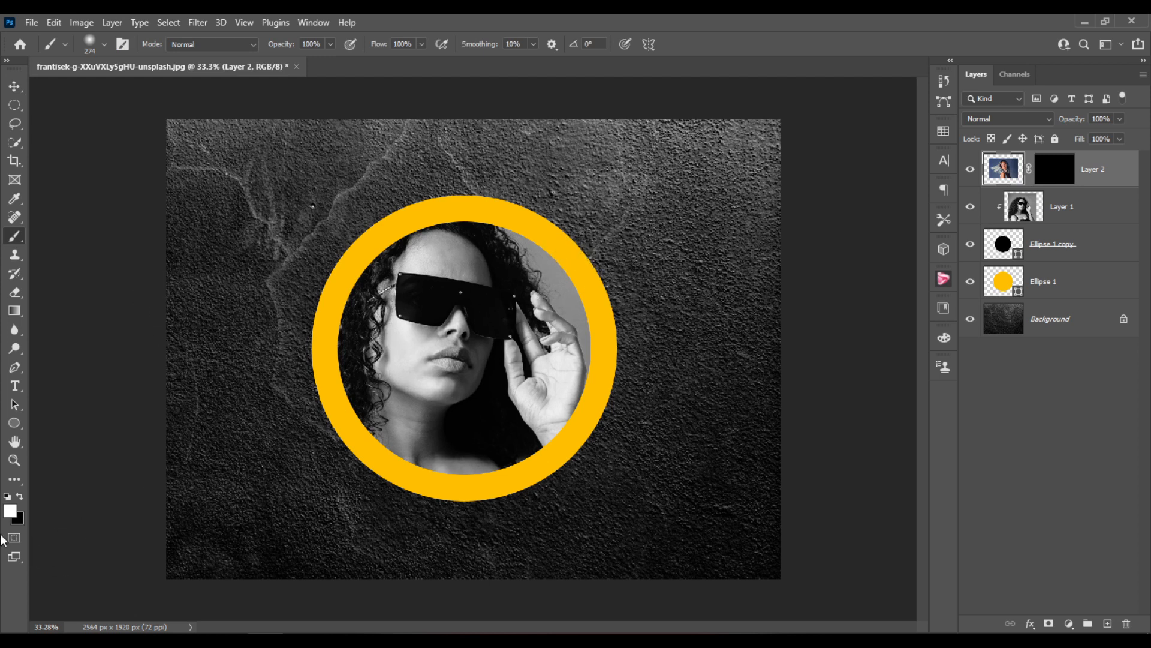
mouse_move(144, 439)
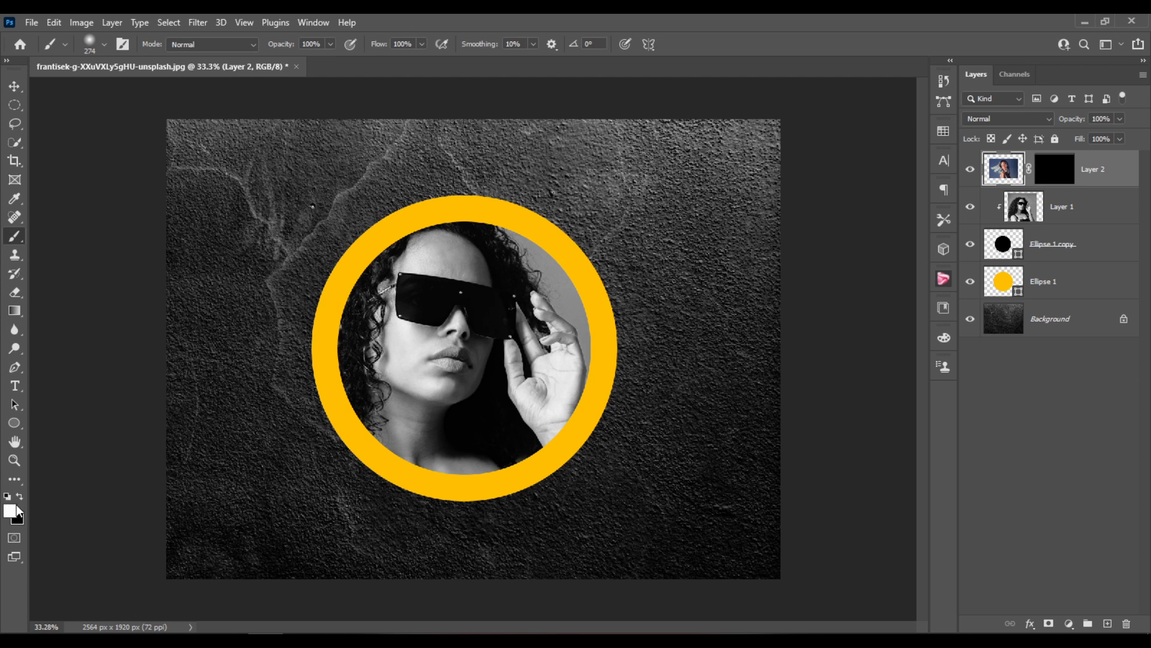
- Set white as the foreground colour and target Layer 2's black mask to paint her face back in
left_click(18, 497)
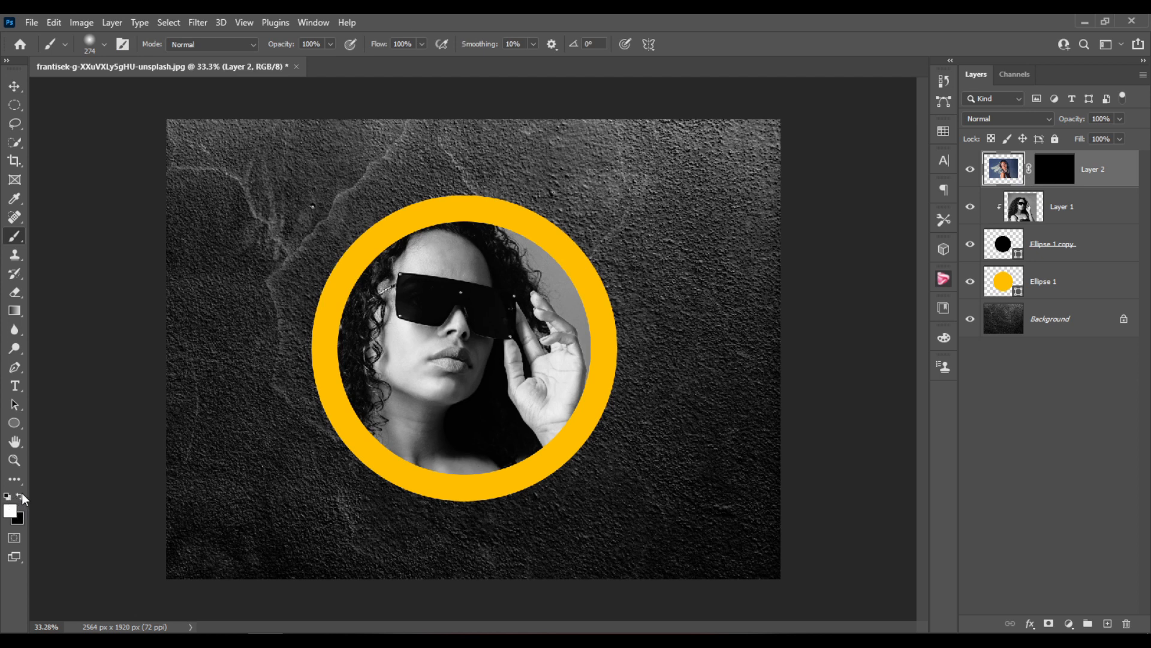
mouse_move(163, 451)
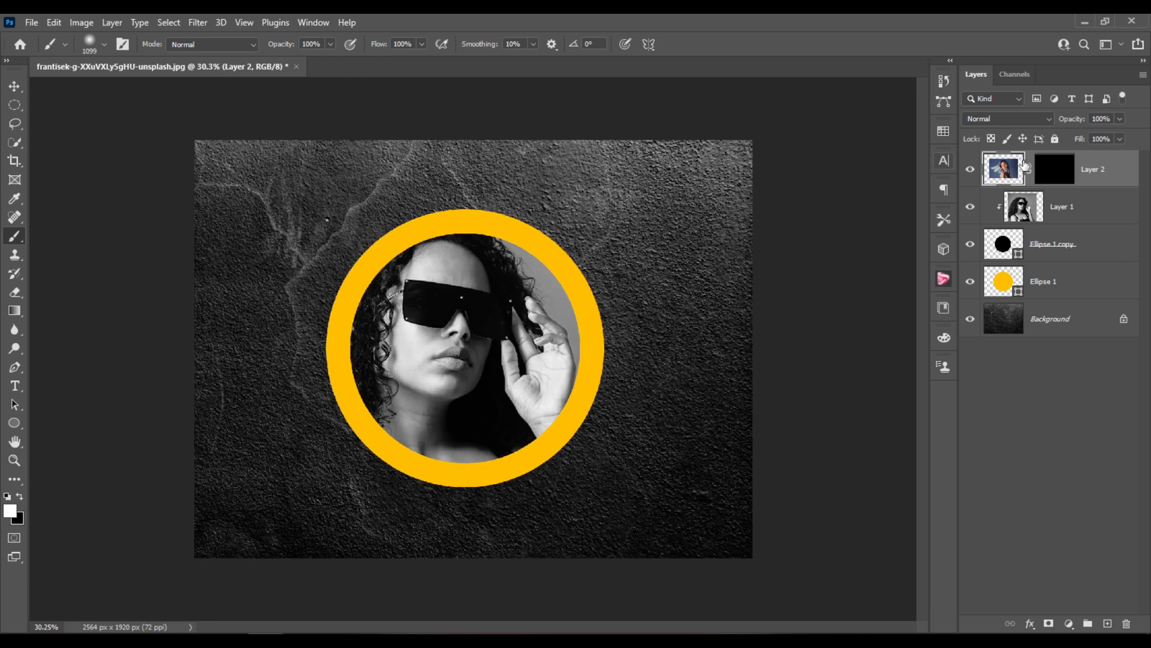
left_click(1051, 168)
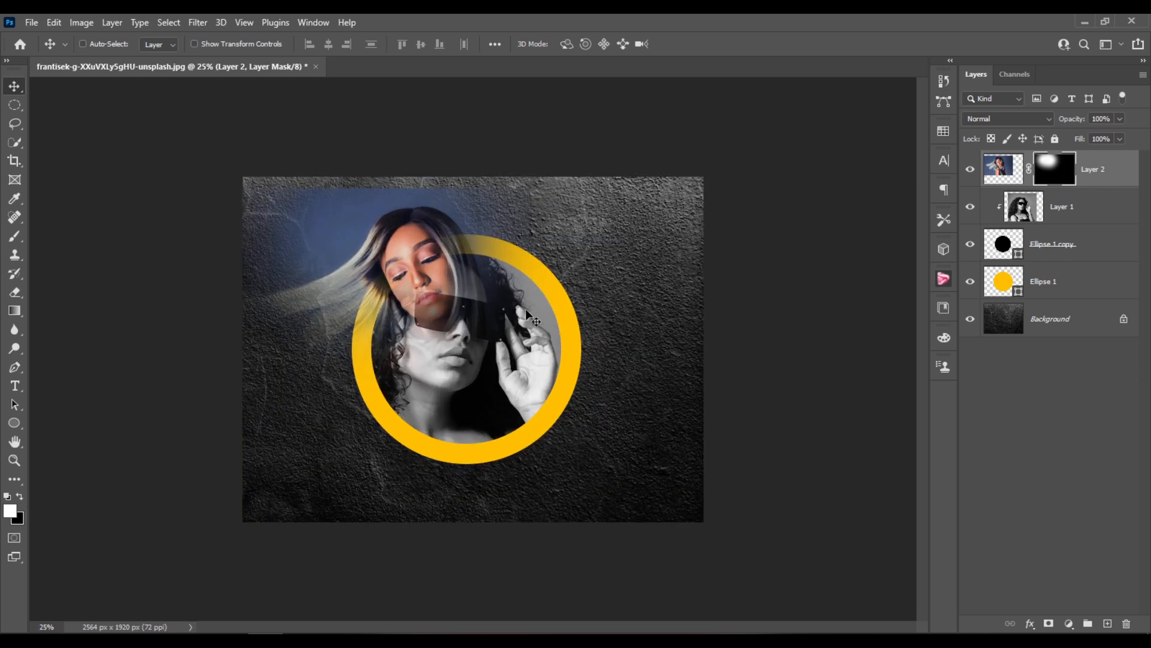
- Crop the composite to the 1280×720 preset with Delete Cropped Pixels off, keeping transparent side strips
left_click(12, 164)
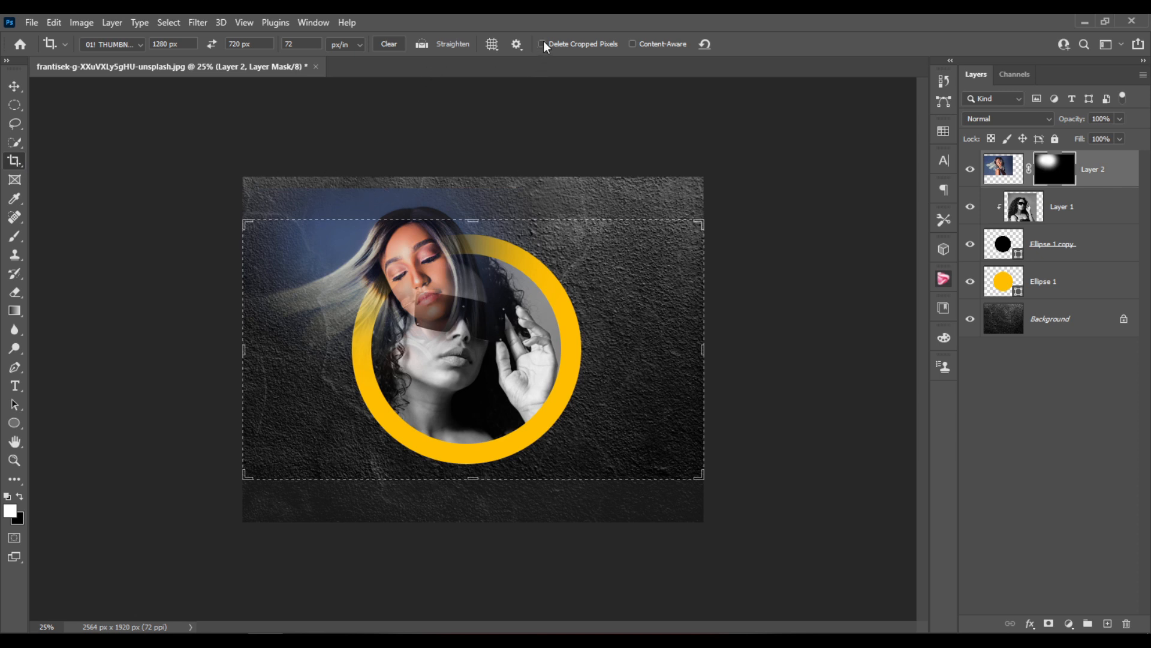
left_click(541, 43)
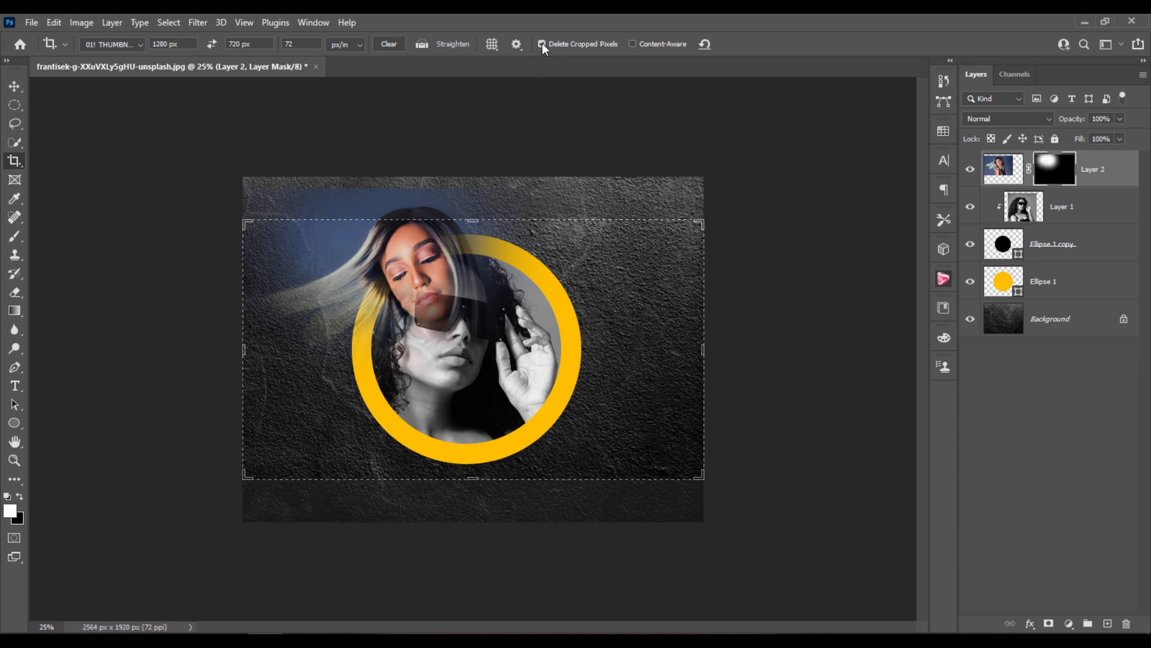
left_click(541, 43)
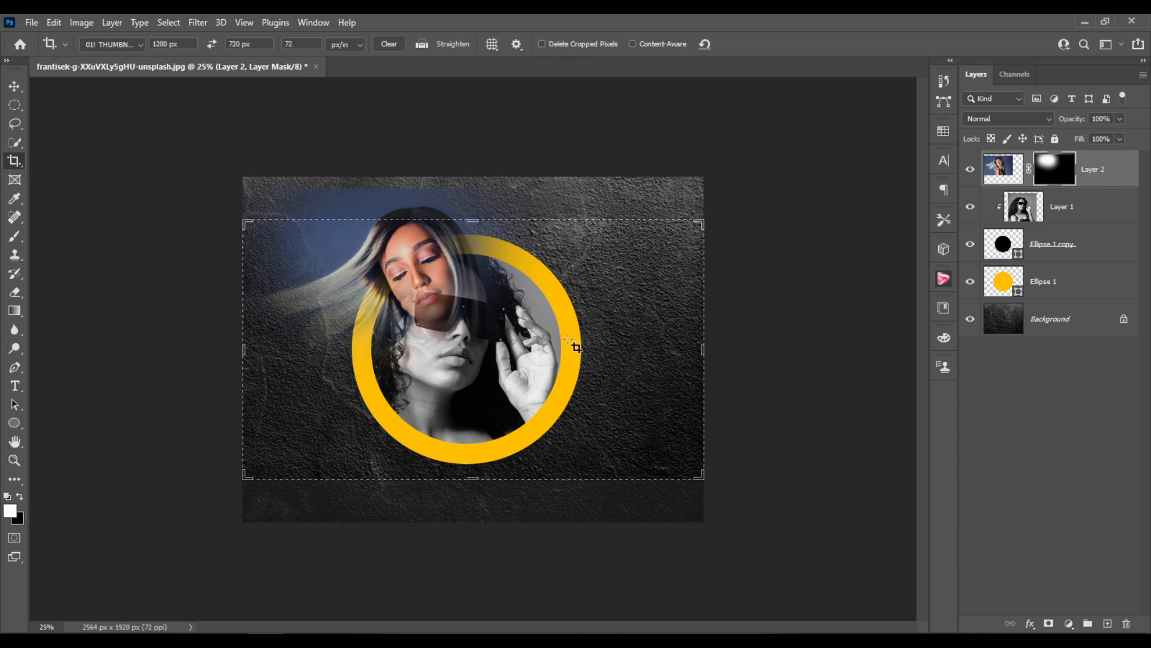
mouse_move(700, 223)
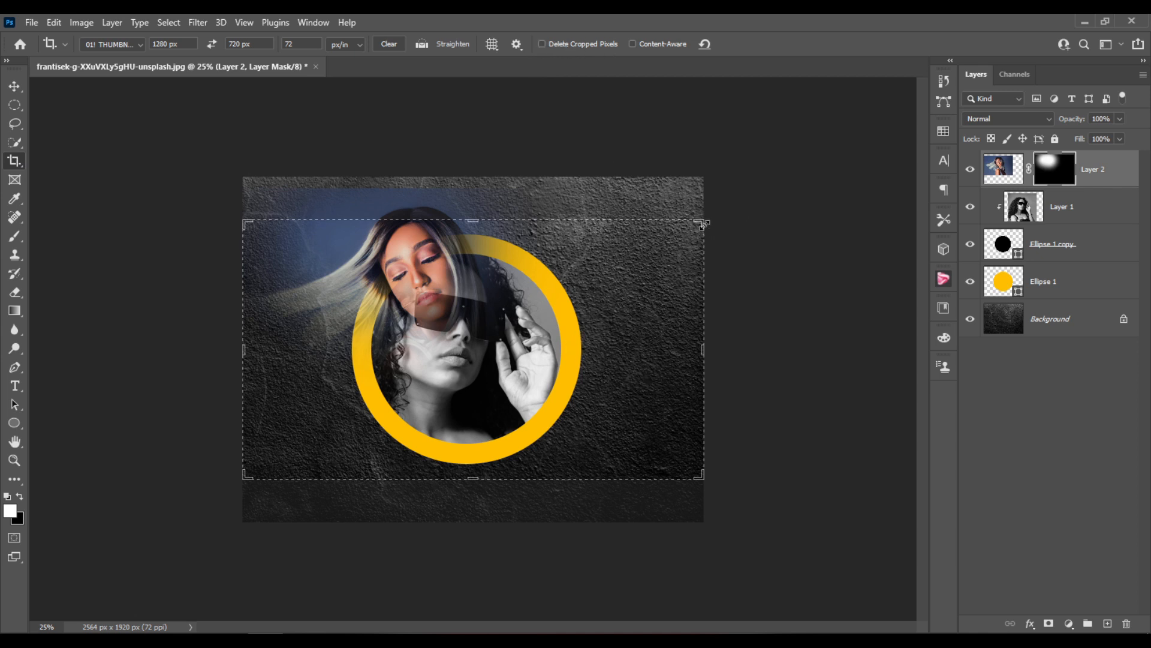
left_click_drag(705, 221, 711, 224)
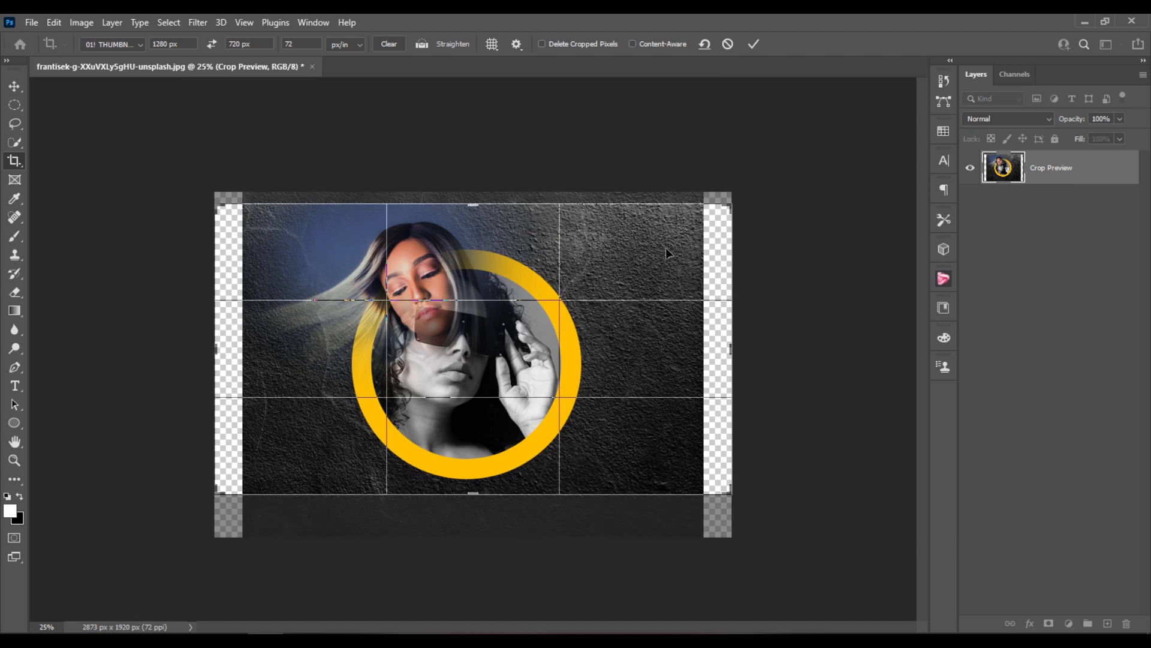
mouse_move(291, 106)
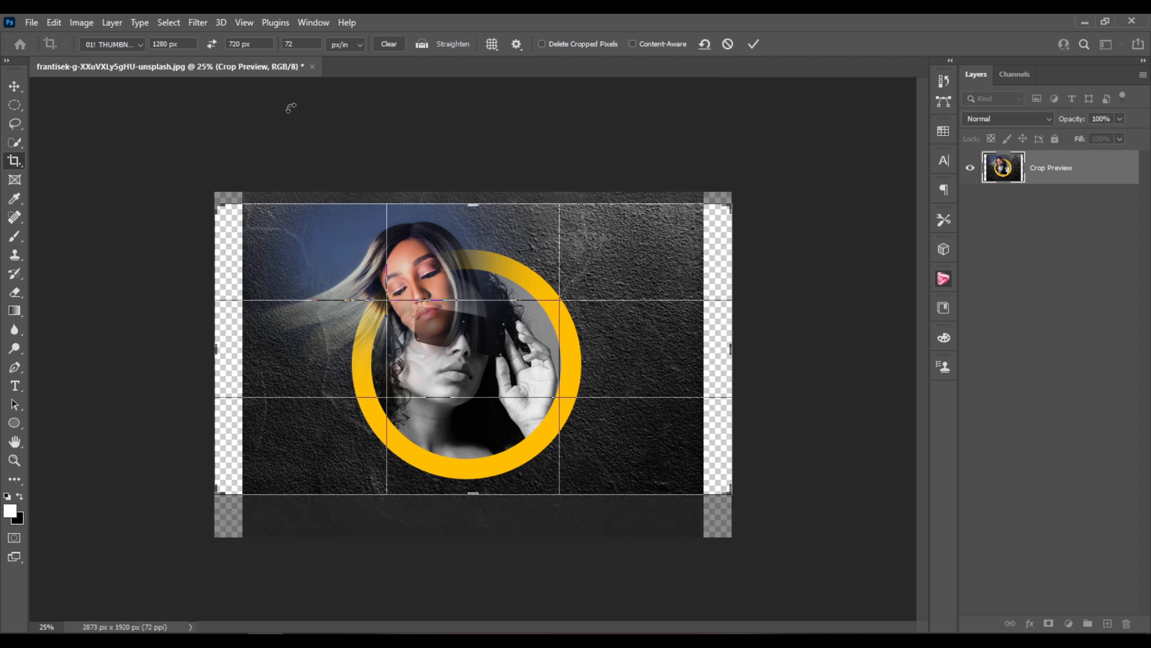
left_click(173, 43)
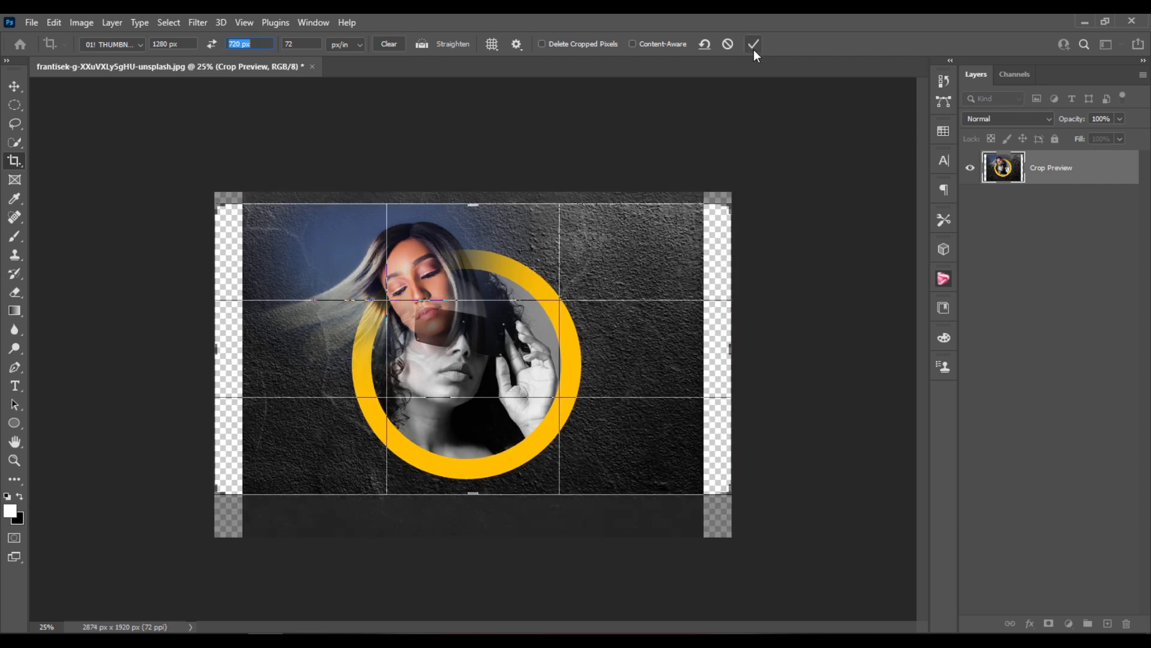
left_click(756, 43)
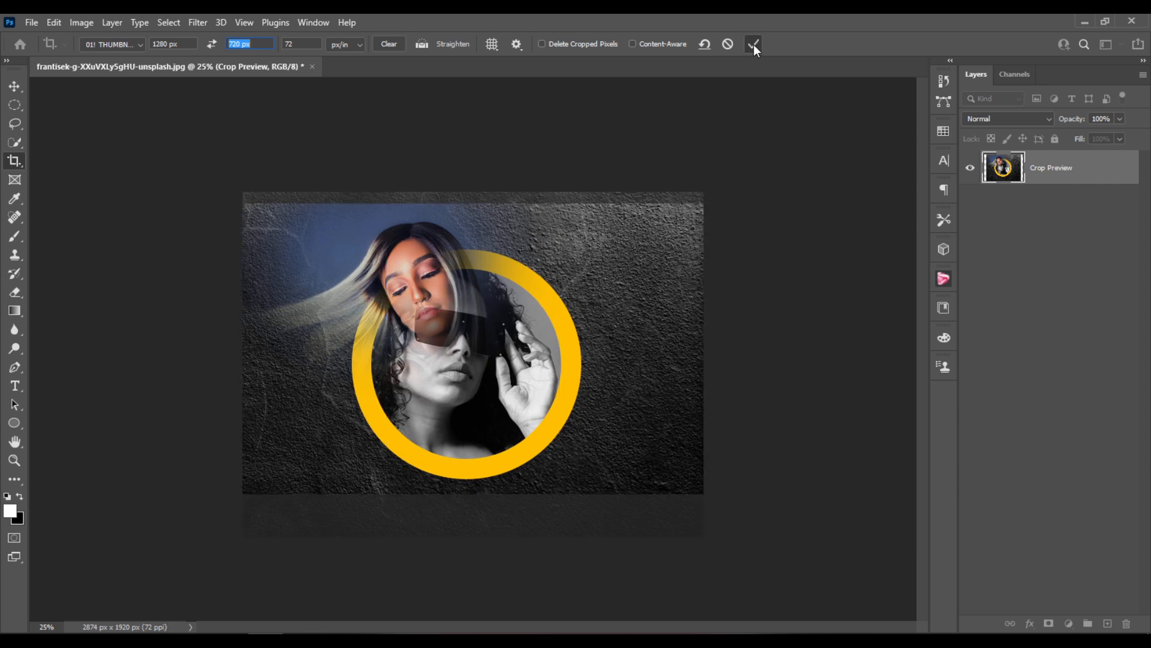
left_click(754, 44)
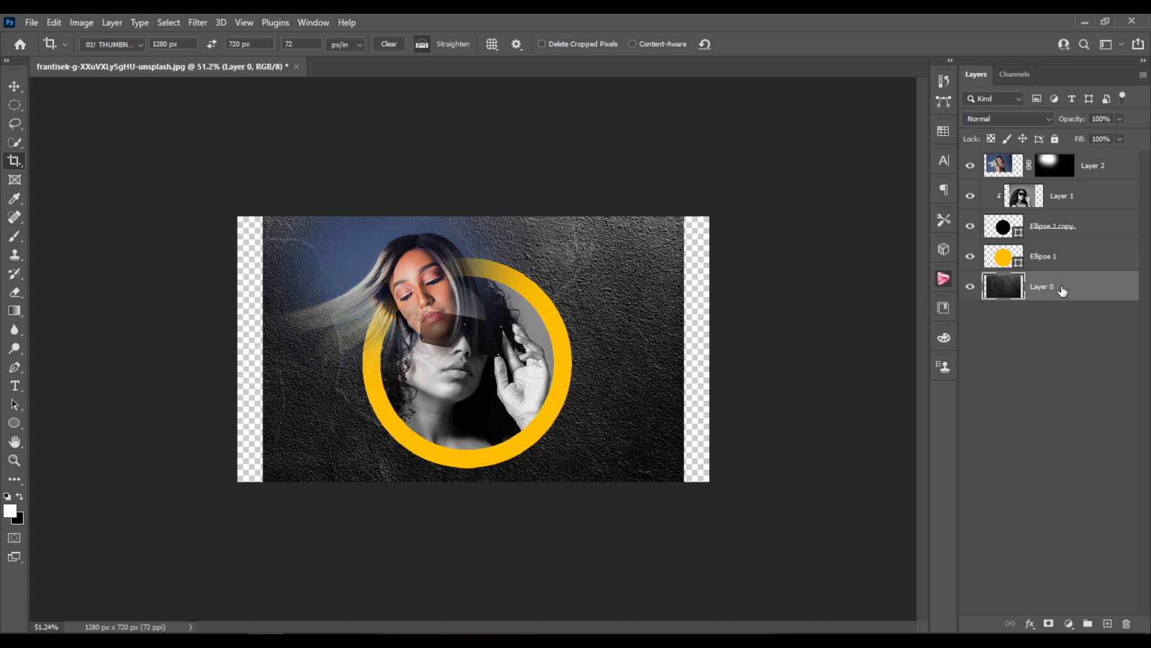
mouse_move(1019, 309)
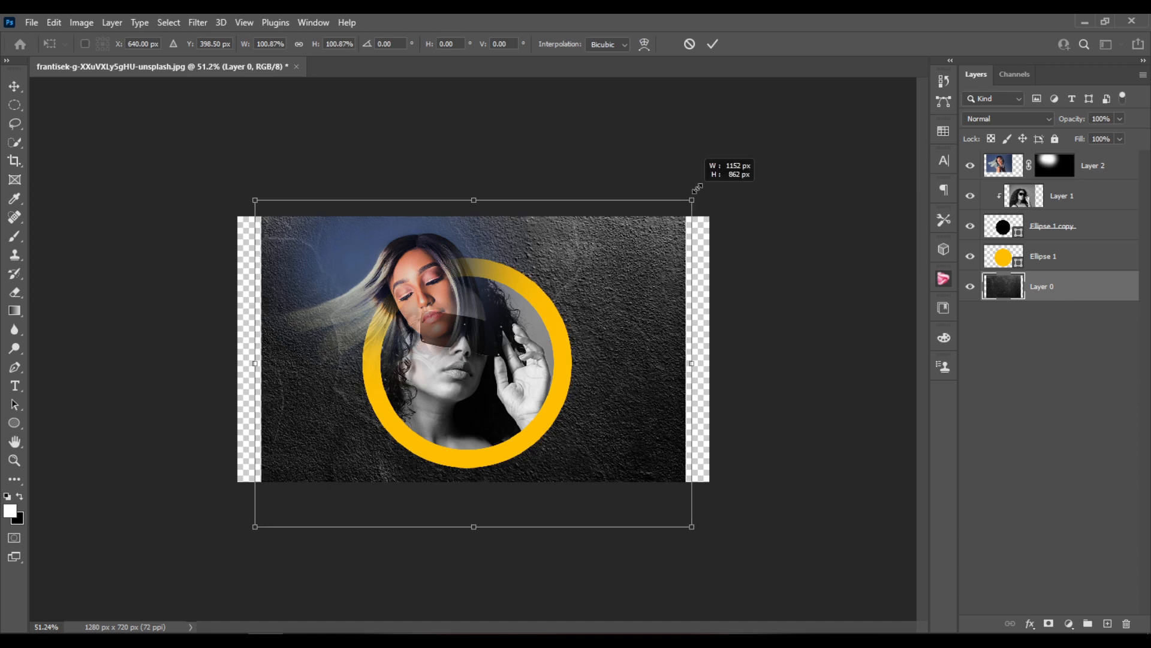
- Scale the Layer 0 texture up until it covers the whole 1280×720 canvas
left_click_drag(693, 189, 726, 176)
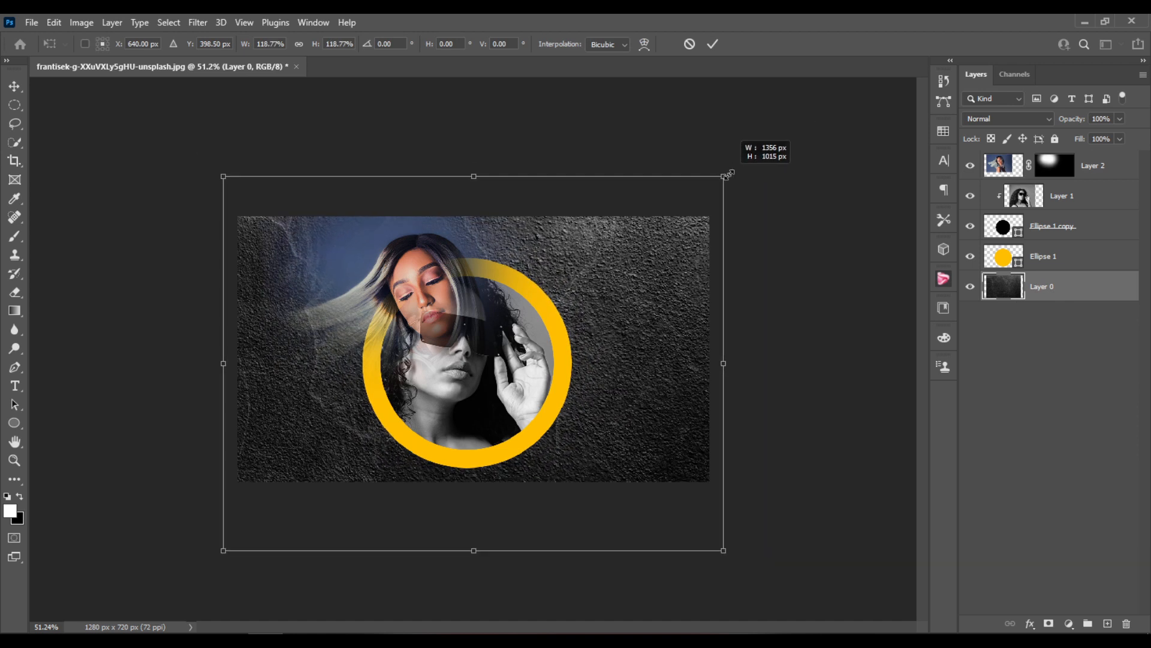
left_click_drag(728, 175, 720, 180)
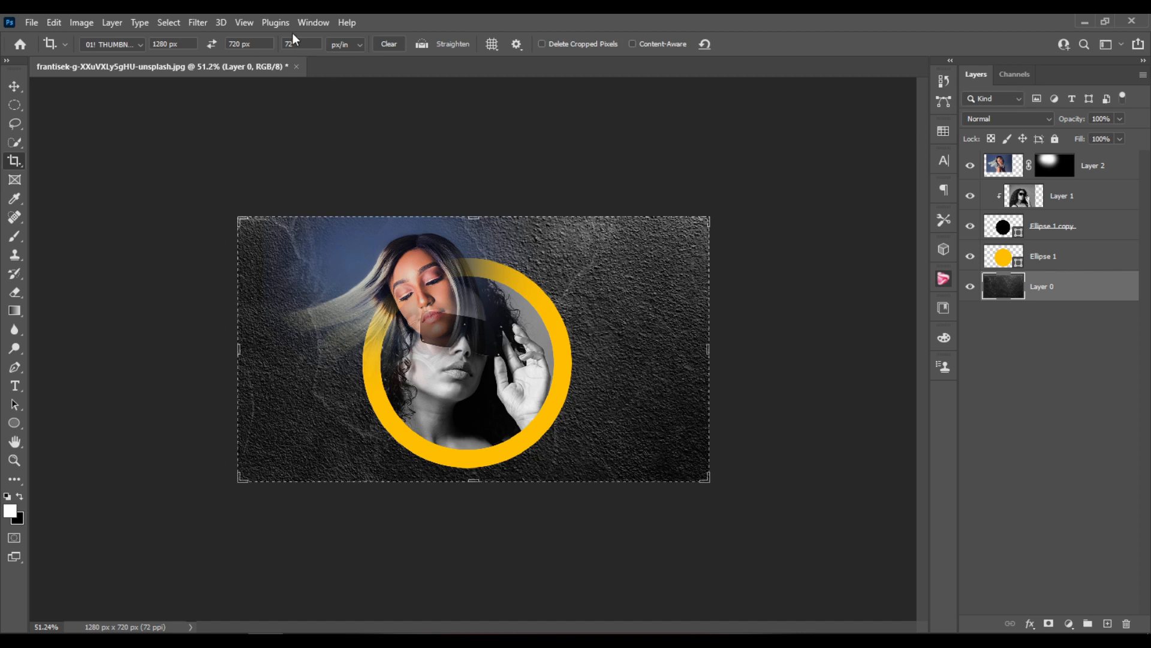
- Apply a Radial Blur to Layer 0: Spin method, Amount 10, Good quality
left_click(196, 22)
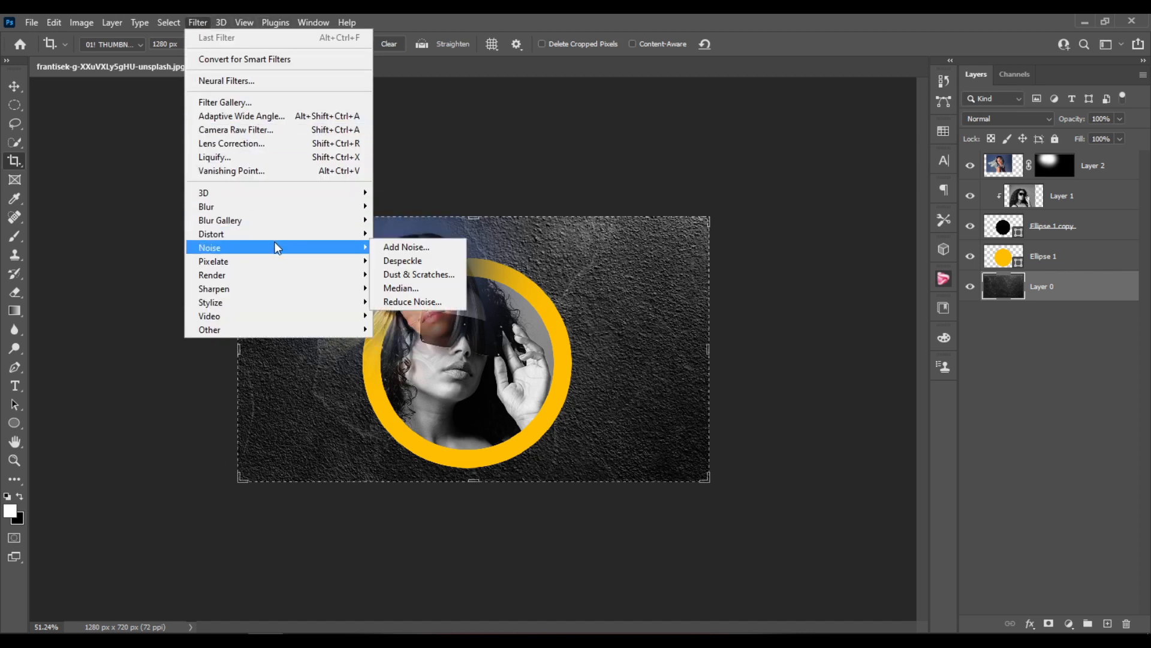
mouse_move(206, 206)
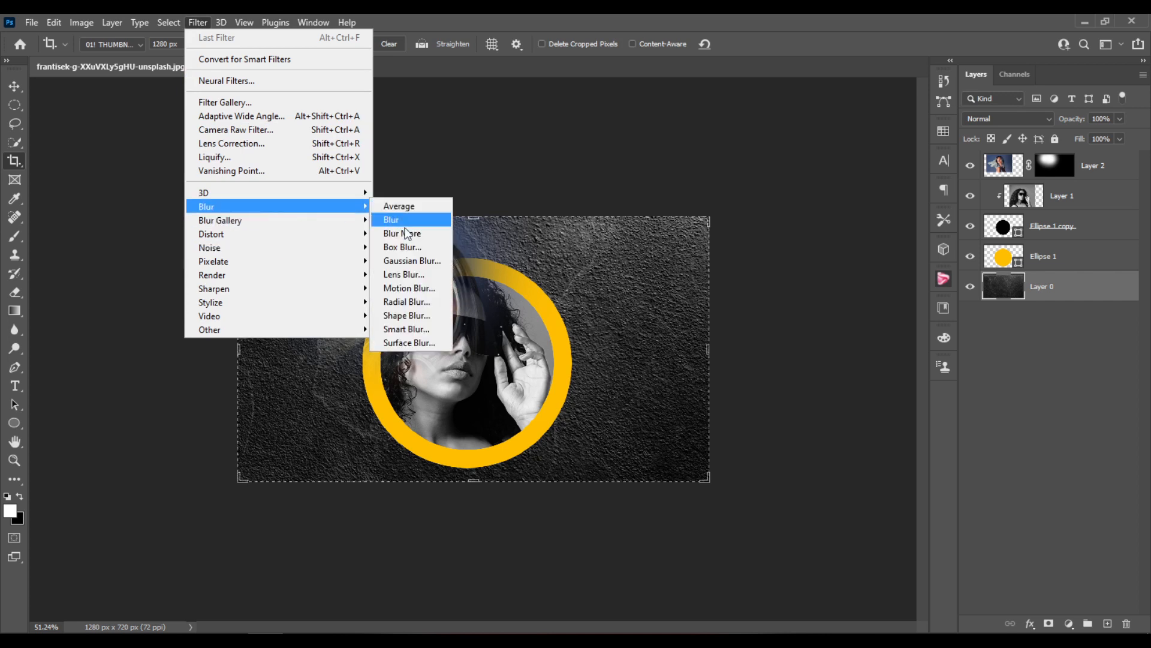
left_click(391, 219)
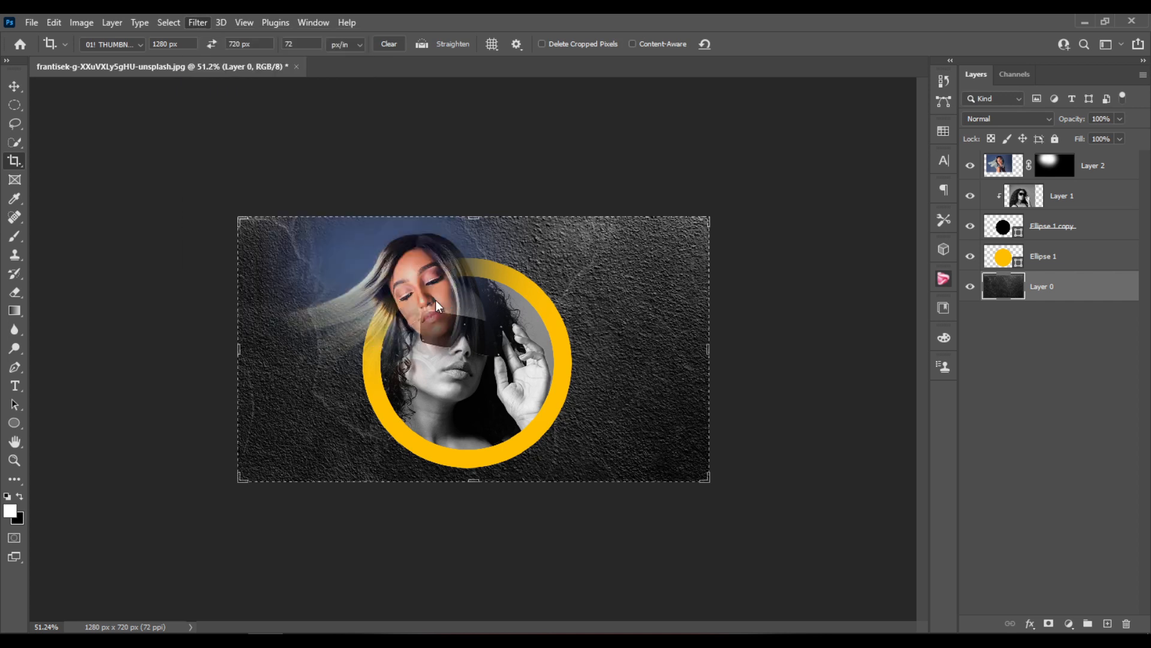
left_click(196, 22)
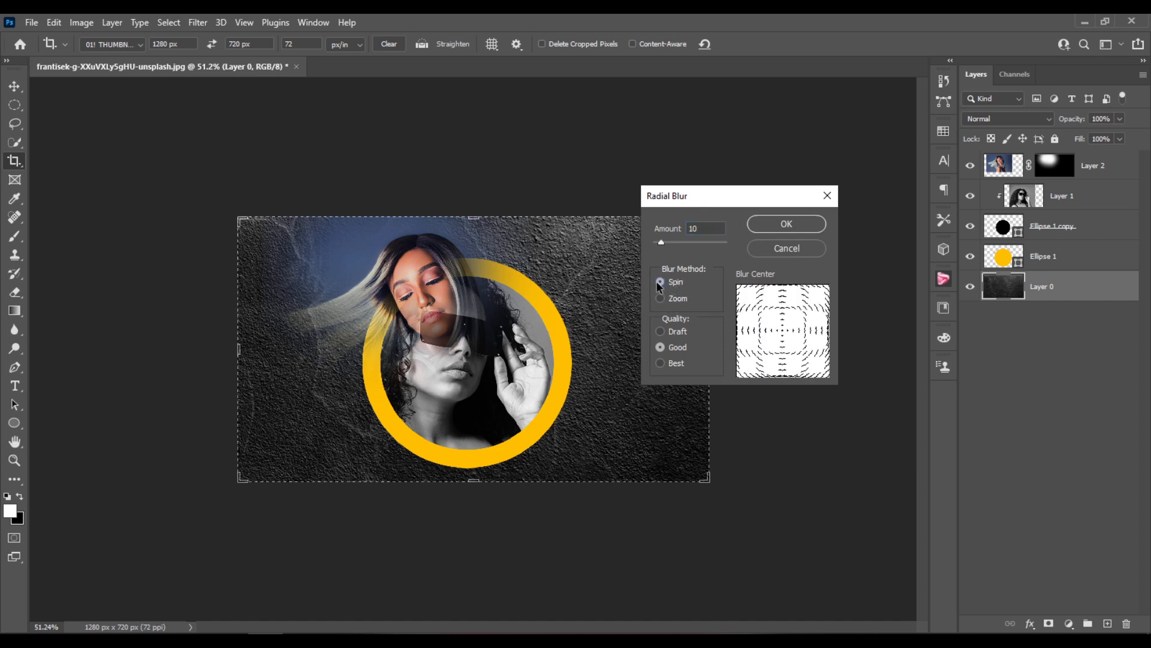
mouse_move(689, 312)
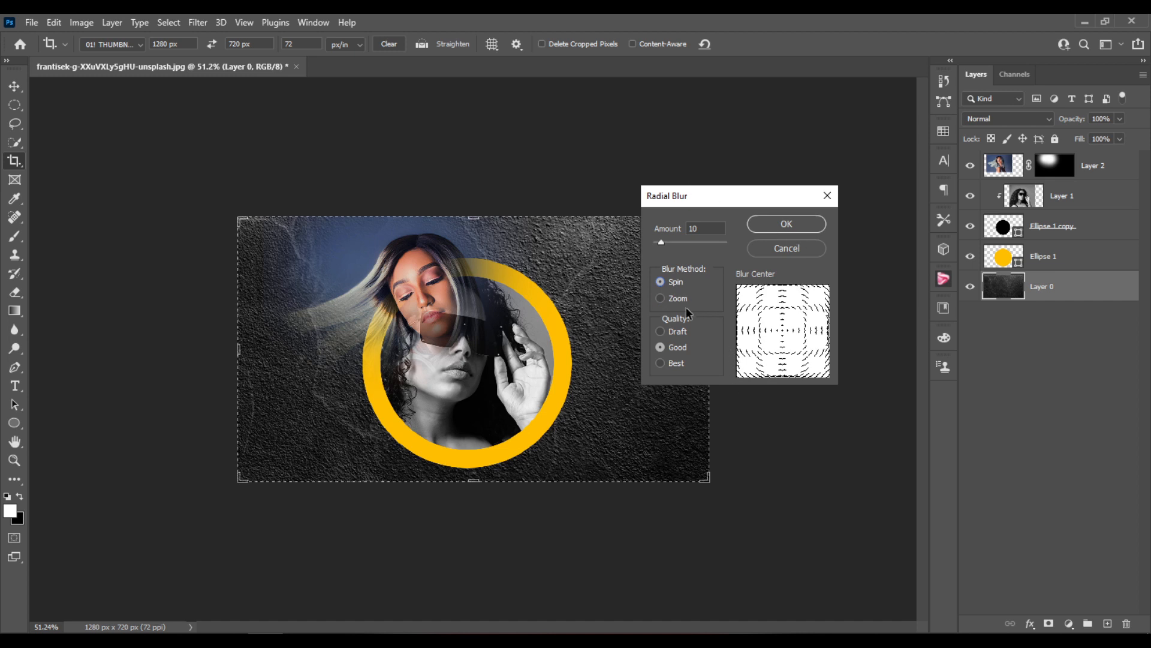
mouse_move(678, 319)
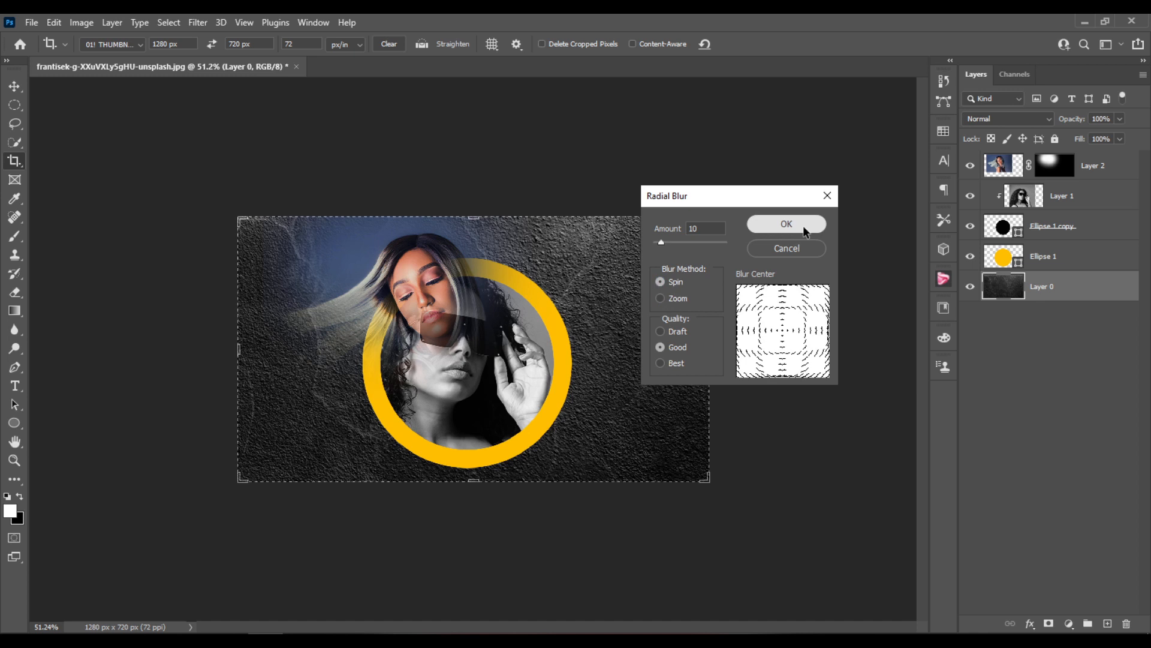
left_click(786, 223)
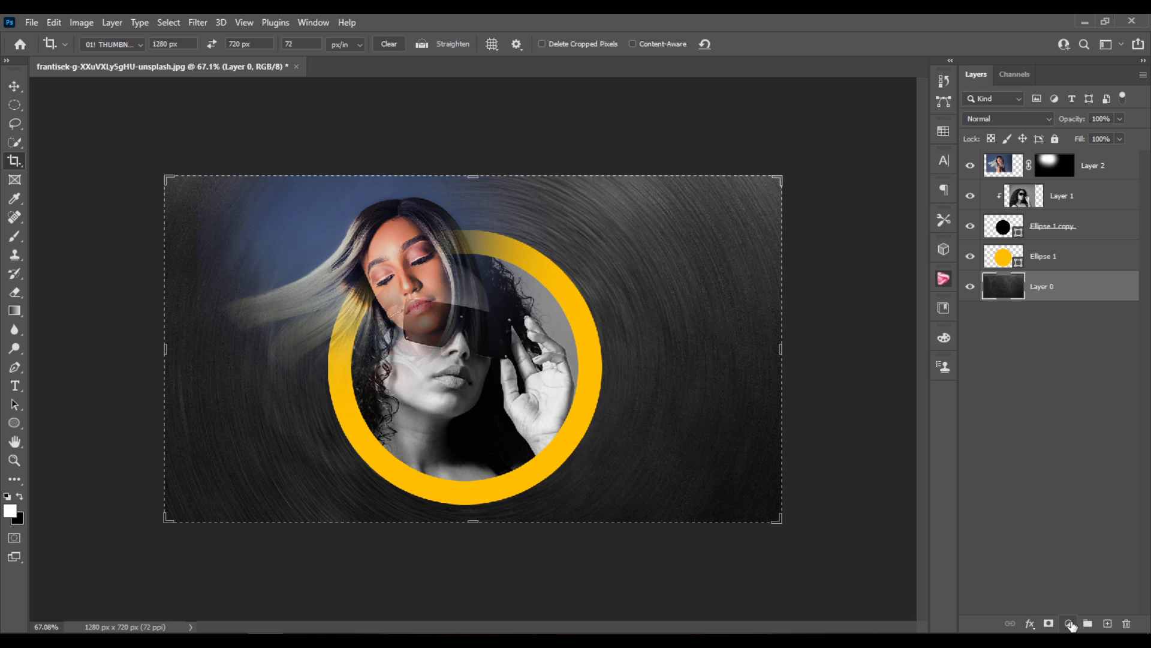
- Add a Levels adjustment above the texture with the midtone slider near 2.40
left_click(1068, 624)
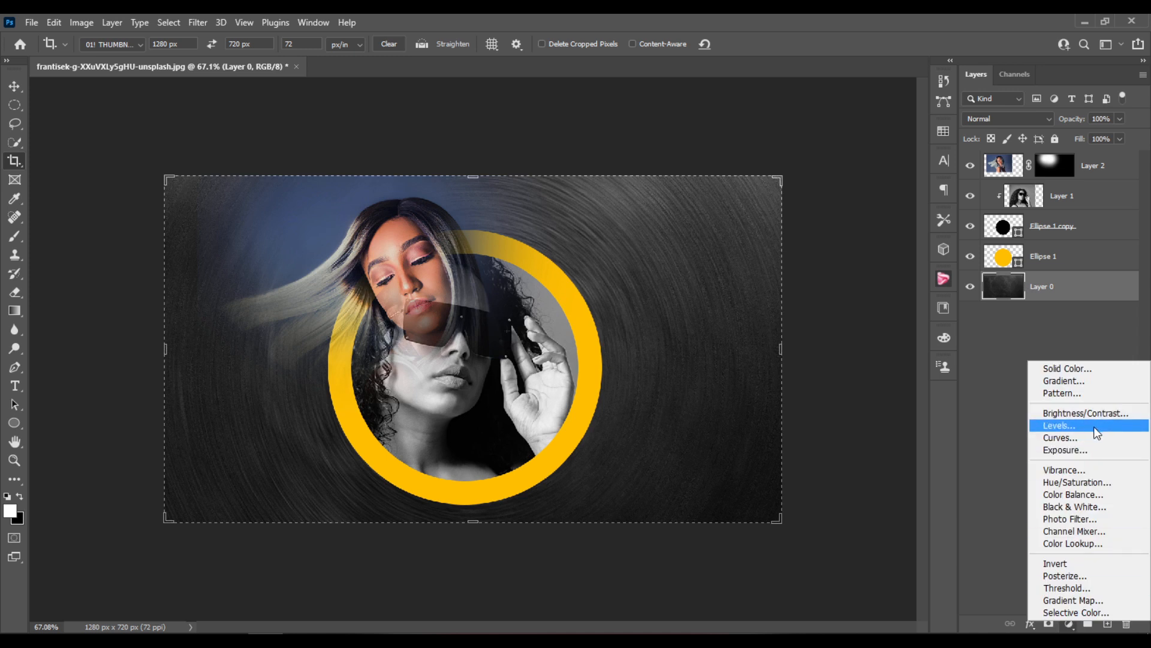
left_click(1058, 425)
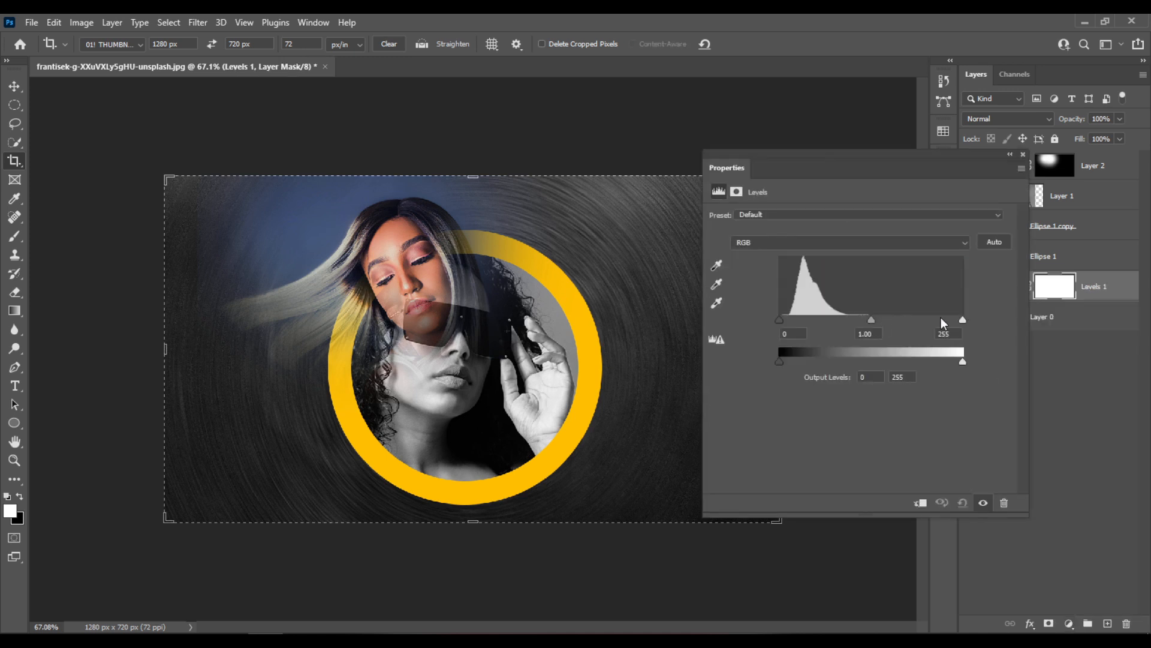
left_click_drag(870, 319, 864, 319)
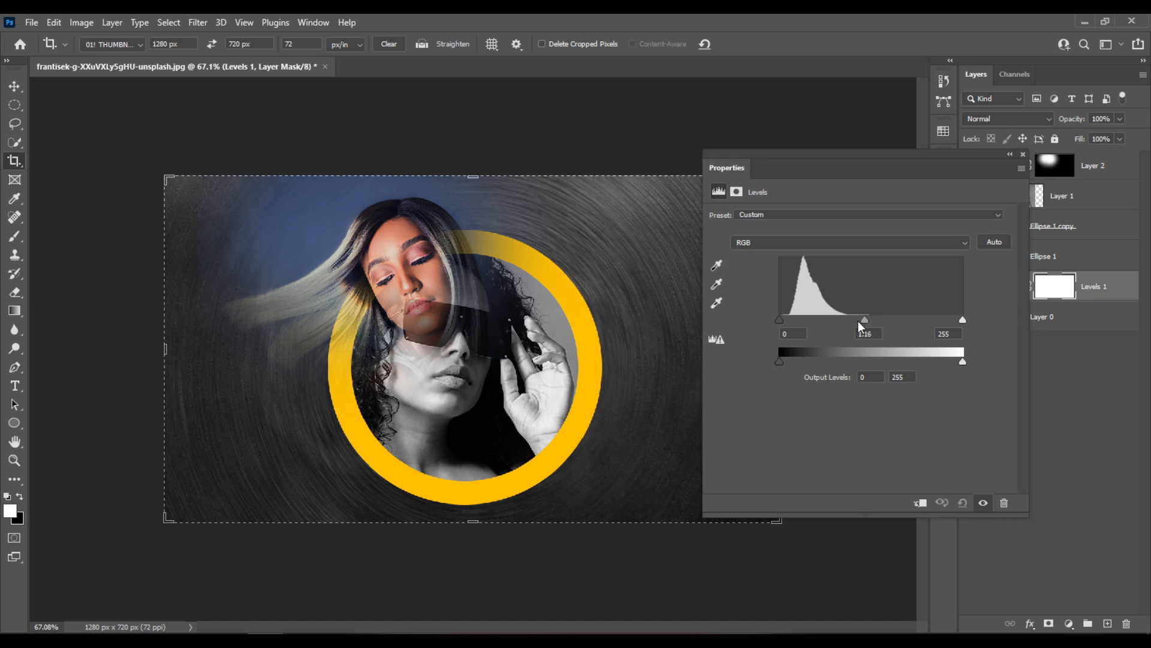
left_click_drag(865, 319, 807, 319)
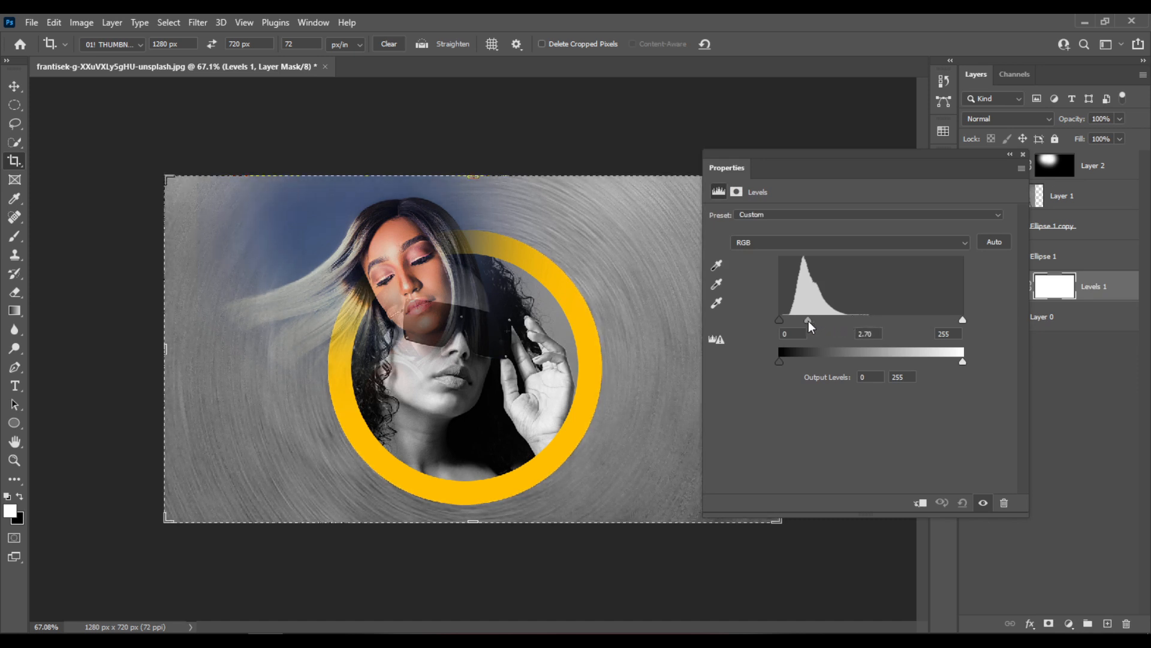
left_click_drag(807, 319, 813, 319)
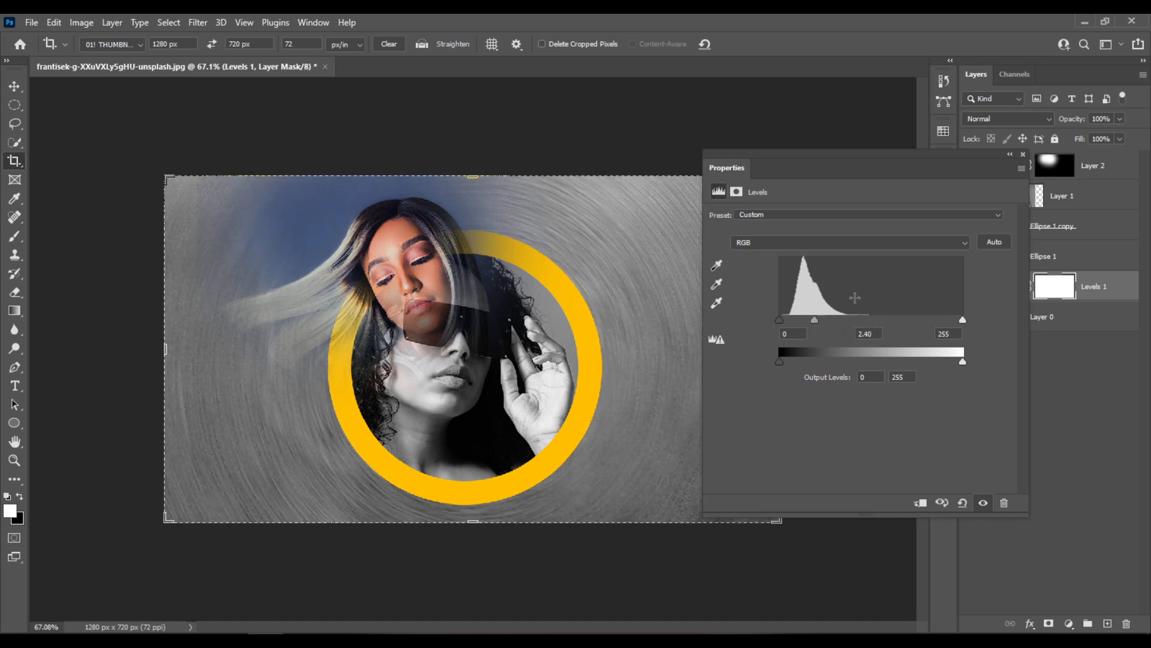
left_click(1021, 156)
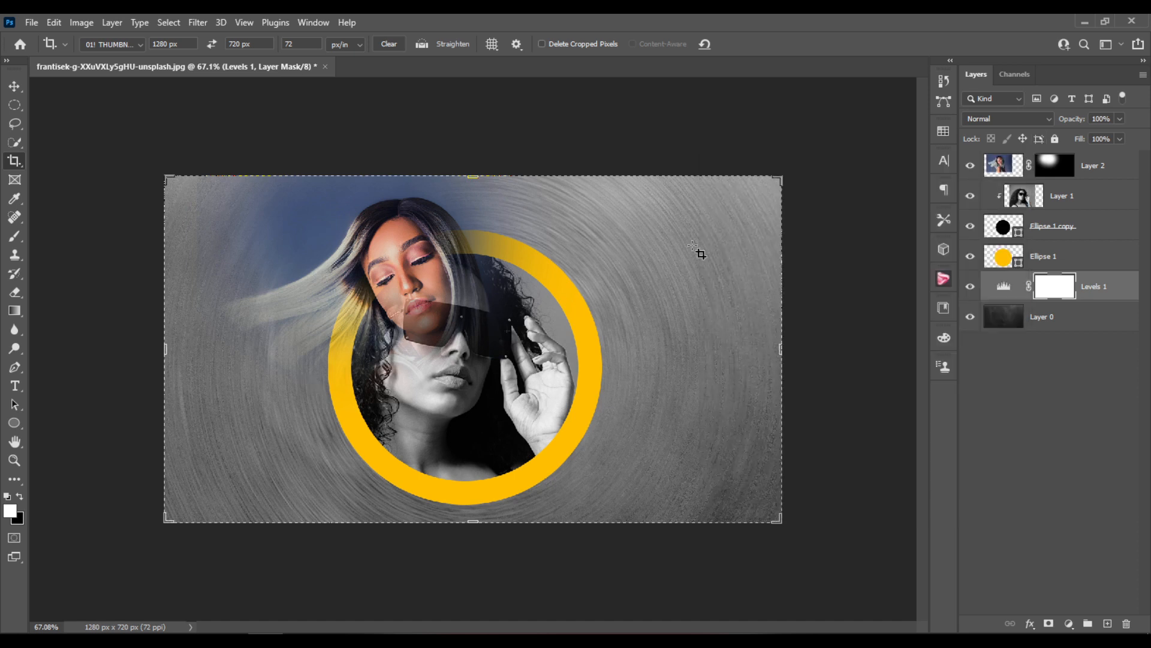
mouse_move(1086, 257)
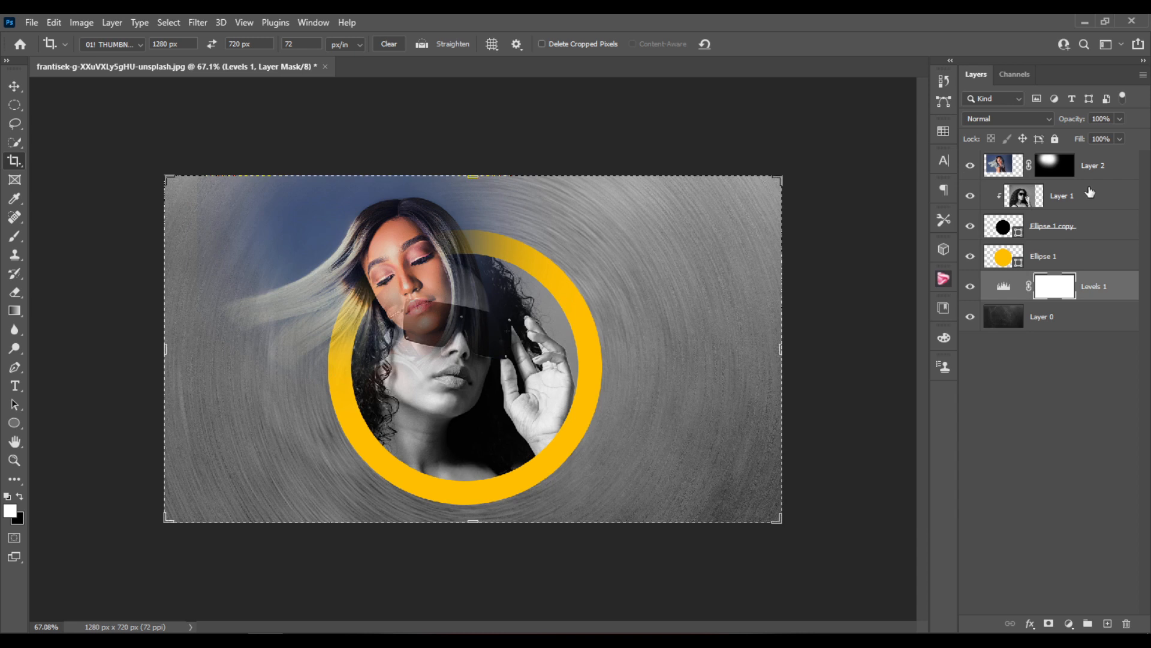
mouse_move(1086, 206)
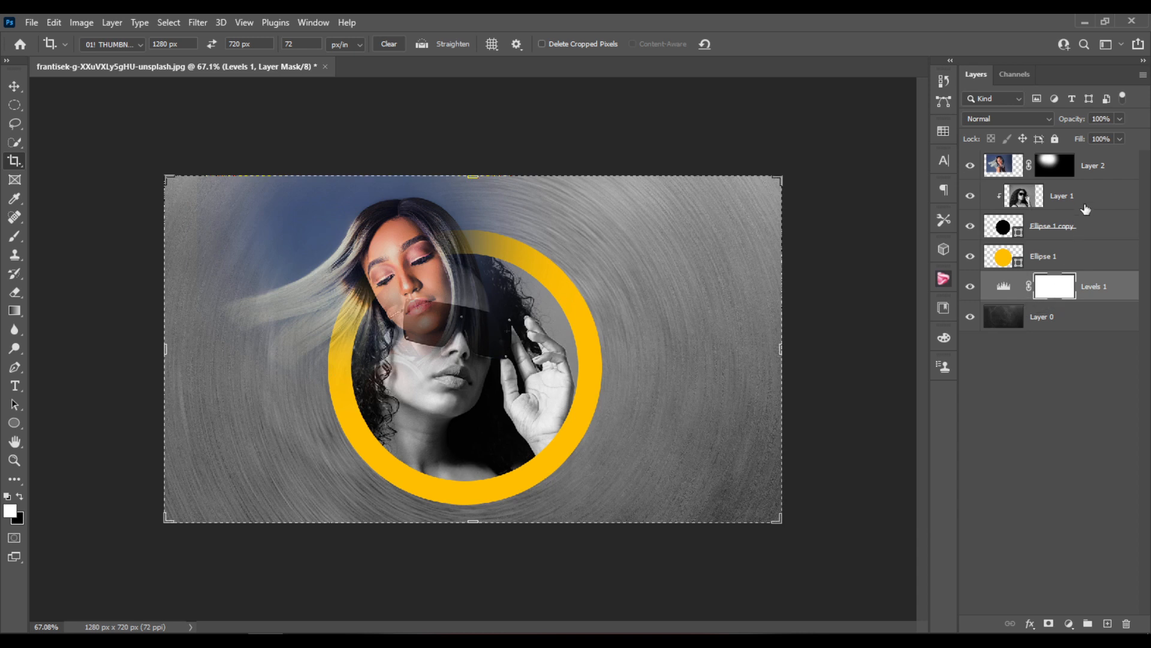
mouse_move(1089, 200)
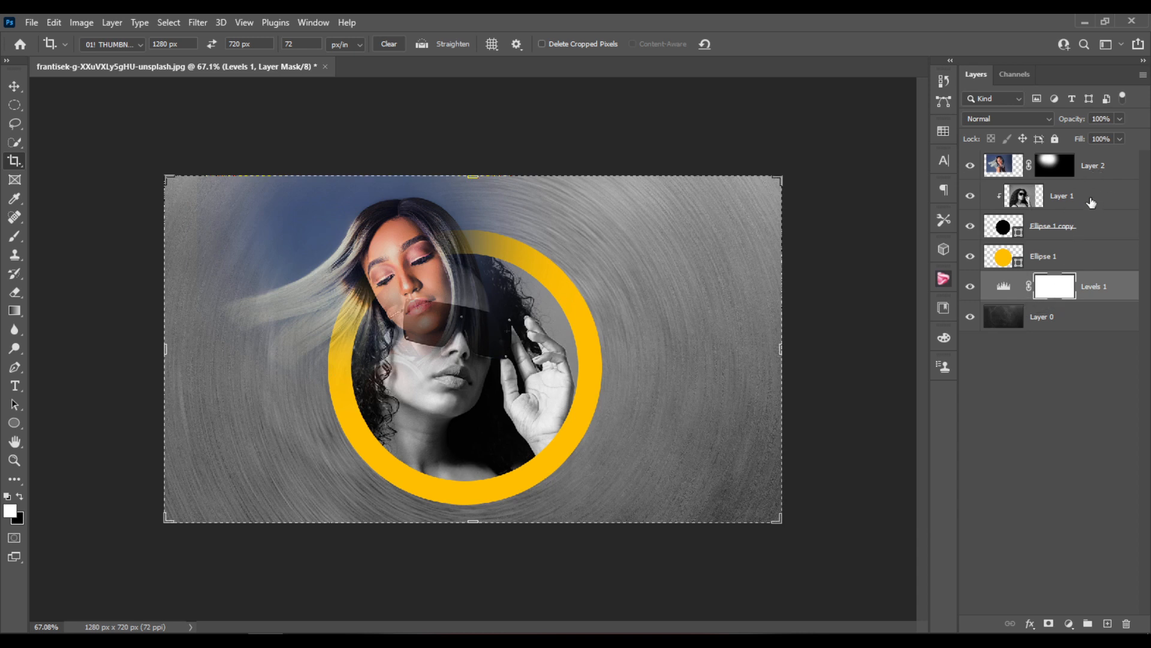
- Free-transform Layer 2 and shift the woman's photo up-left above the ring
left_click(1078, 166)
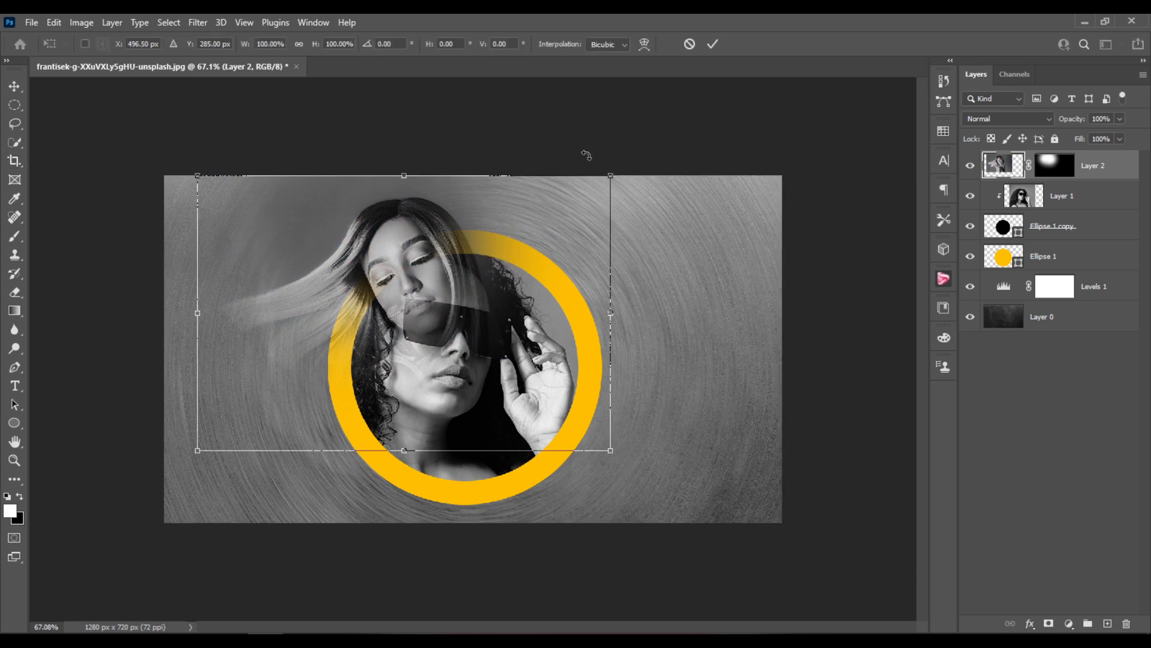
left_click_drag(609, 175, 649, 147)
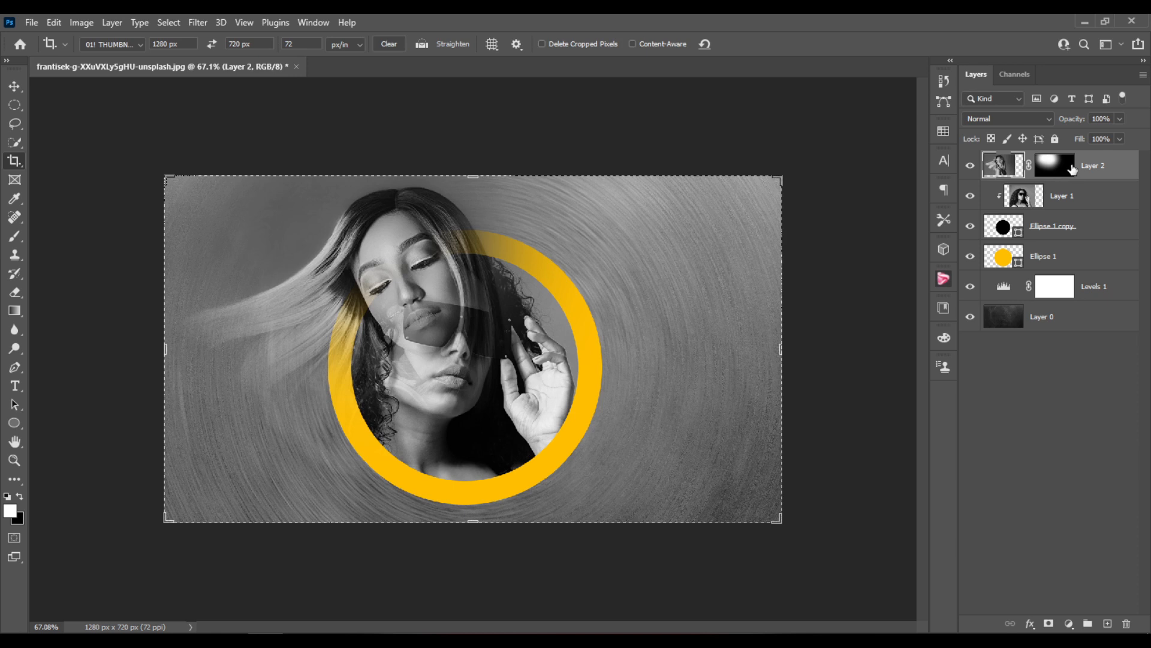
- Target Layer 2's mask and set a soft brush, hardness near 21%, at a smaller diameter
left_click(1052, 173)
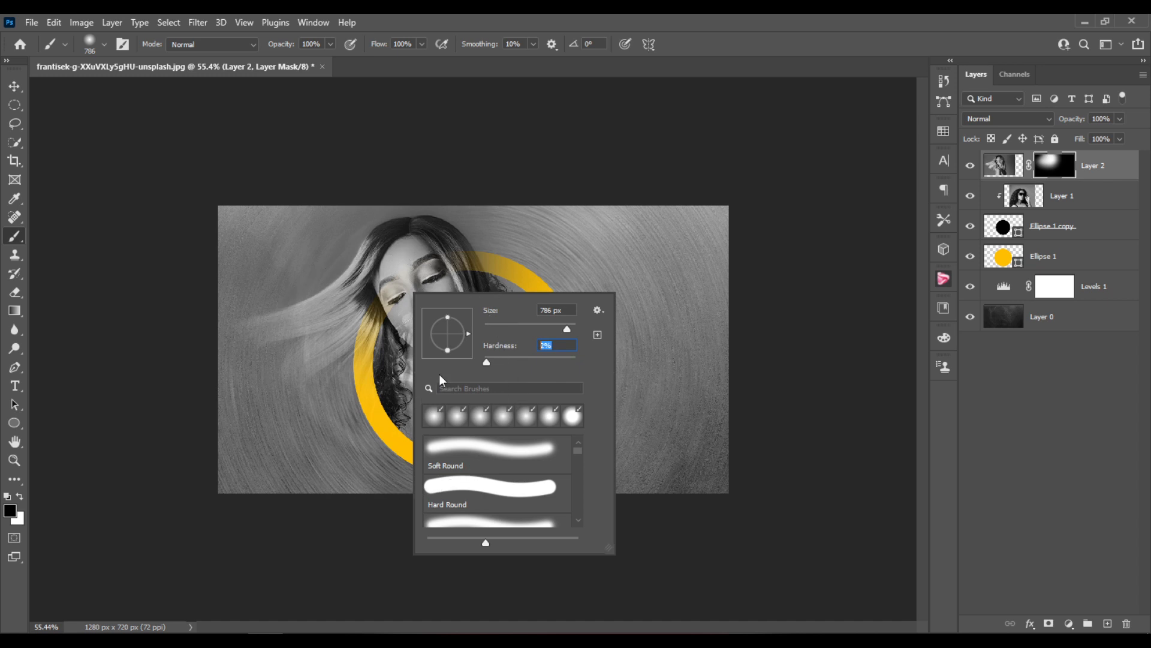
mouse_move(489, 367)
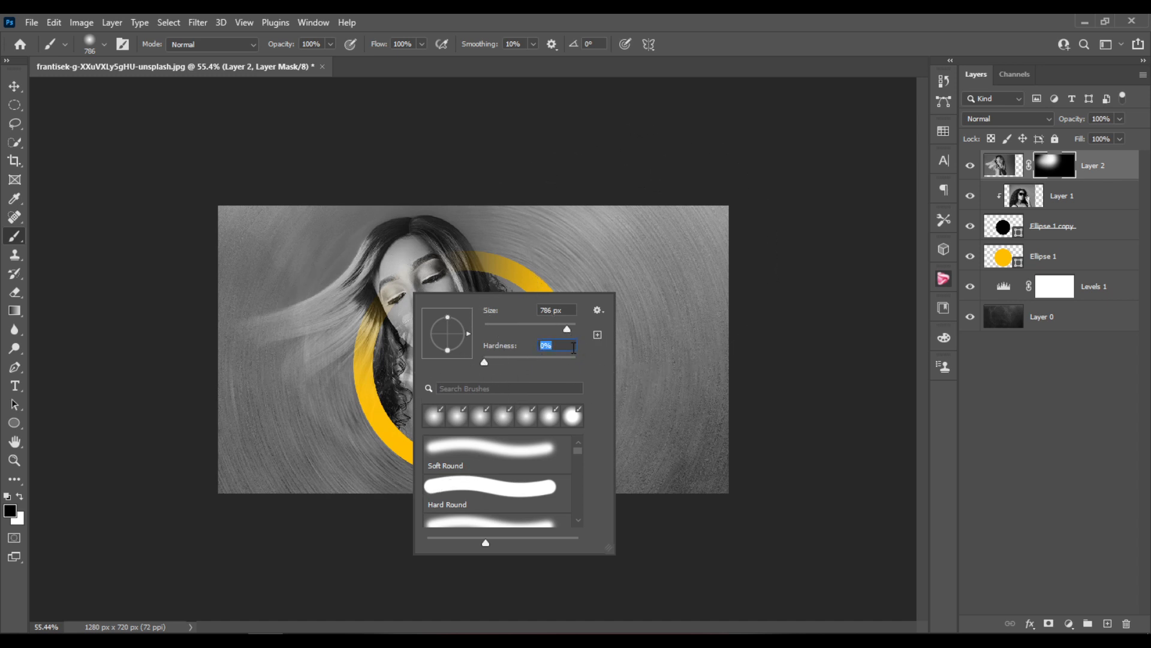
left_click_drag(483, 361, 503, 361)
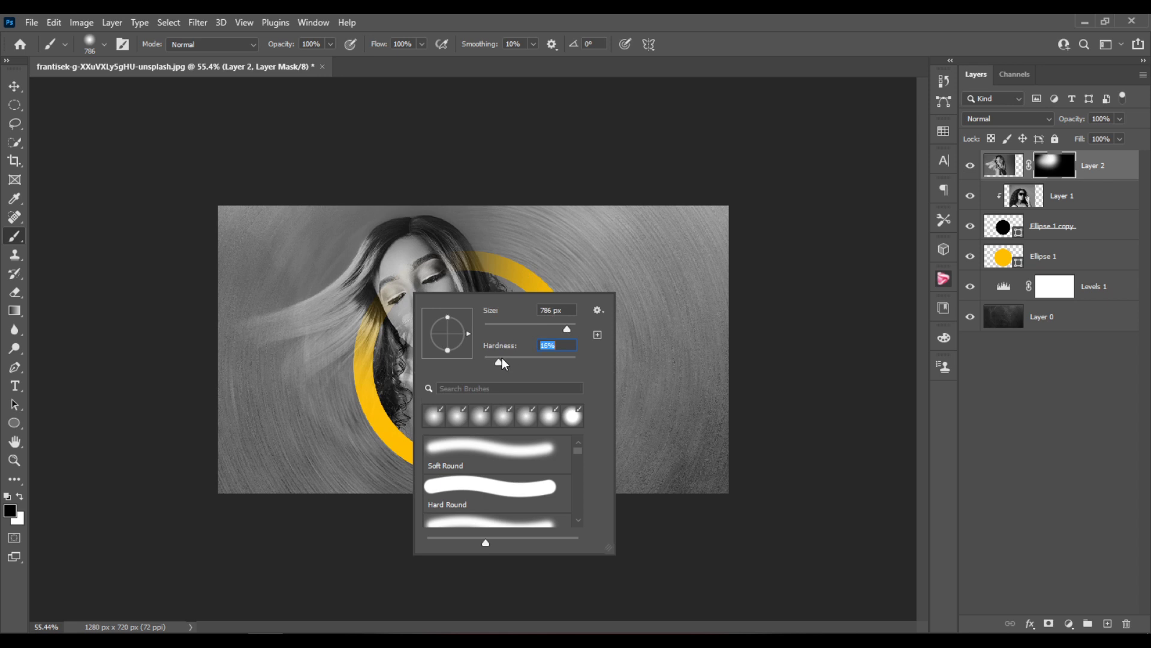
left_click_drag(502, 363, 509, 363)
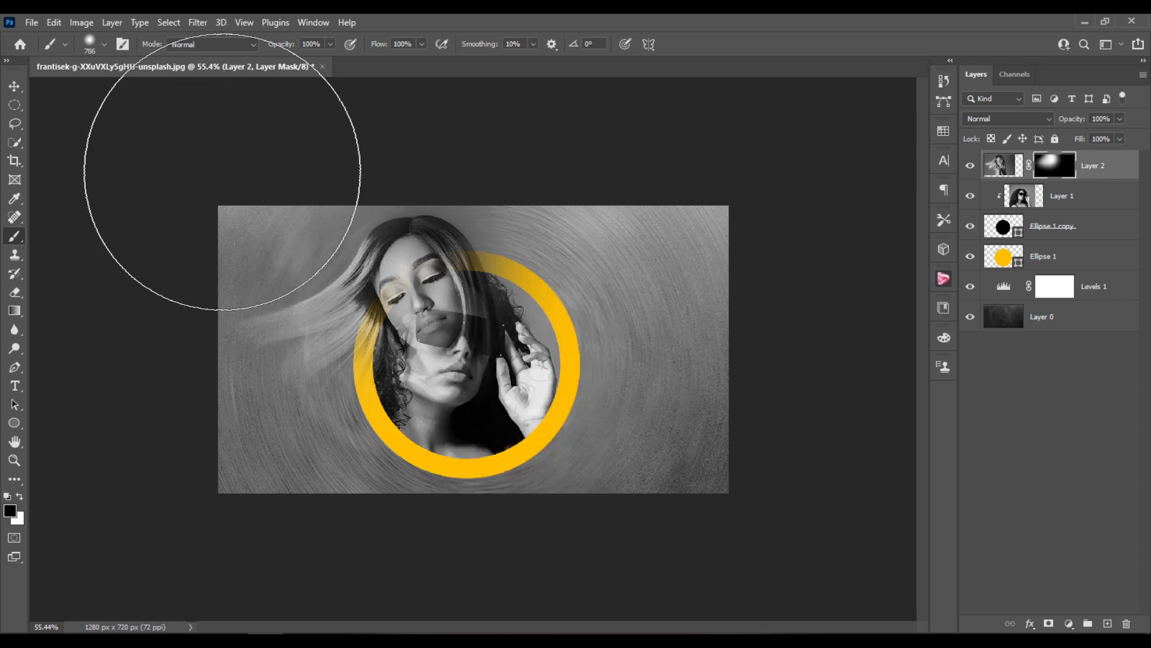
left_click_drag(220, 183, 268, 287)
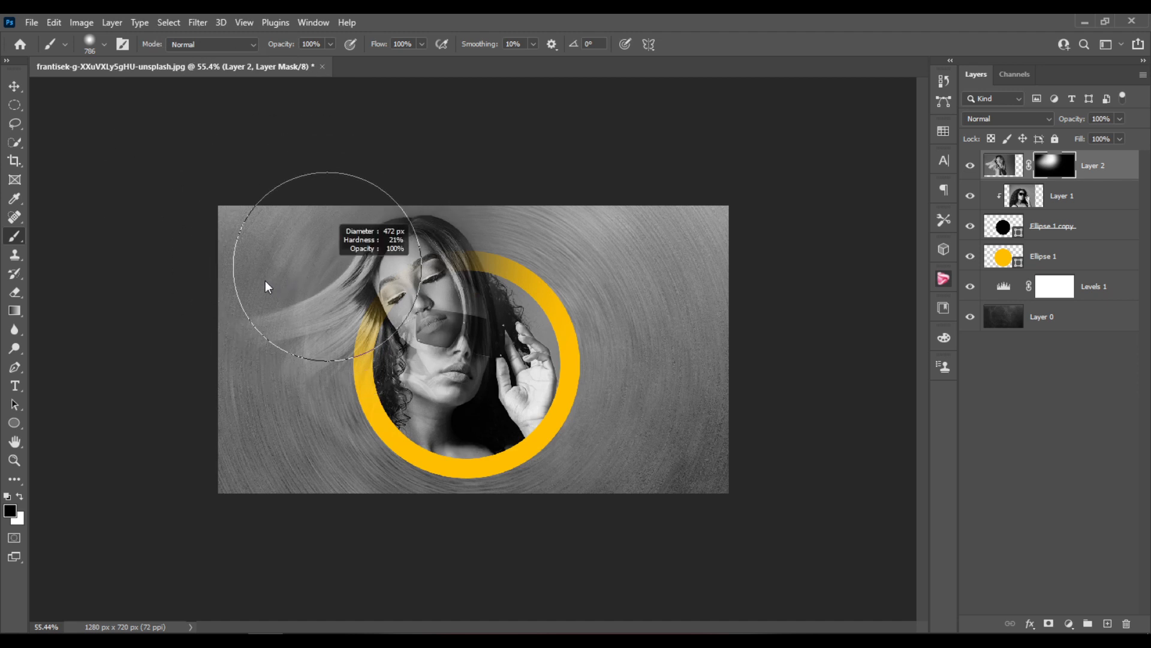
mouse_move(386, 170)
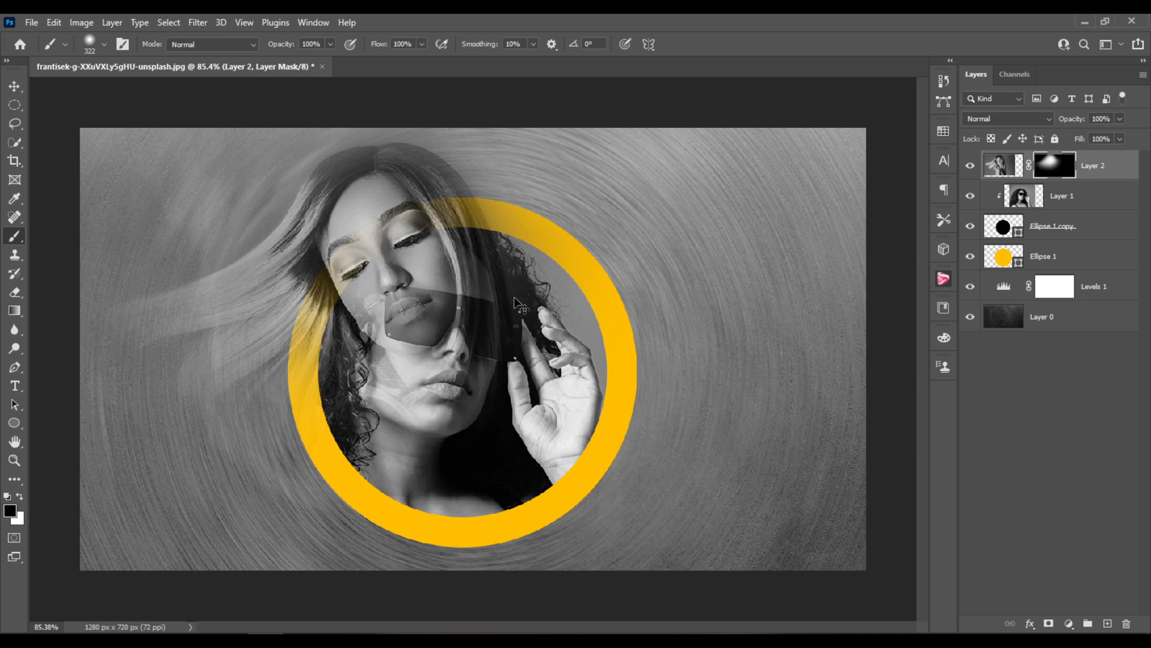
- Scale Layer 2 to about 101%, move it down over the ring, and commit the transform
key("Ctrl+T")
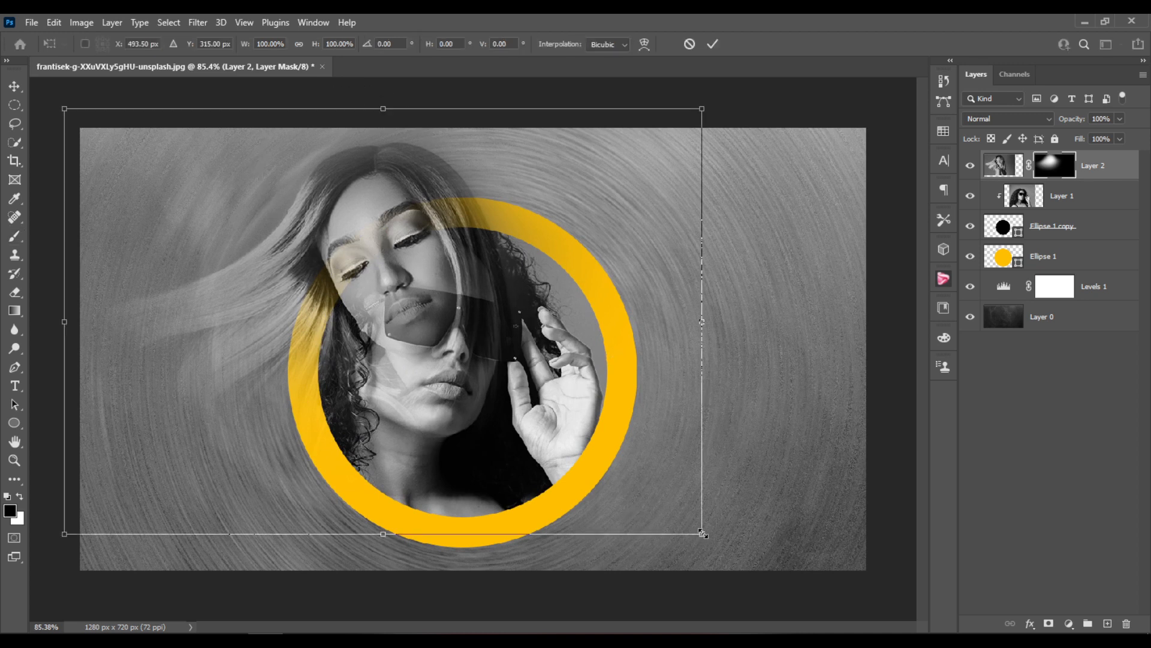
left_click_drag(700, 533, 748, 564)
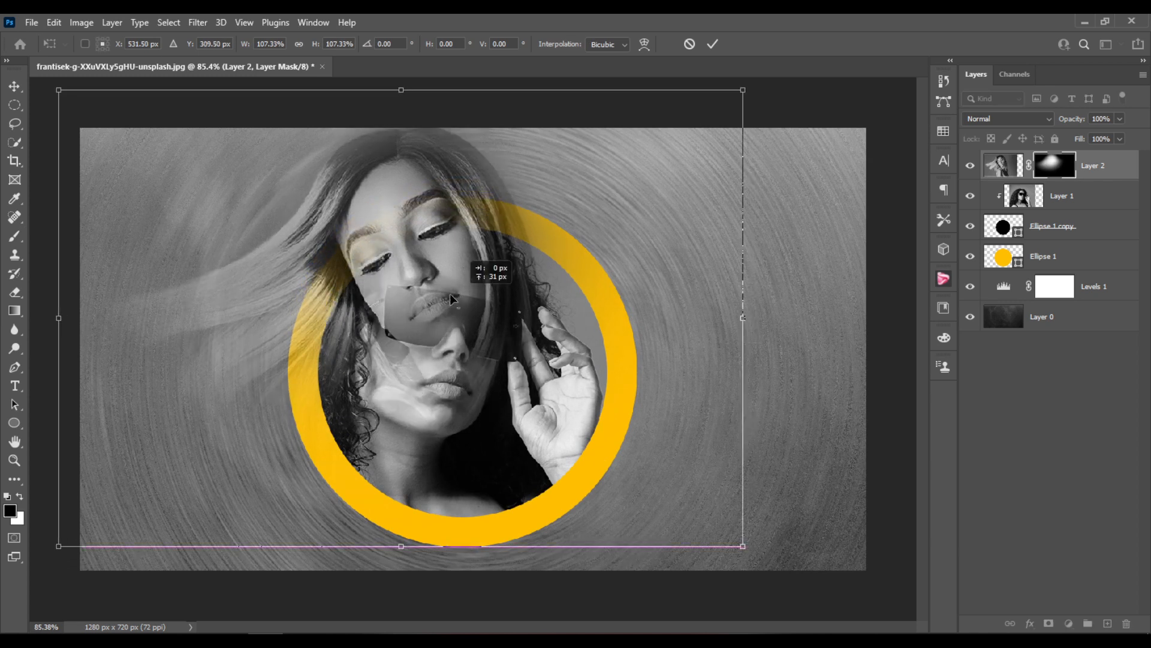
left_click_drag(452, 299, 460, 229)
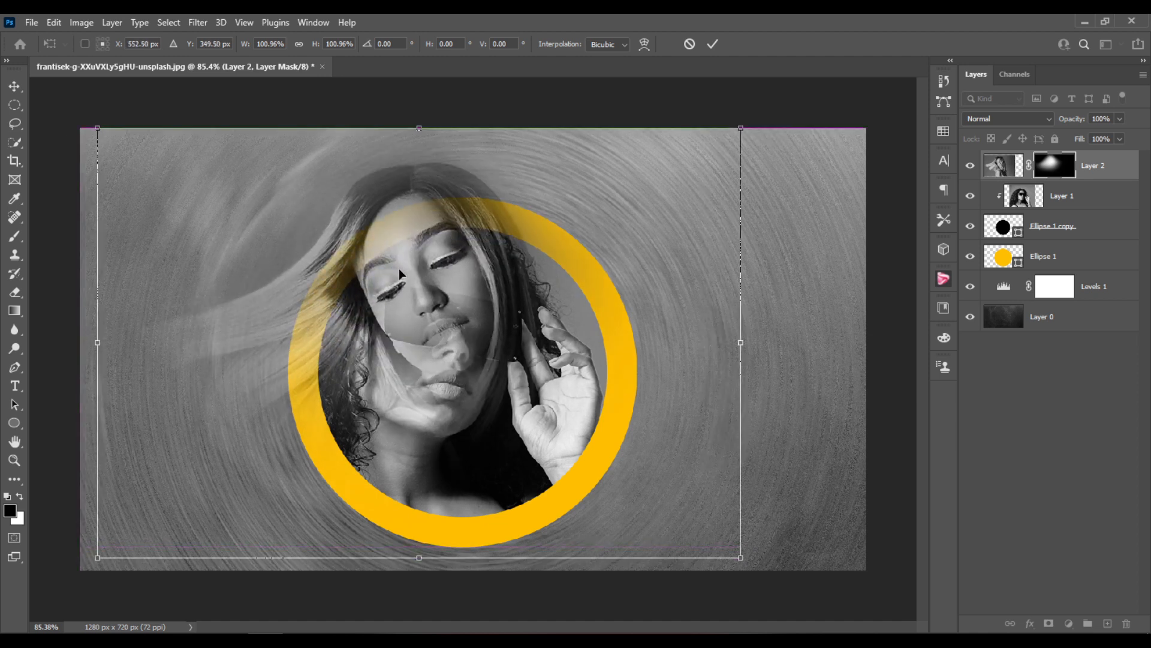
left_click(713, 44)
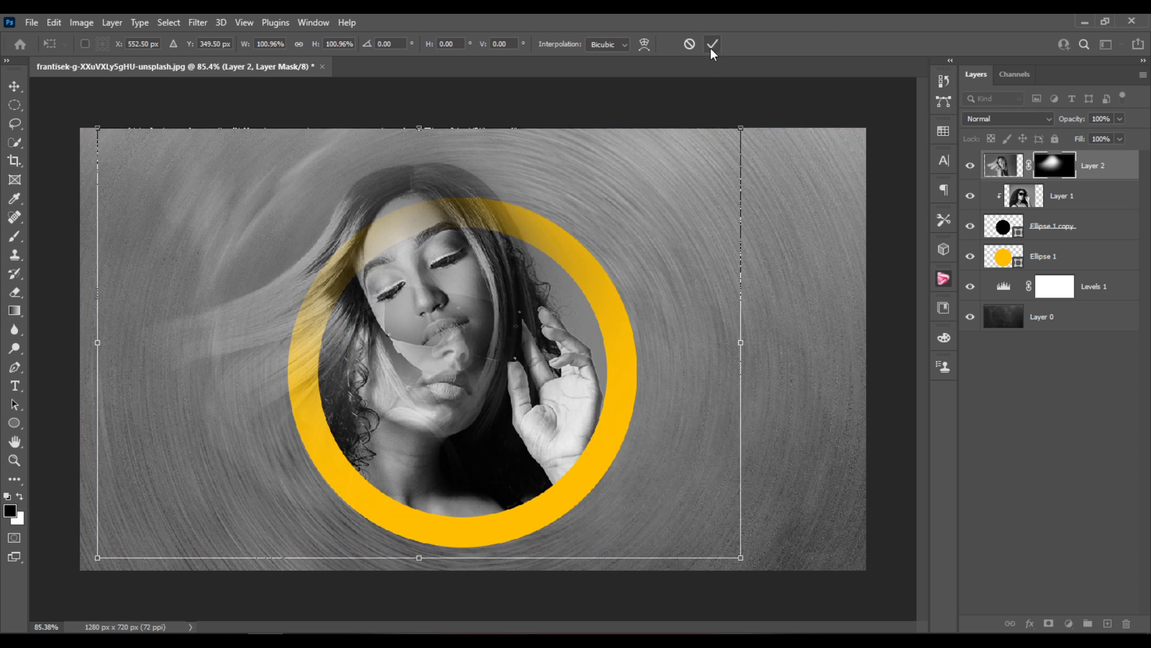
left_click(714, 43)
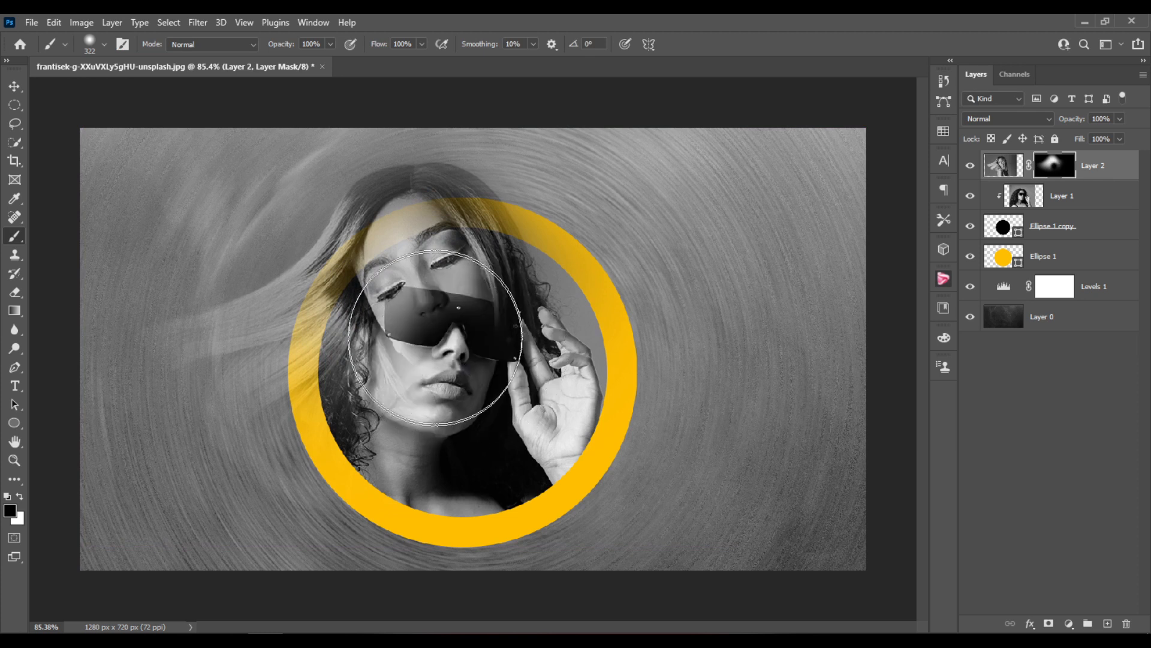
- Reveal the sunglasses through Layer 2's mask and position them over the woman's eyes
left_click(10, 89)
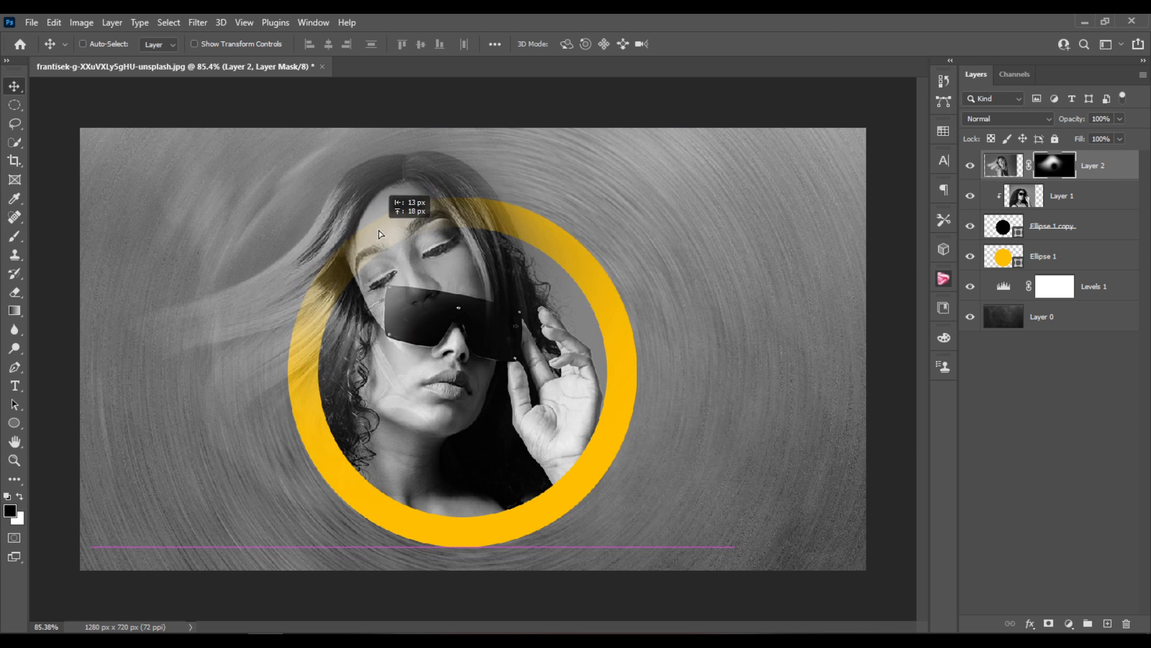
left_click_drag(380, 234, 388, 252)
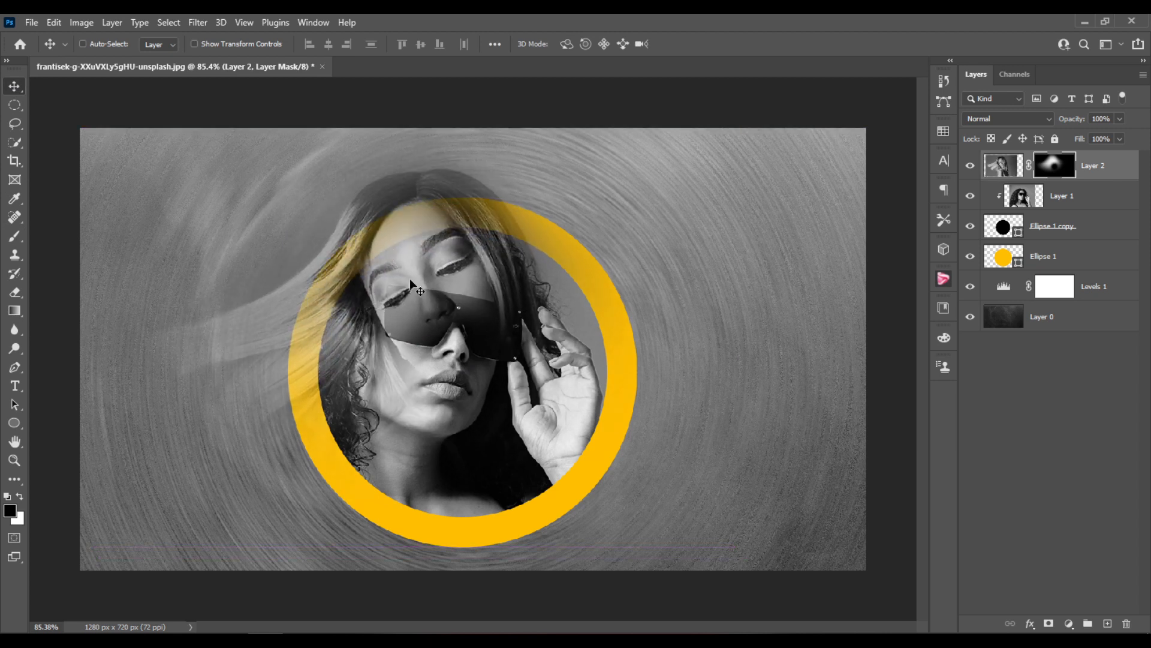
key("Ctrl+t")
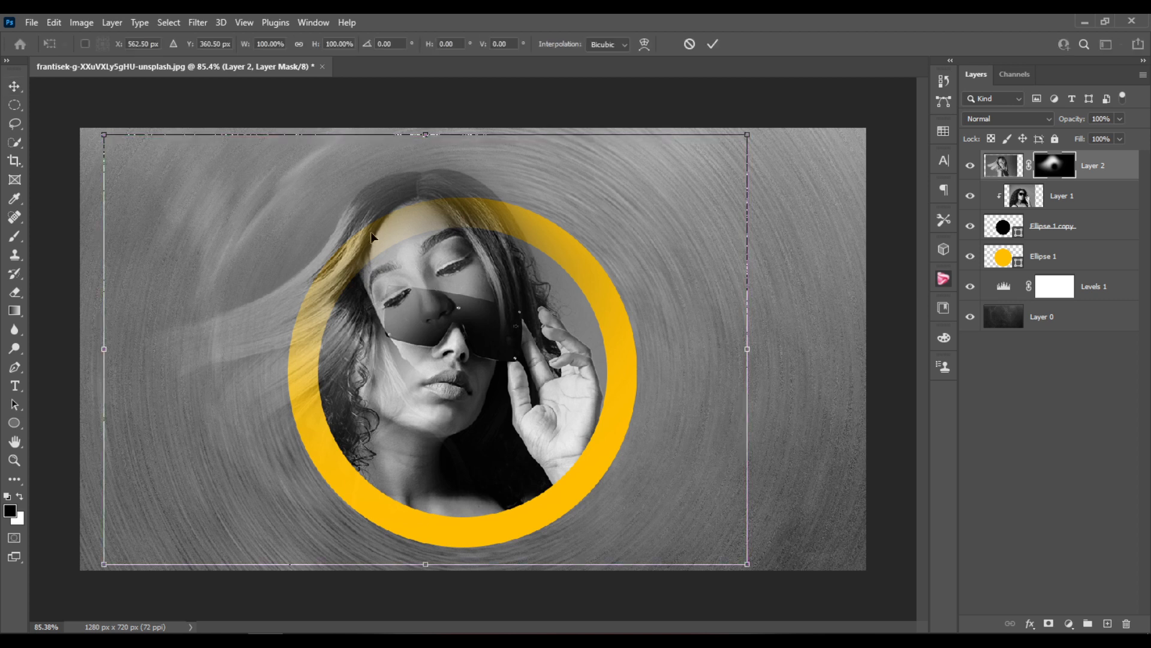
left_click_drag(103, 134, 58, 105)
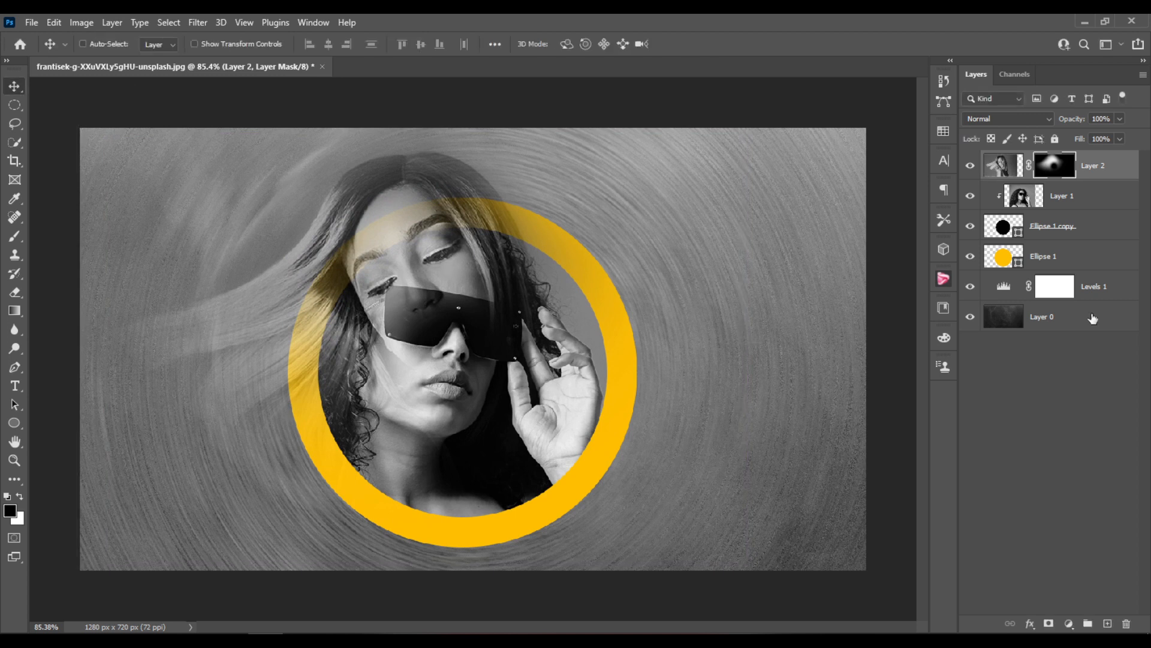
left_click(1065, 225)
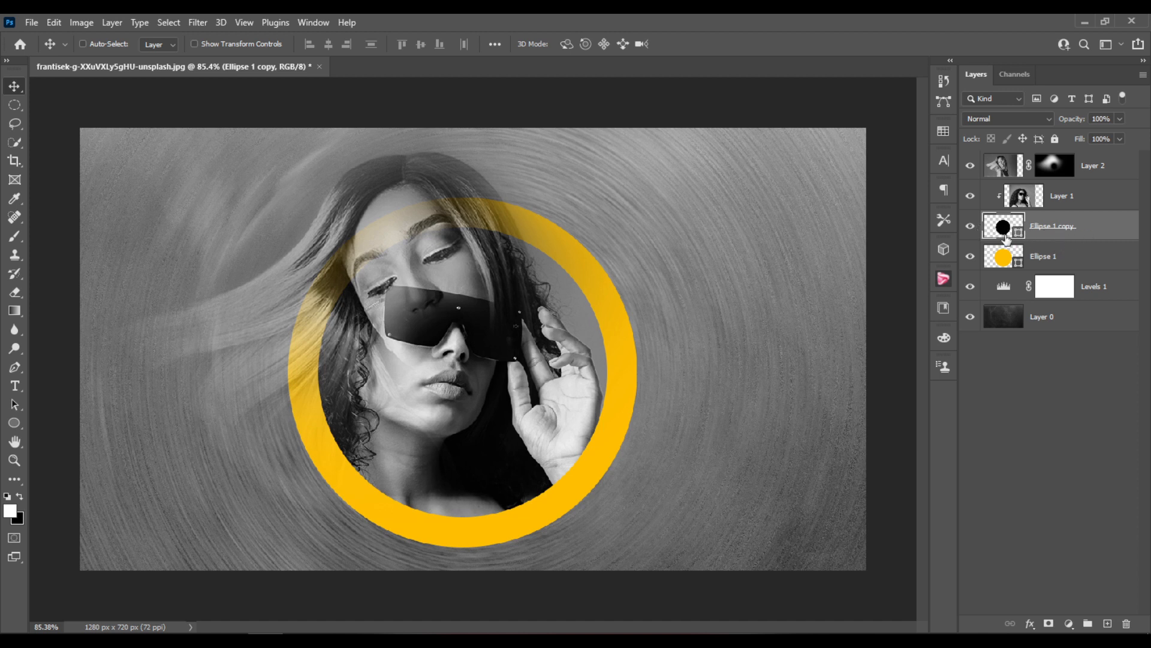
- Shrink the Ellipse 1 copy circle to about 85% so the yellow ring thickens
left_click(68, 43)
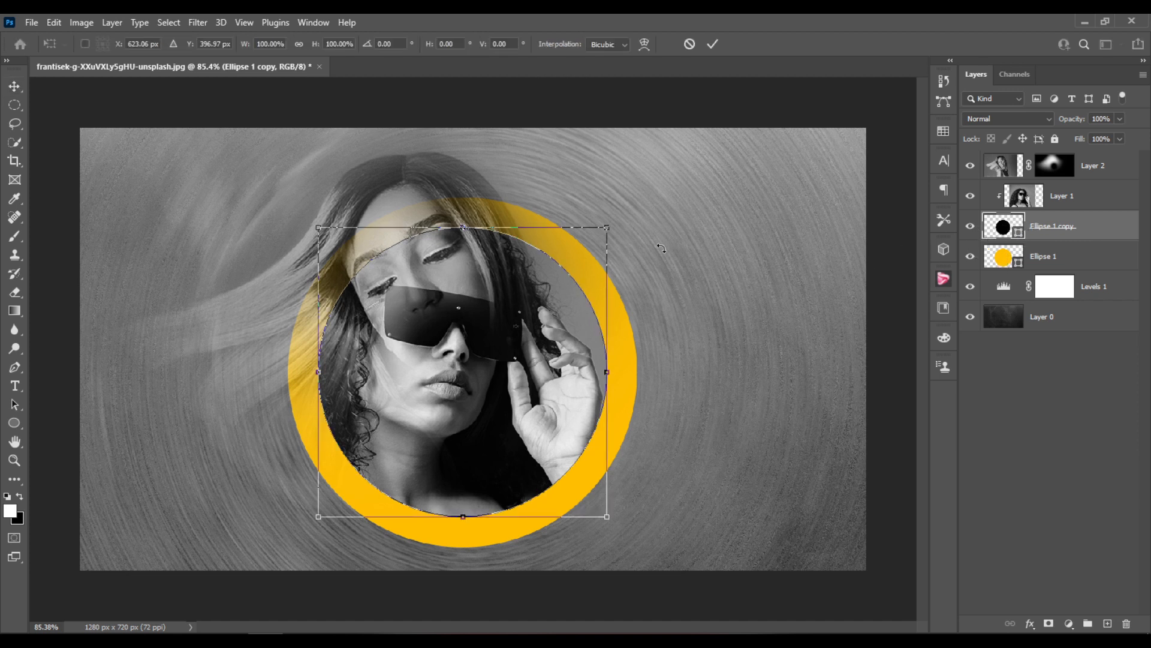
left_click_drag(606, 227, 595, 239)
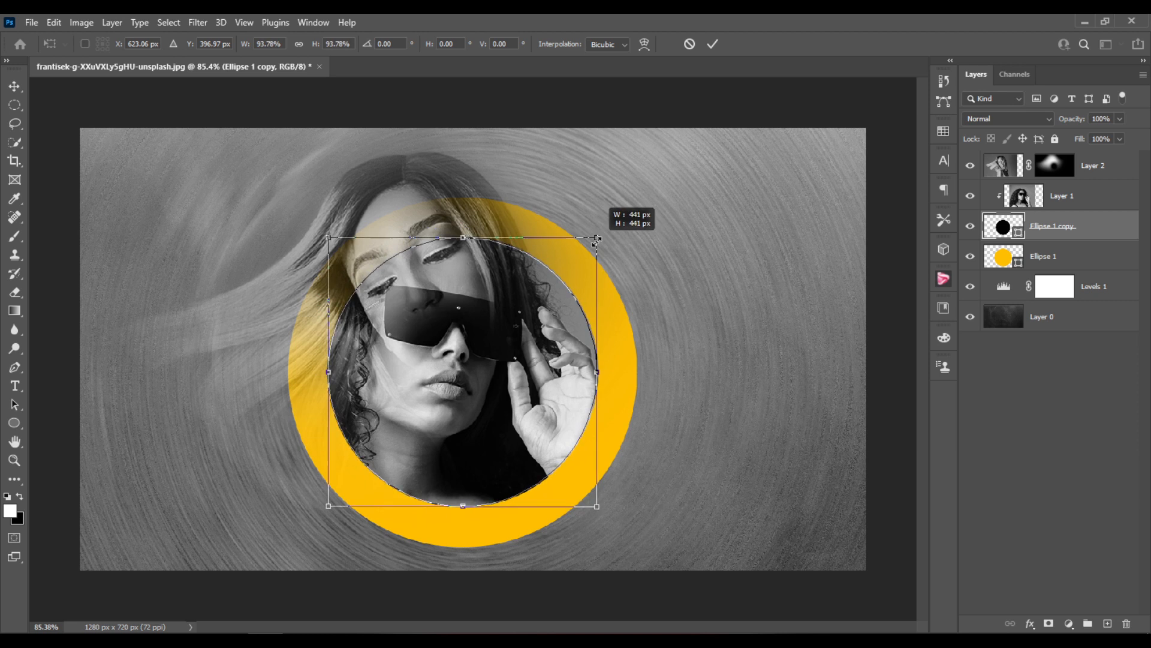
left_click_drag(596, 237, 586, 250)
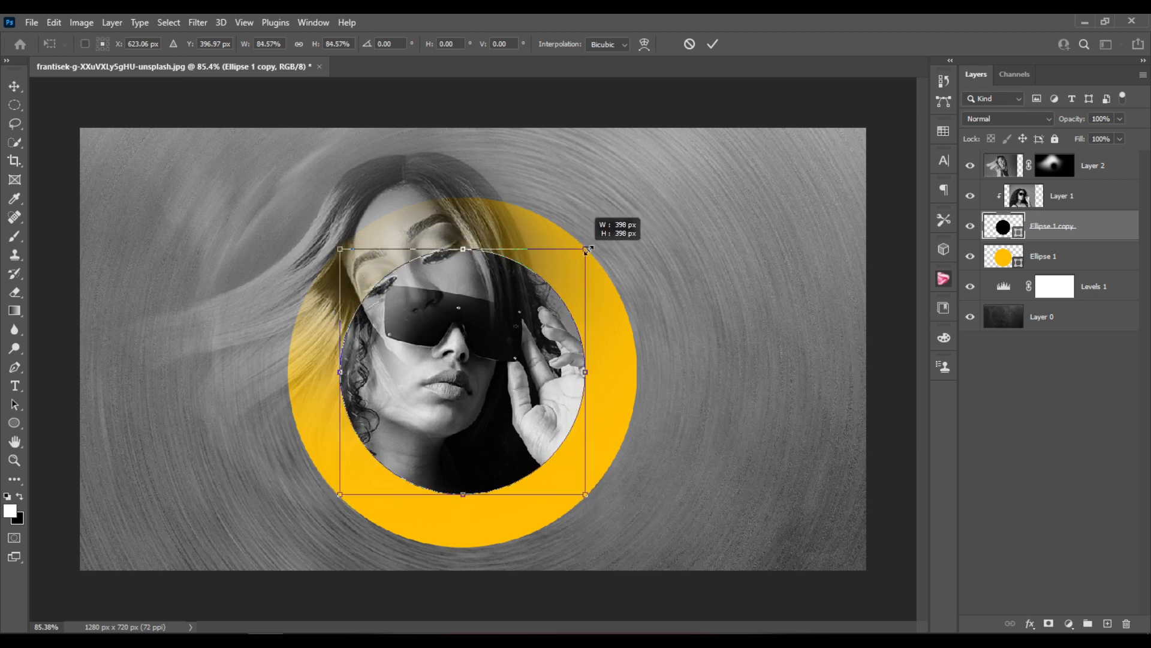
left_click_drag(585, 250, 594, 241)
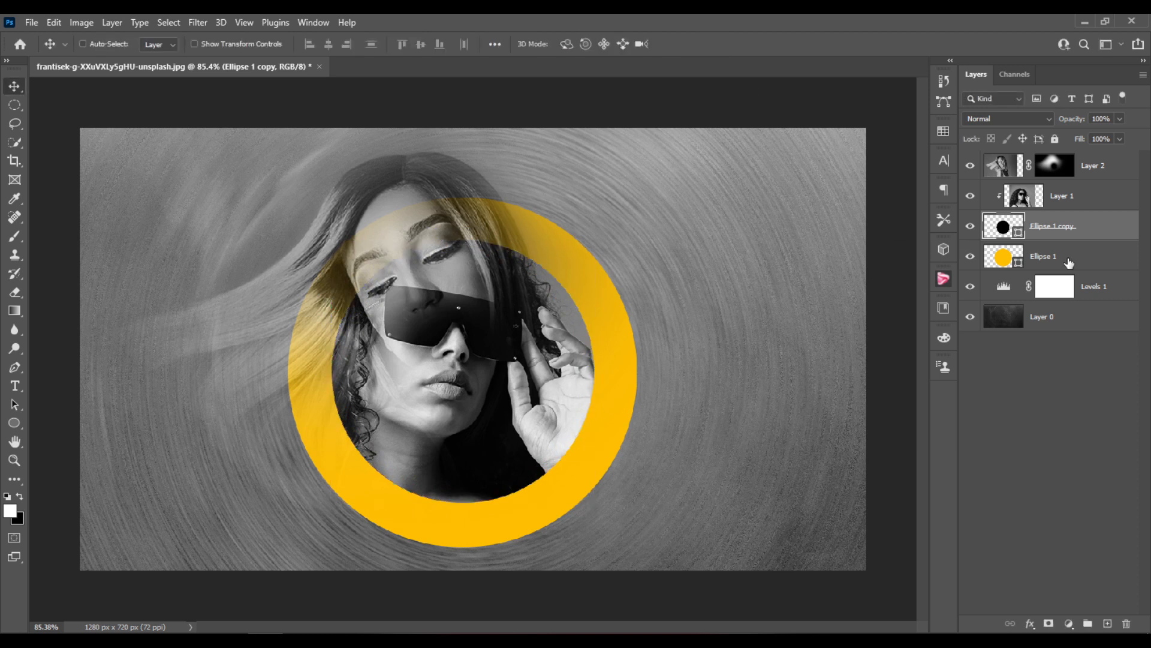
- Shrink the Ellipse 1 ring slightly and move Layer 2 so the sunglasses sit inside it
left_click(1069, 256)
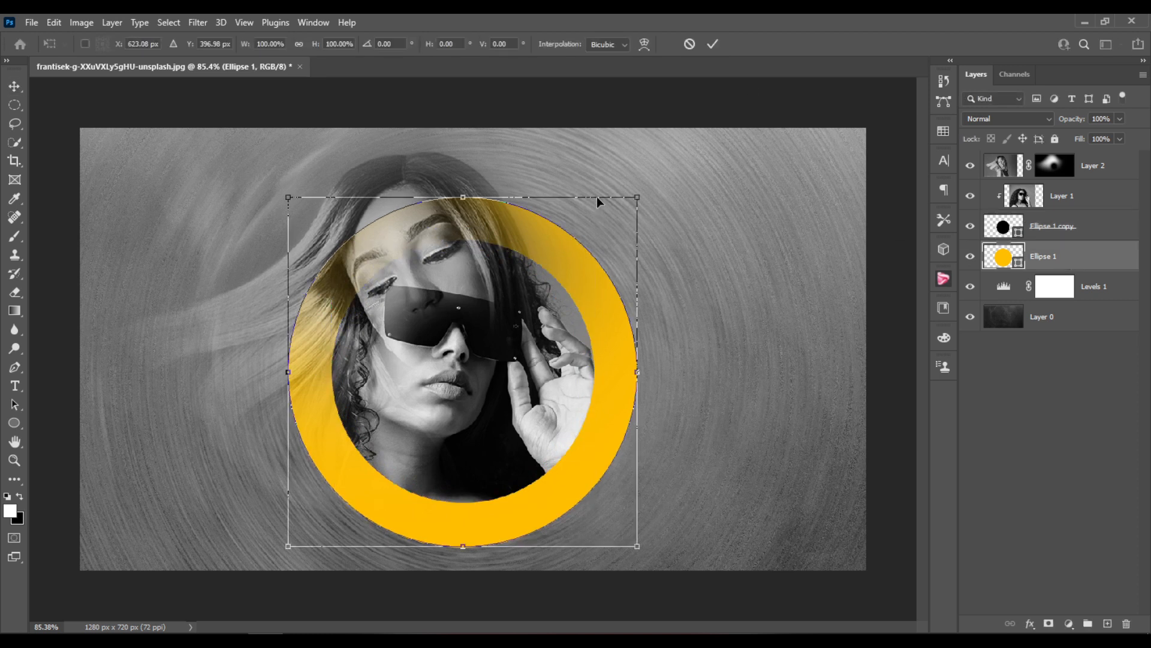
left_click_drag(637, 200, 630, 205)
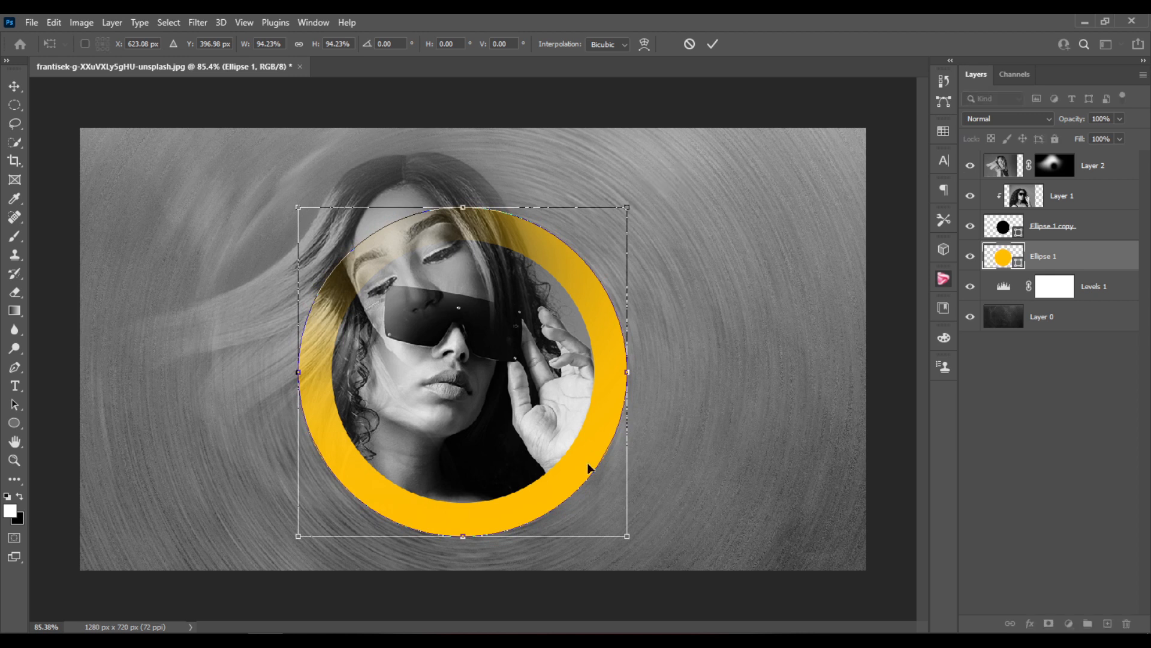
mouse_move(600, 320)
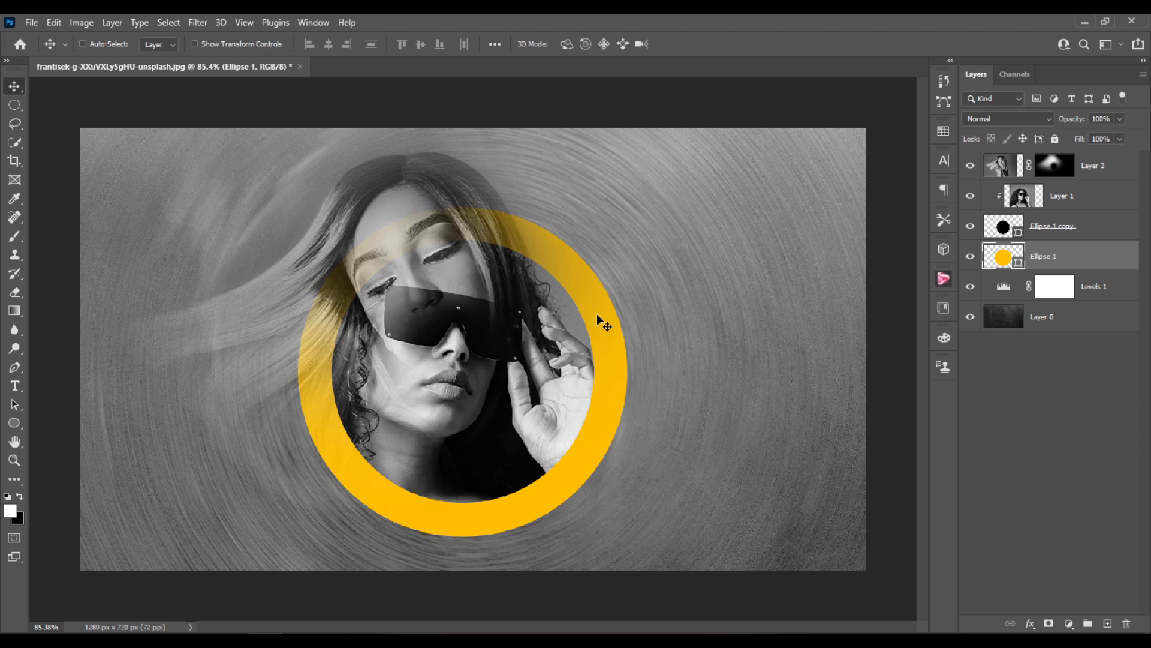
mouse_move(1105, 187)
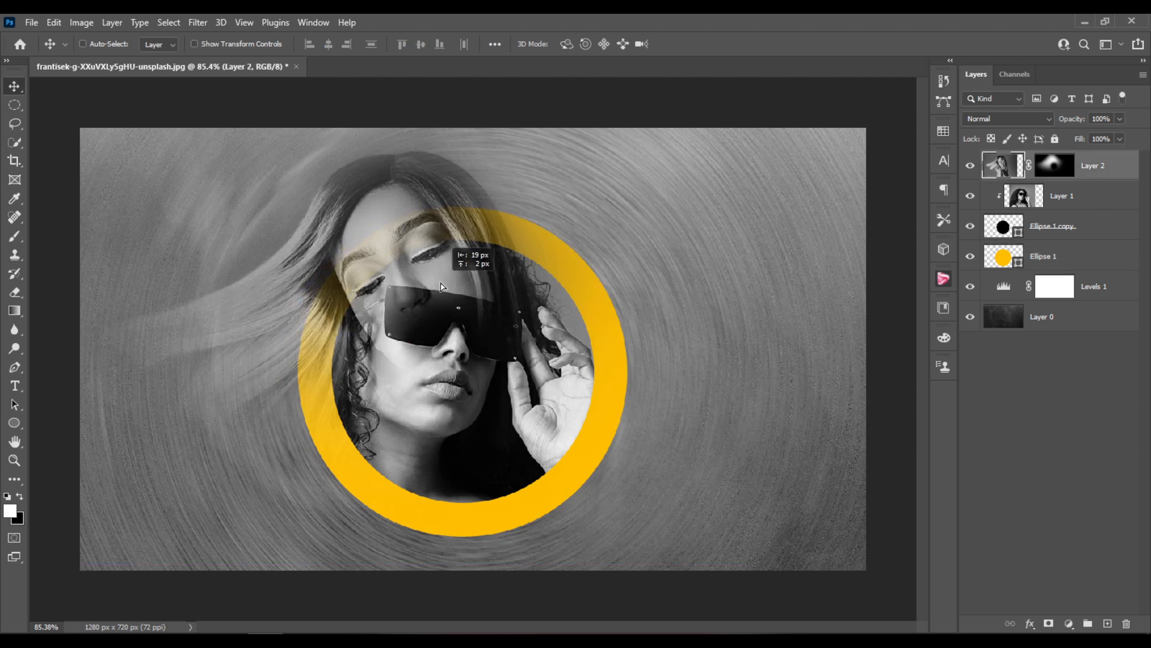
left_click_drag(440, 287, 425, 276)
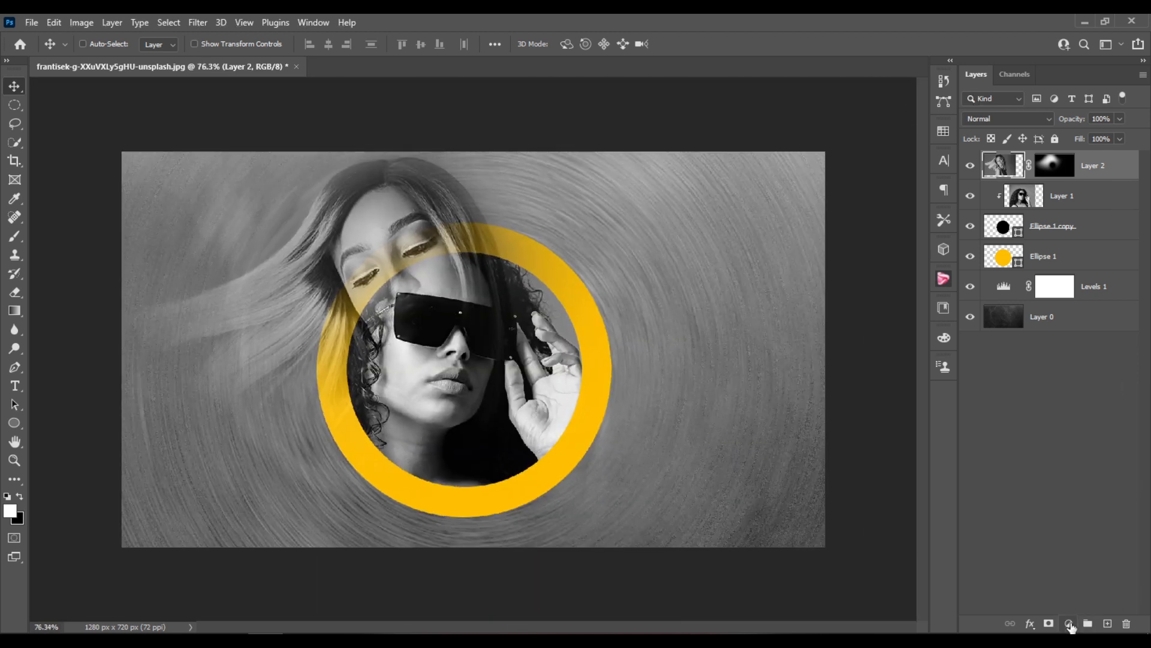
mouse_move(1070, 623)
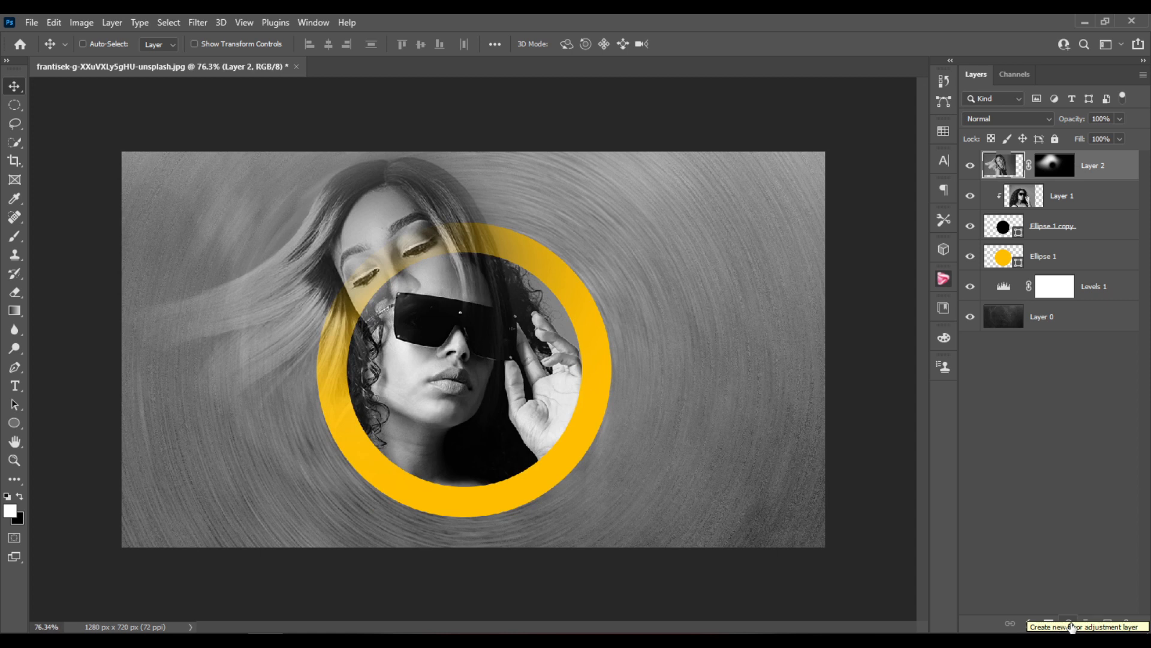
- Add a top Levels adjustment with the black input point raised to about 39
left_click(1067, 626)
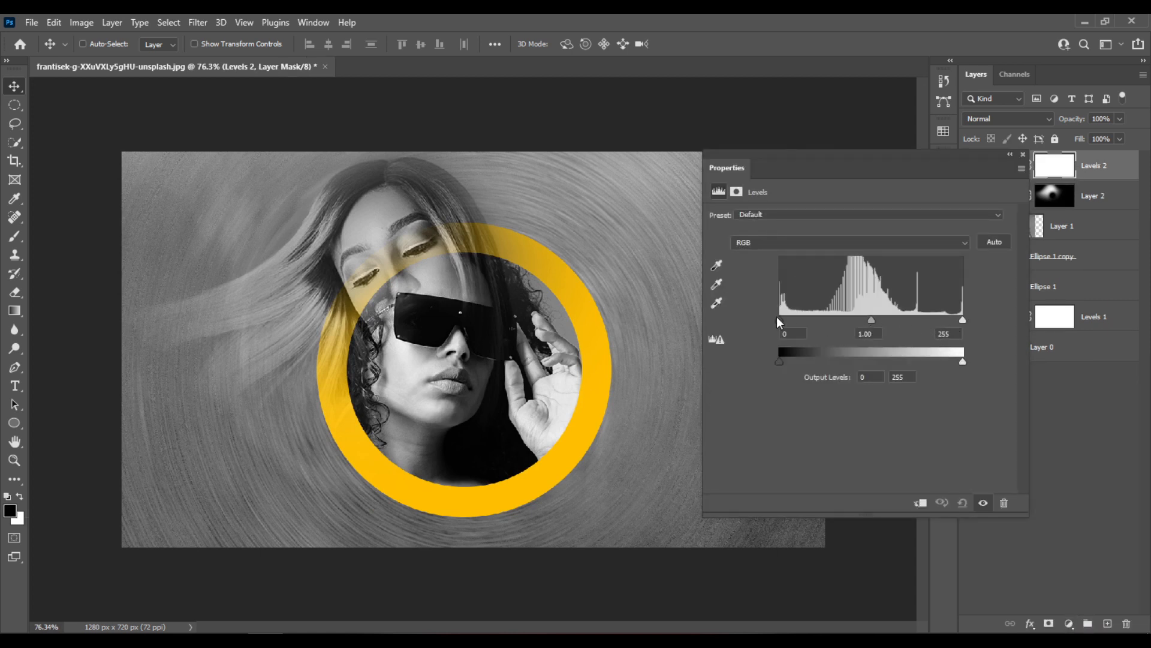
left_click_drag(780, 319, 806, 319)
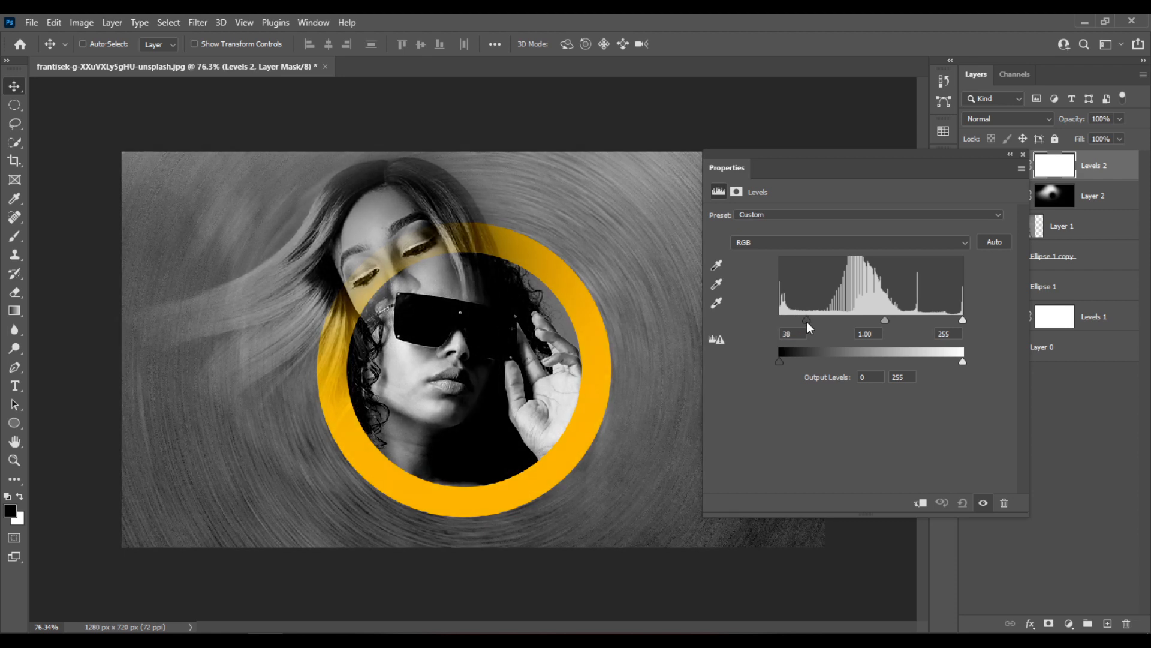
left_click_drag(806, 319, 812, 319)
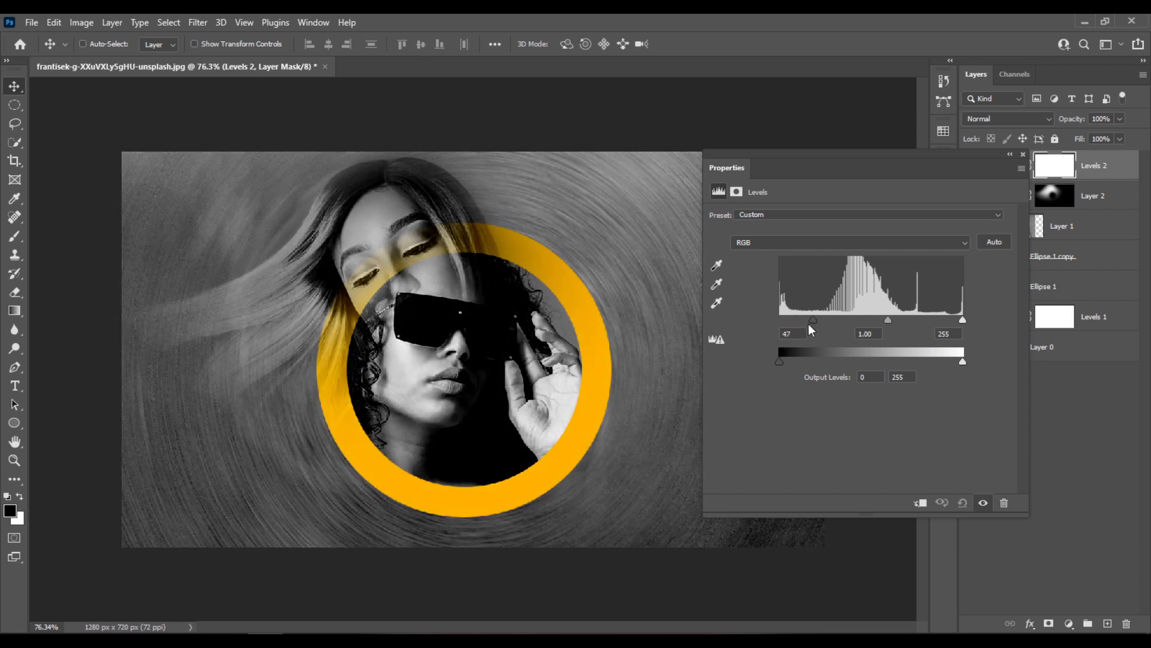
left_click_drag(810, 319, 805, 319)
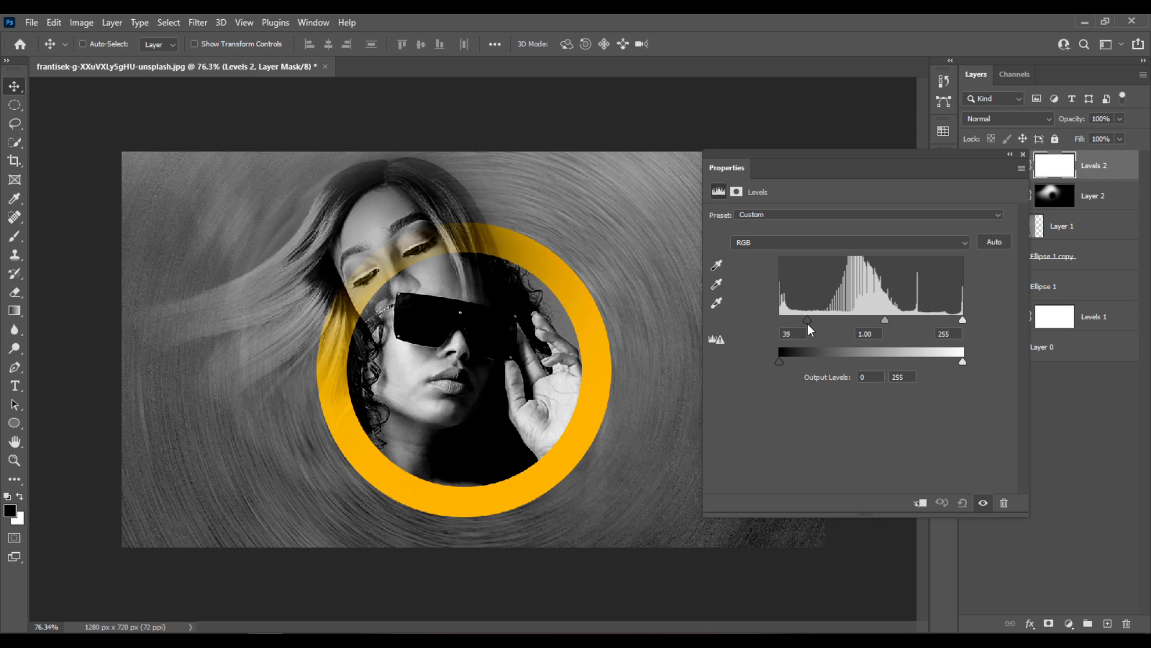
left_click_drag(807, 319, 806, 319)
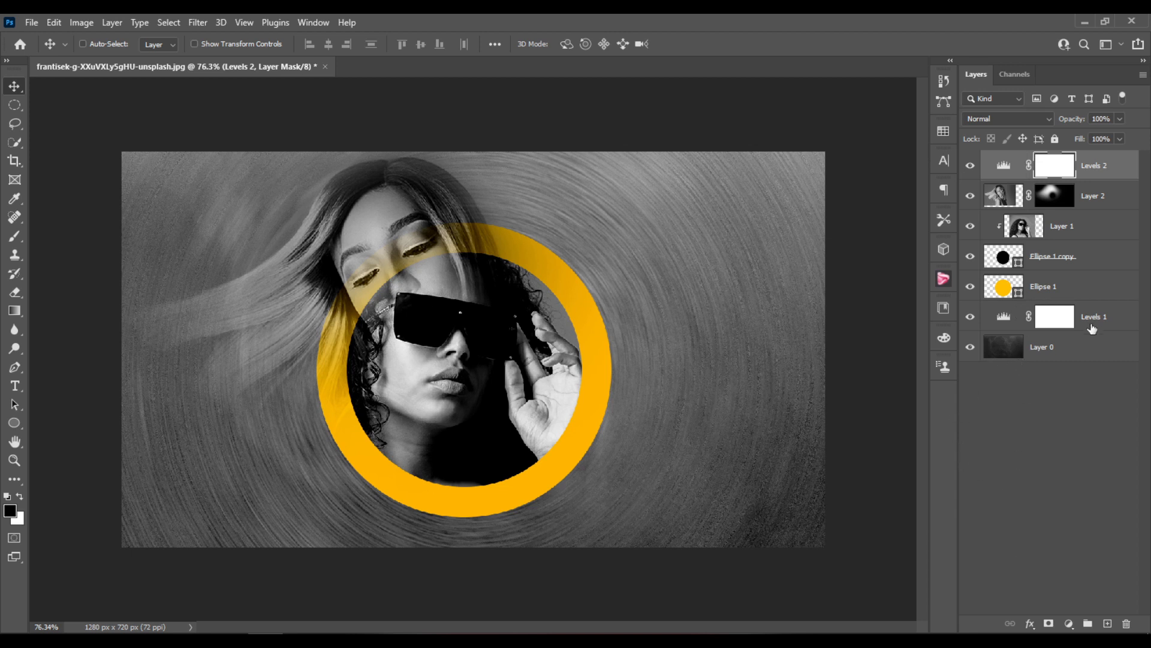
mouse_move(1072, 173)
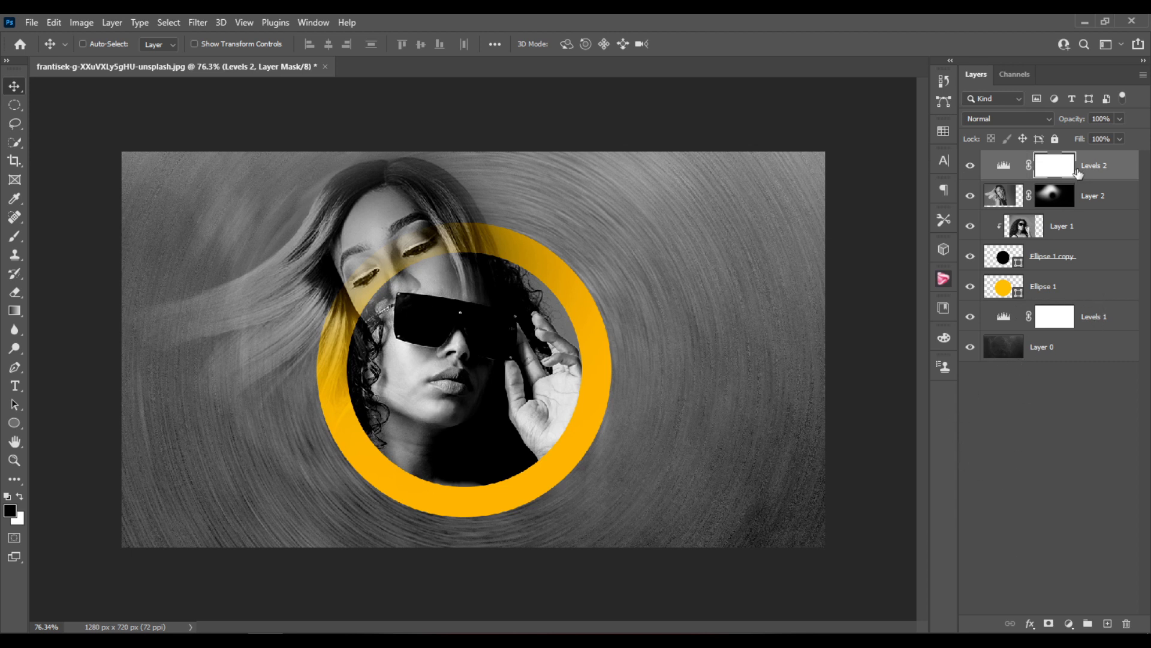
- Group Layer 2 through Ellipse 1 as Group 1, reposition it, and add a white mask
left_click(997, 194)
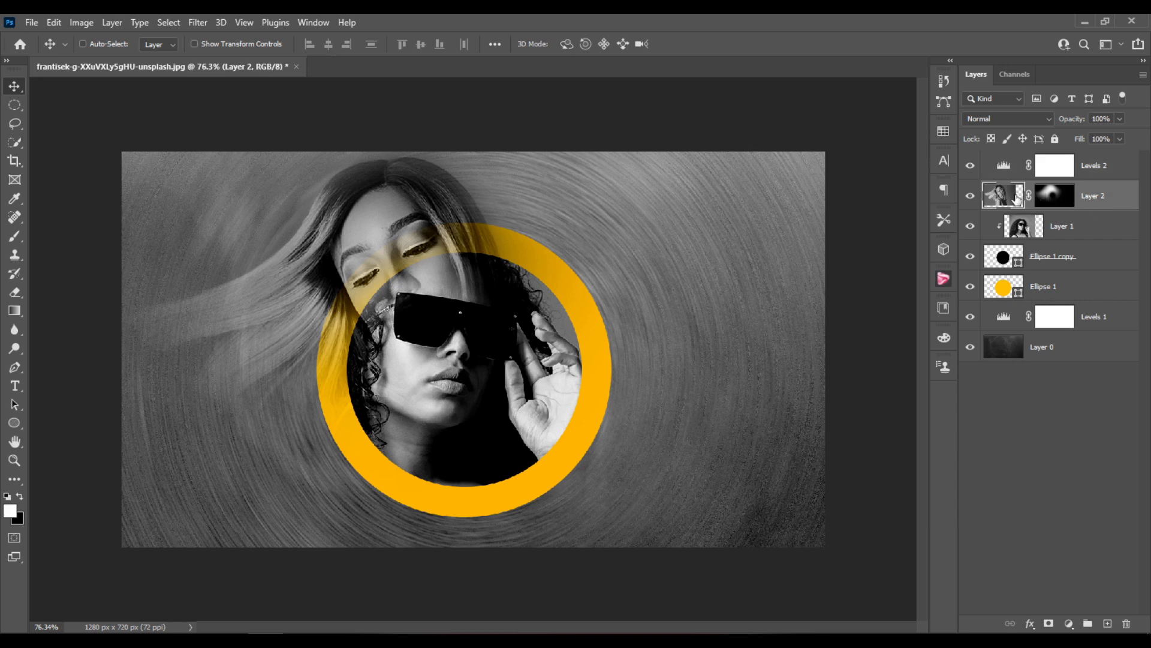
mouse_move(1019, 214)
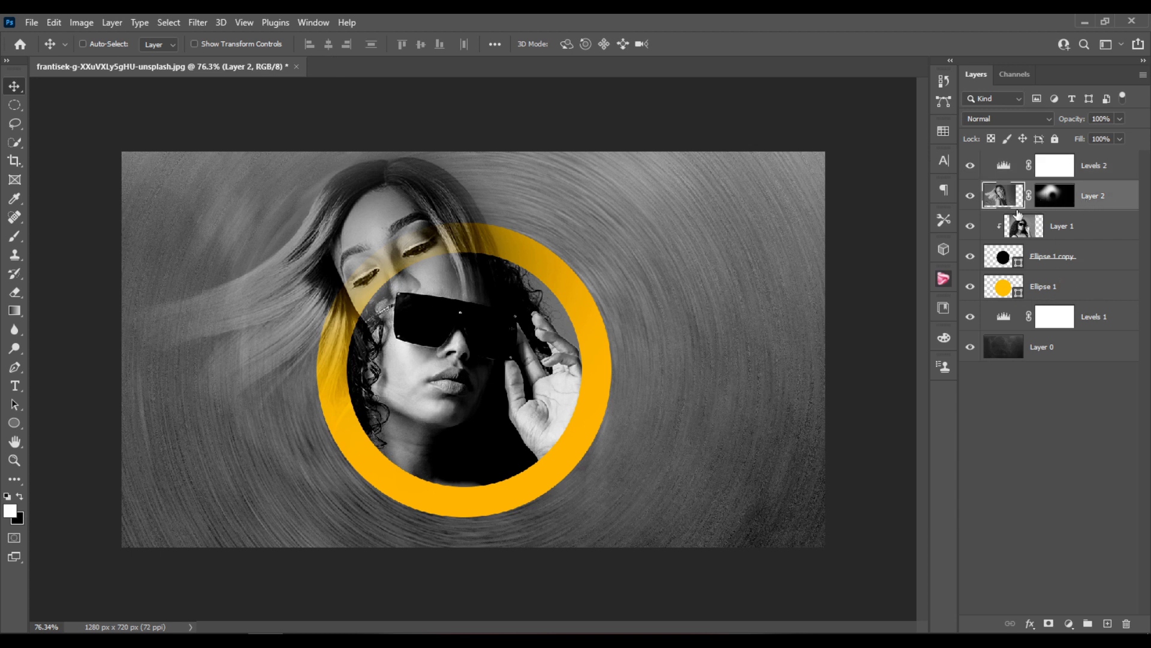
mouse_move(1082, 295)
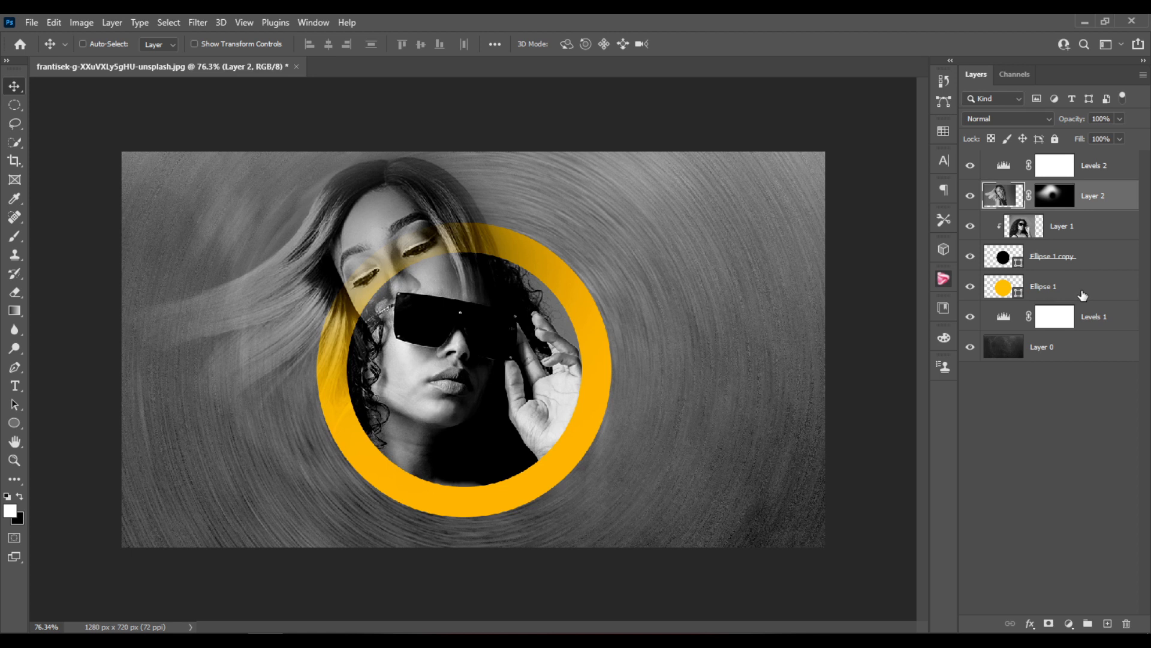
left_click(1066, 286)
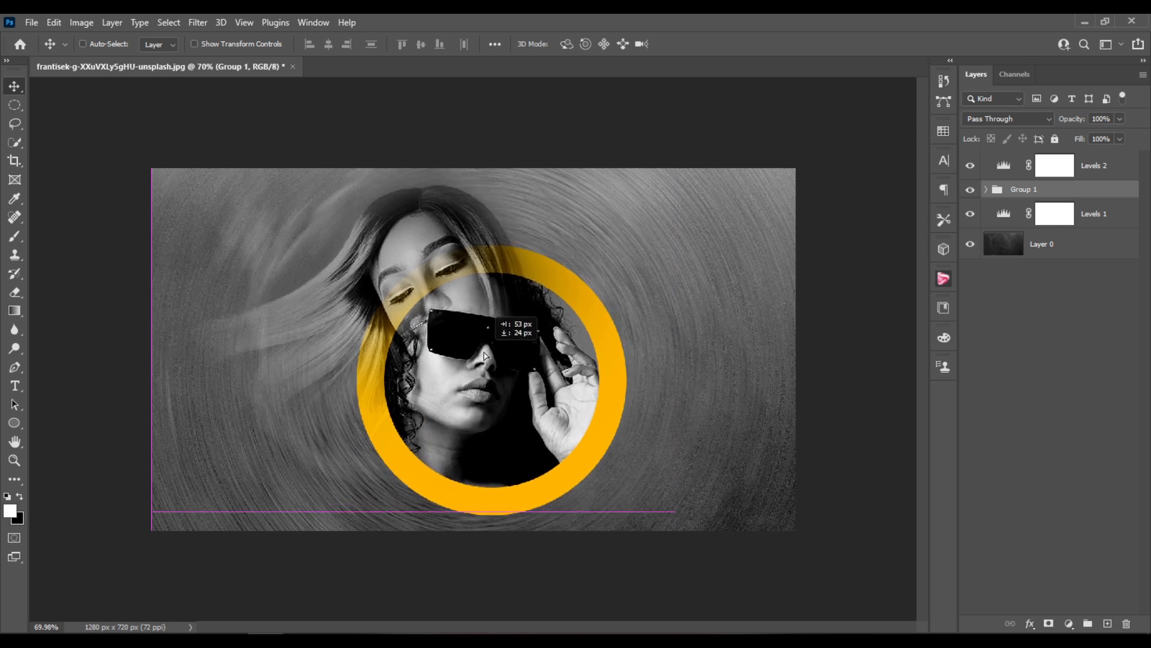
left_click_drag(481, 355, 480, 353)
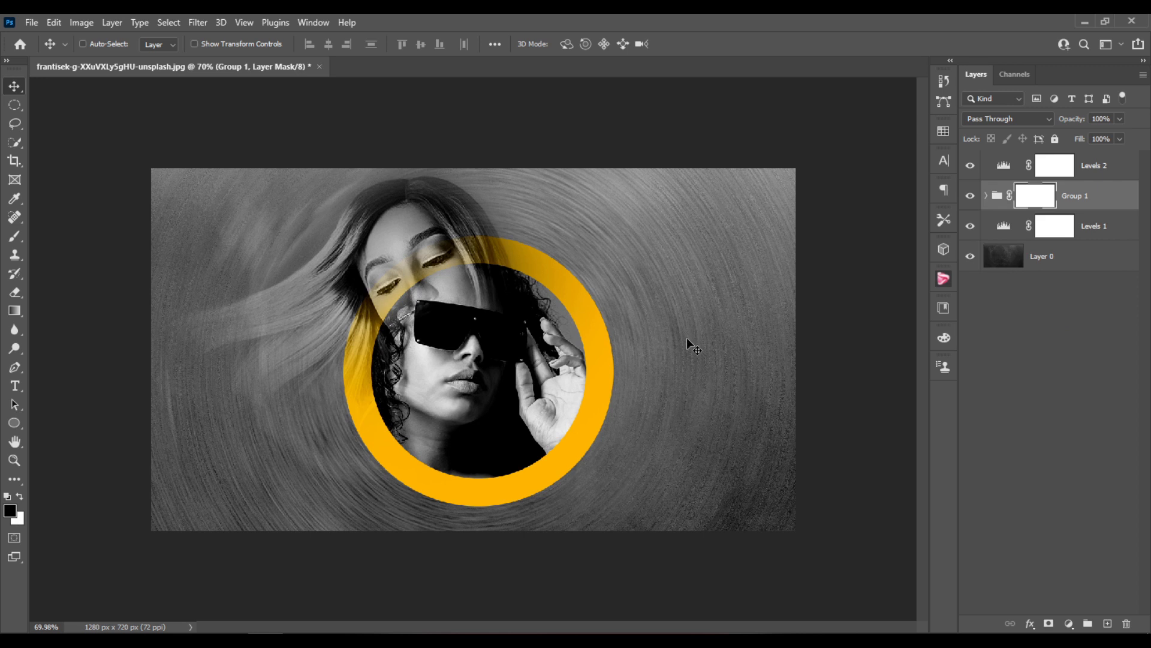
- Fade the ring's lower right into the background with a 49% opacity black brush on Group 1's mask
left_click(17, 235)
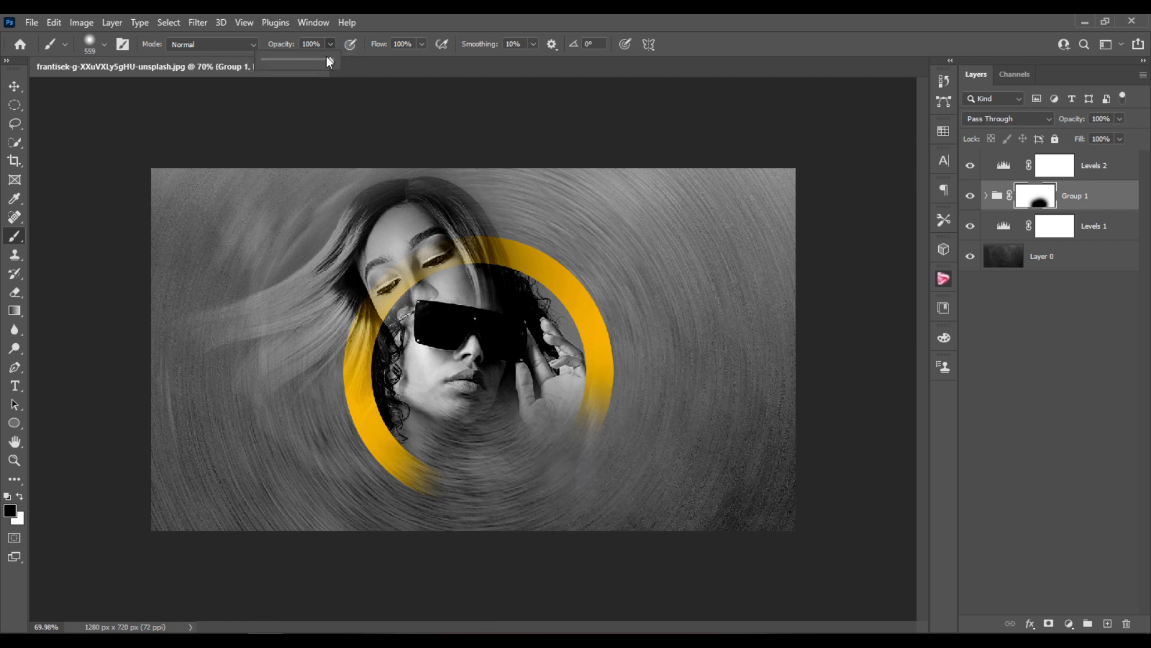
left_click_drag(325, 62, 295, 63)
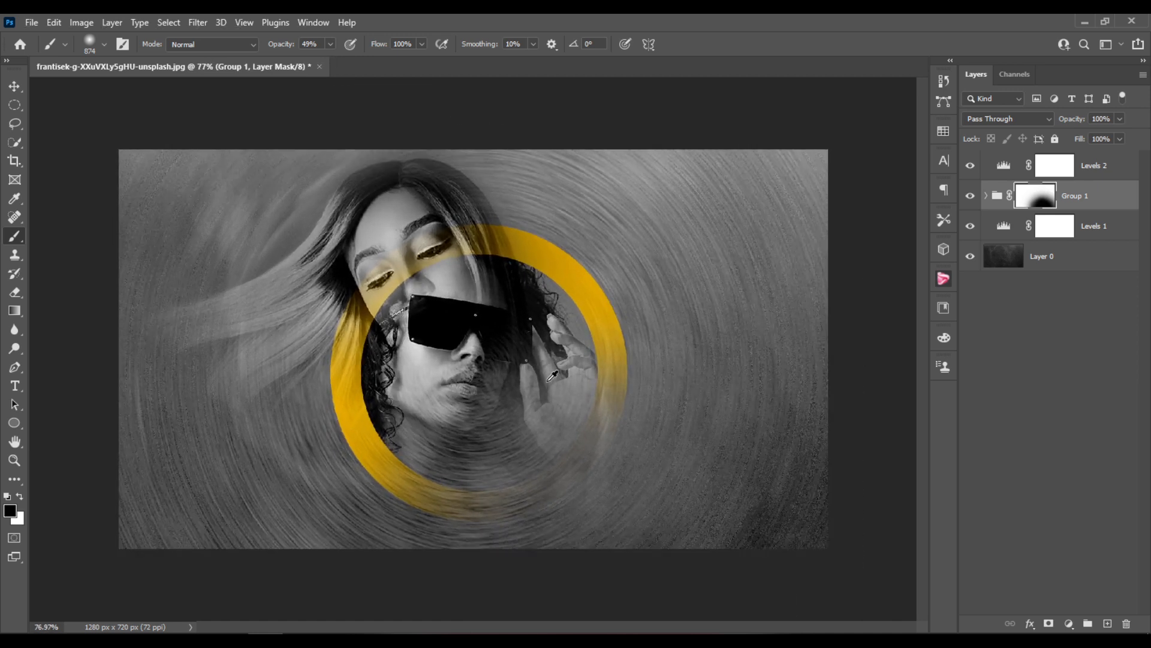
left_click_drag(551, 375, 470, 345)
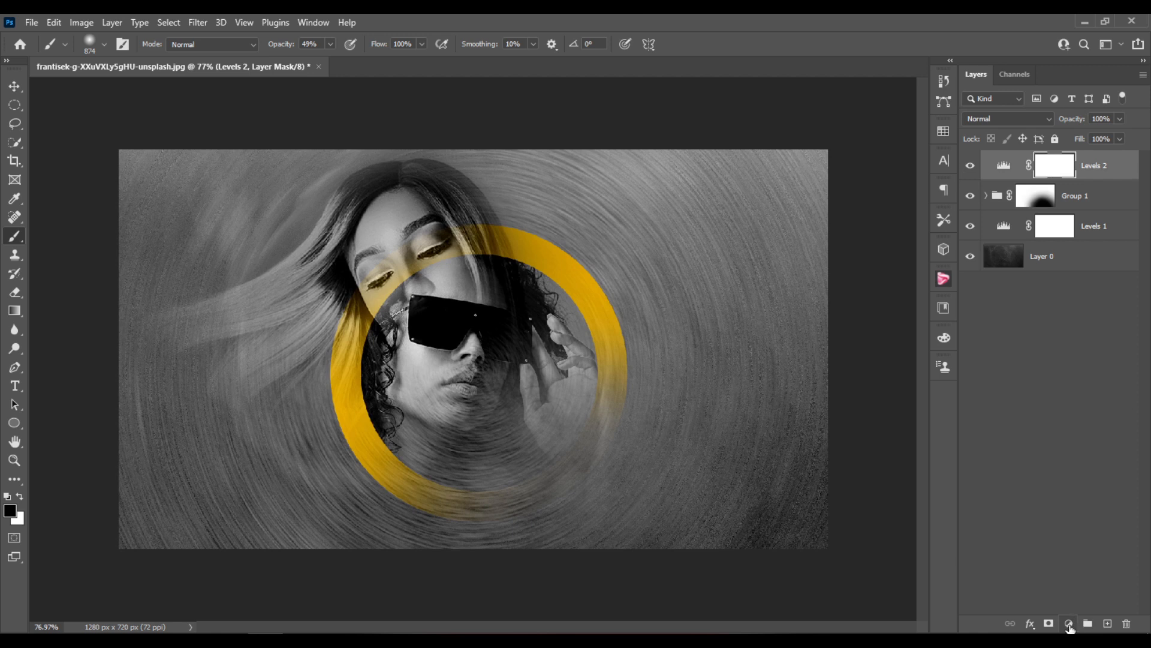
- Add a Warming 85 Photo Filter adjustment and raise its density to 50%
left_click(1067, 623)
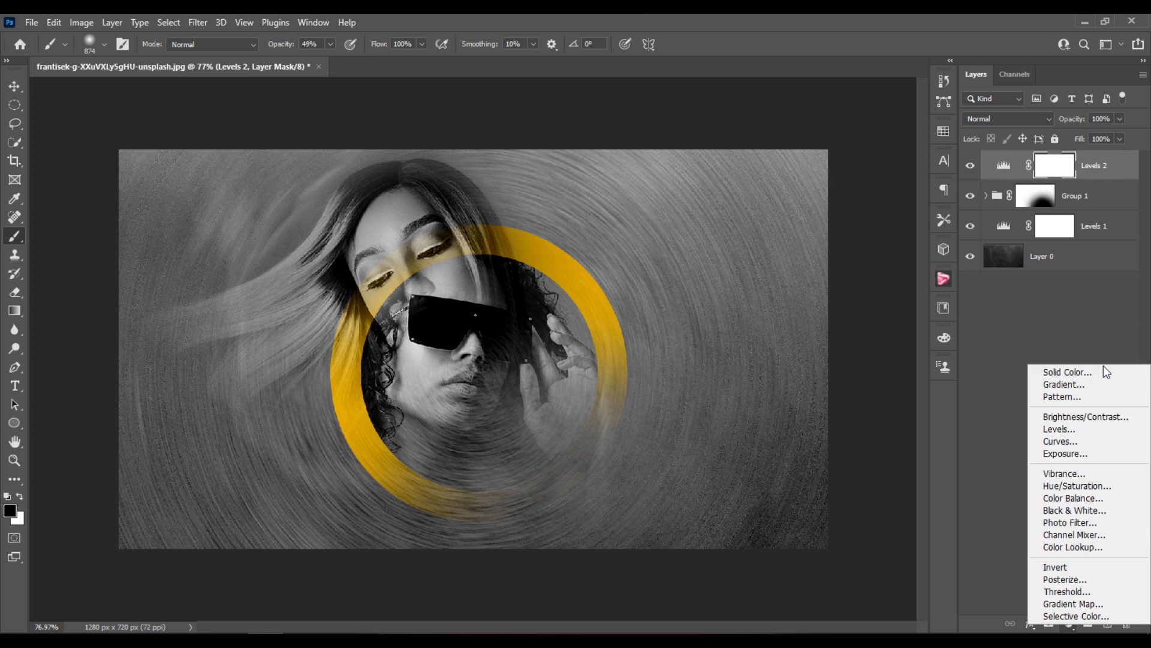
mouse_move(1074, 535)
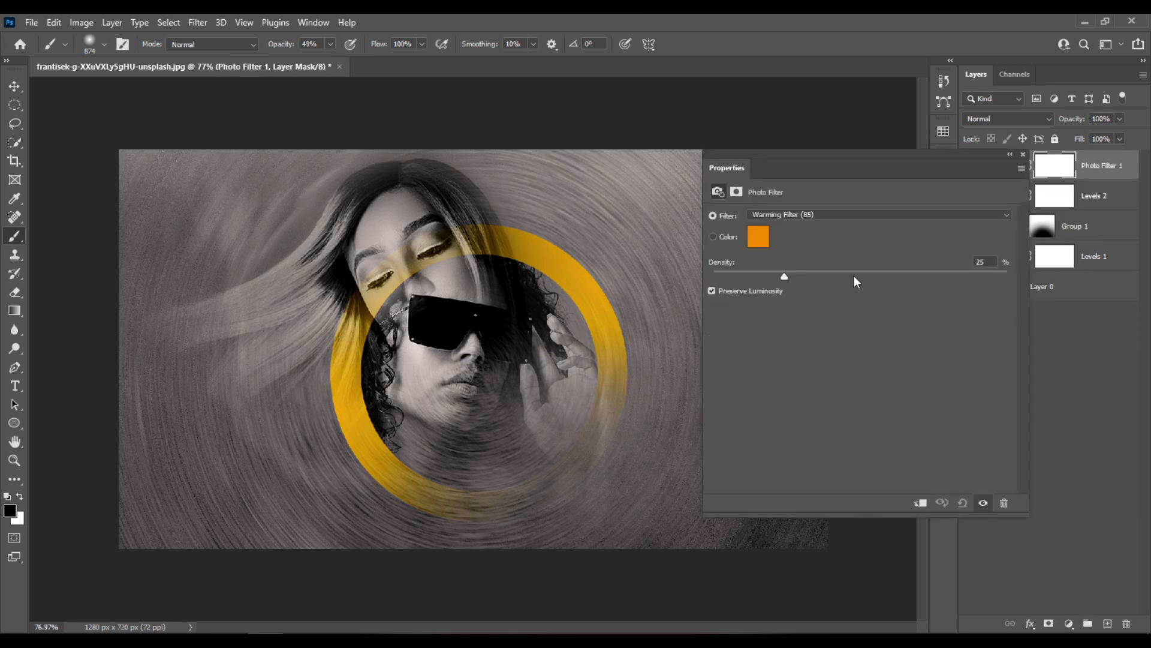
left_click_drag(783, 276, 799, 276)
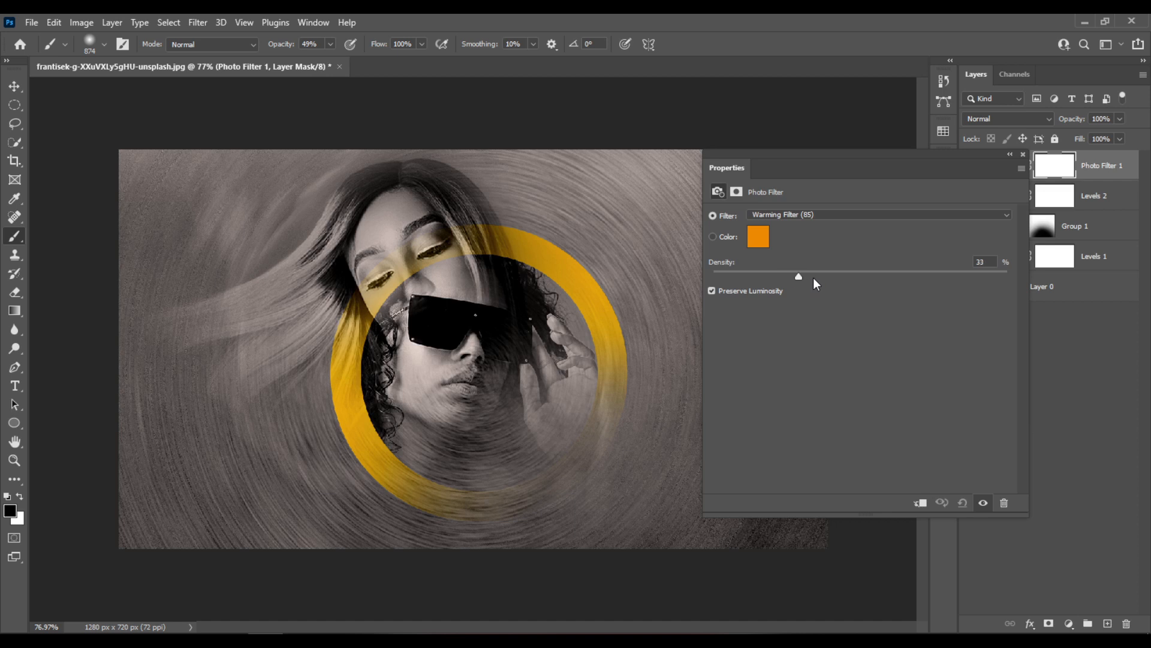
left_click_drag(799, 276, 853, 276)
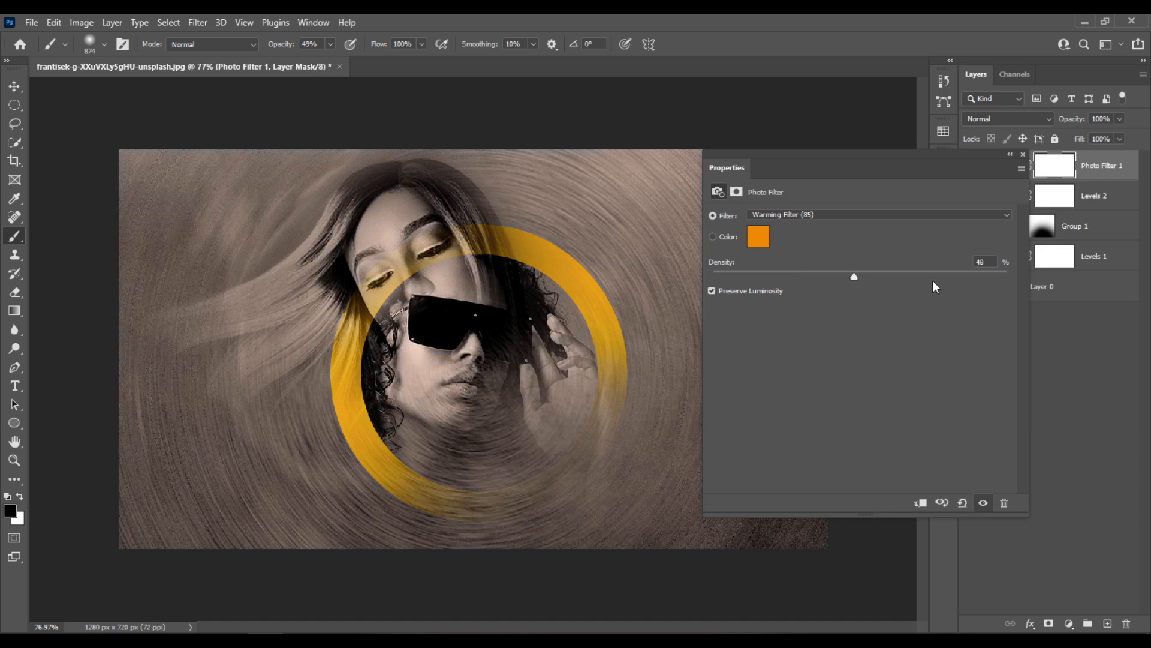
left_click_drag(854, 276, 858, 276)
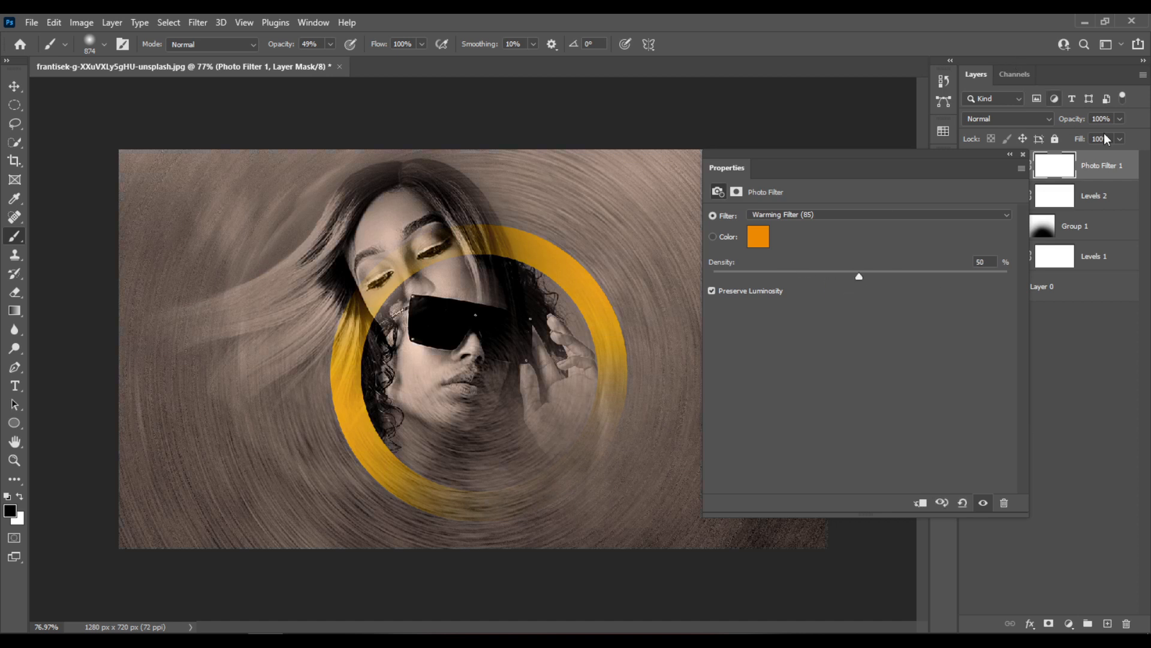
- Blend the photo filter in Overlay mode and close its Properties
left_click(1041, 117)
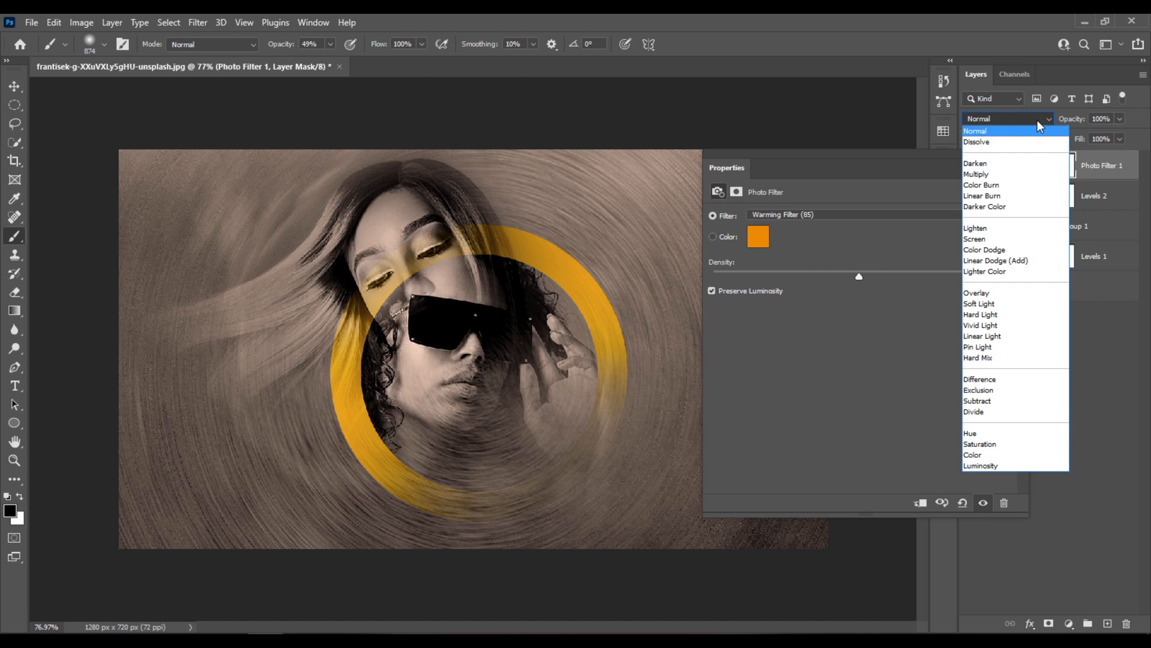
mouse_move(1016, 283)
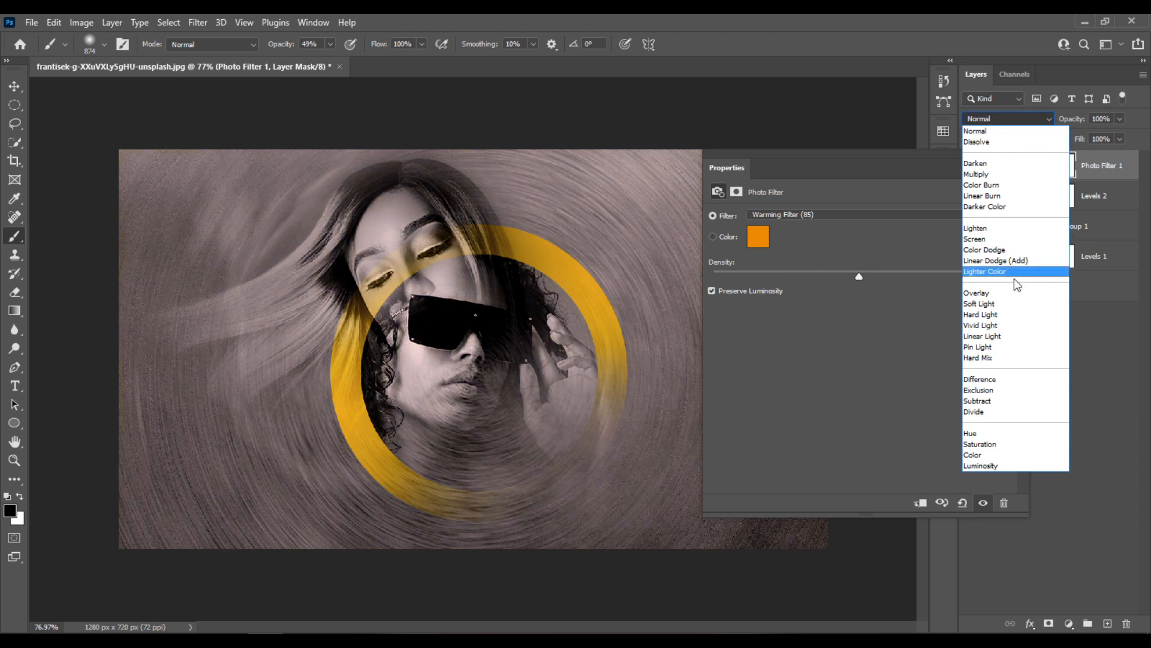
left_click(976, 293)
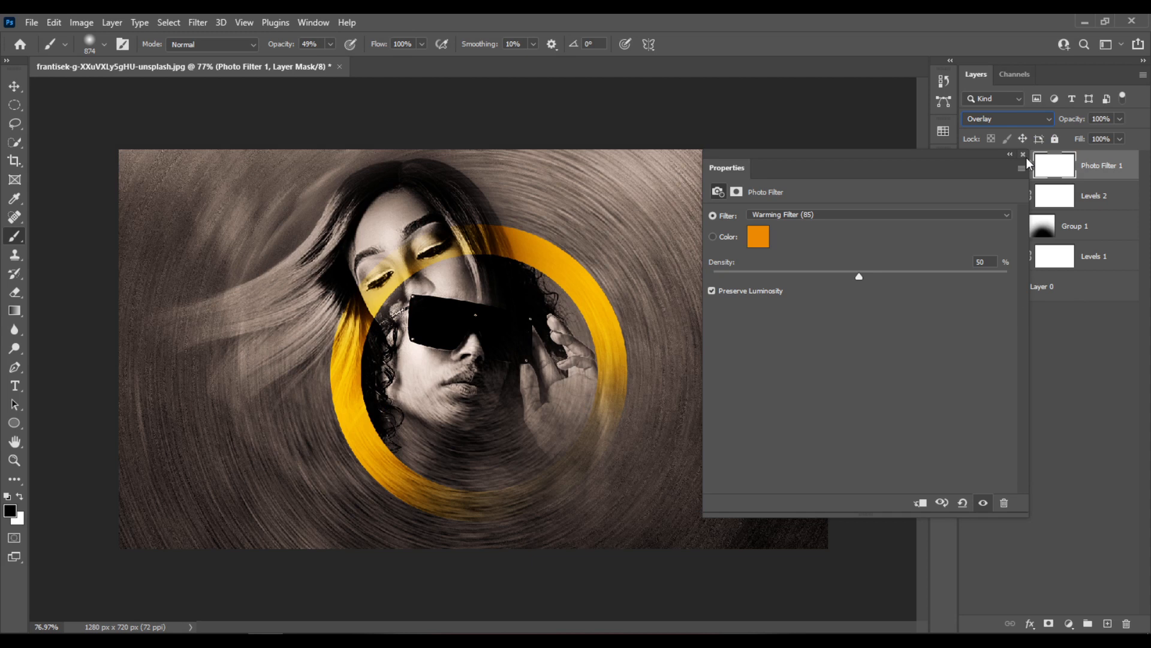
left_click(1022, 154)
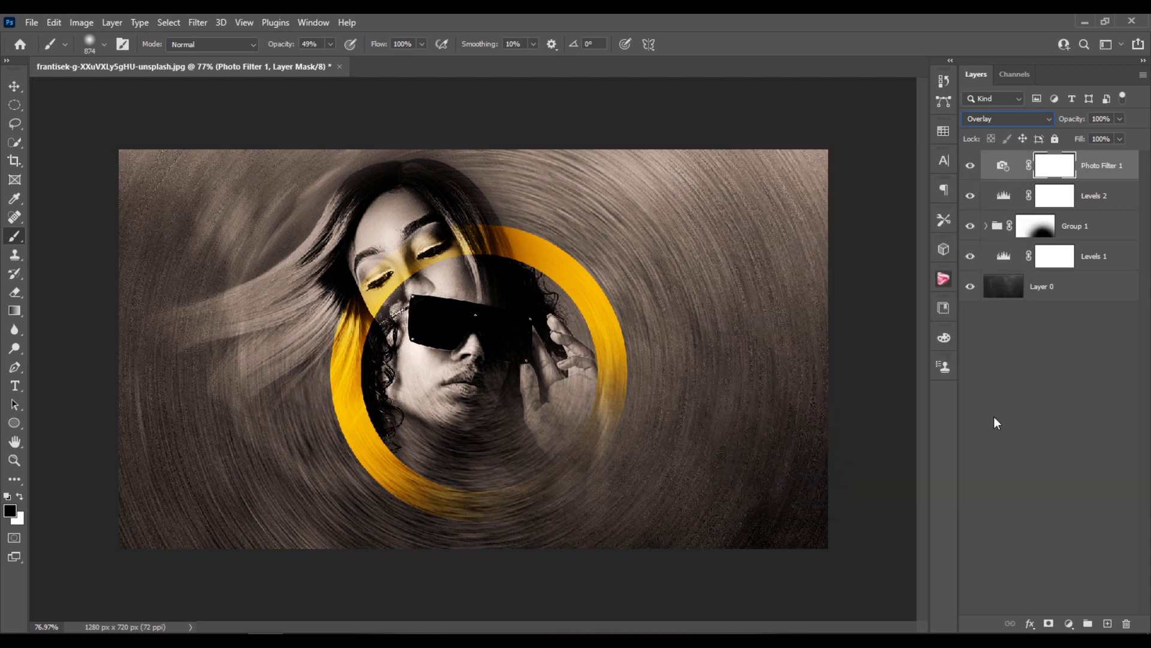
mouse_move(984, 392)
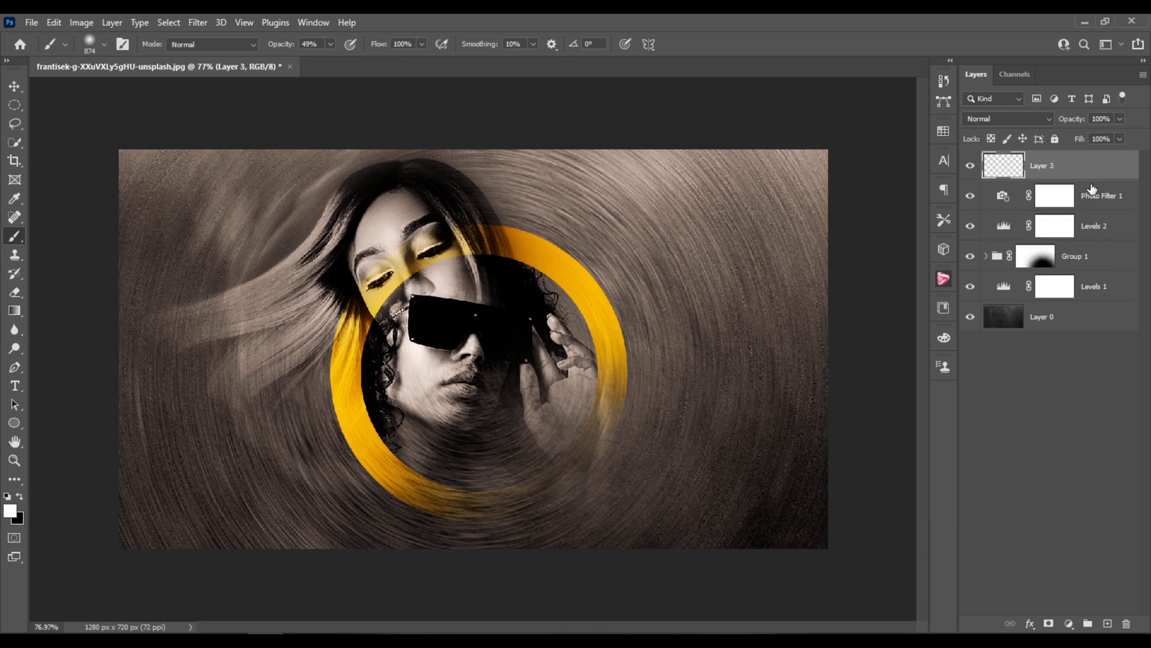
- Fill Layer 3 with 50% Gray via Edit > Fill at Normal, 100% opacity
left_click(51, 21)
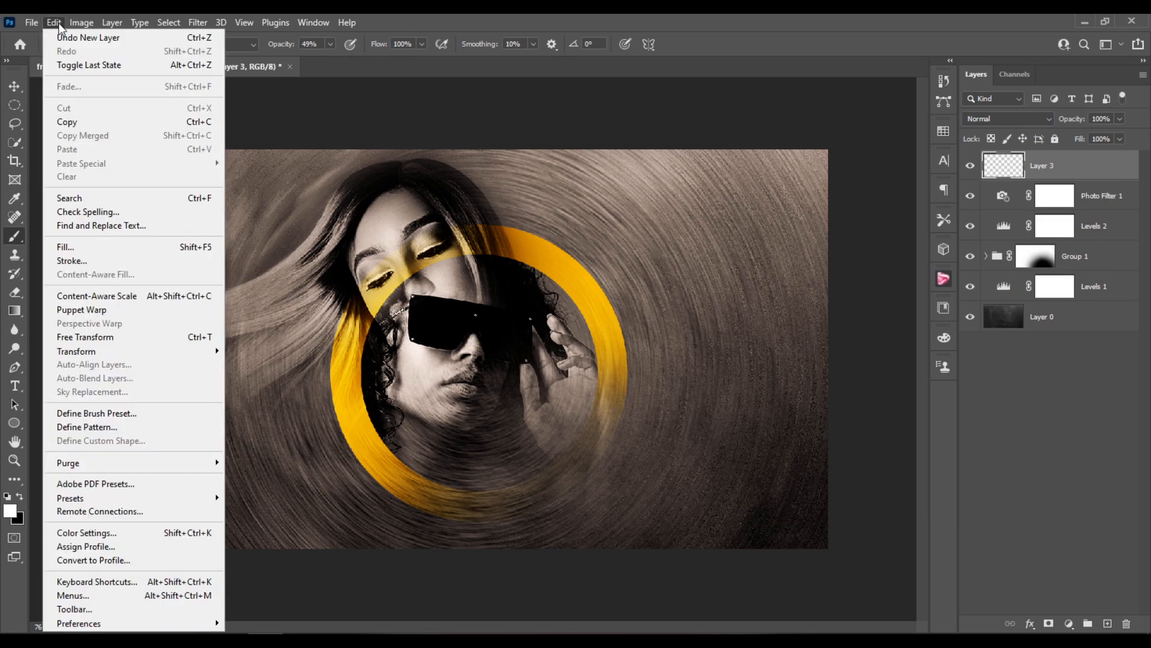
left_click(65, 247)
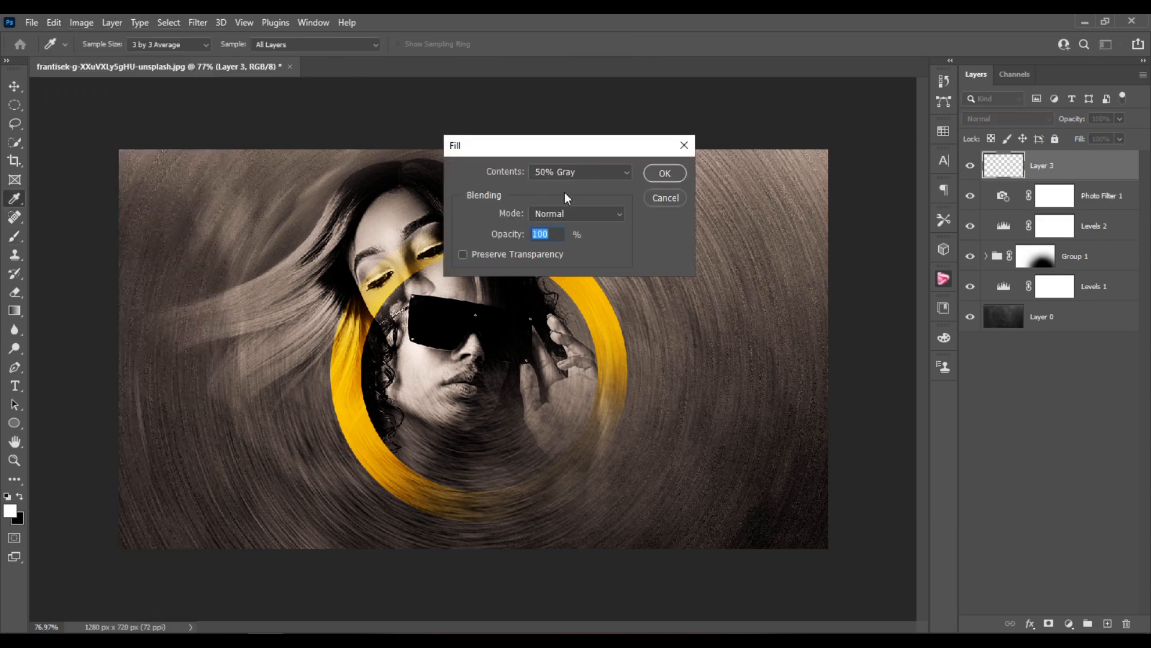
left_click(580, 172)
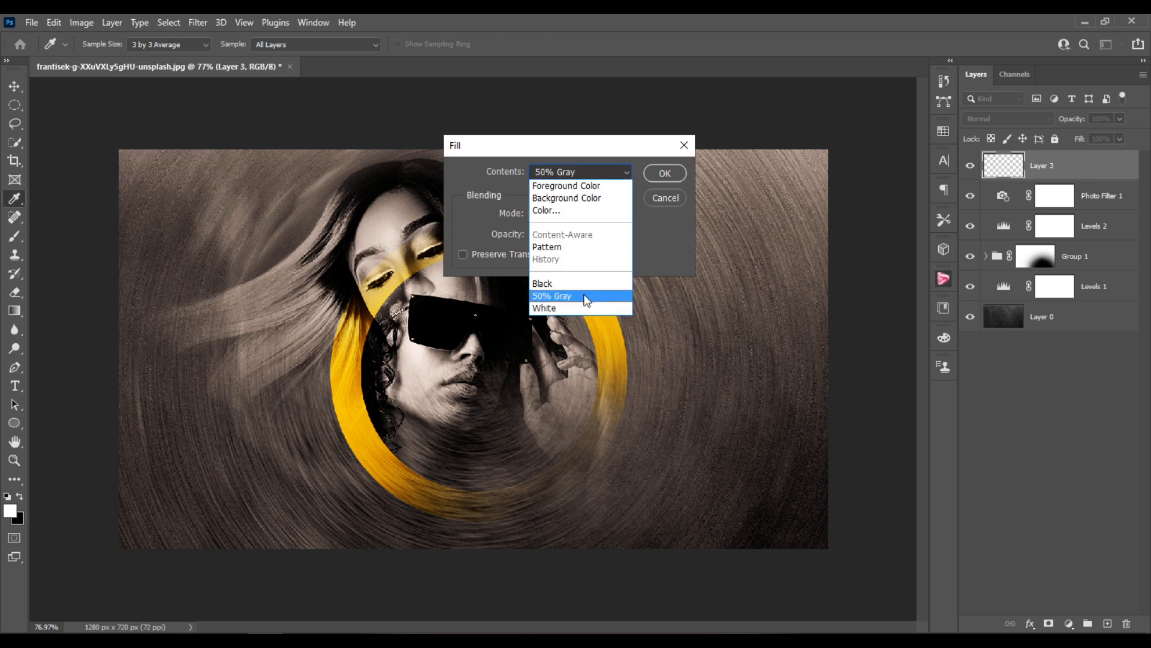
left_click(551, 295)
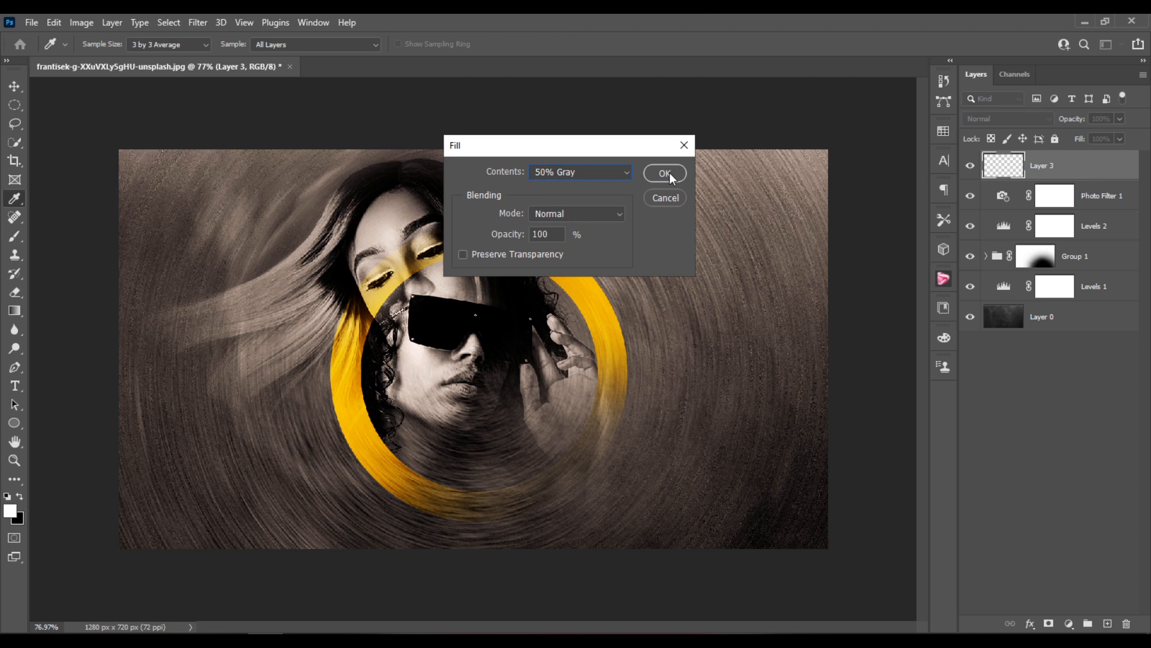
left_click(664, 173)
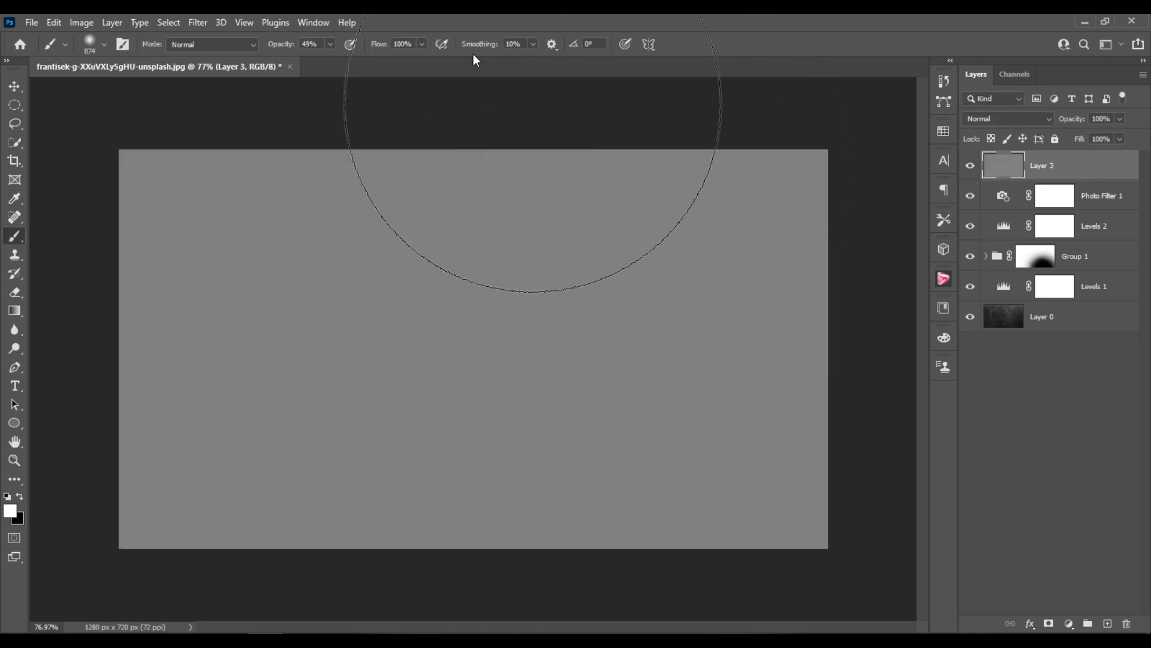
- Render a Lens Flare on the gray layer and blend it in Hard Light
left_click(197, 22)
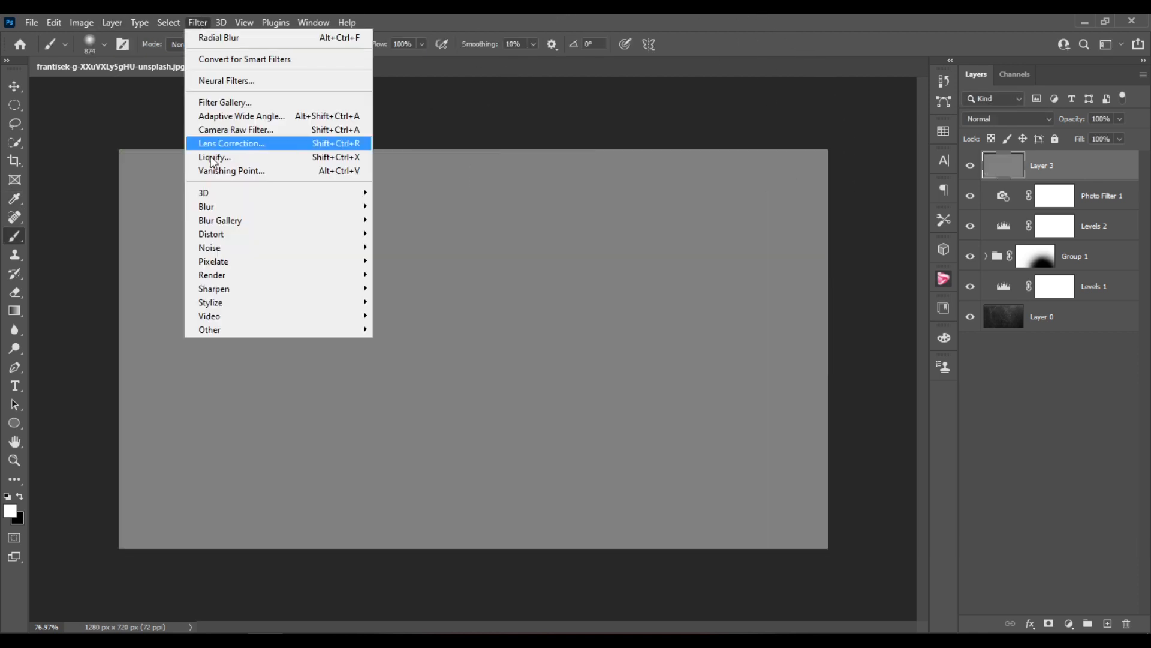
mouse_move(211, 274)
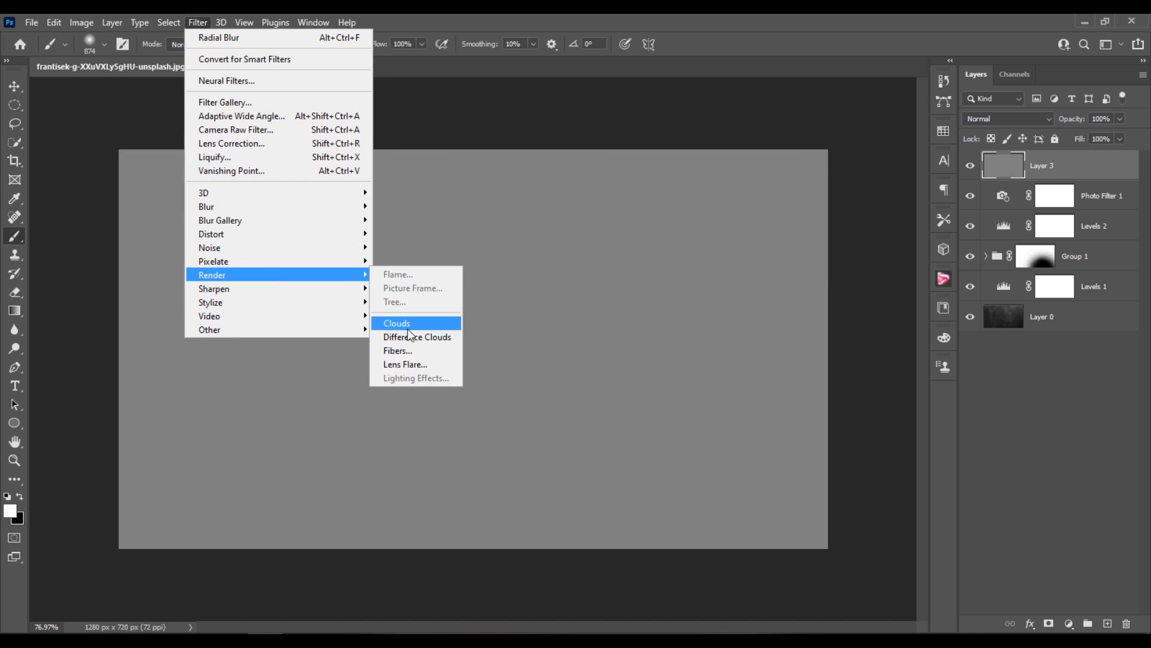
left_click(406, 364)
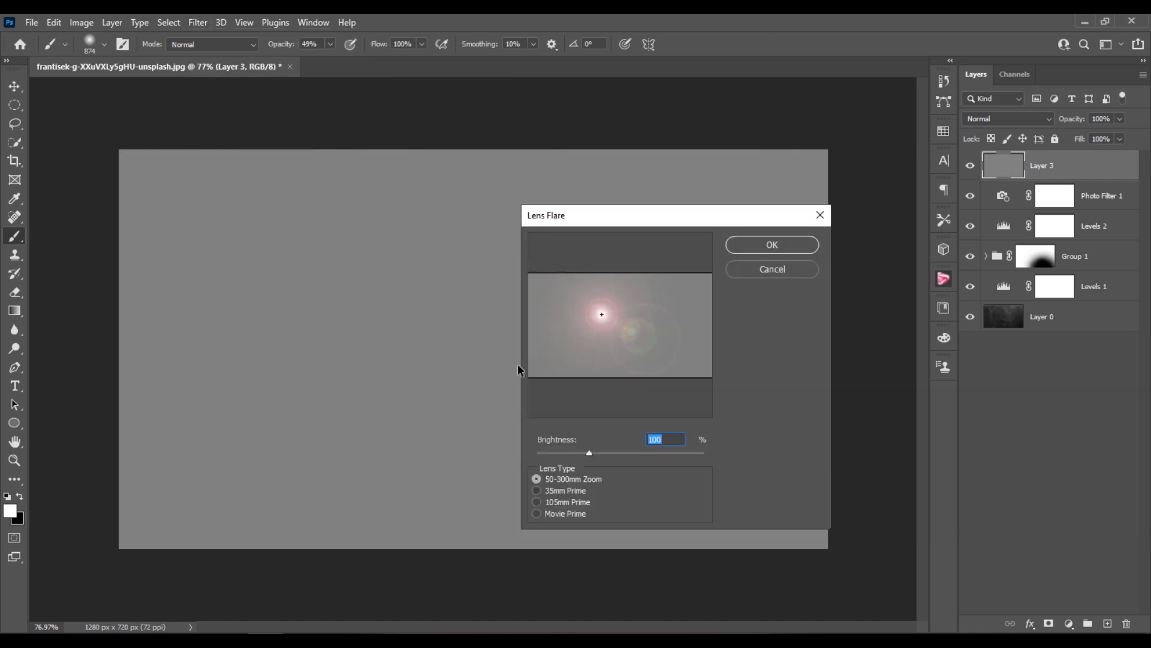
mouse_move(640, 444)
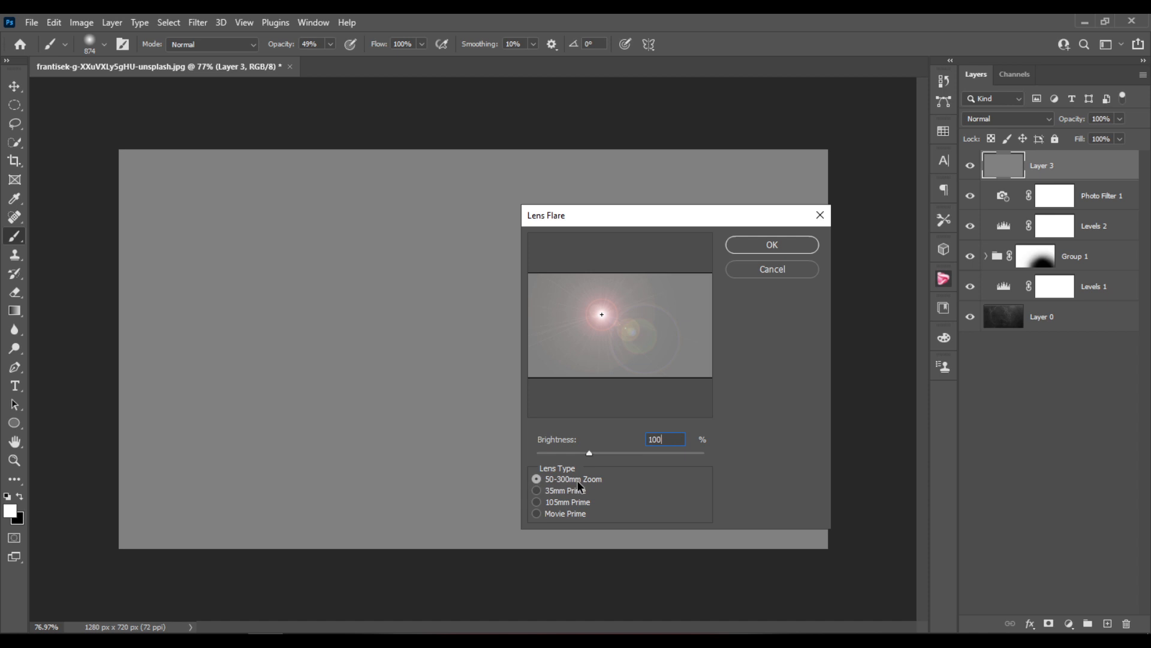
mouse_move(787, 251)
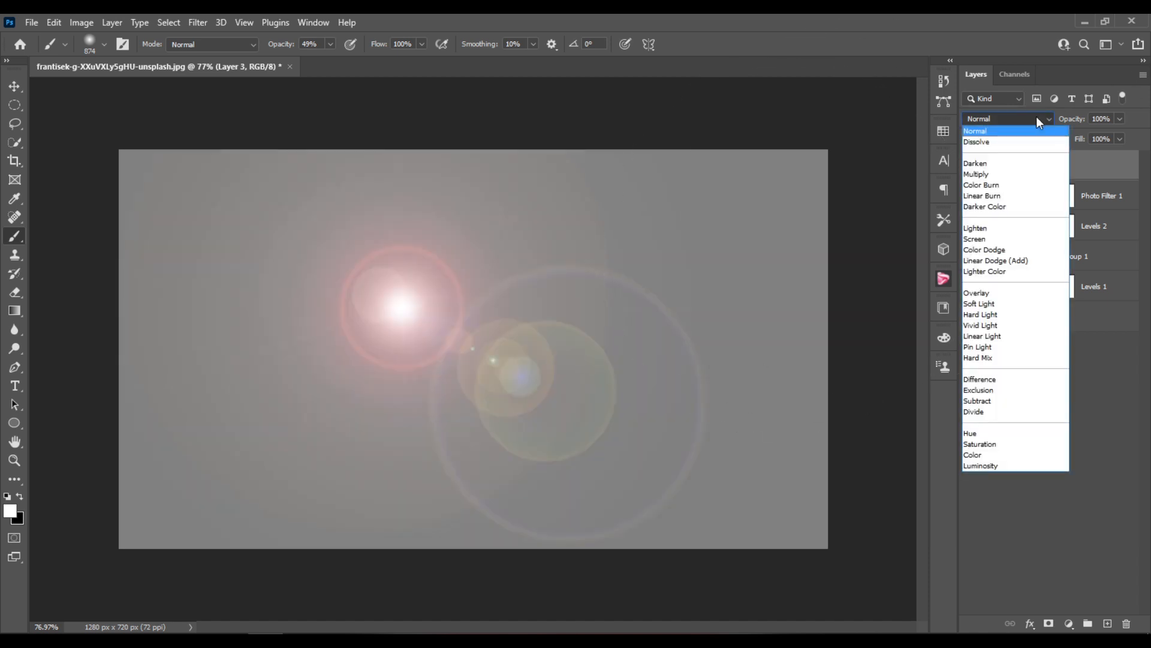
left_click(981, 314)
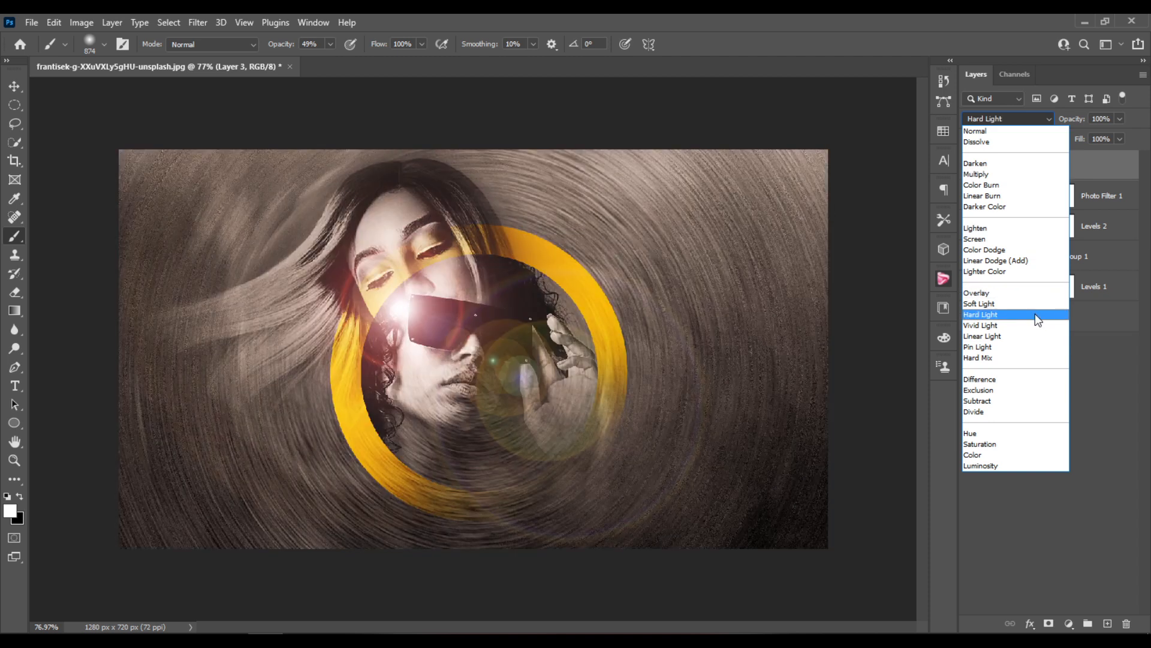
left_click(980, 314)
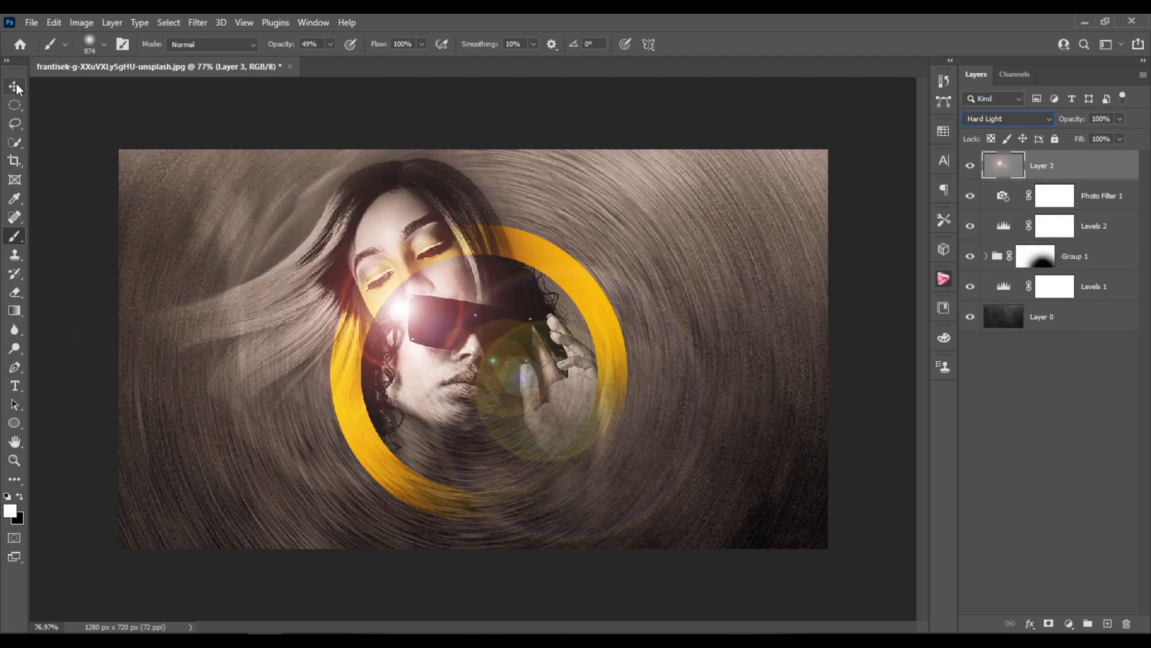
left_click(10, 89)
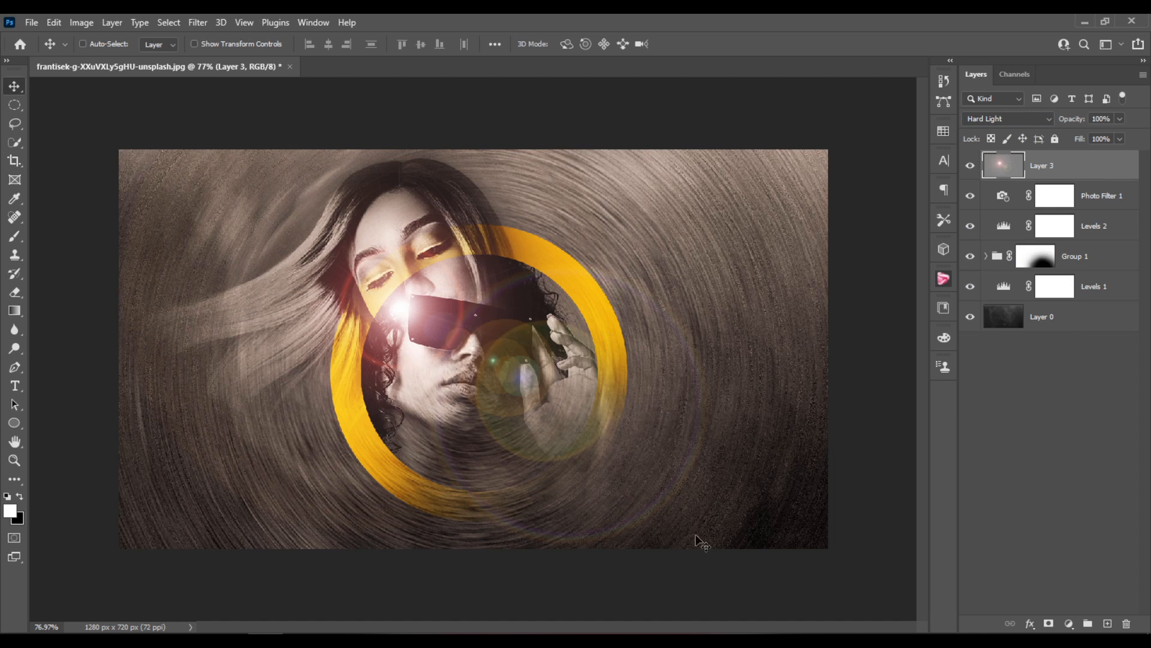
mouse_move(367, 326)
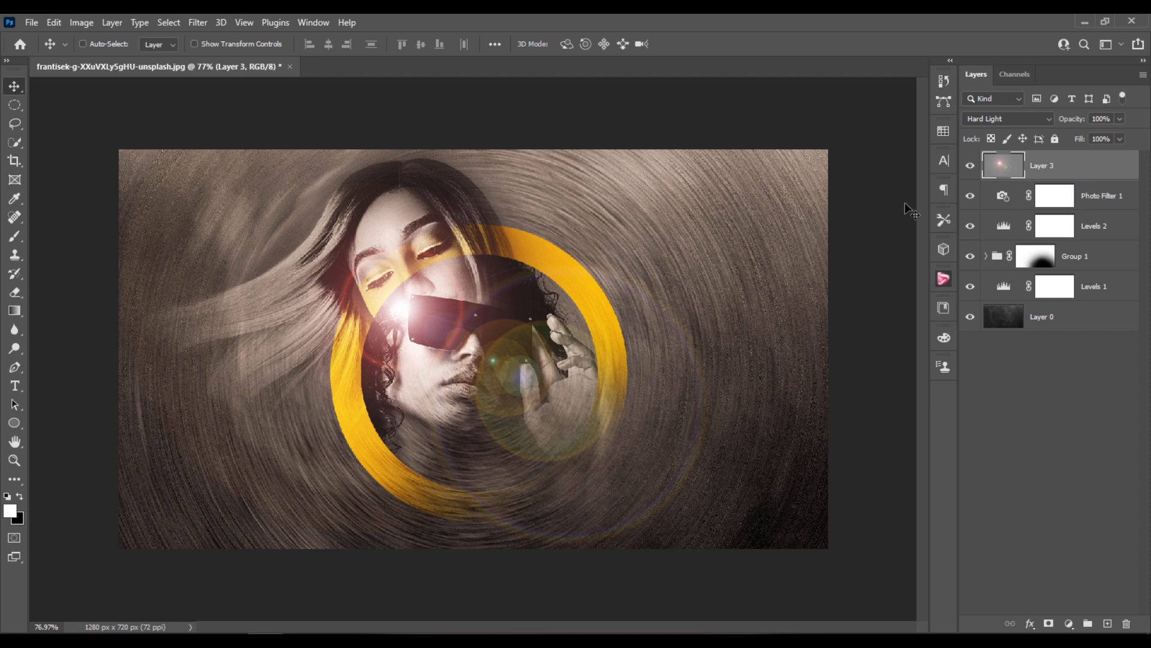
- Keep the flare layer in Hard Light and rename it 'lens flare'
left_click(1007, 118)
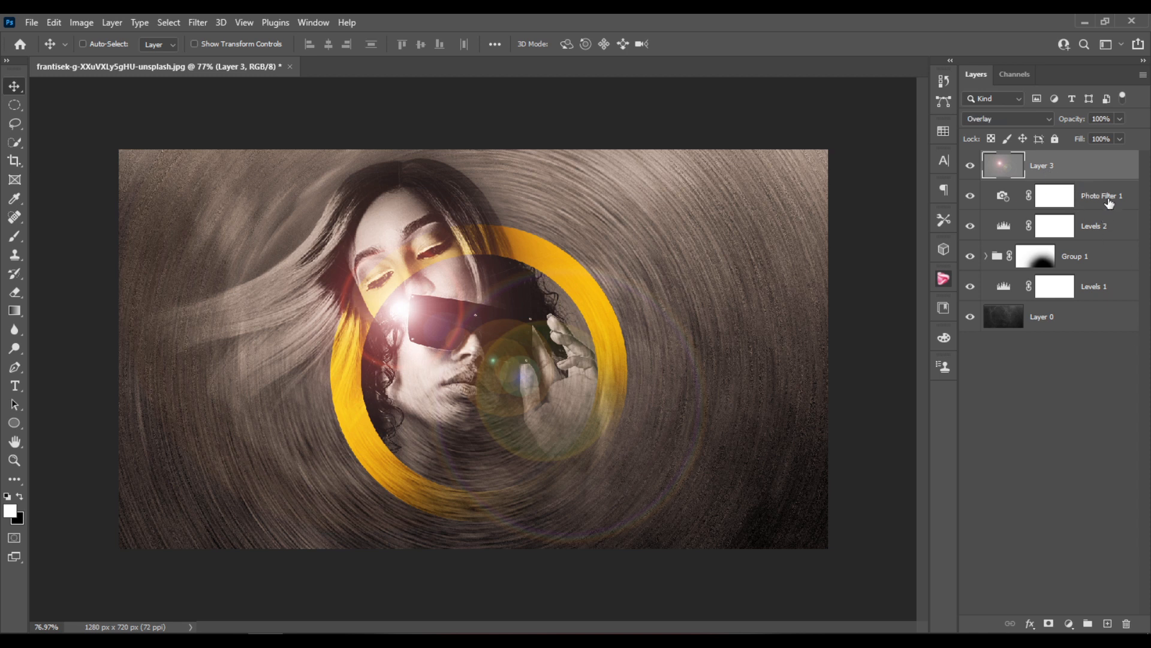
left_click(1051, 194)
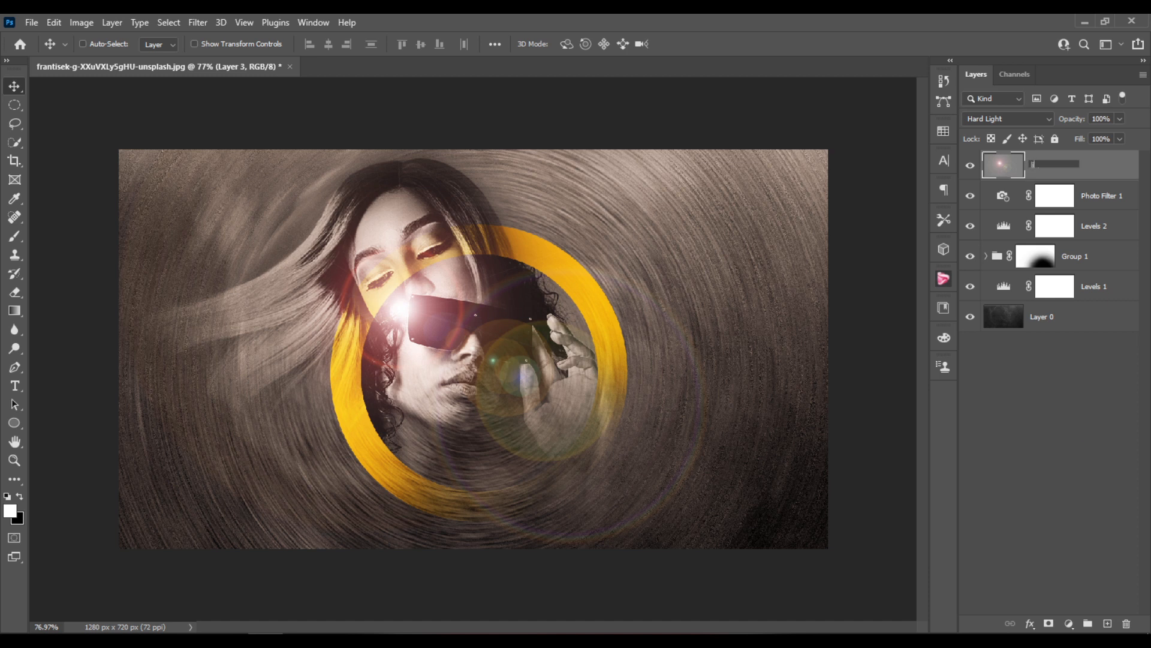
type("lens flare")
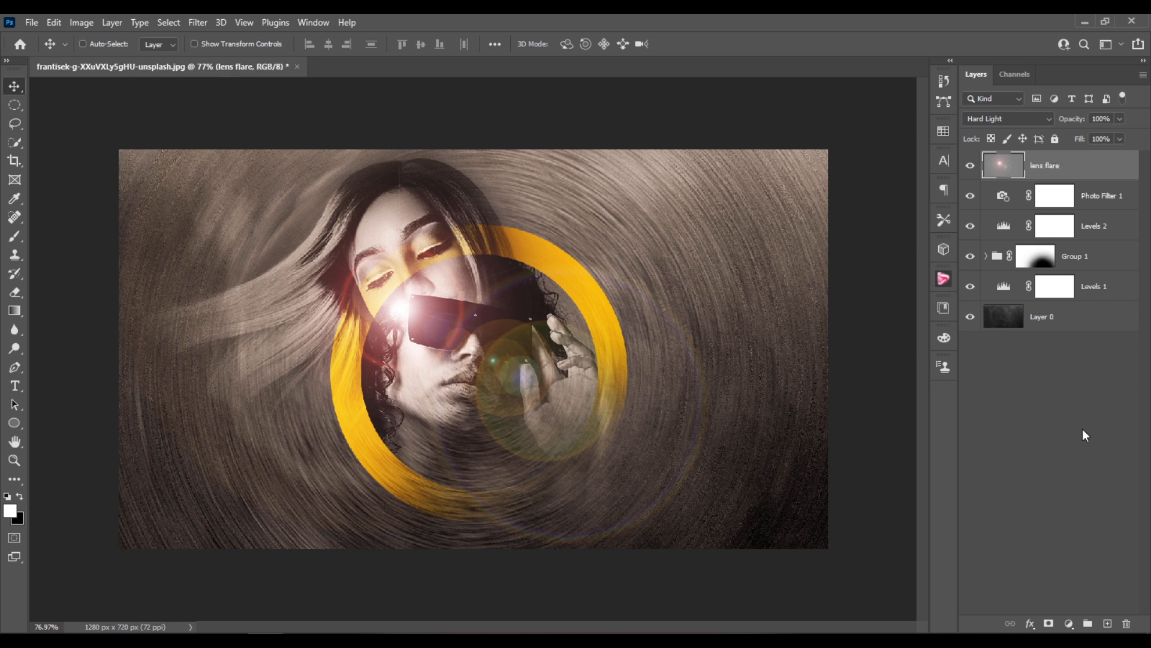
left_click(77, 44)
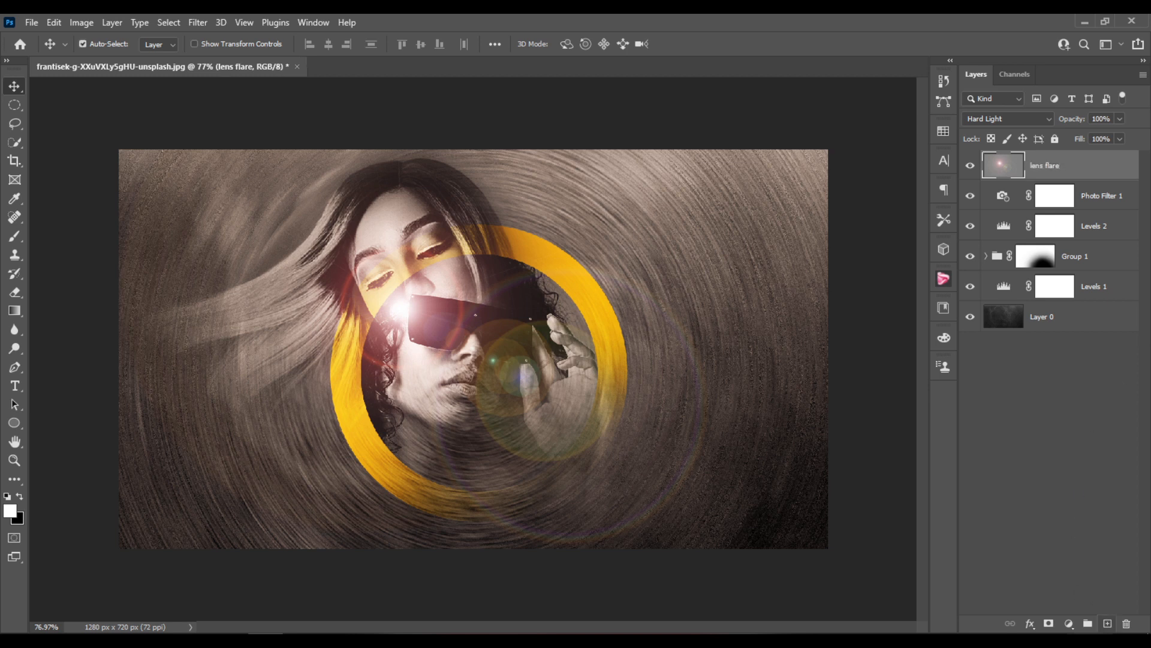
- Add a new empty layer below lens flare and switch to the Gradient tool
left_click(1106, 624)
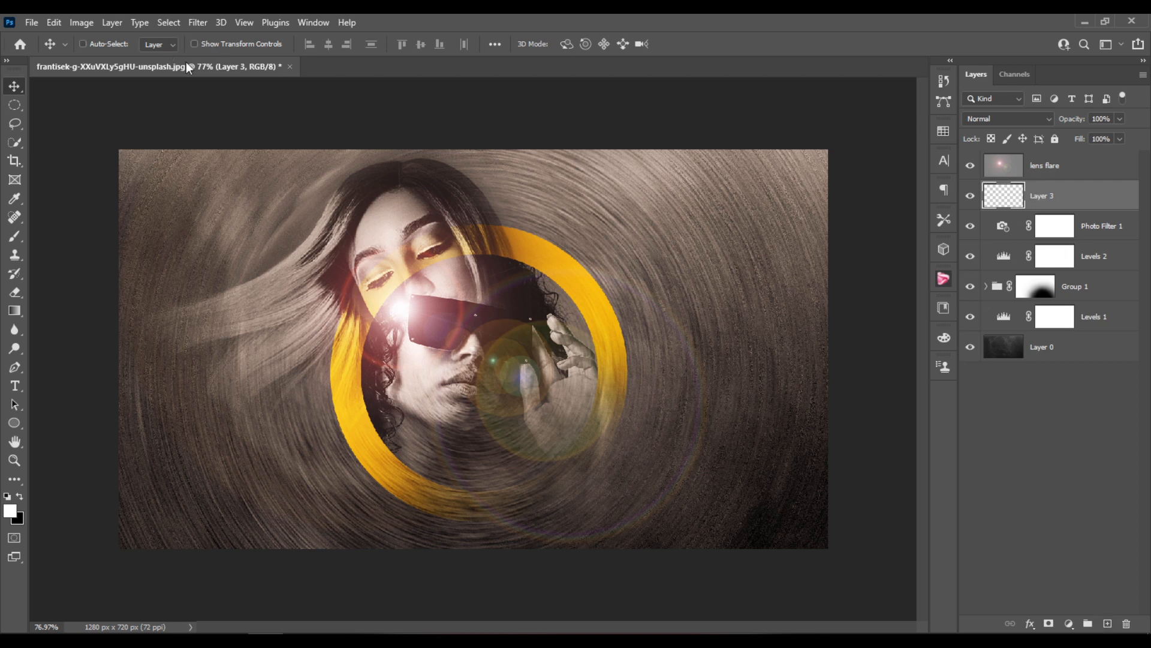
left_click(15, 251)
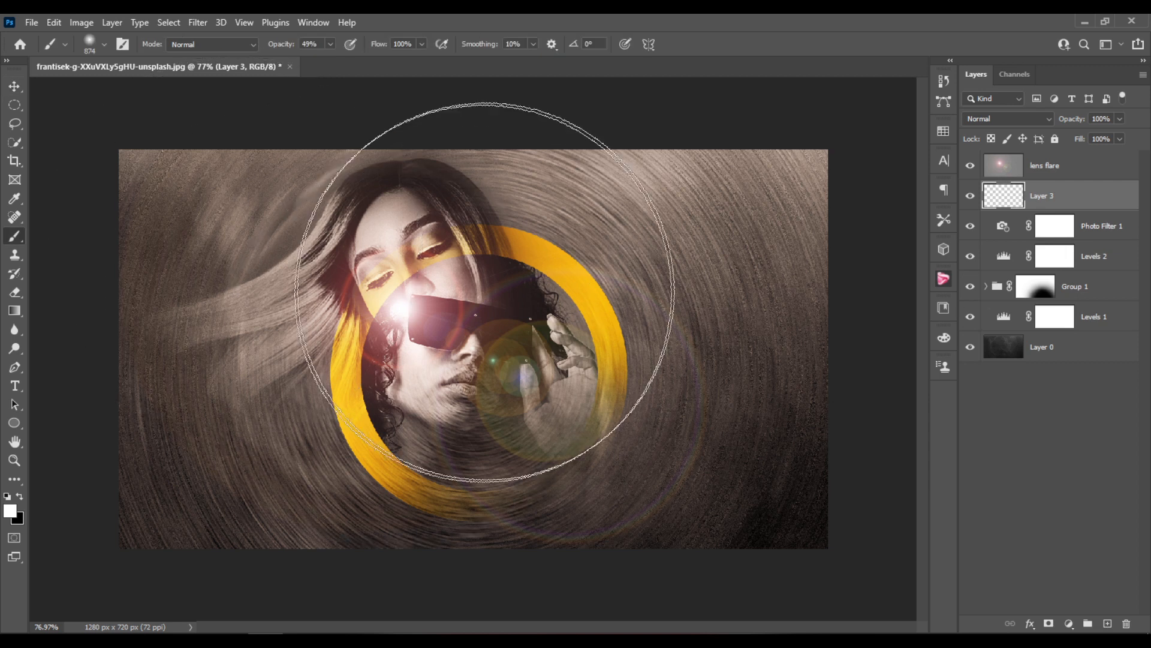
left_click(15, 310)
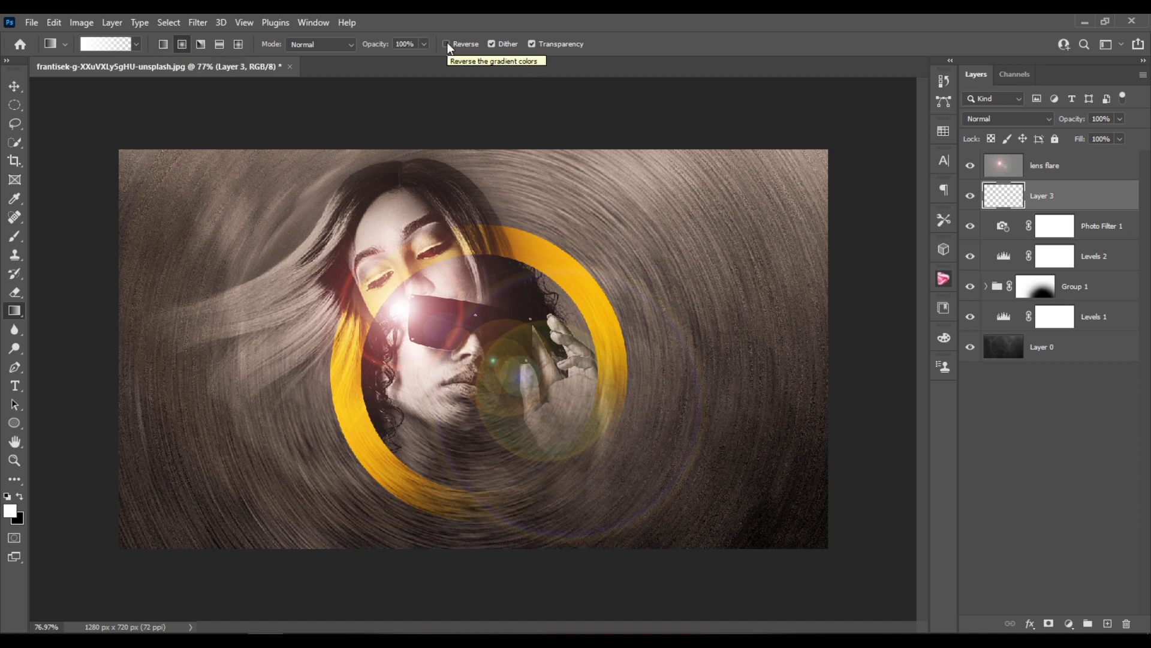
- Choose the Foreground to Transparent gradient from the Basics presets in the Gradient Editor
left_click(137, 44)
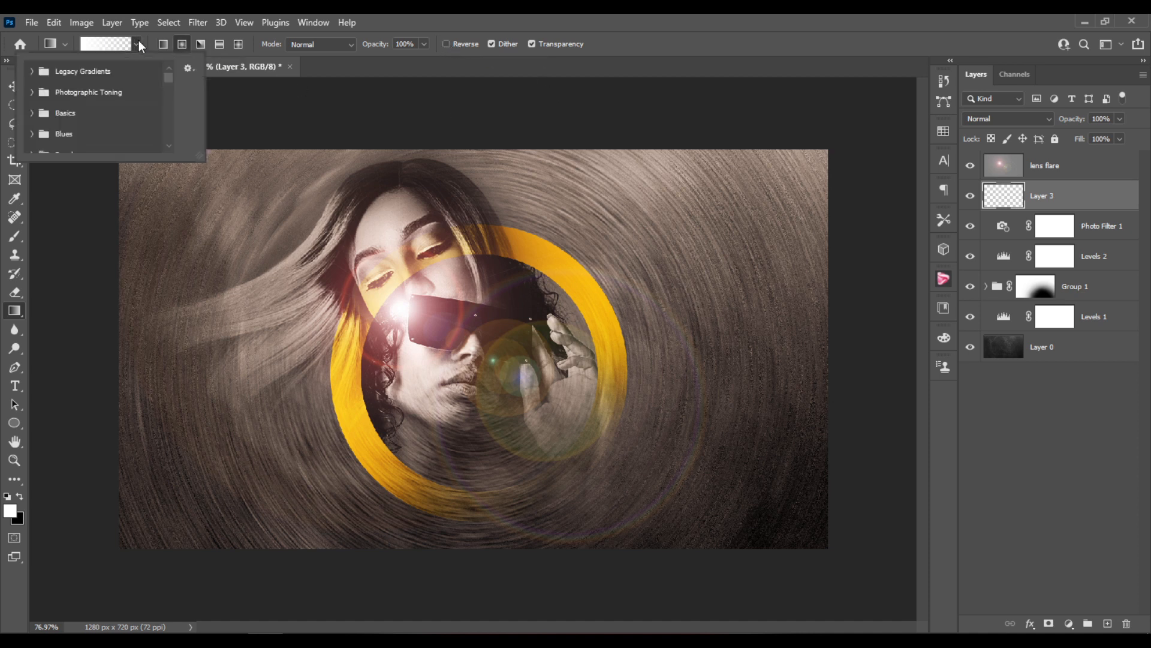
left_click(108, 44)
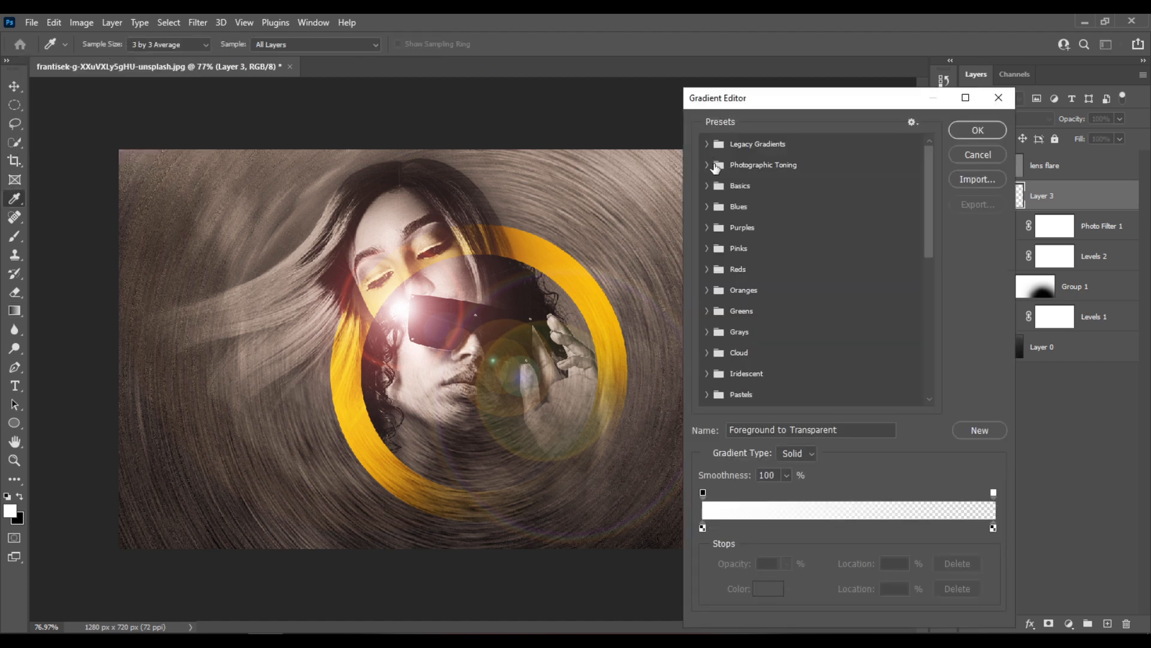
left_click(740, 185)
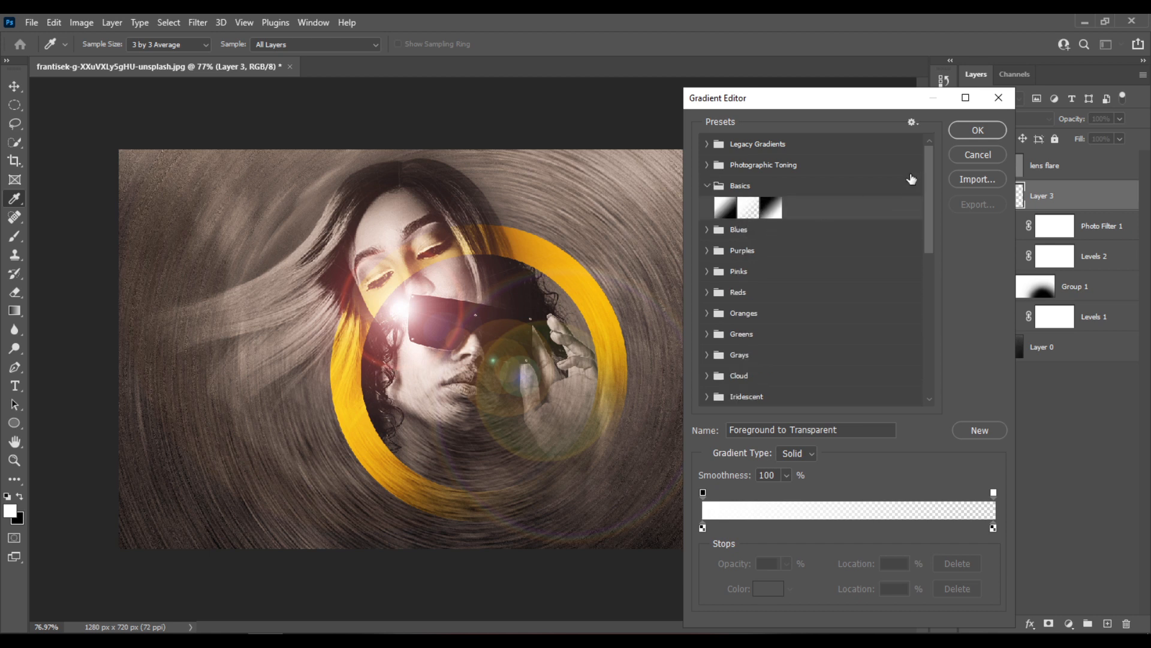
left_click(976, 130)
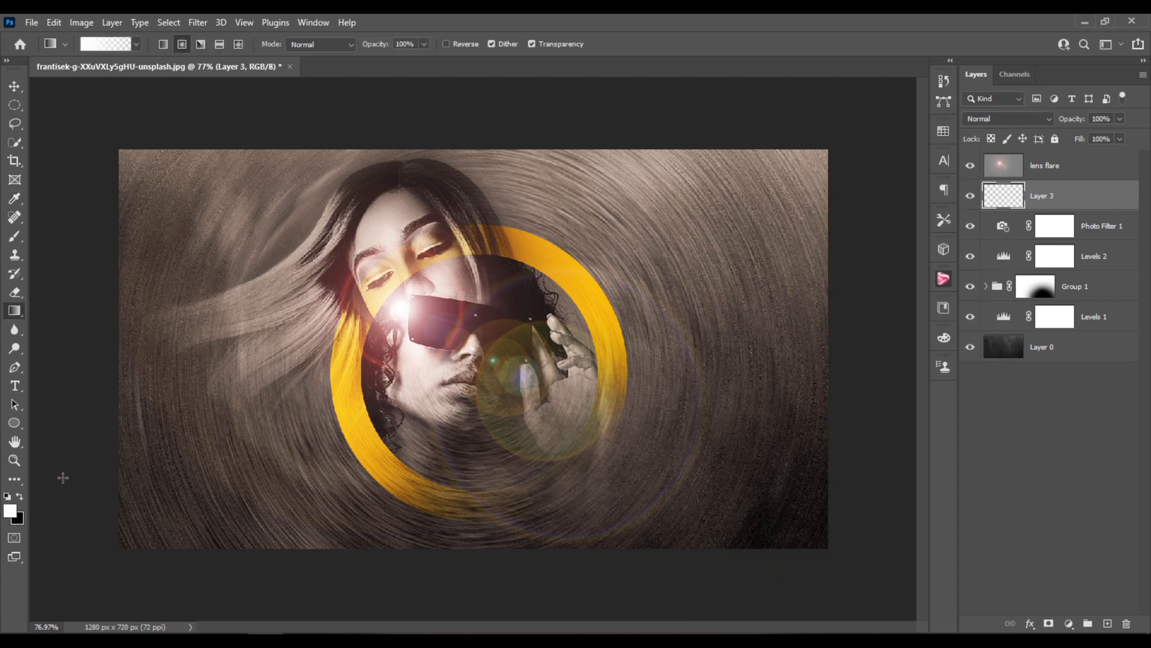
mouse_move(158, 58)
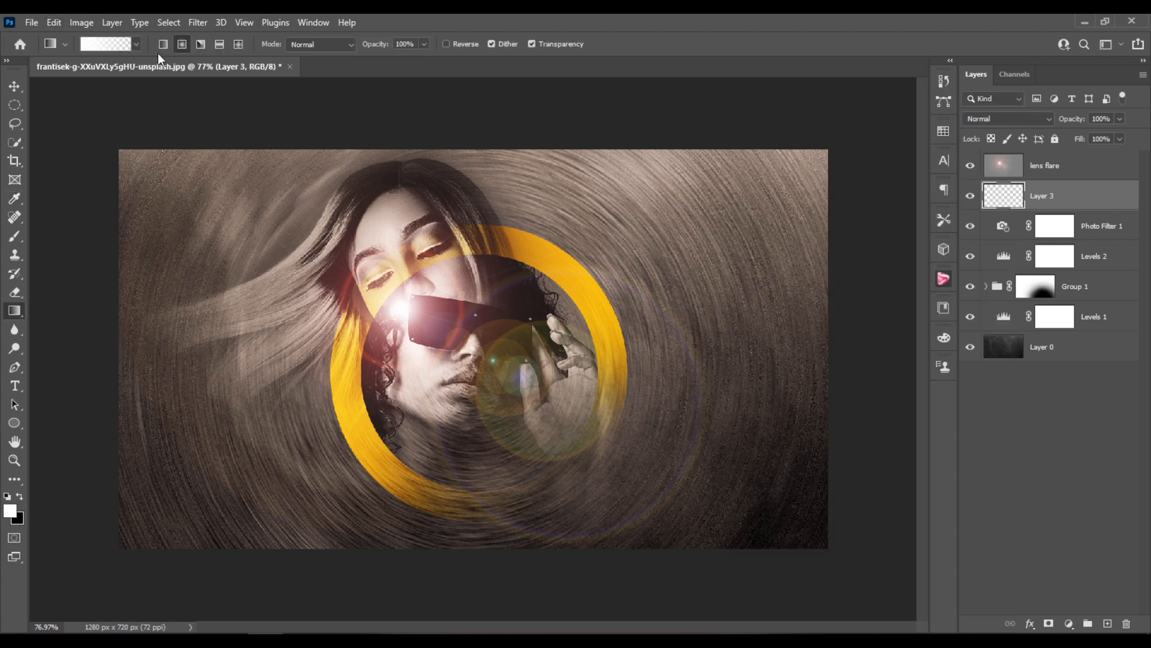
mouse_move(489, 152)
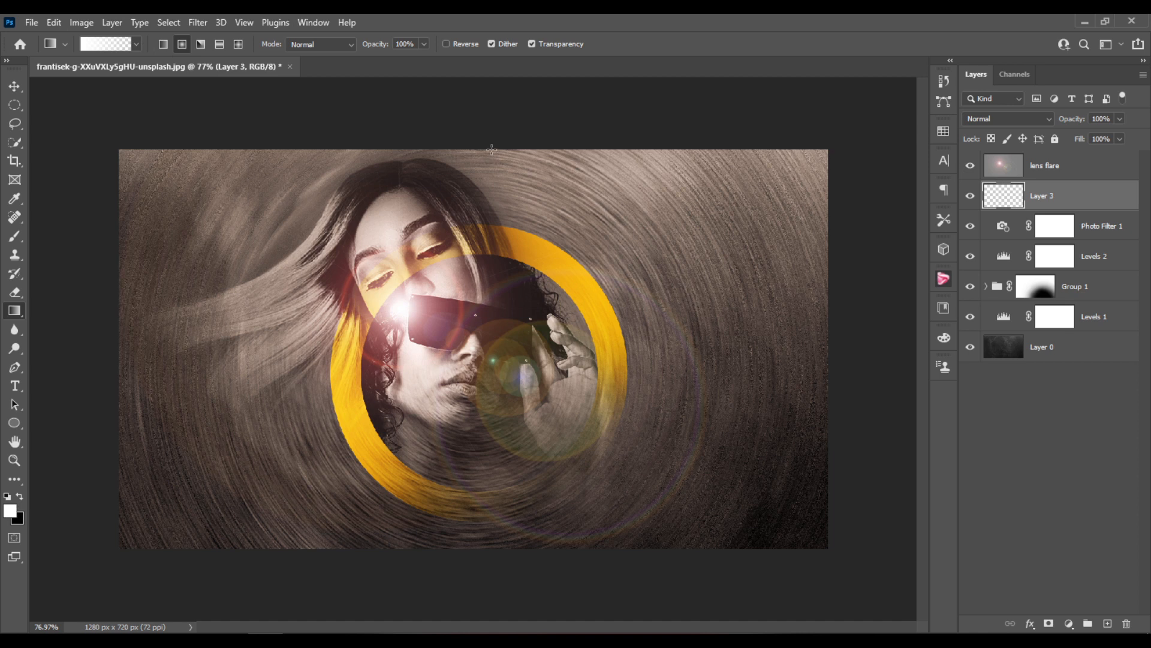
- Drag the white-to-transparent gradient twice from the top edge down to the ring
left_click_drag(486, 152, 486, 265)
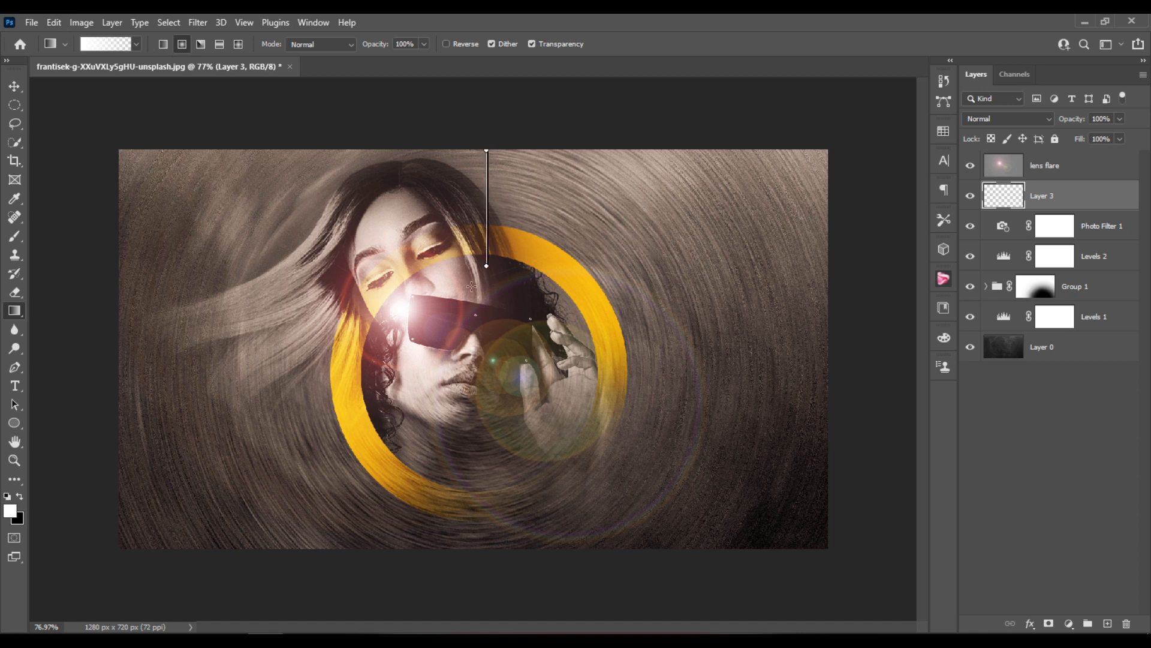
left_click_drag(485, 263, 488, 482)
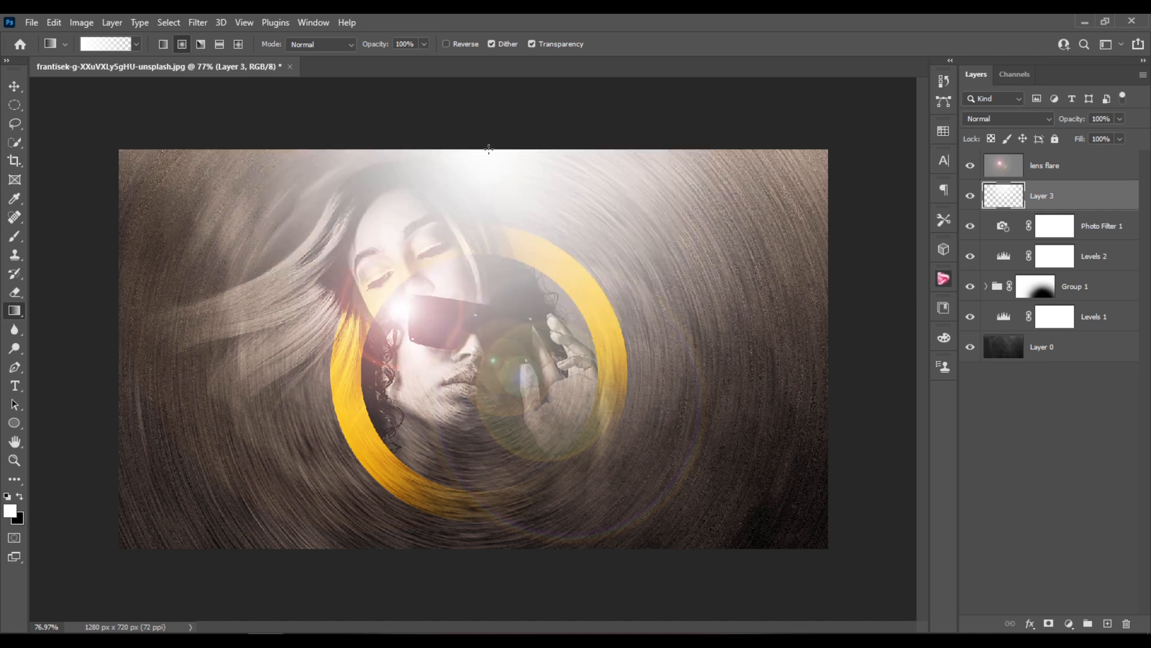
left_click_drag(488, 149, 489, 263)
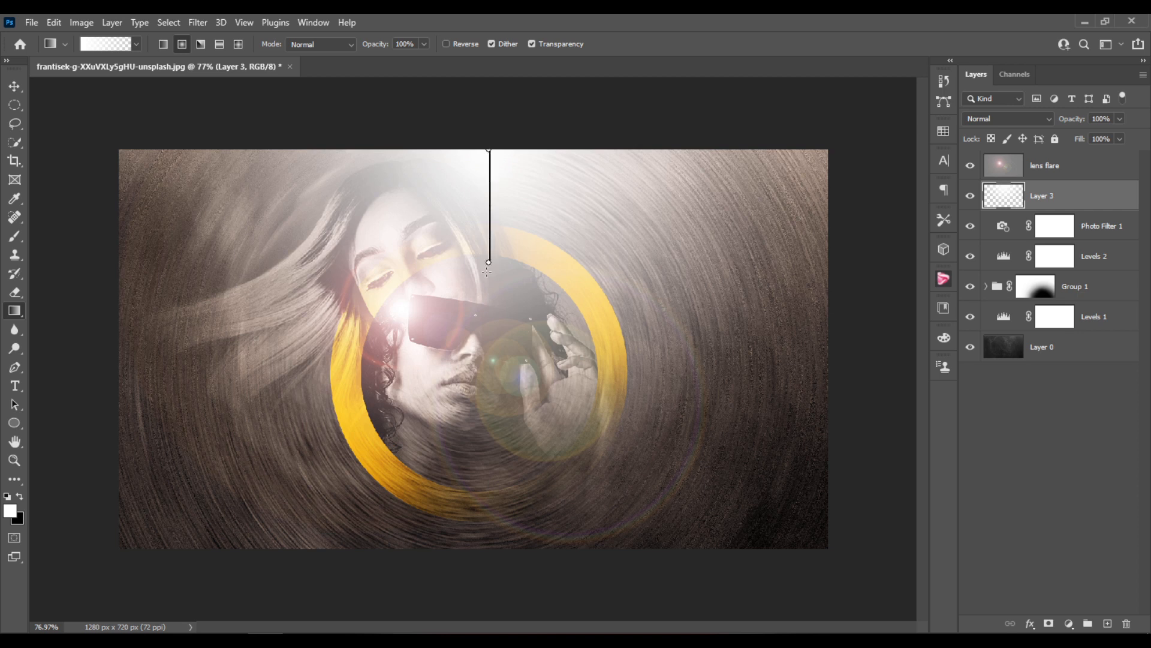
left_click_drag(488, 151, 487, 521)
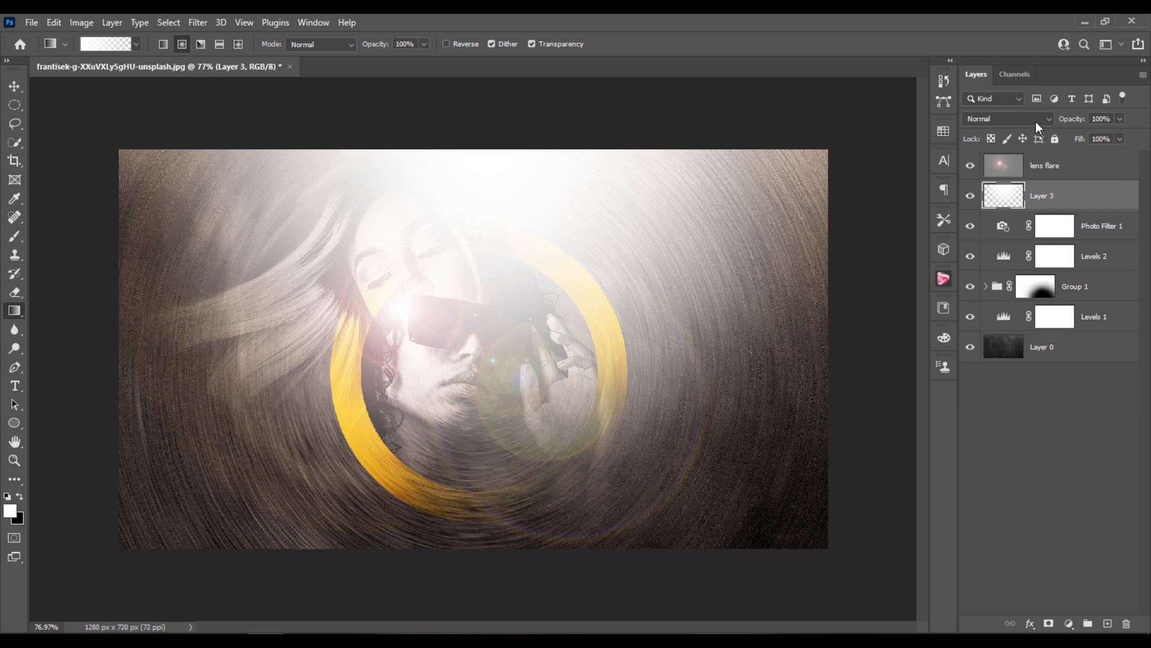
mouse_move(1043, 126)
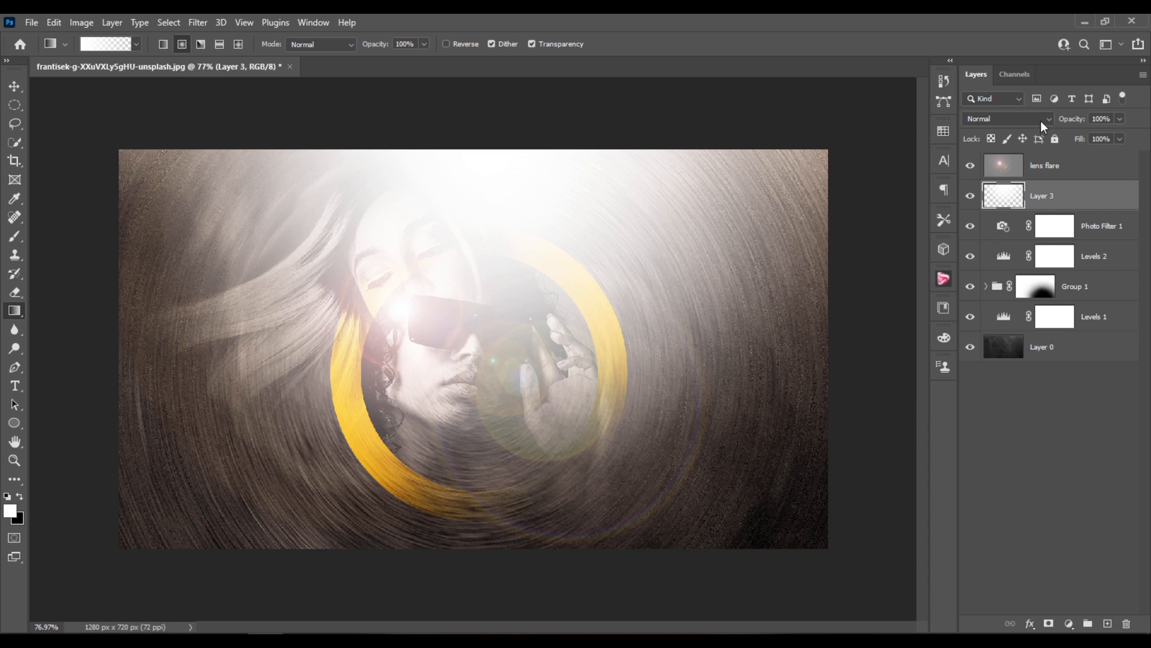
- Blend the white gradient layer as Overlay
left_click(1007, 119)
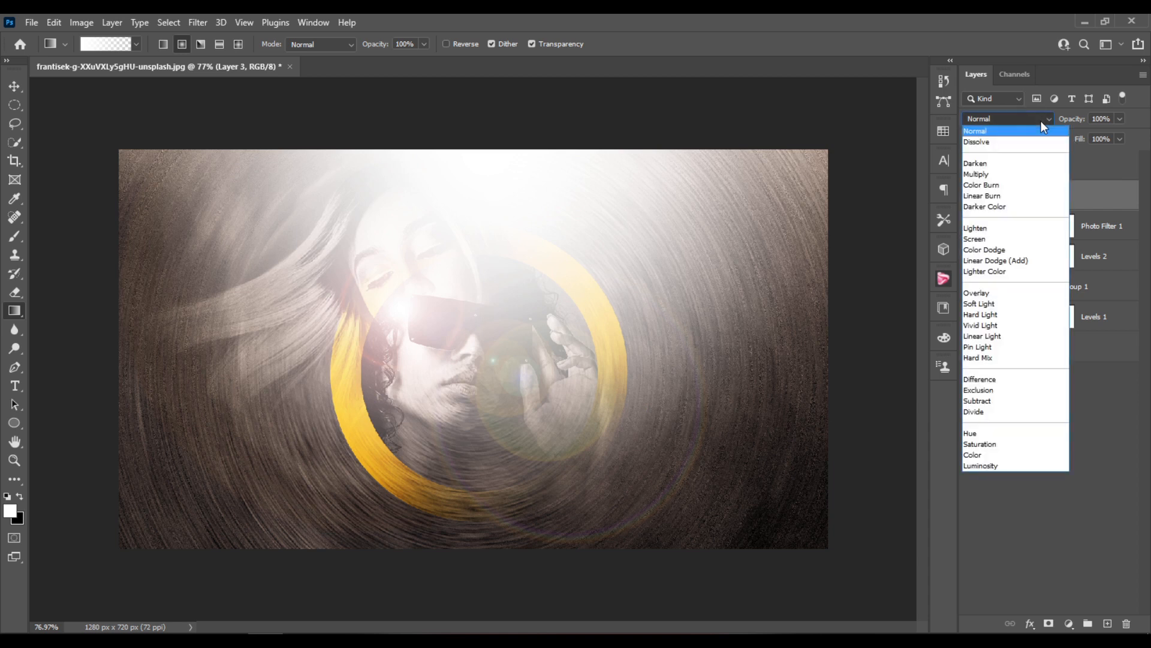
left_click(977, 293)
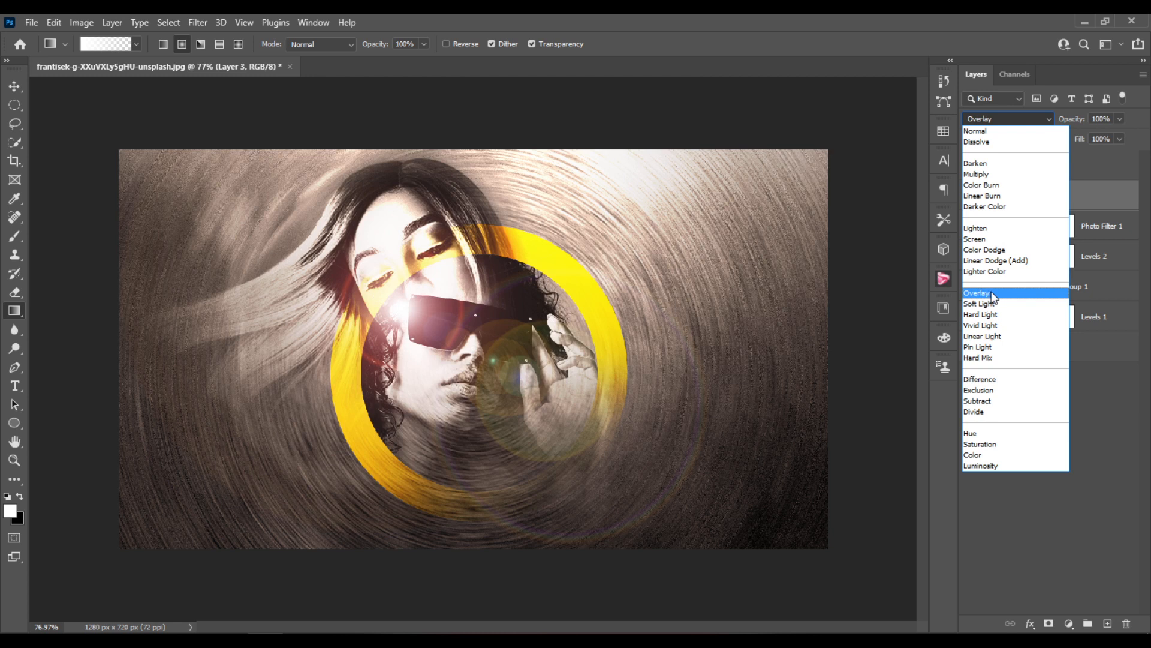
left_click(976, 293)
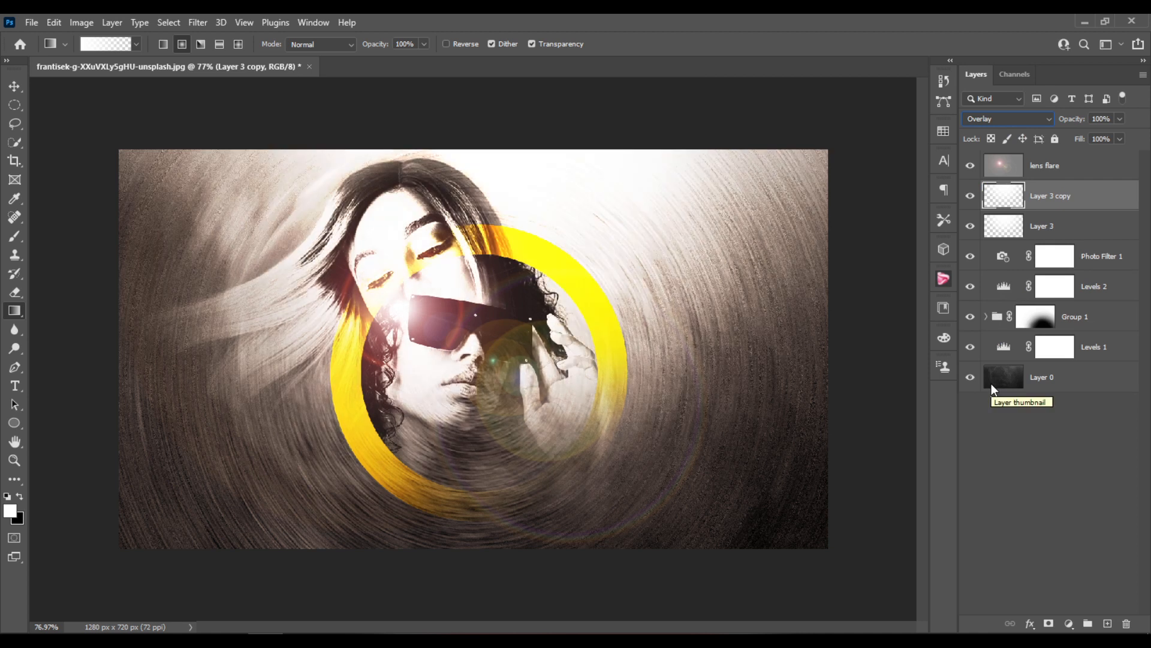
mouse_move(1121, 139)
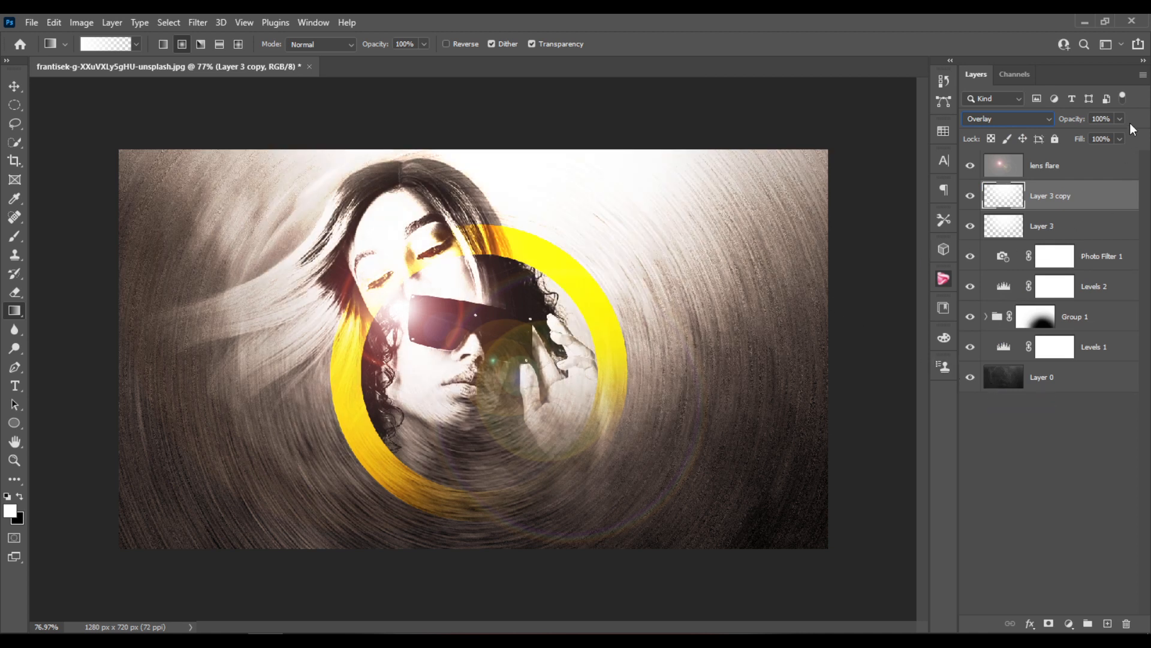
- Lower Layer 3 copy's opacity to 25%, then select the woman-and-ring group
left_click_drag(1131, 128, 1079, 138)
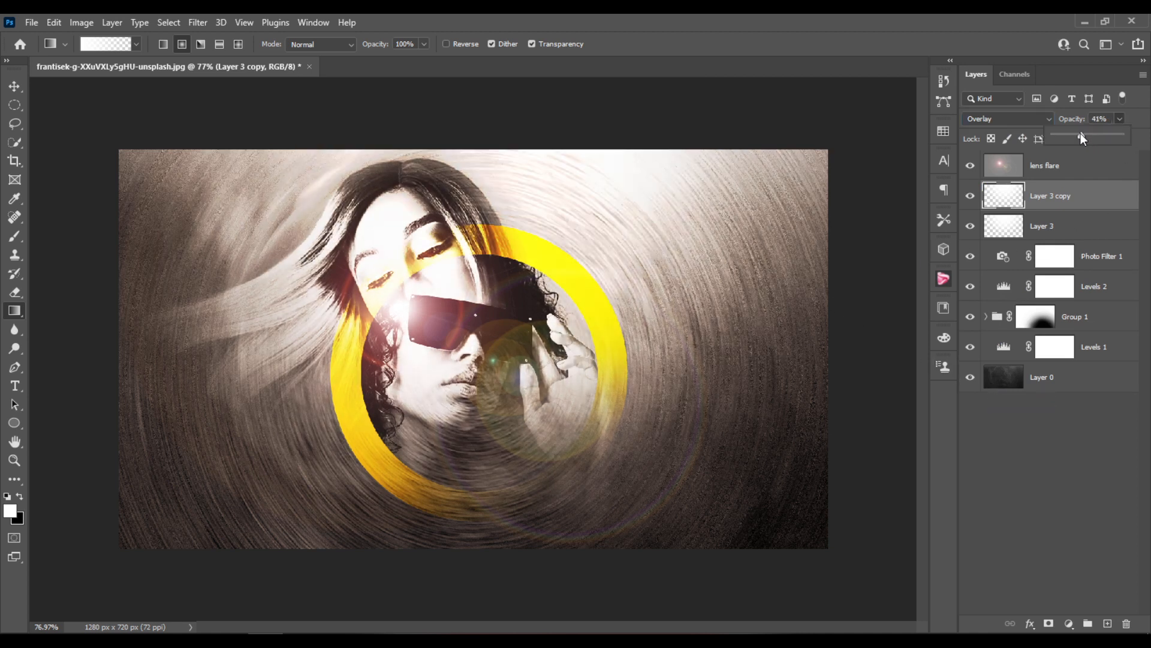
left_click_drag(1083, 136, 1071, 138)
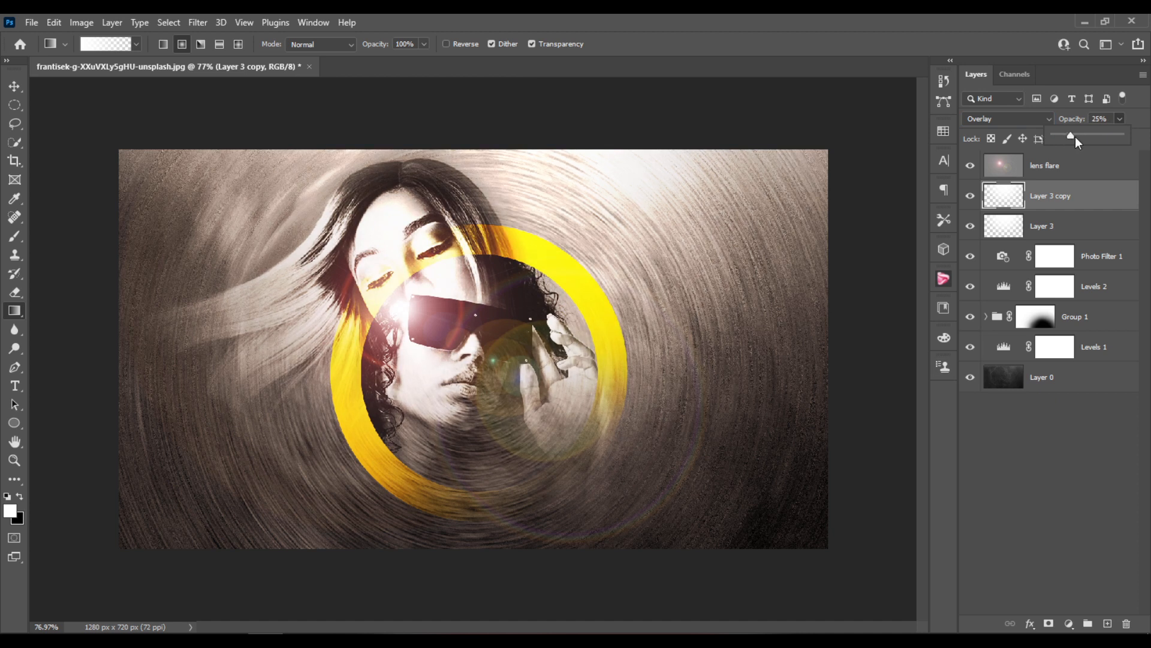
mouse_move(1084, 204)
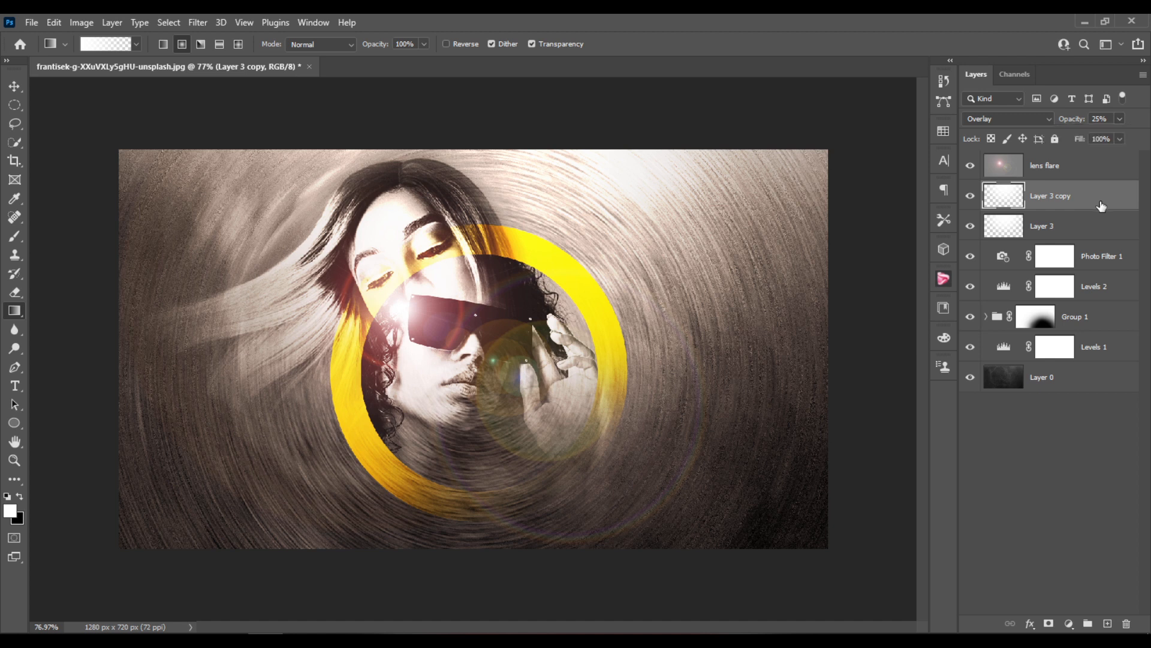
mouse_move(1124, 287)
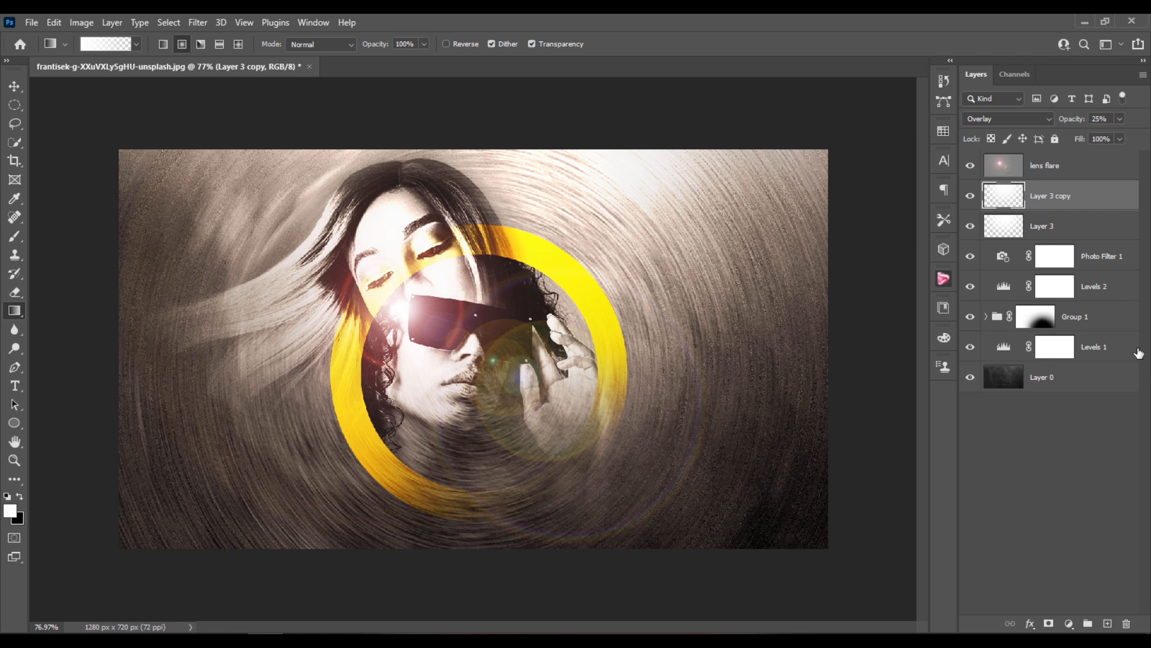
left_click(1036, 317)
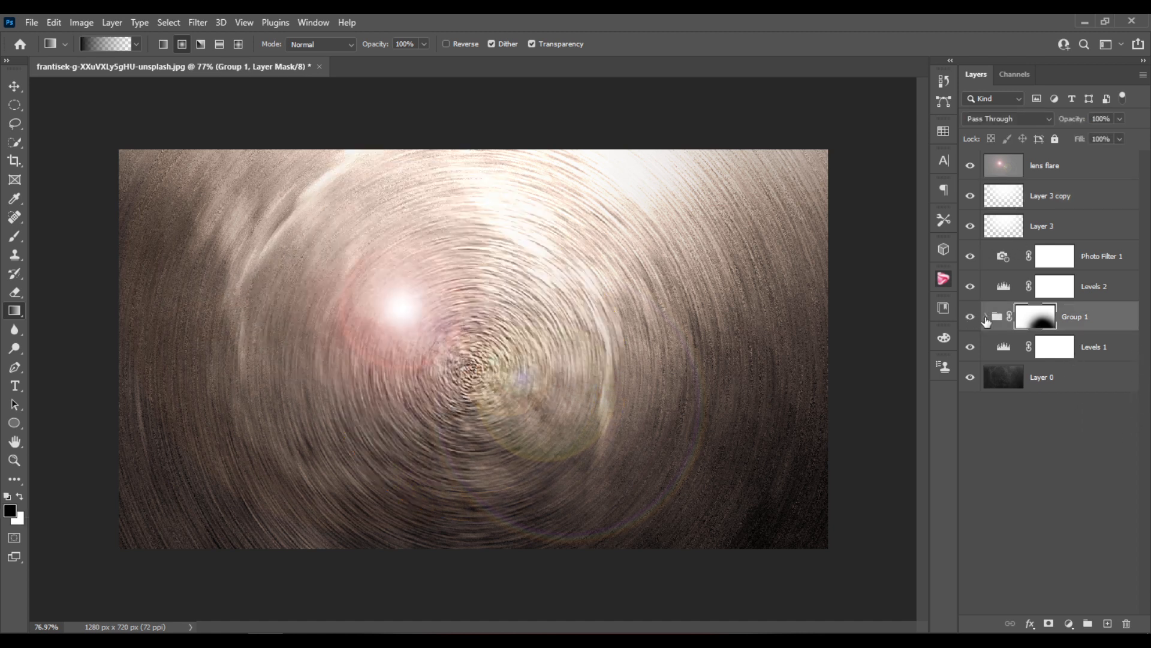
- Shift Group 1 slightly lower right and move the lens flare onto the sunglasses
left_click(987, 317)
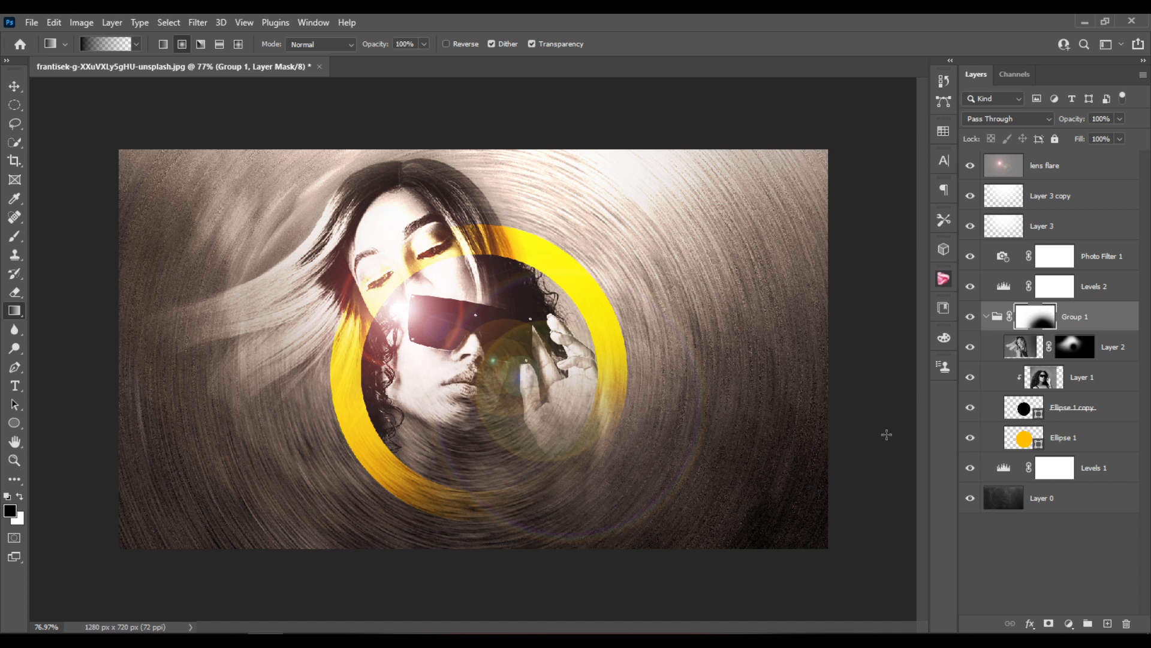
mouse_move(1040, 511)
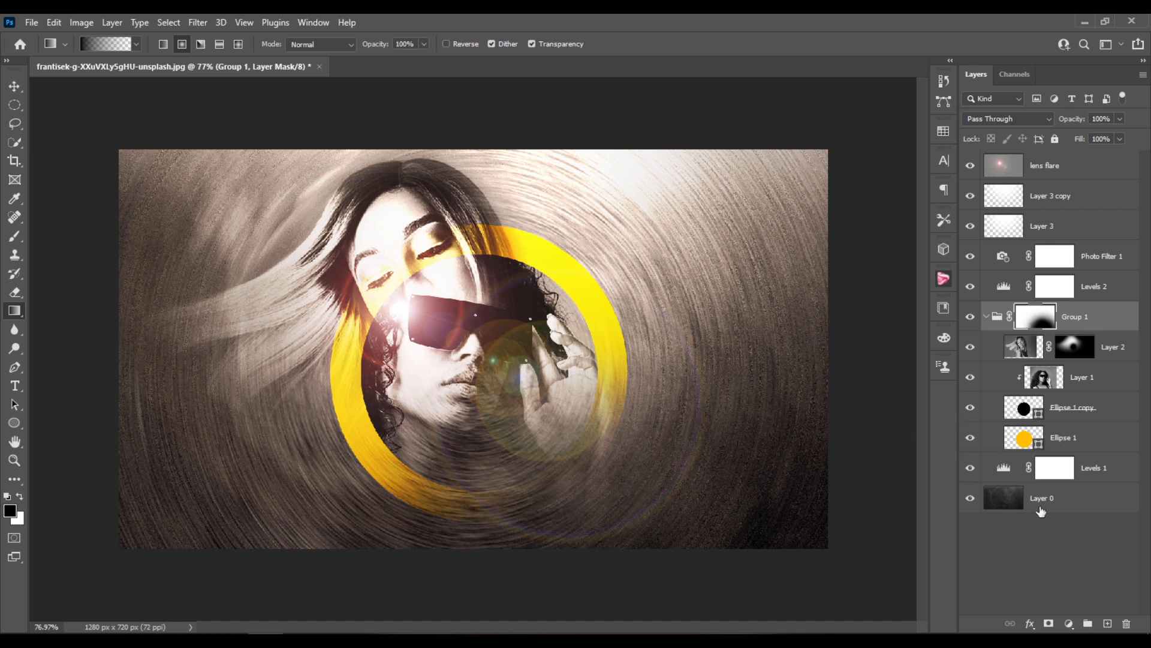
mouse_move(1006, 290)
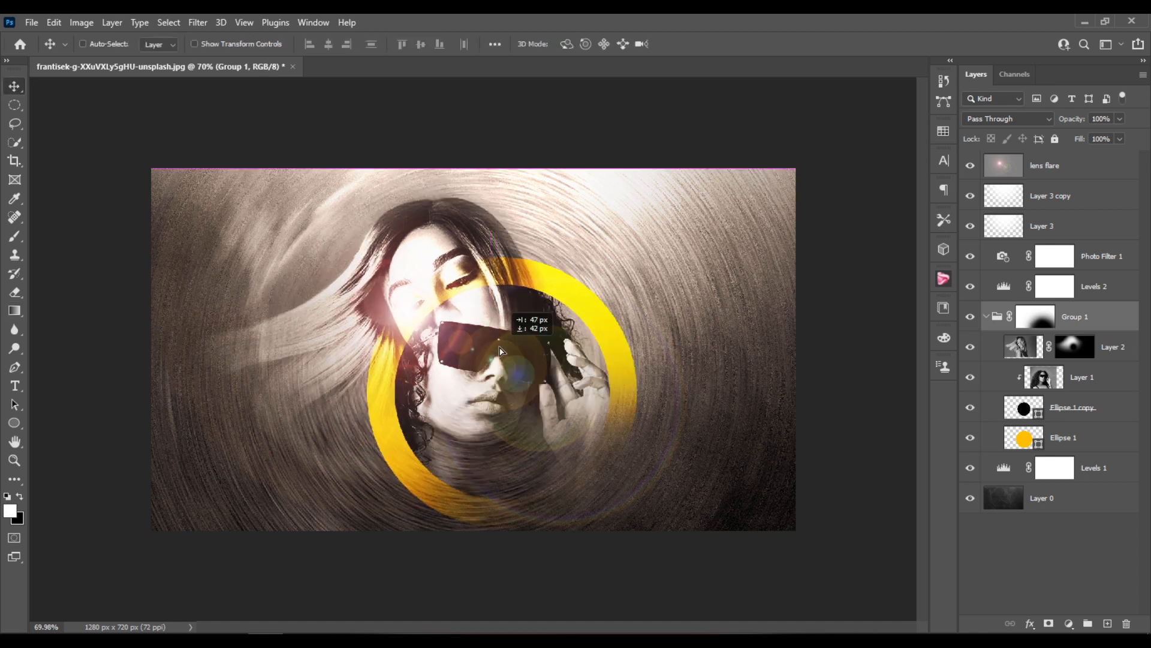
left_click_drag(499, 352, 484, 338)
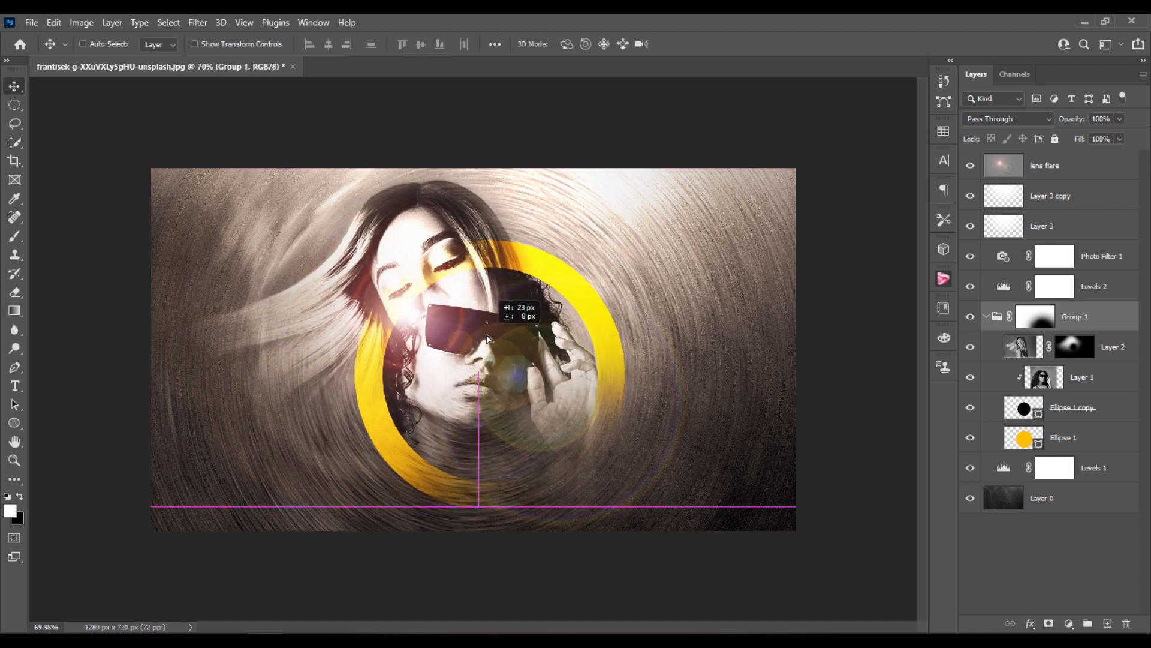
left_click(1043, 166)
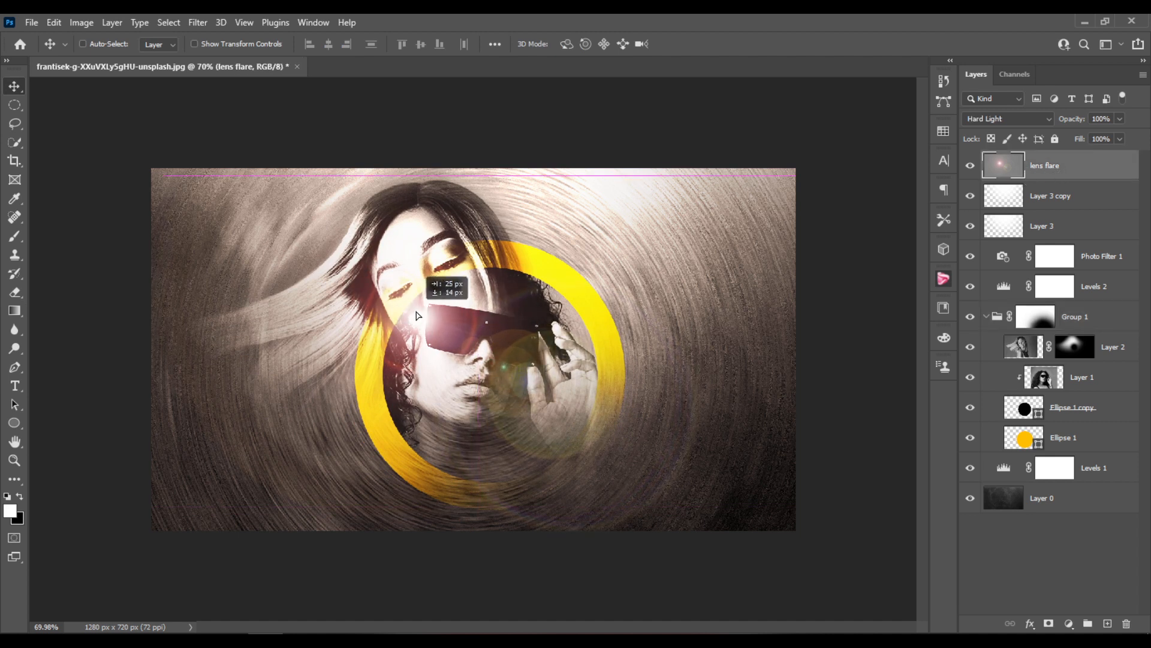
left_click_drag(415, 315, 442, 329)
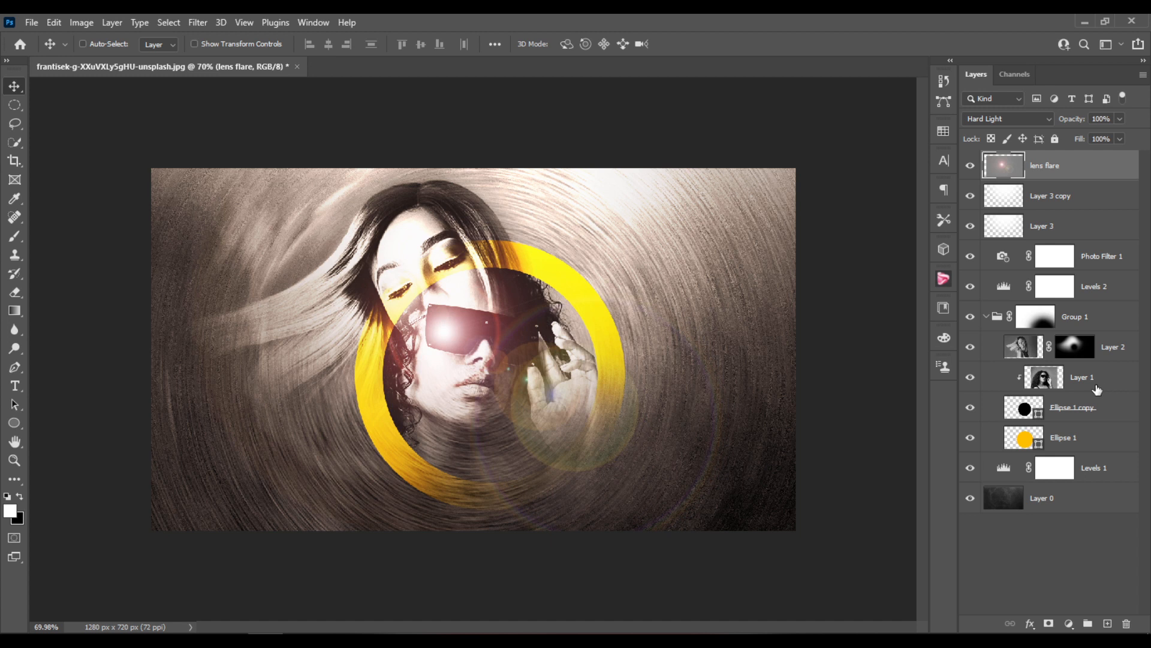
- Rename Layer 1 to 'girl with glasses'
left_click(1080, 377)
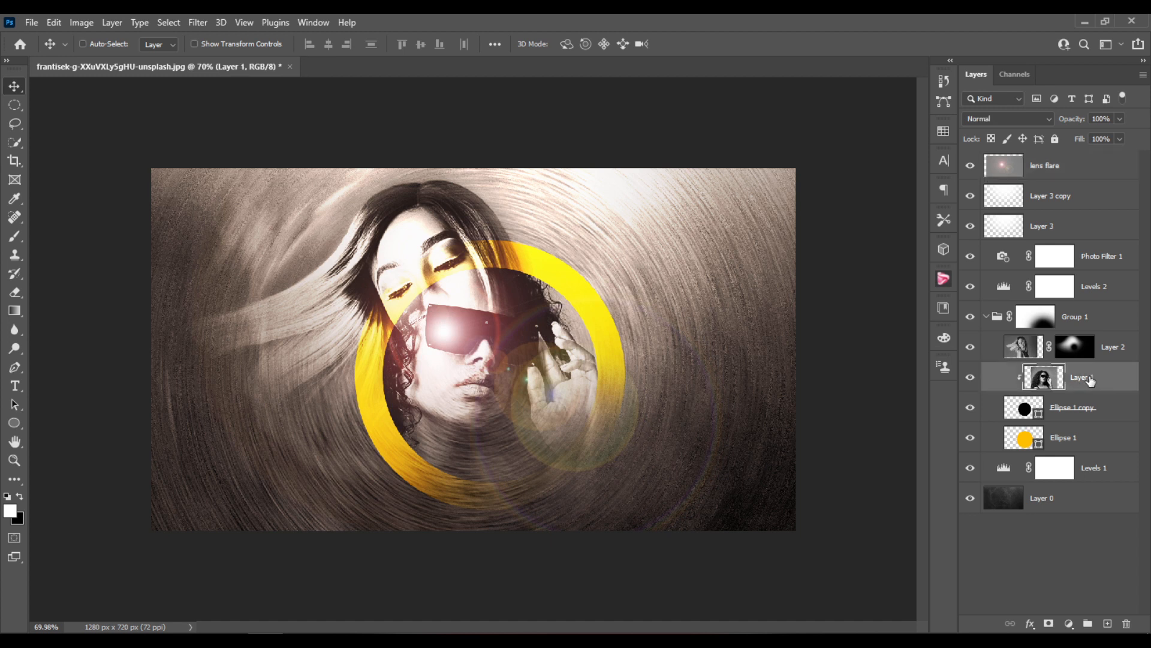
double_click(1080, 377)
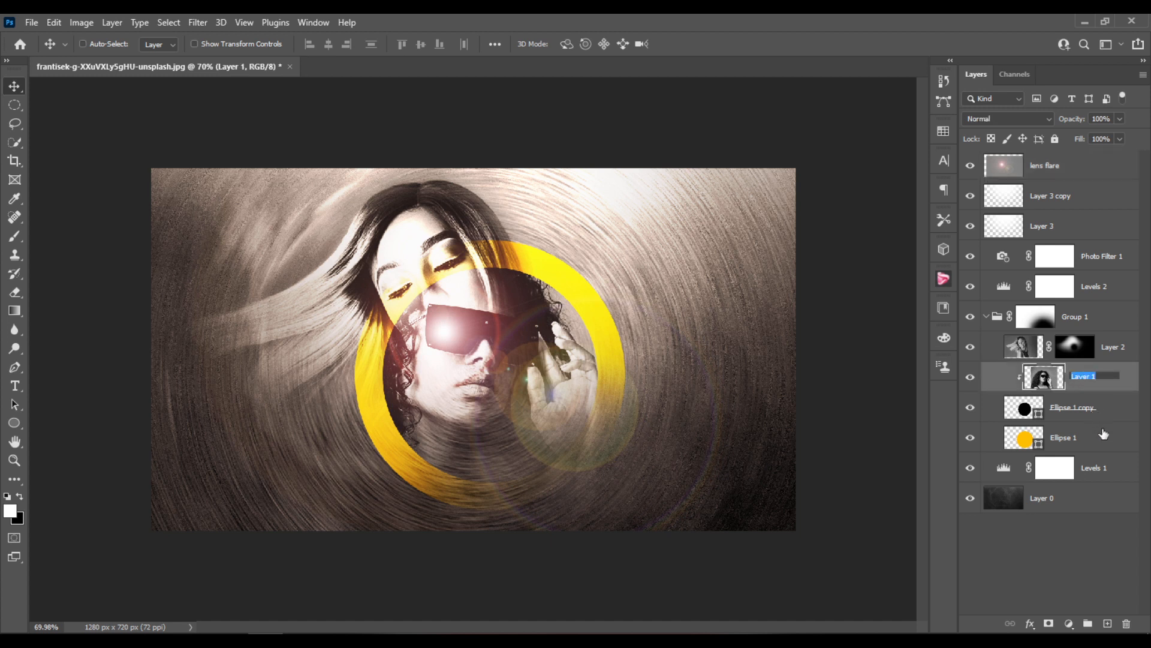
type("girl with glassers")
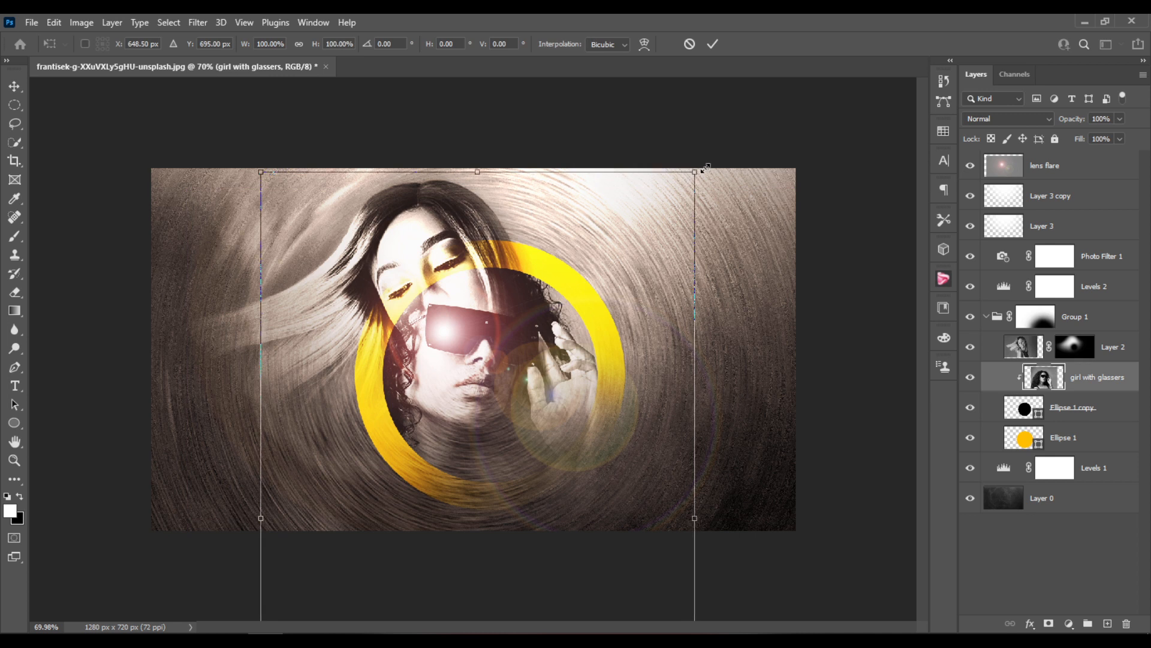
- Free-transform the photo to about 105%, shift it left under the flare, and commit
left_click_drag(705, 170, 703, 158)
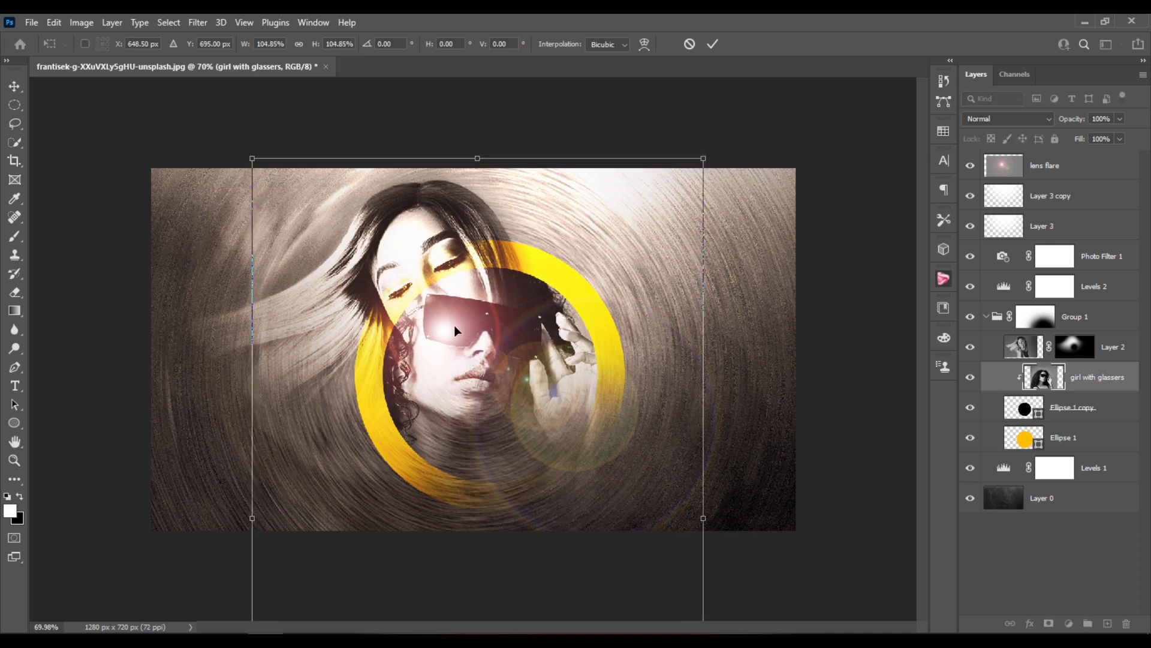
left_click_drag(456, 332, 435, 332)
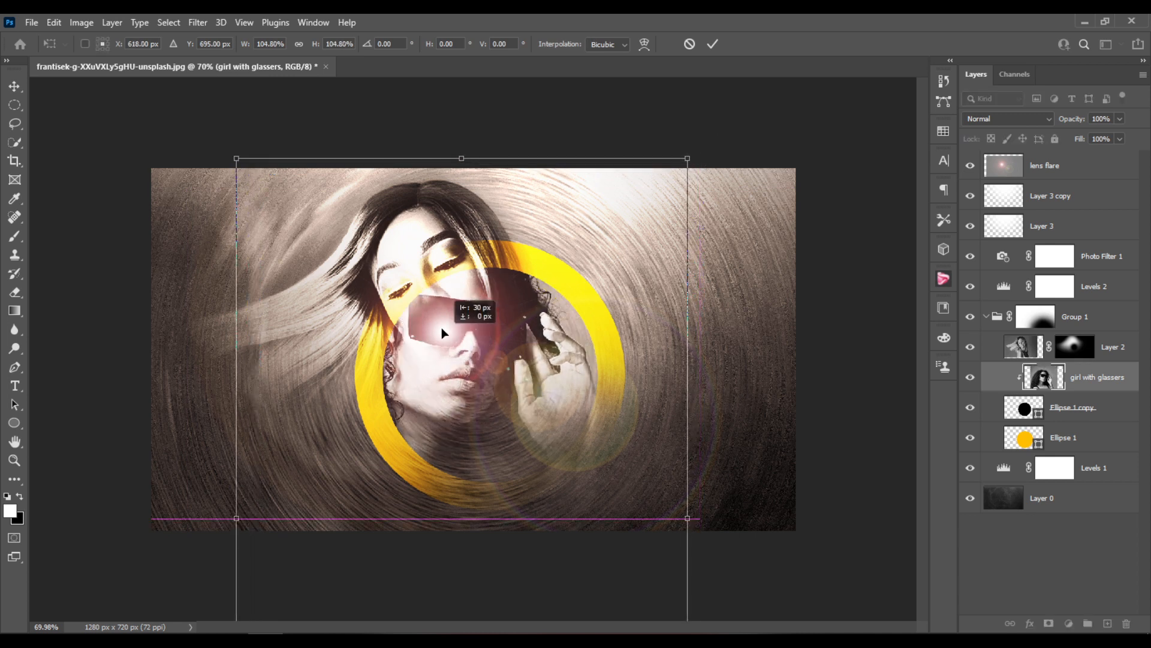
left_click_drag(440, 332, 440, 336)
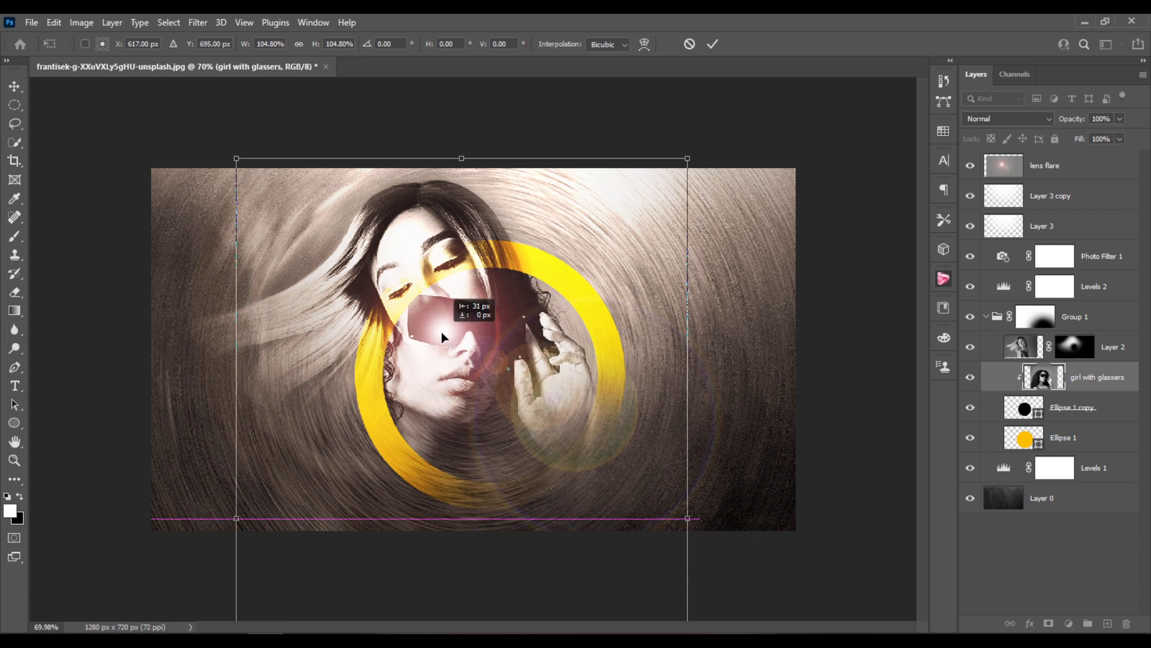
left_click_drag(440, 336, 470, 326)
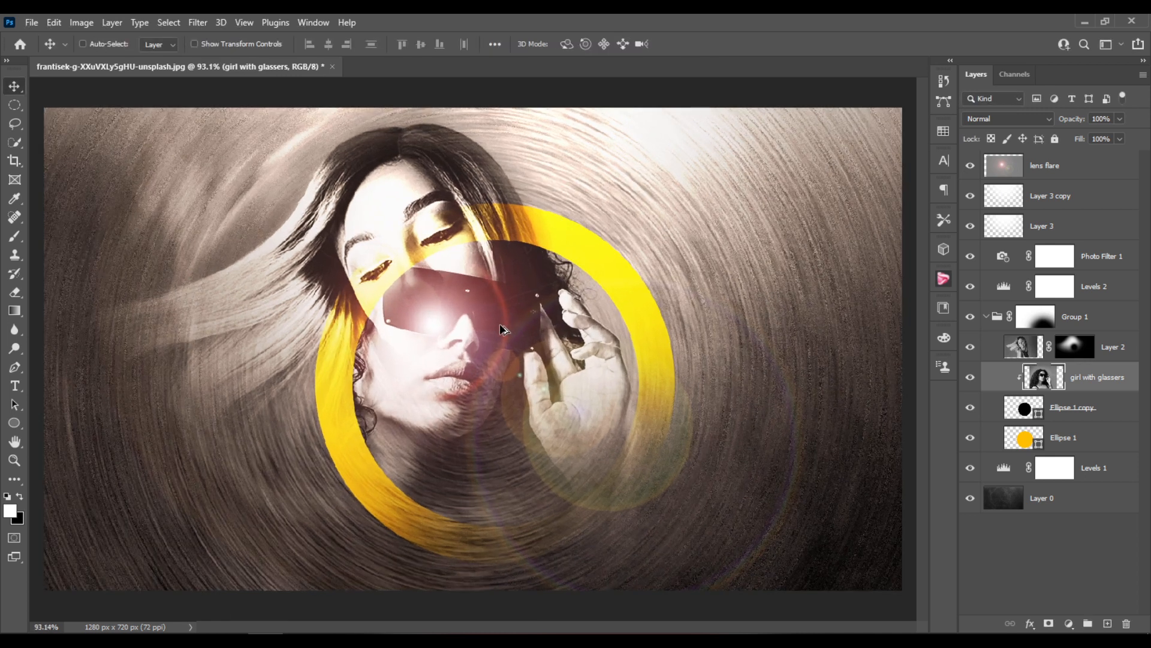
left_click(1075, 347)
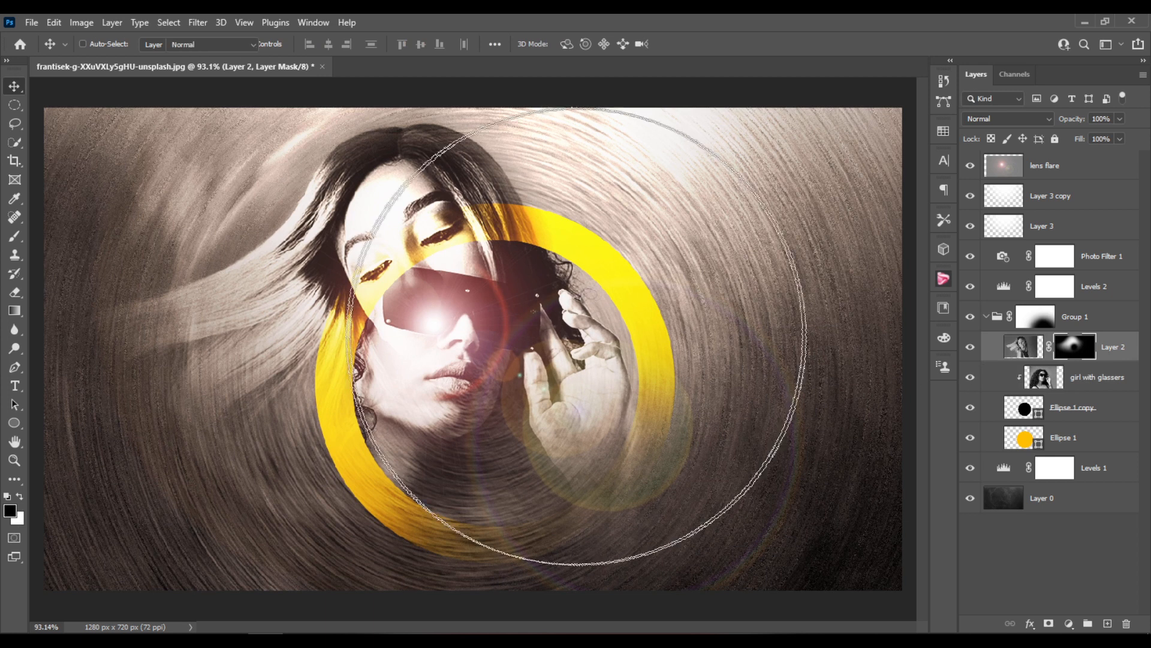
- Paint Layer 2's mask over the woman's face with the Brush at 49% opacity
left_click(12, 235)
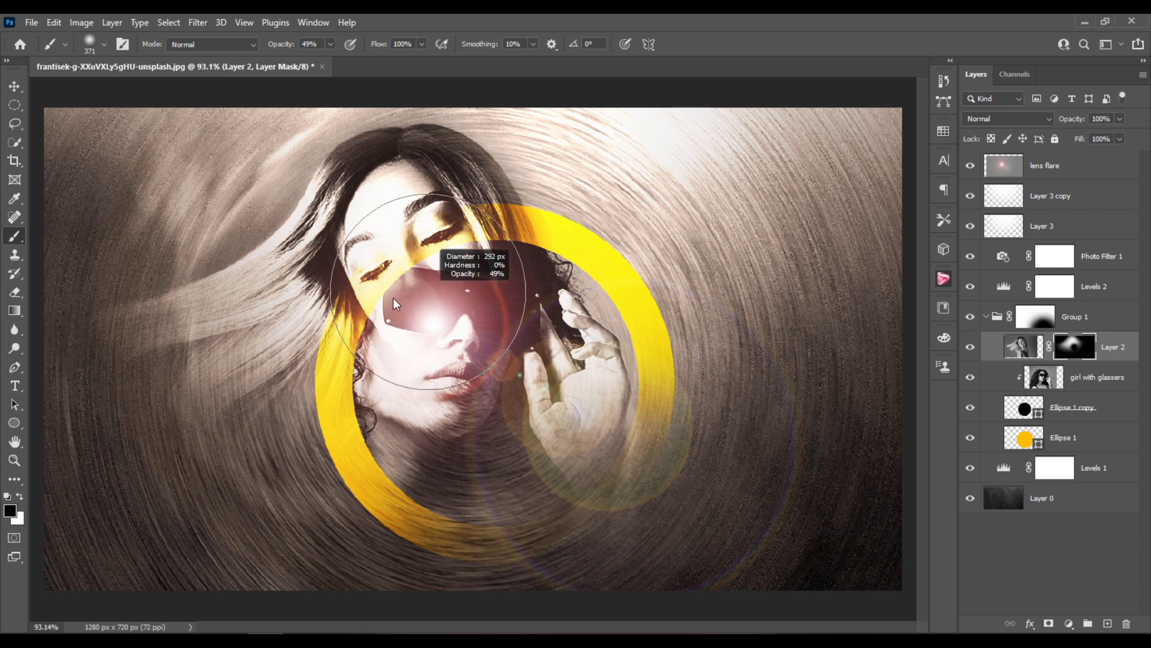
left_click_drag(393, 305, 422, 290)
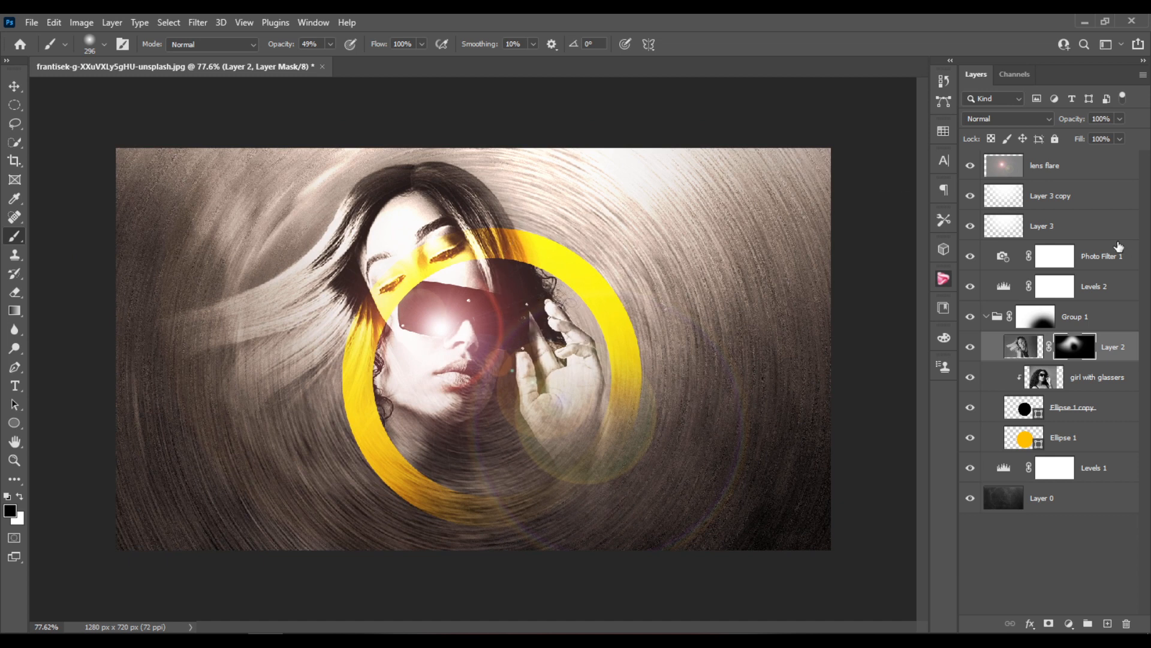
- Lower Photo Filter 1's opacity to about 65% in Overlay mode, warming the image
left_click(1055, 256)
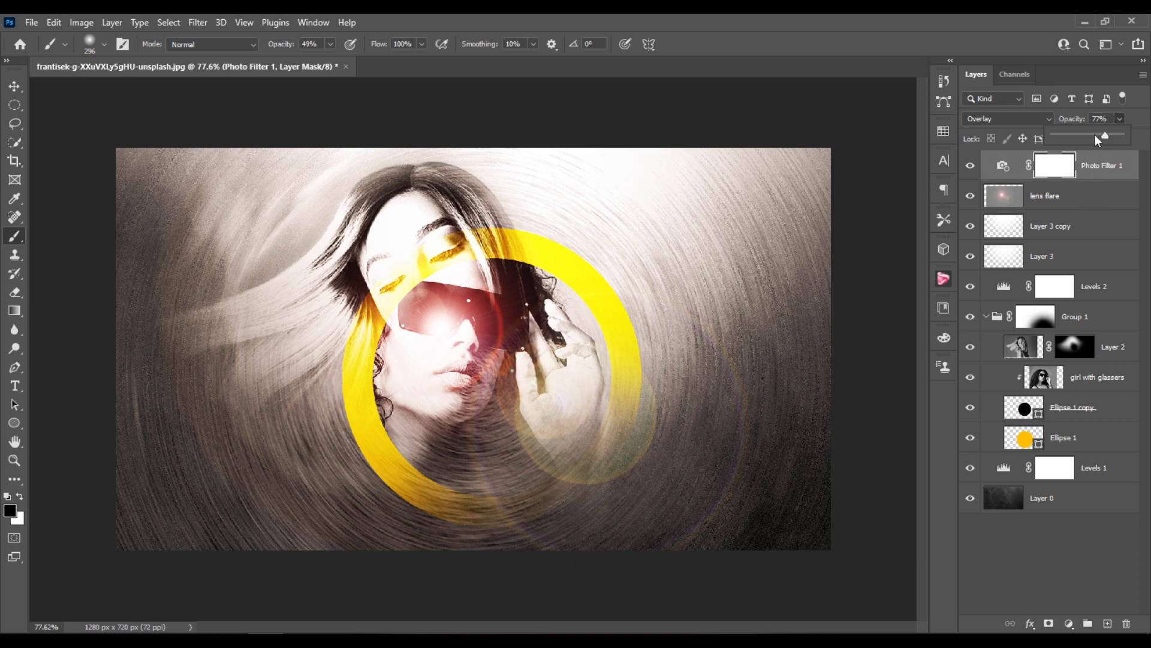
left_click_drag(1105, 137, 1101, 137)
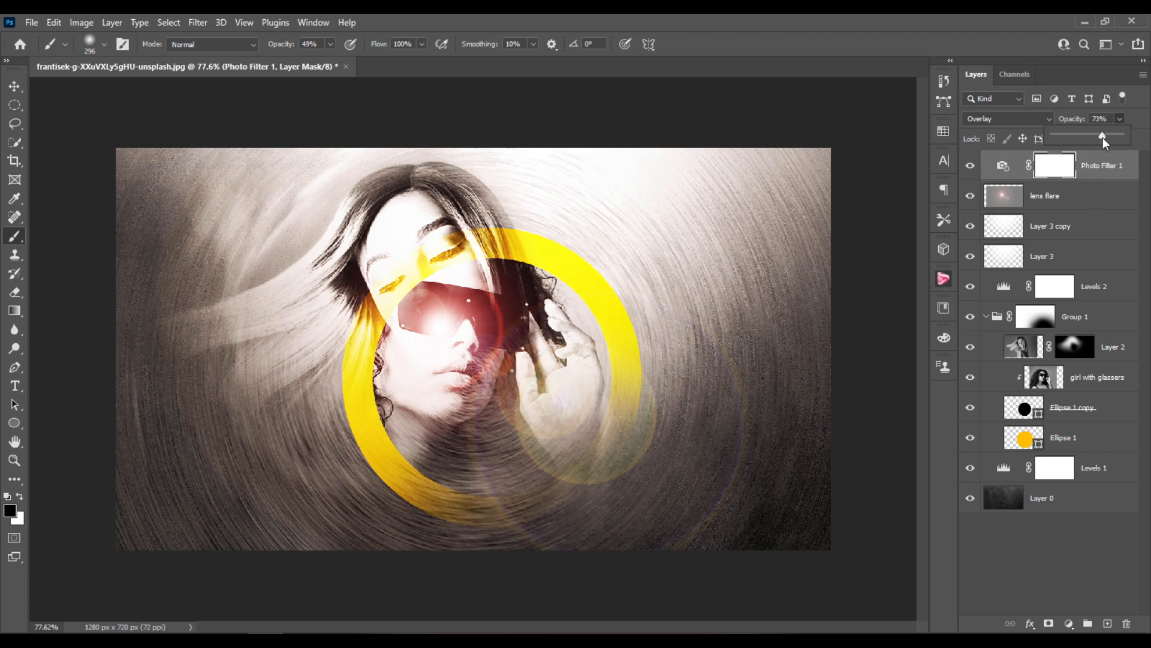
left_click_drag(1101, 138, 1104, 138)
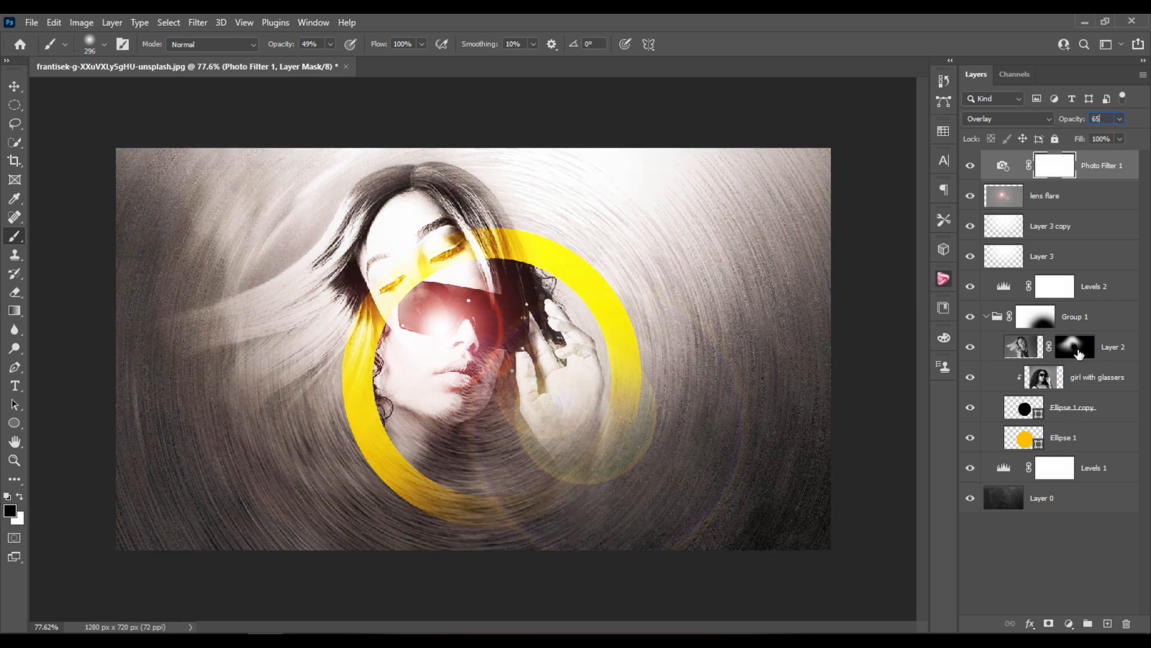
left_click(1096, 384)
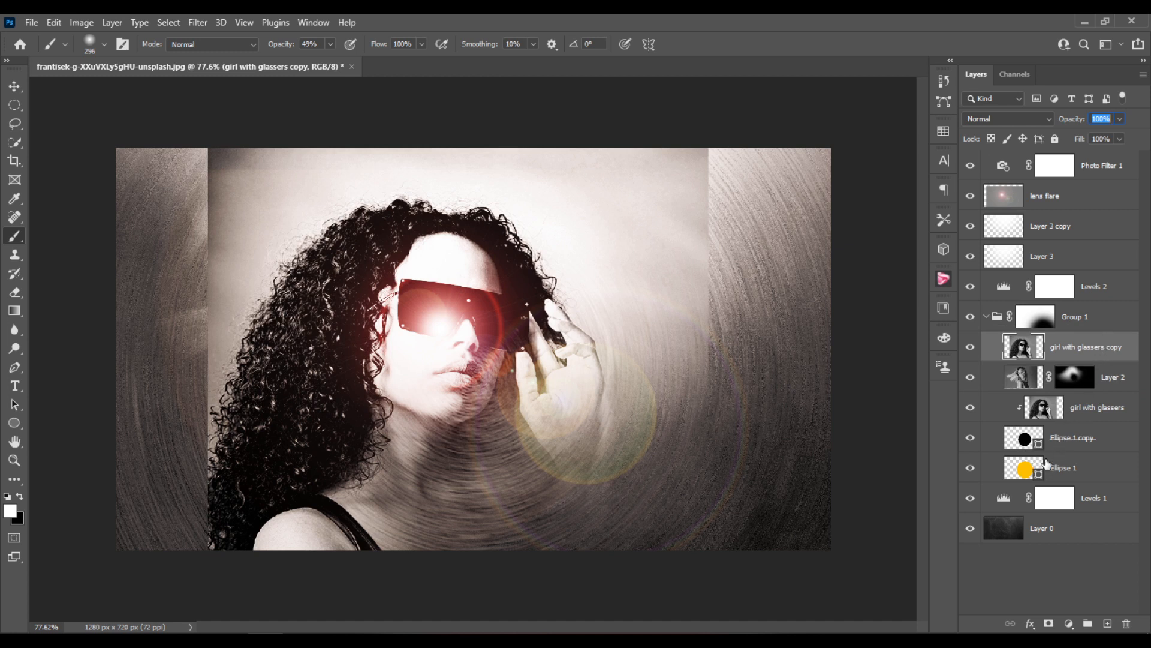
- Load the circle shape as a selection and blend the girl with glasses copy in Lighter Color
left_click(1024, 437)
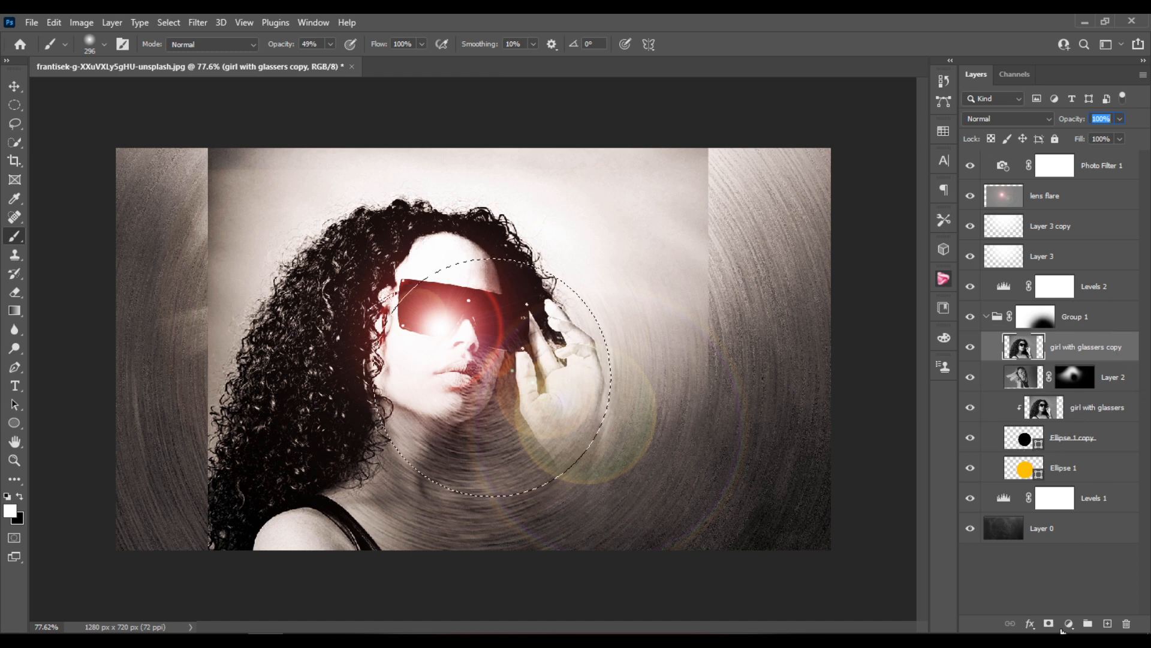
mouse_move(1046, 640)
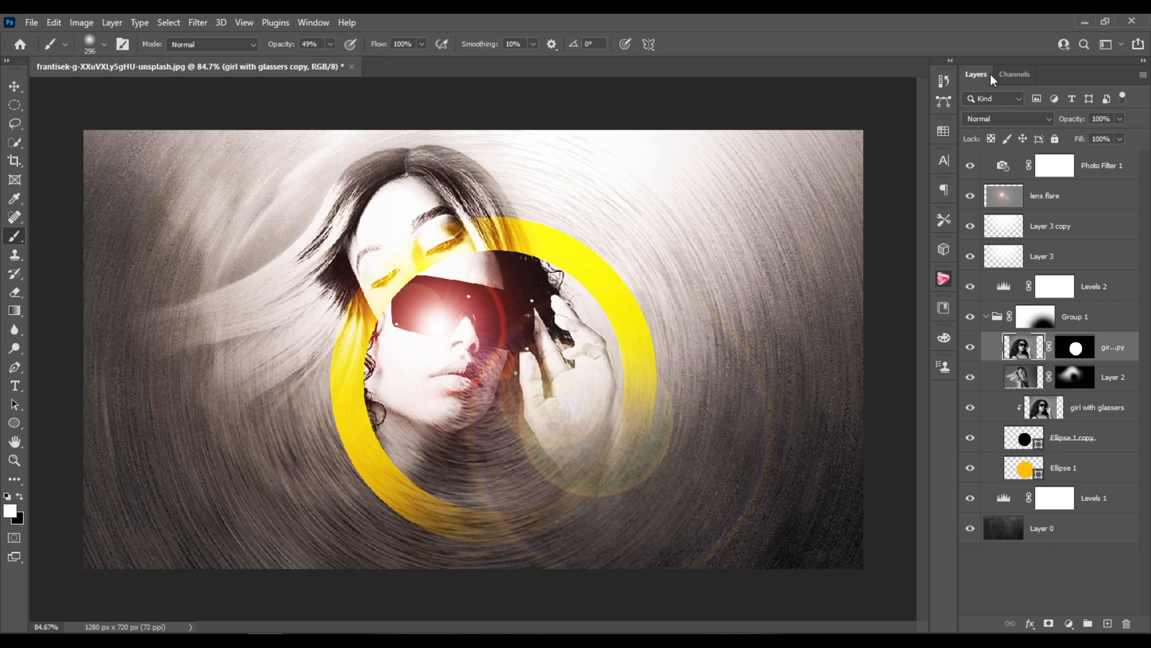
left_click(1032, 119)
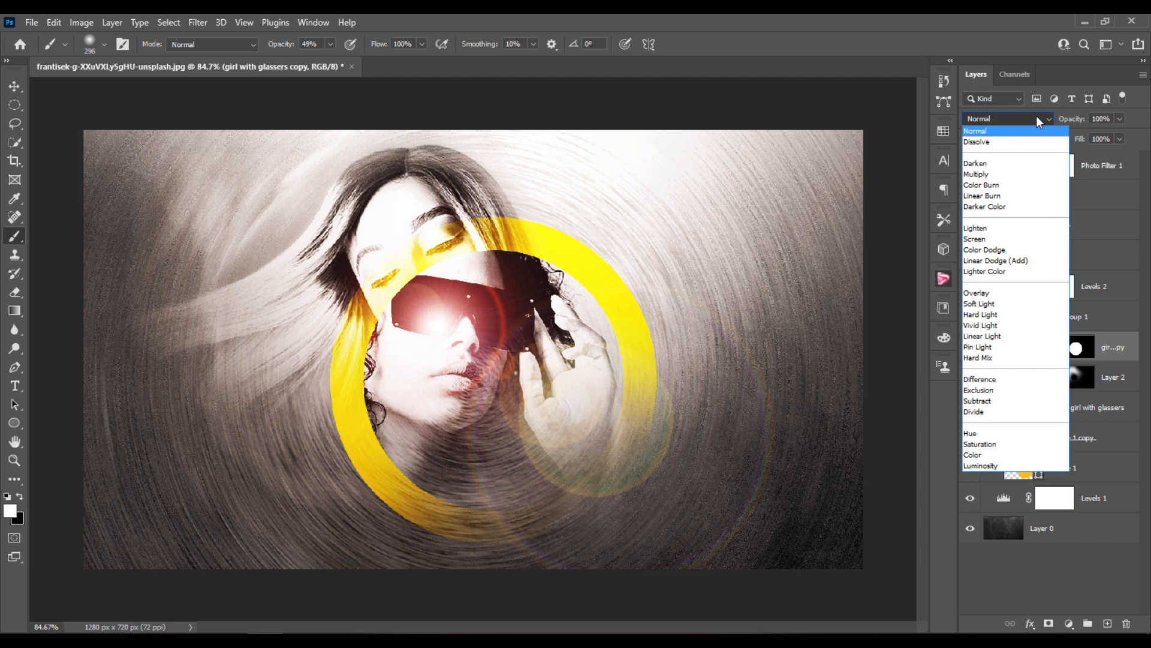
mouse_move(1042, 150)
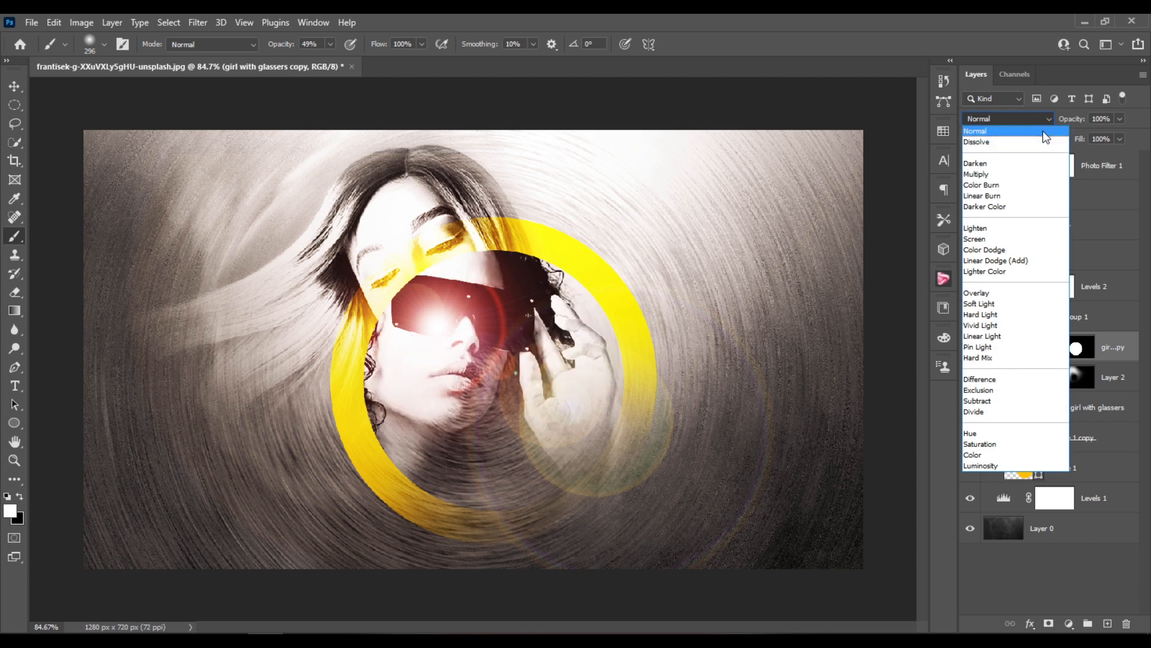
left_click(984, 271)
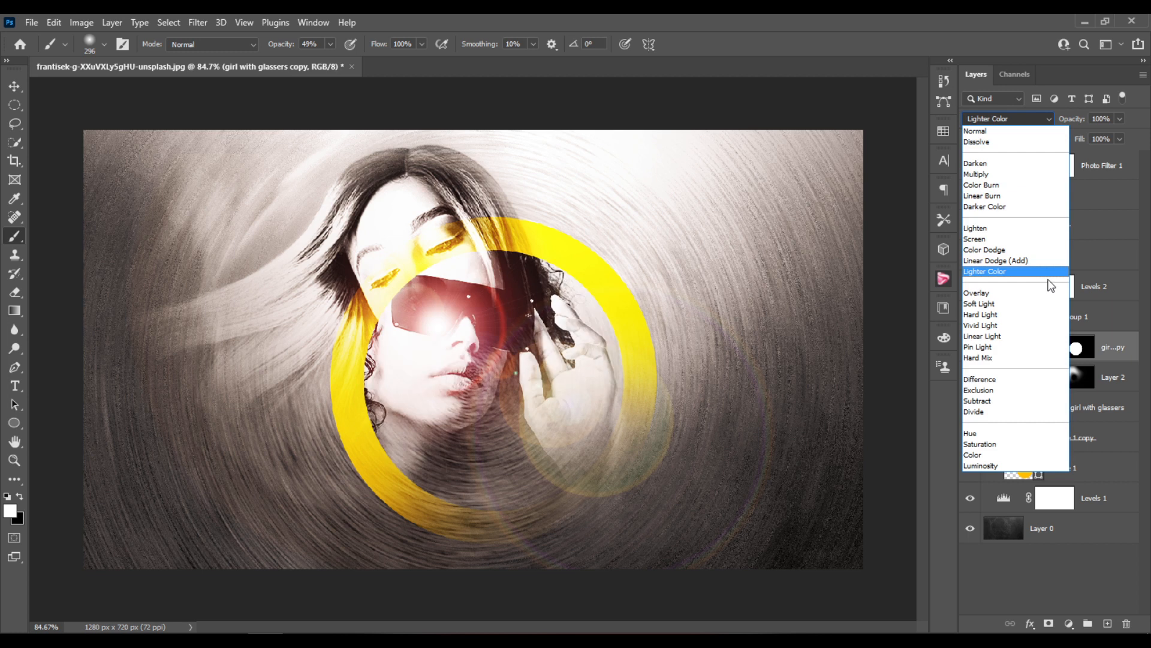
left_click(984, 206)
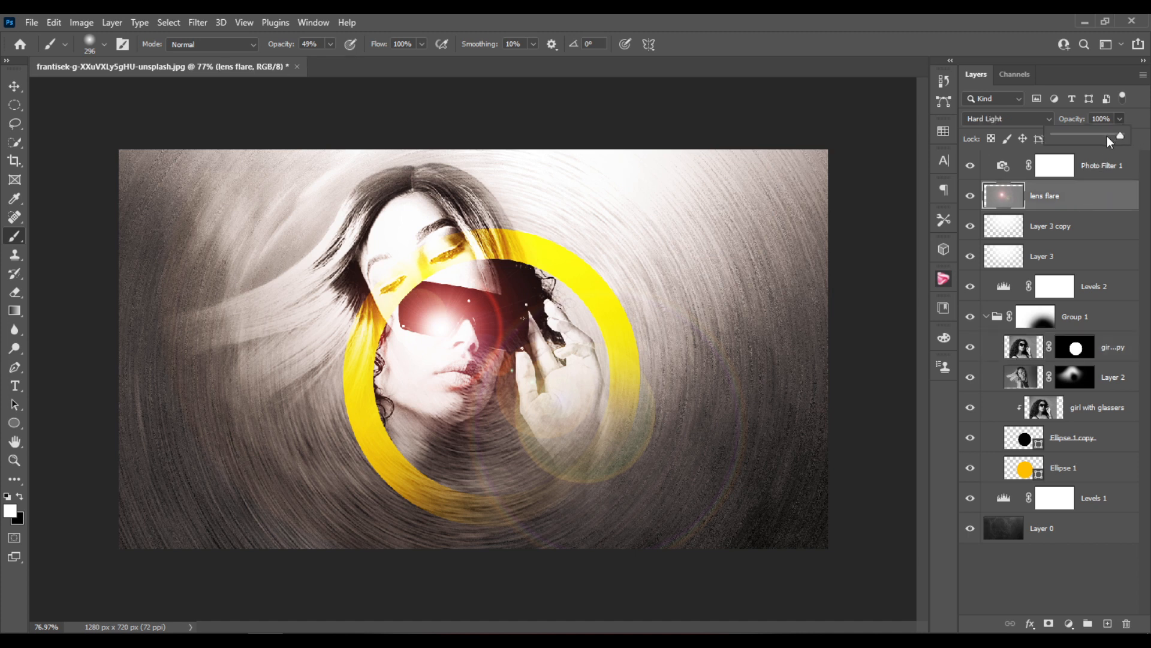
- Set the lens flare layer to 87% opacity and bring its fill back to 100%
left_click_drag(1120, 135, 1104, 136)
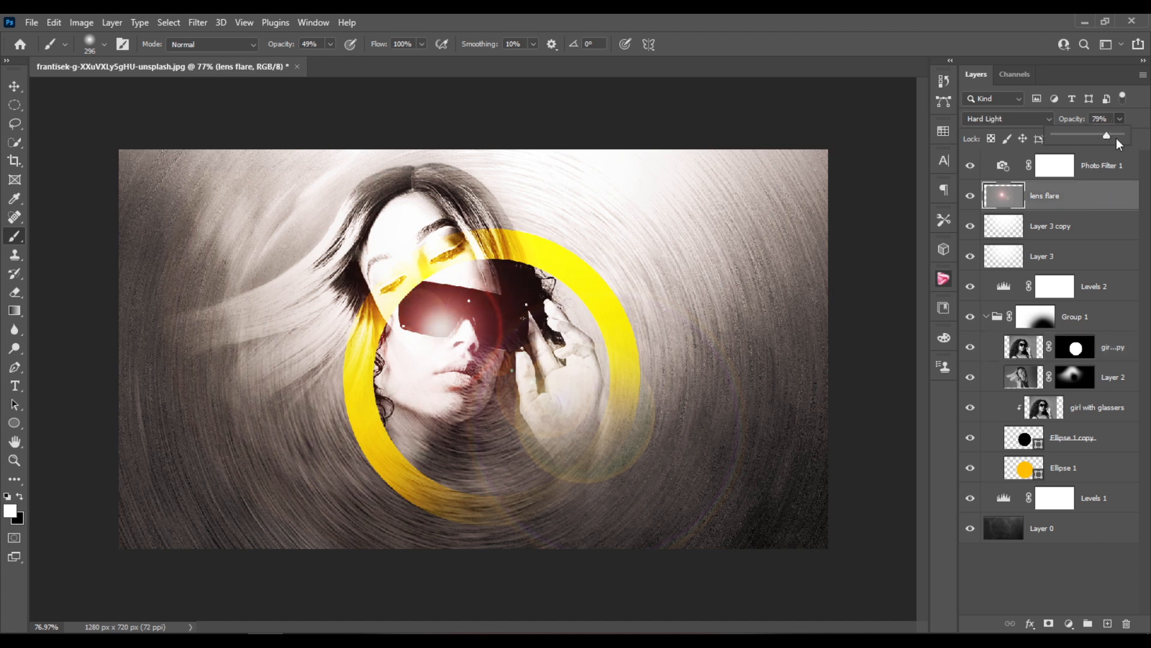
left_click_drag(1107, 136, 1116, 135)
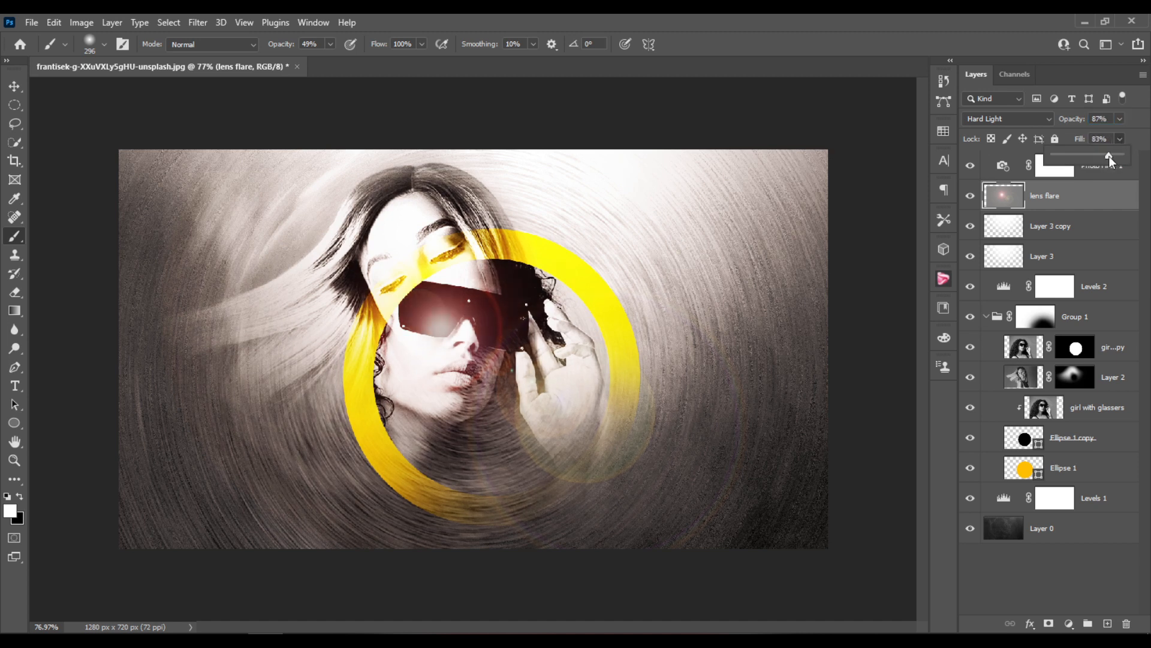
left_click_drag(1109, 158, 1116, 158)
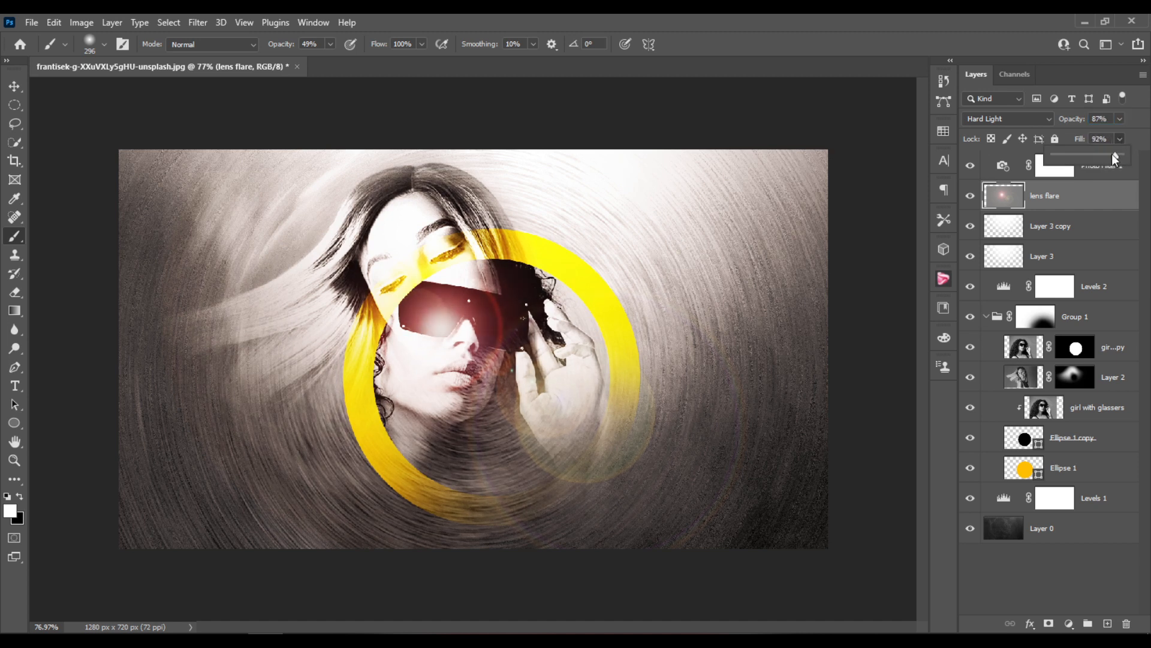
left_click_drag(1113, 158, 1122, 155)
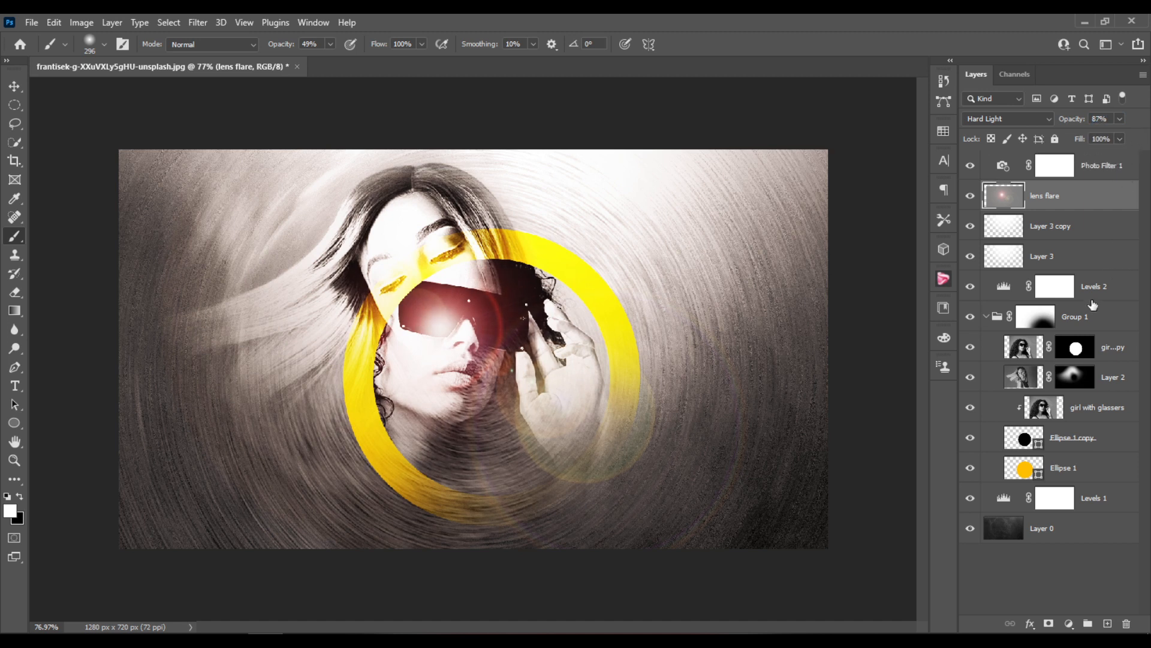
mouse_move(991, 355)
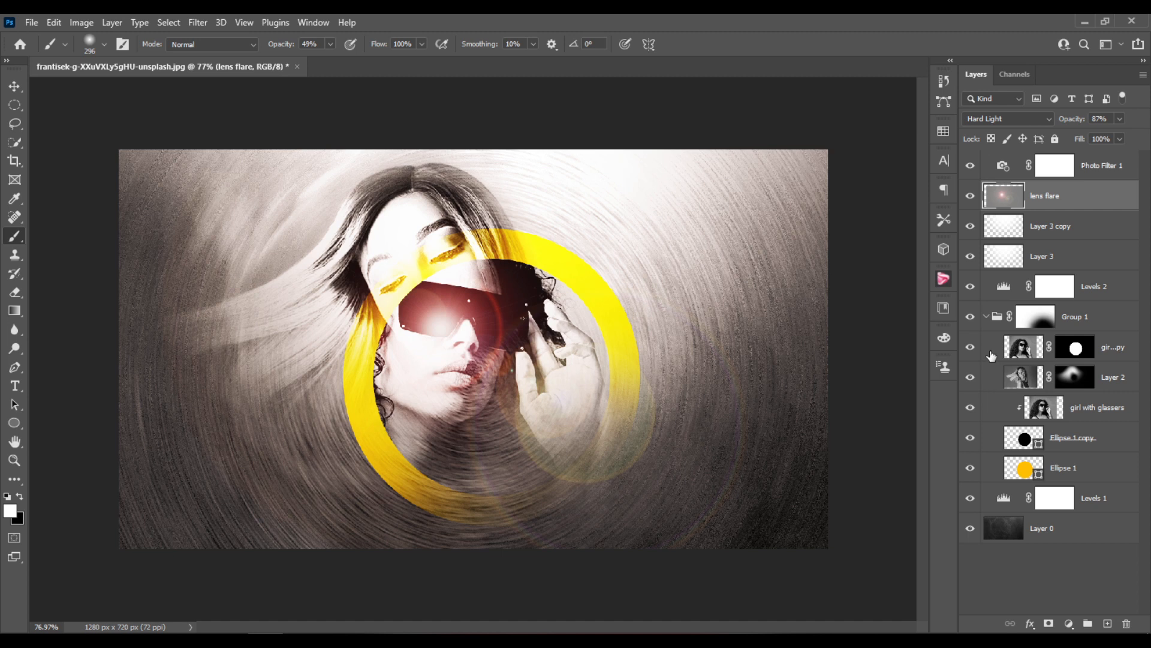
mouse_move(1003, 346)
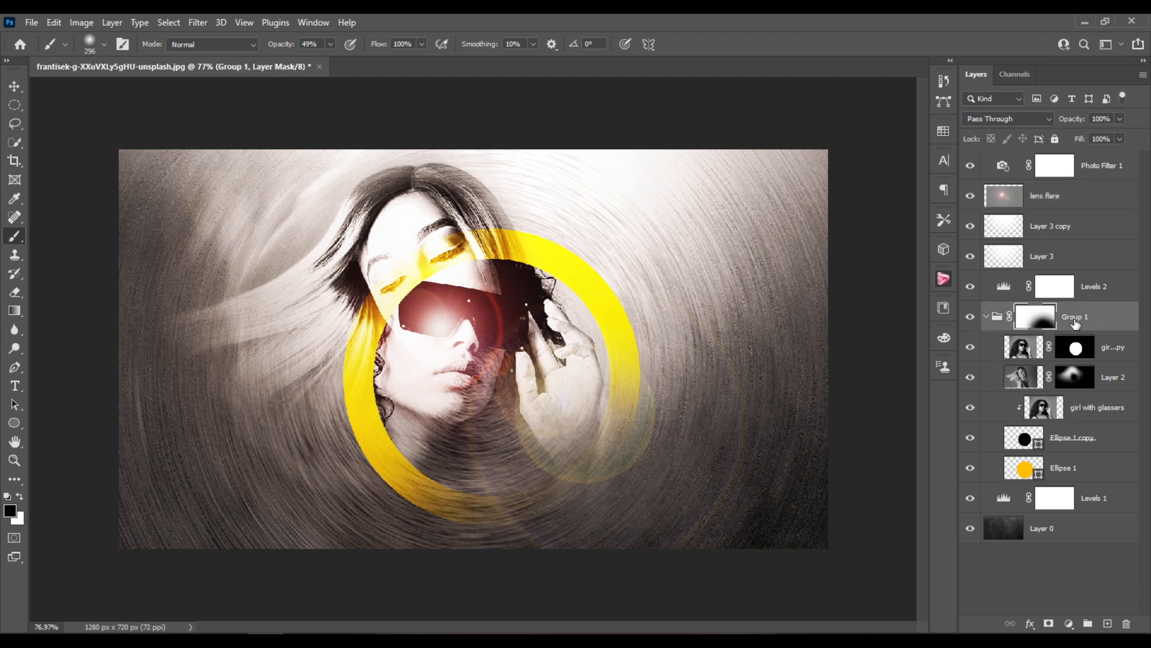
- Rename Group 1 to 'faces', then select the yellow ring layer Ellipse 1
double_click(1074, 317)
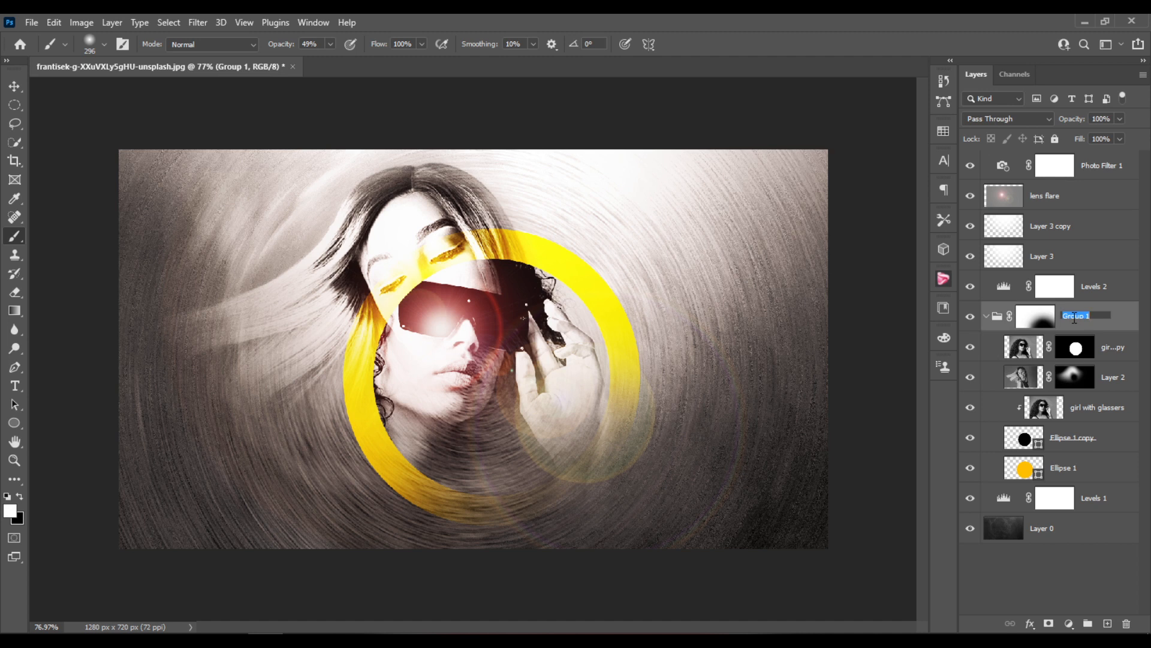
type("faces")
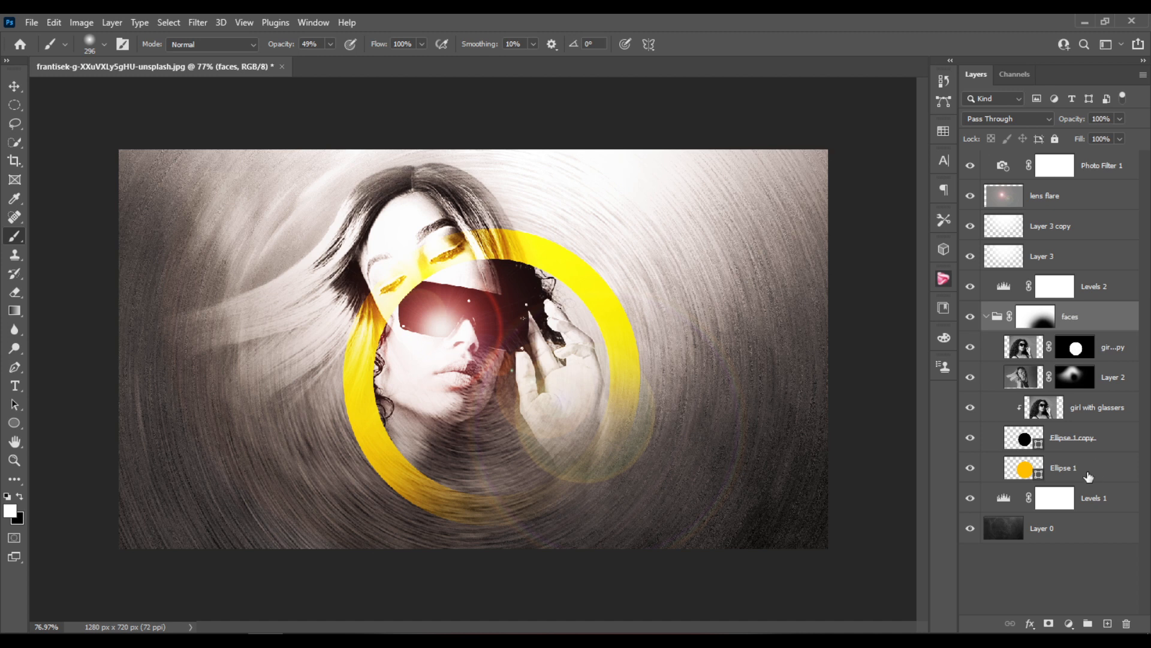
left_click(1063, 467)
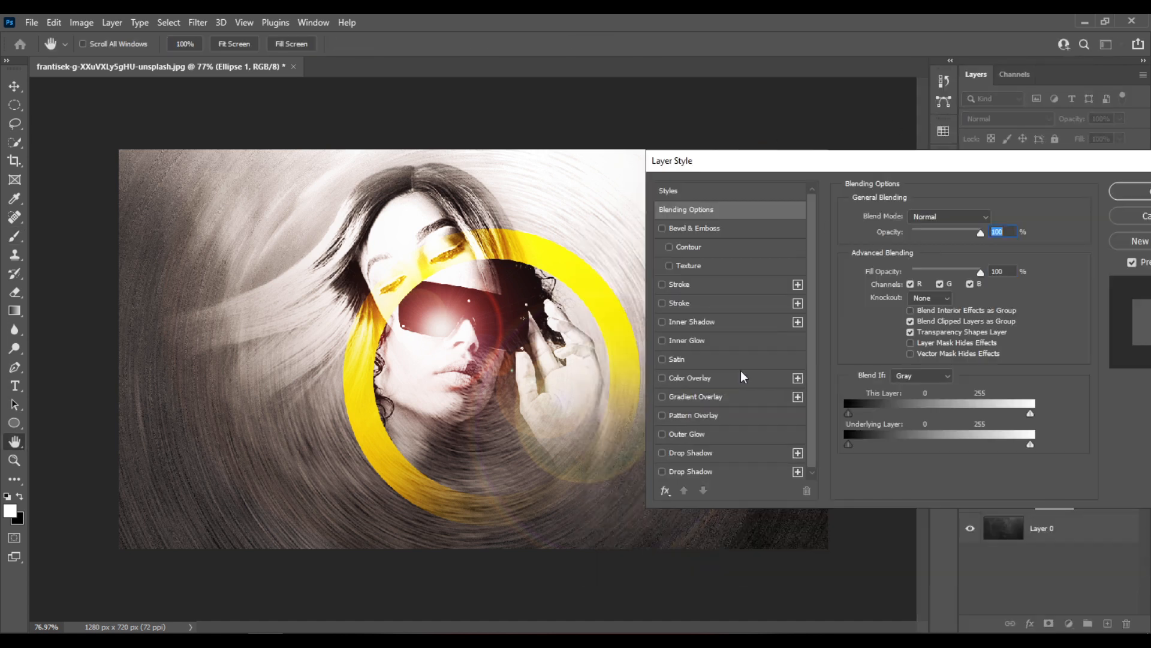
- Give Ellipse 1 a drop shadow at 85% opacity, 38% spread and 139 px size, and apply it
left_click(662, 453)
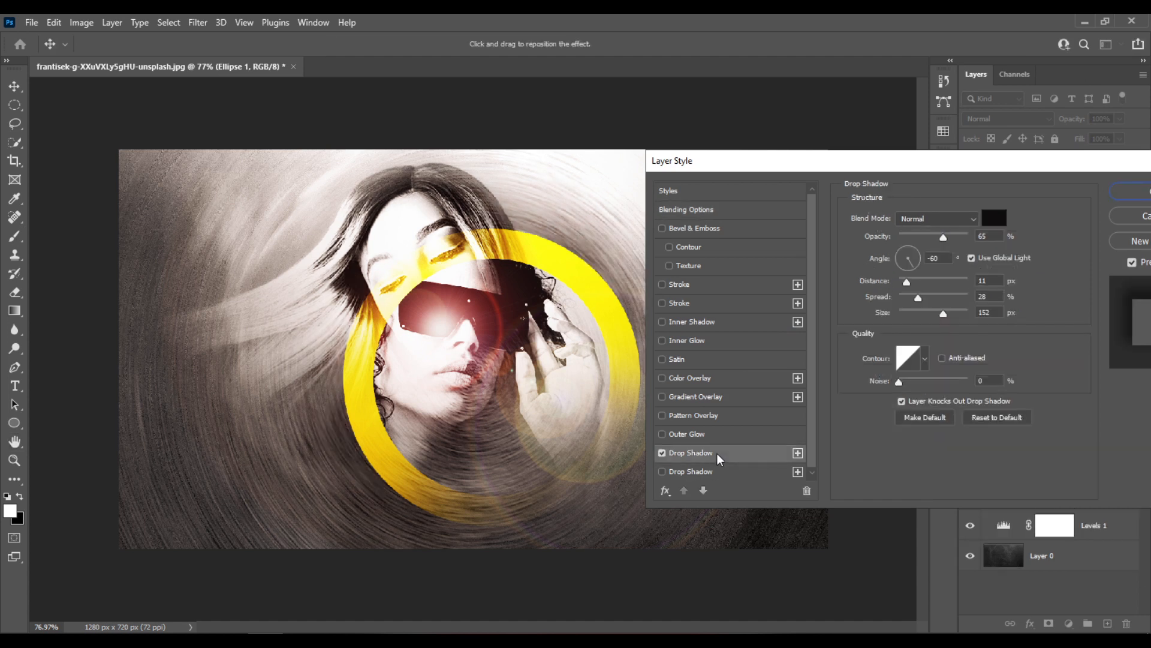
mouse_move(837, 168)
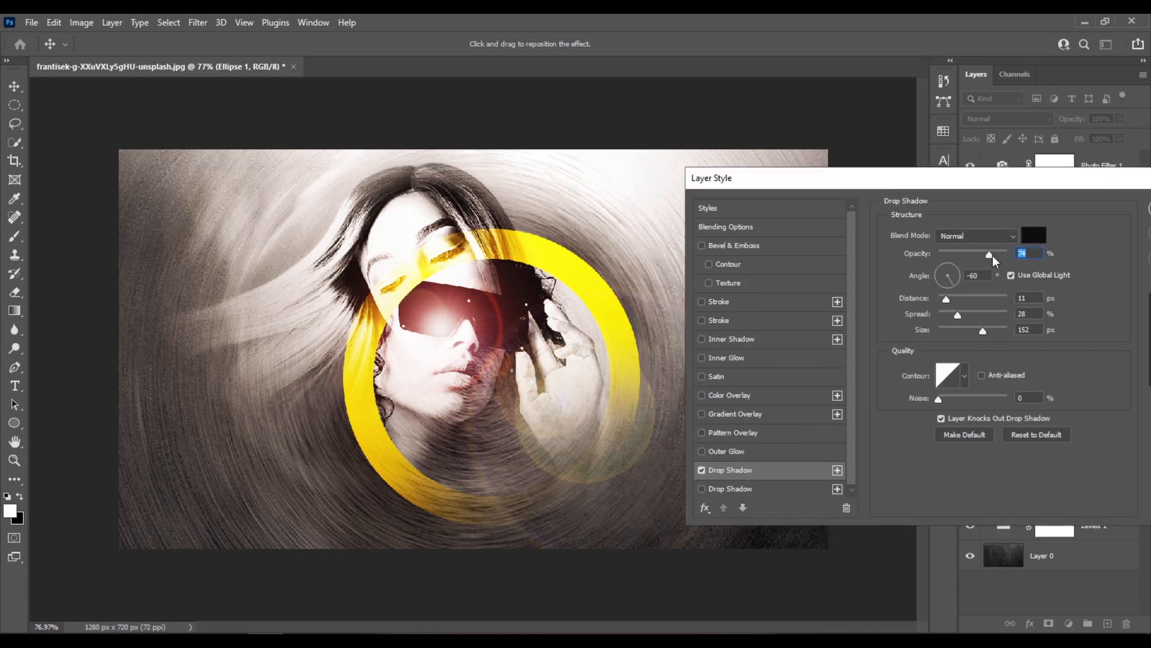
left_click_drag(988, 253, 1008, 253)
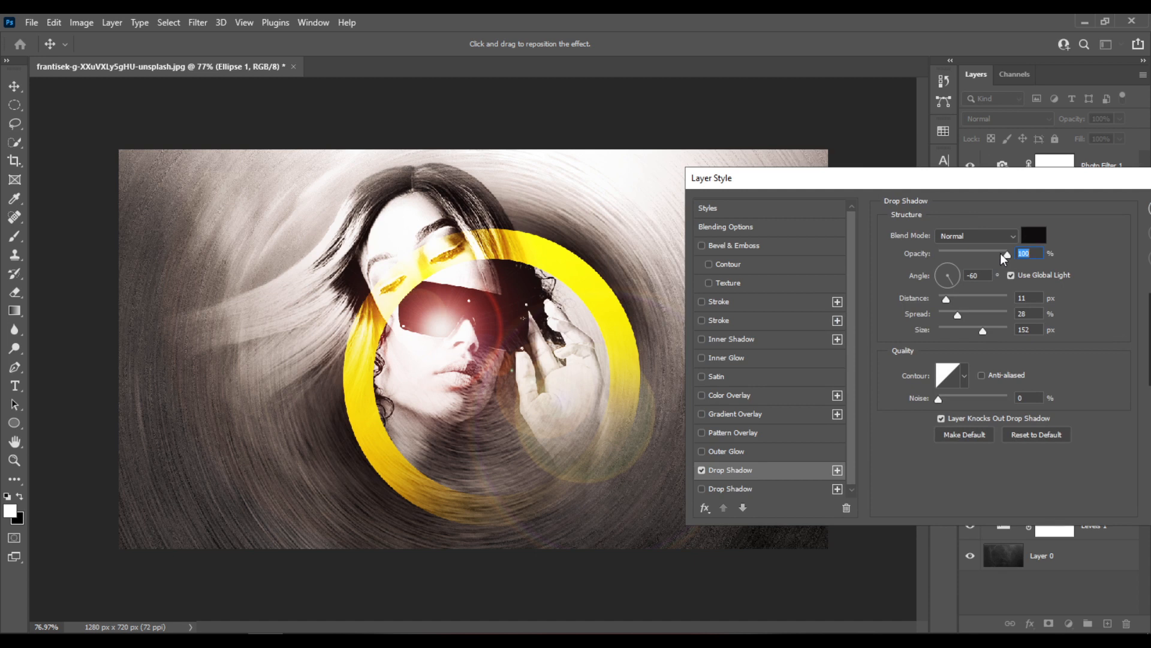
mouse_move(1002, 253)
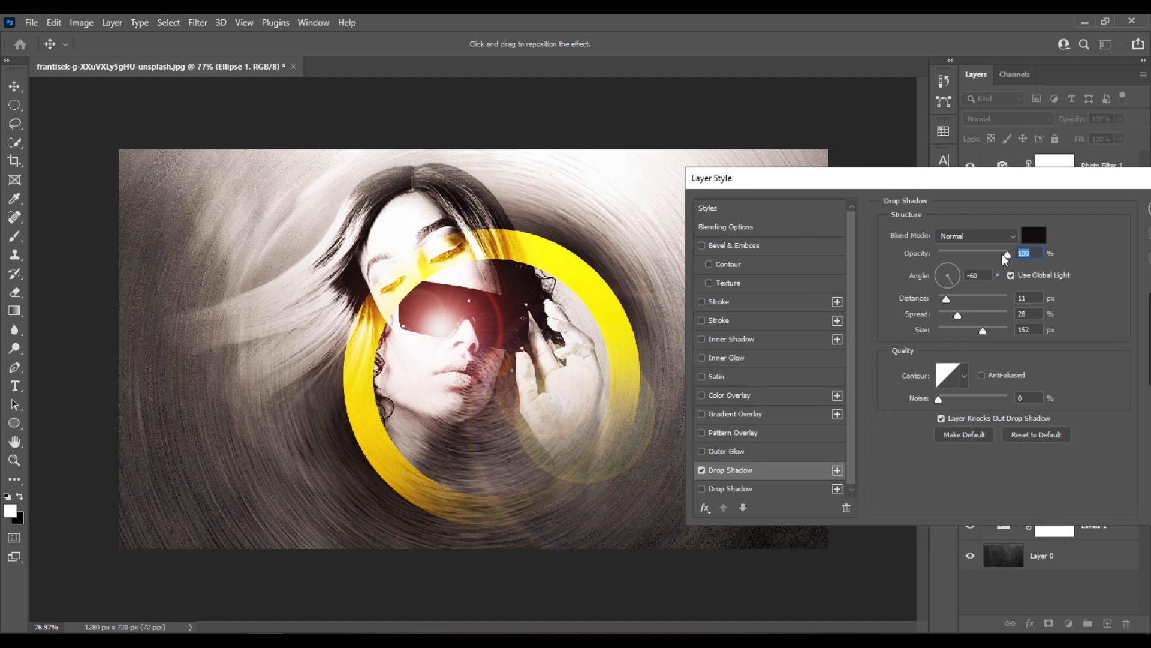
left_click_drag(1005, 253, 996, 253)
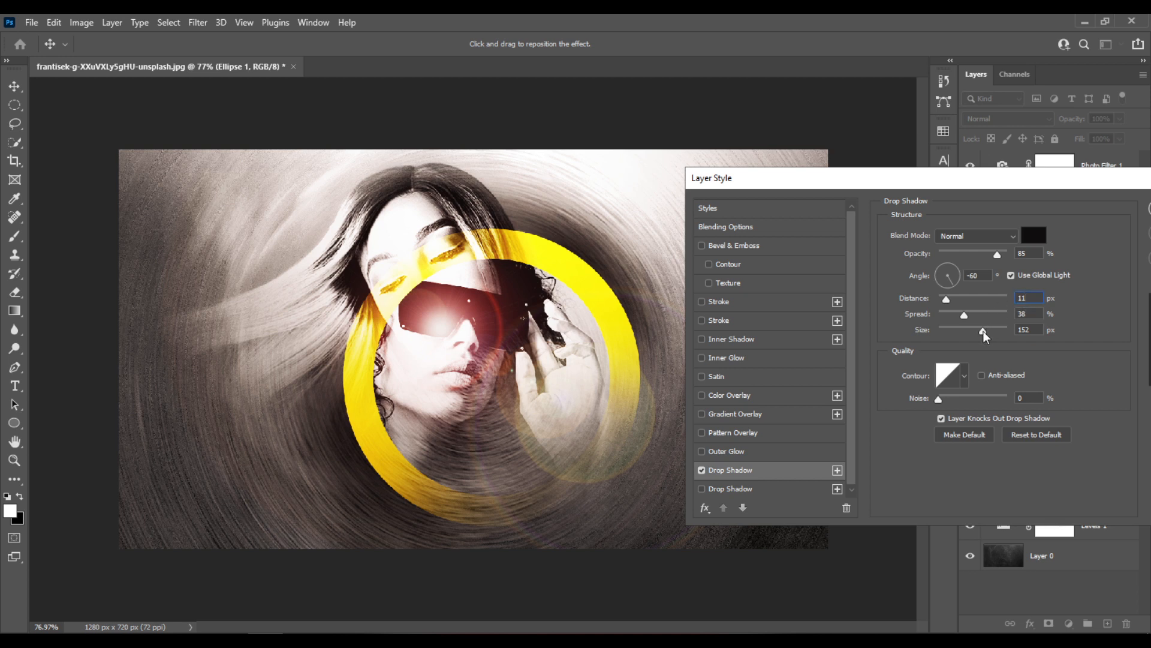
left_click_drag(983, 332, 972, 331)
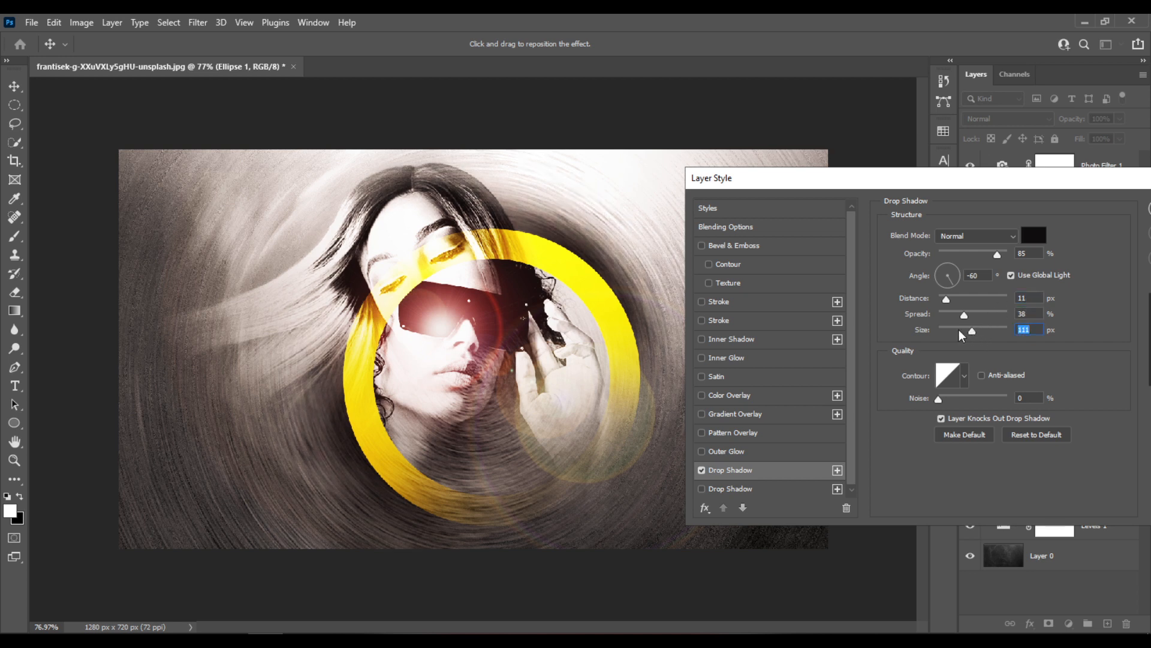
left_click_drag(973, 331, 977, 331)
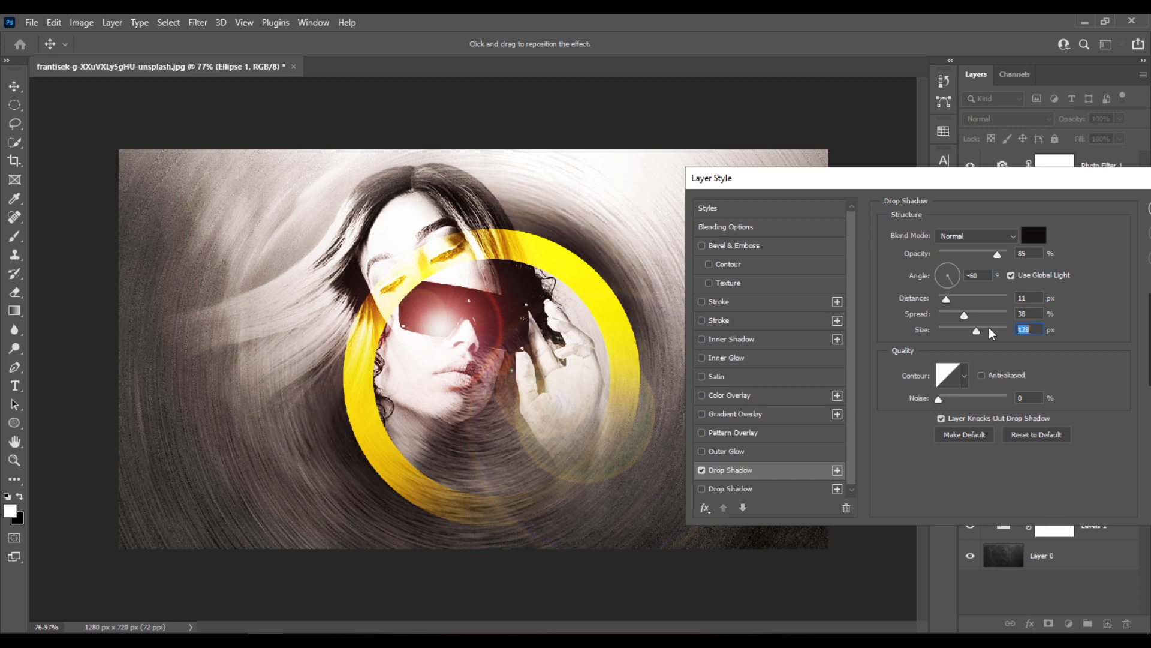
left_click_drag(980, 331, 974, 330)
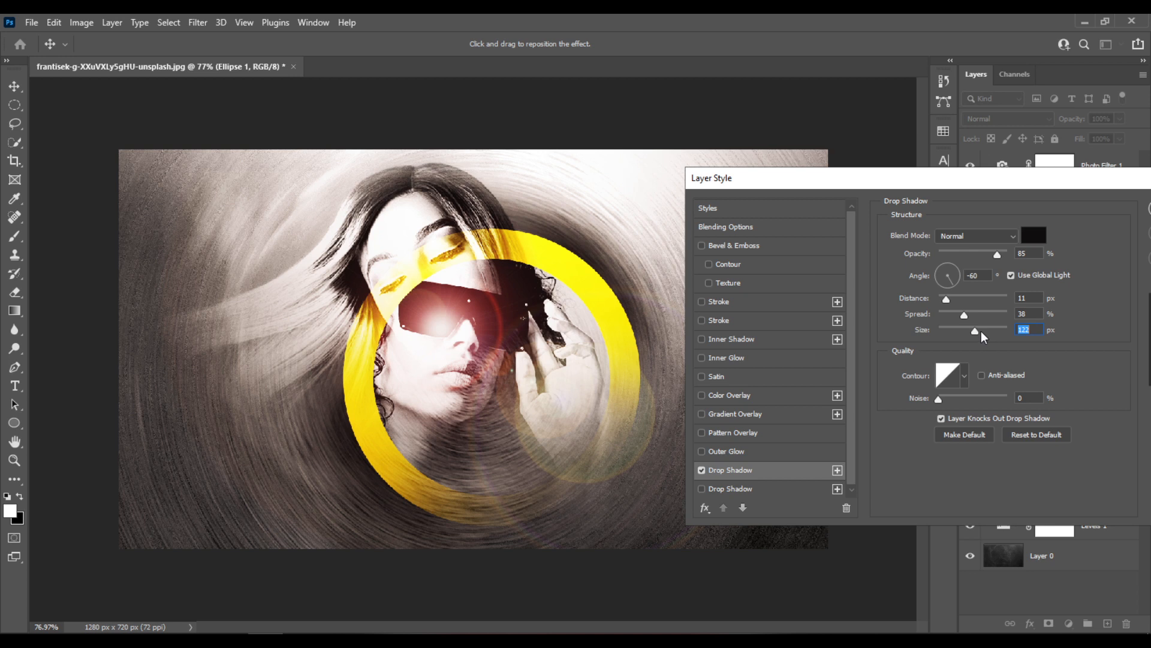
left_click_drag(975, 331, 976, 331)
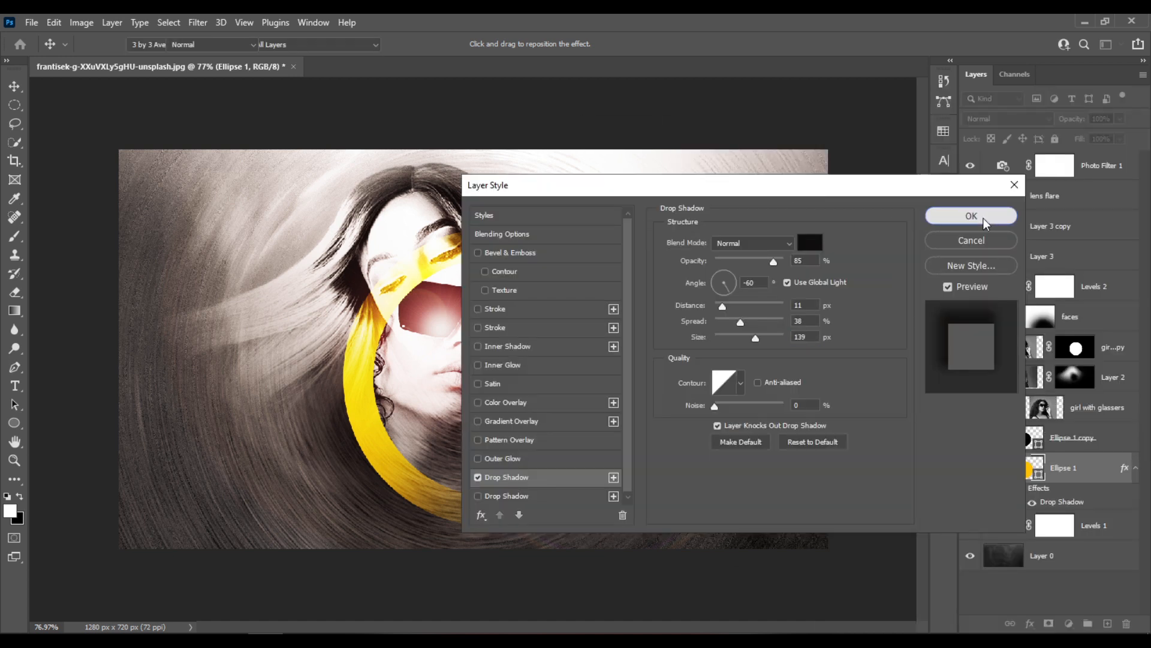
left_click(972, 216)
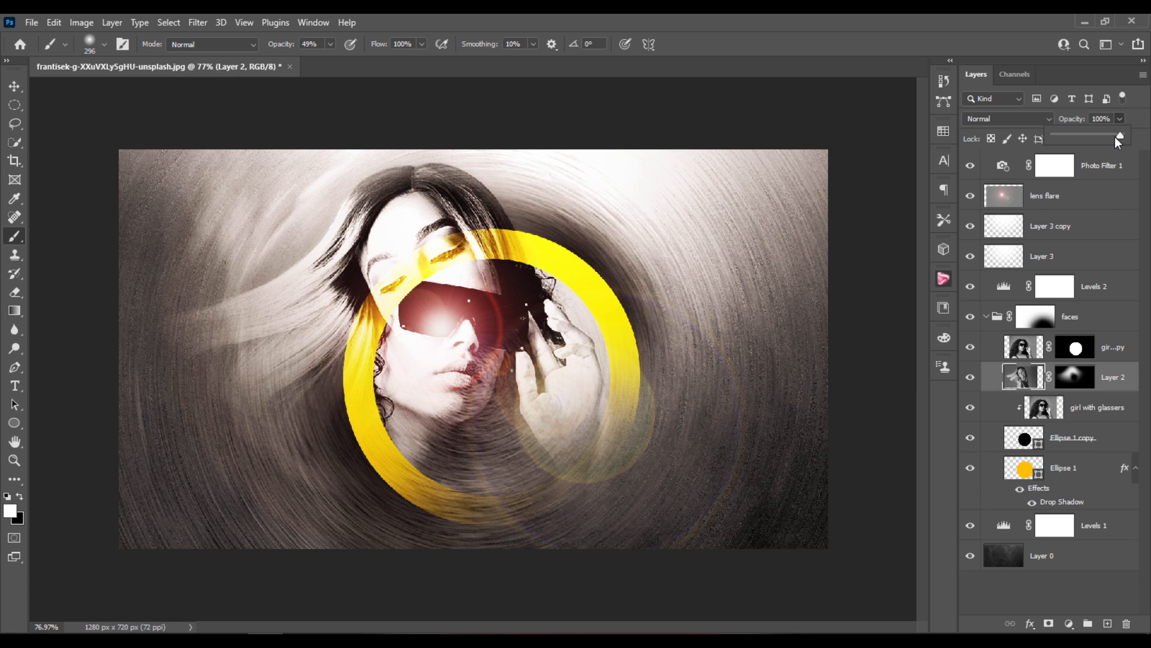
- Settle Layer 2's opacity at 82%
left_click_drag(1117, 138, 1107, 138)
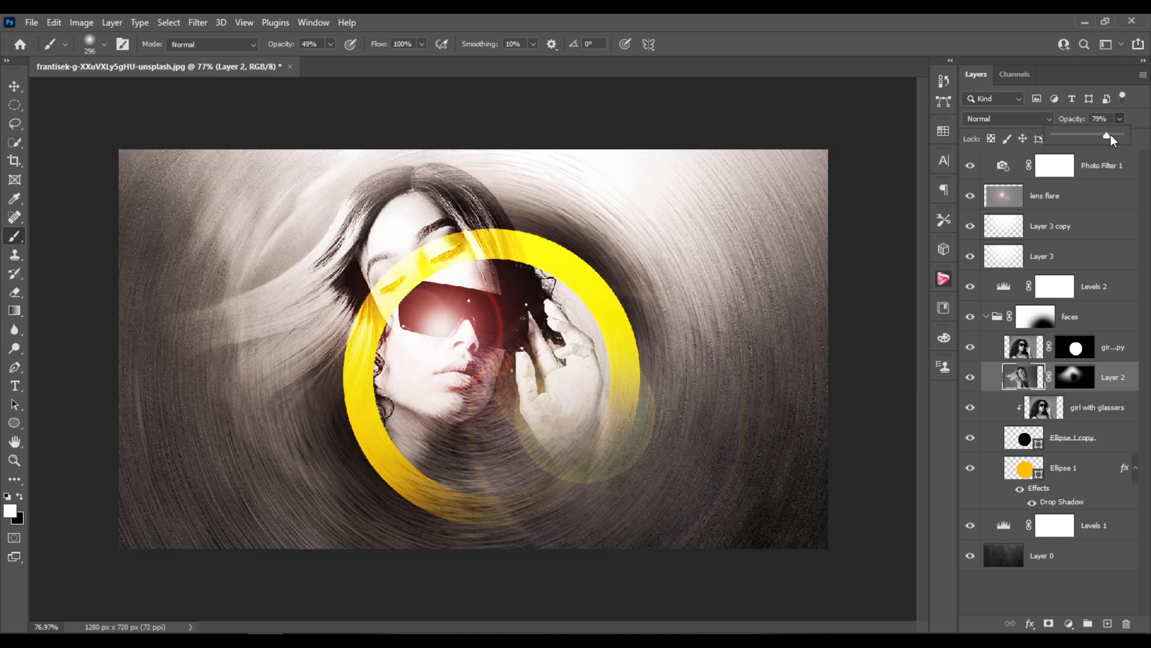
left_click_drag(1101, 137, 1110, 137)
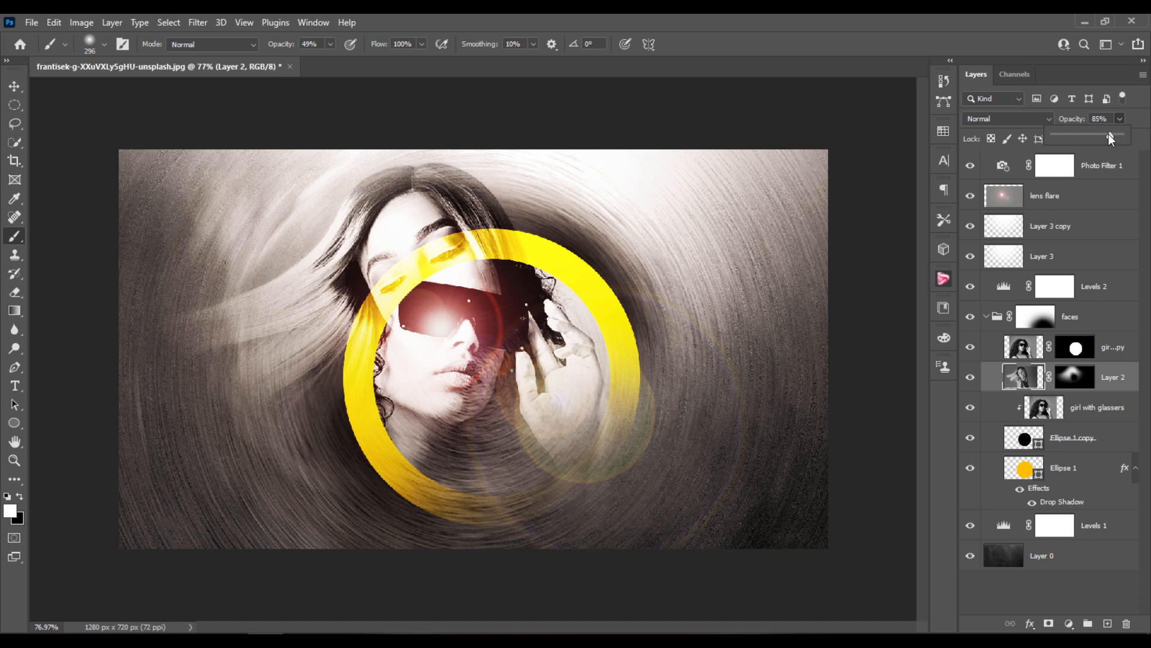
left_click_drag(1110, 137, 1101, 138)
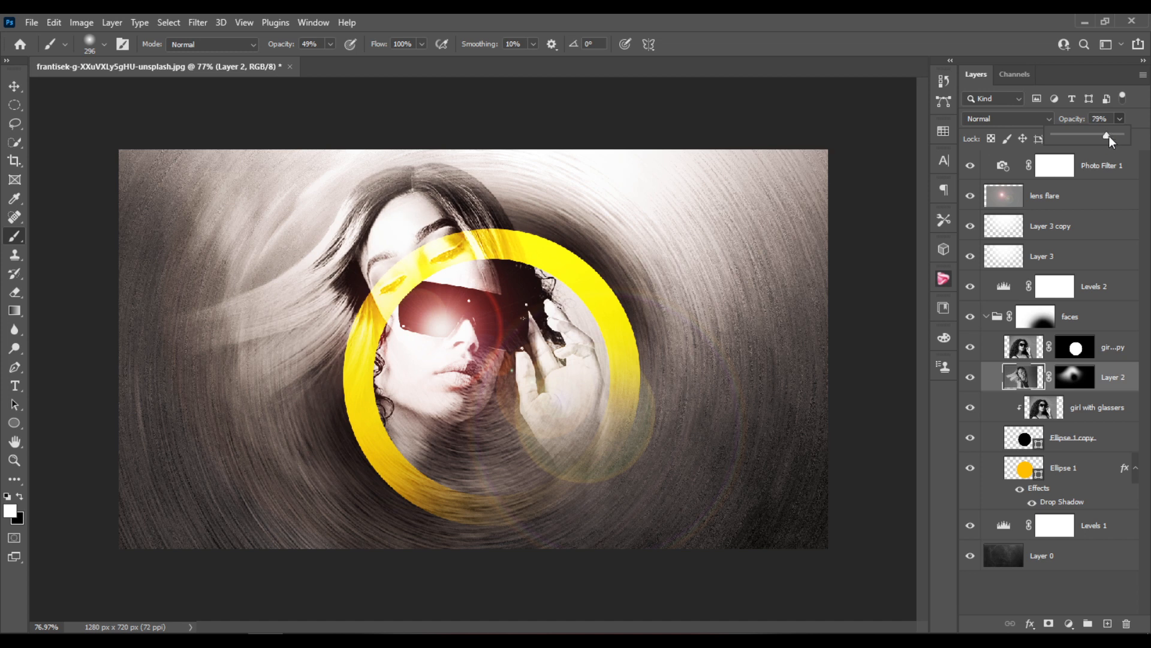
left_click_drag(1100, 137, 1107, 136)
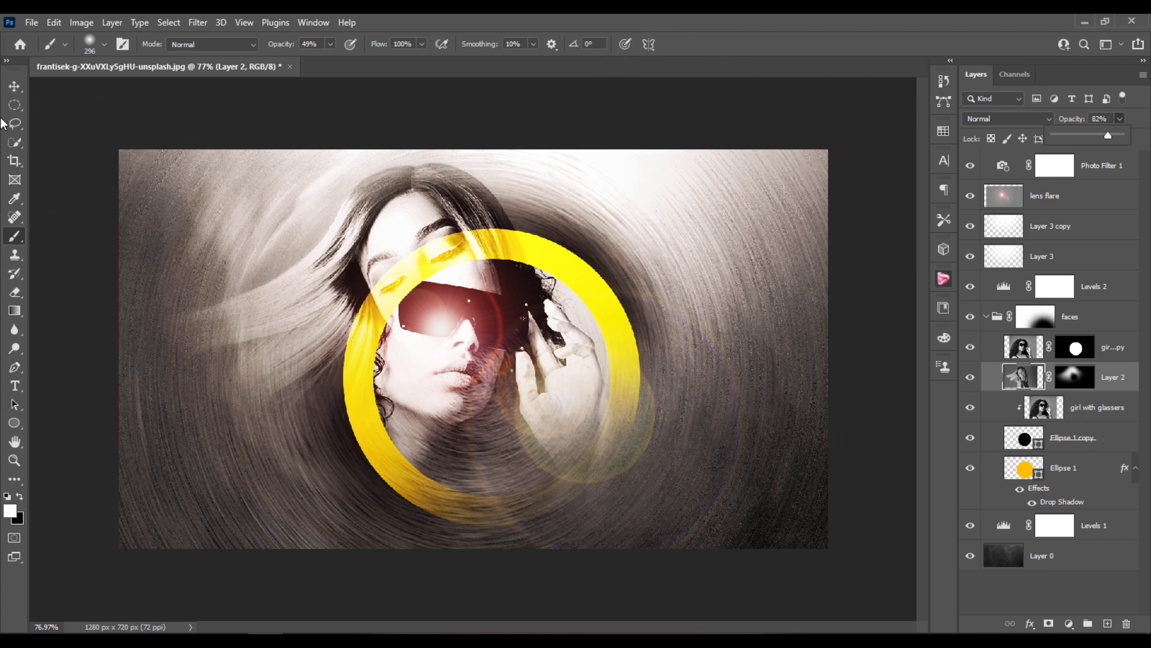
left_click(7, 89)
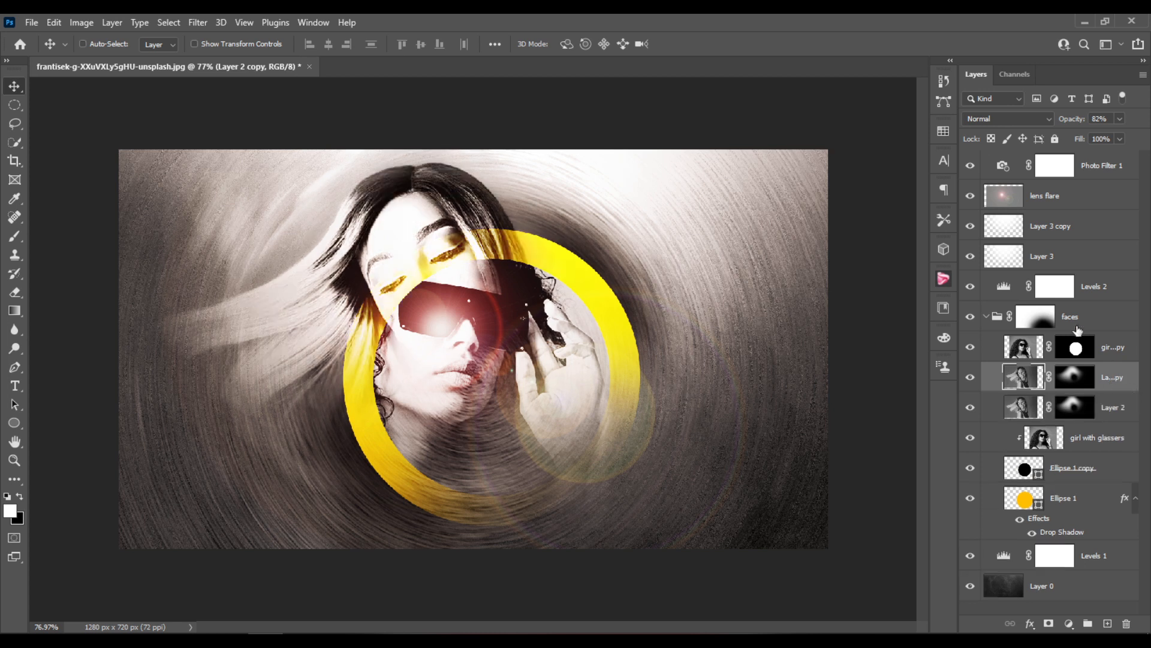
mouse_move(1137, 127)
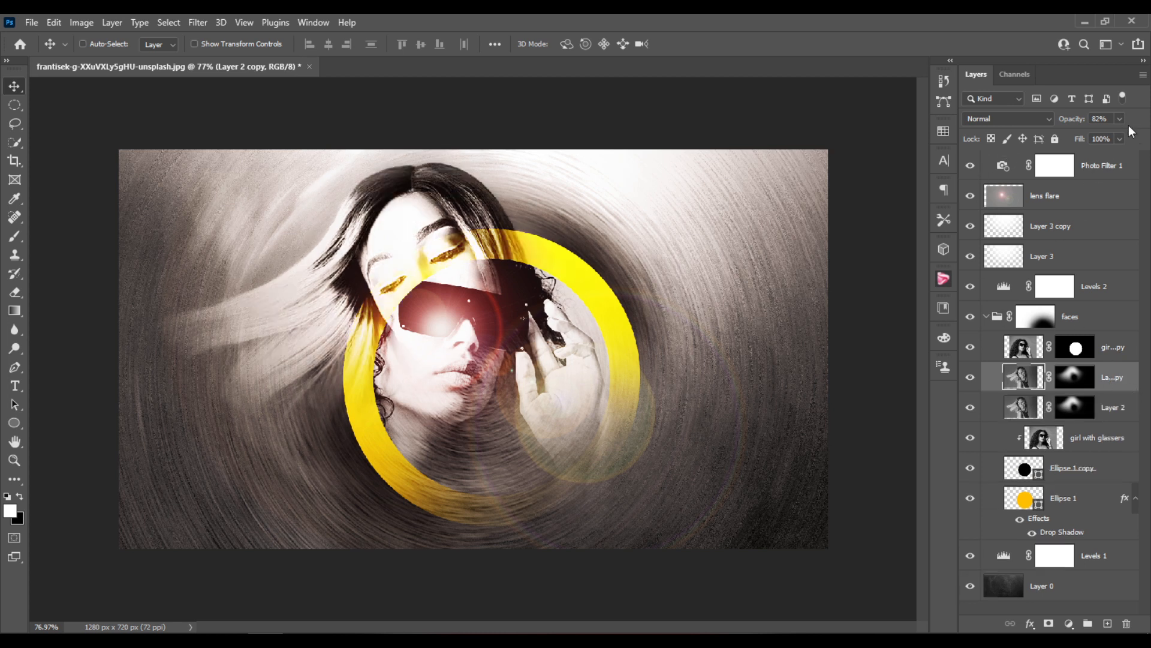
- Lower the Layer 2 copy's fill to 33% for a paler yellow eye band
left_click_drag(1116, 139, 1093, 156)
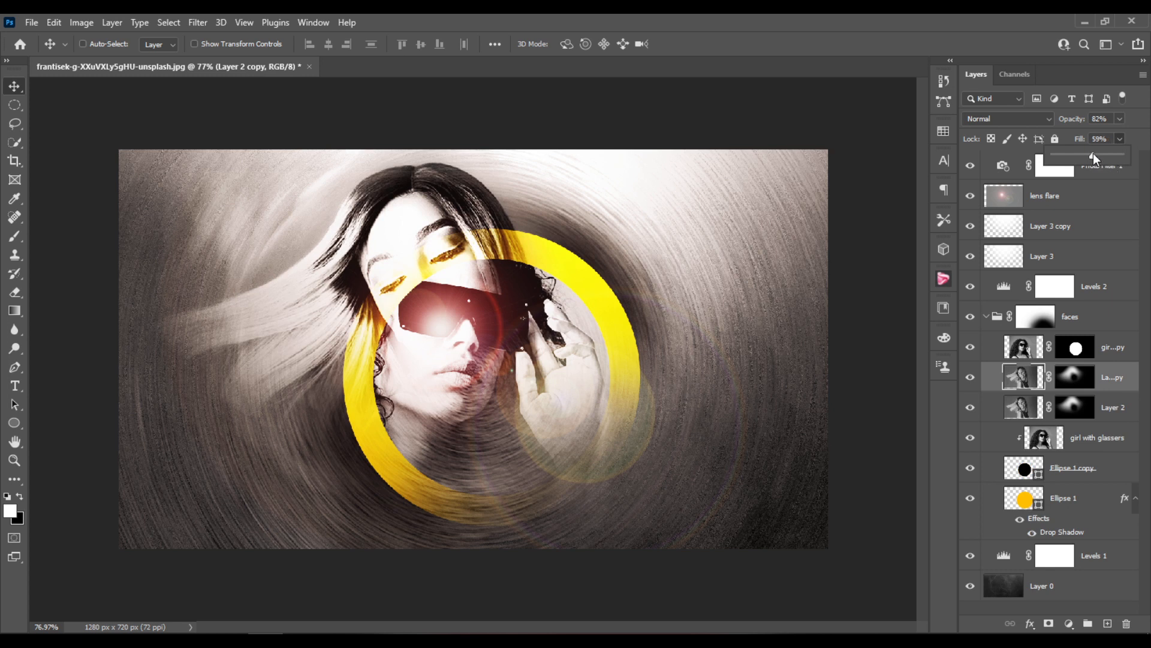
left_click_drag(1093, 156, 1074, 156)
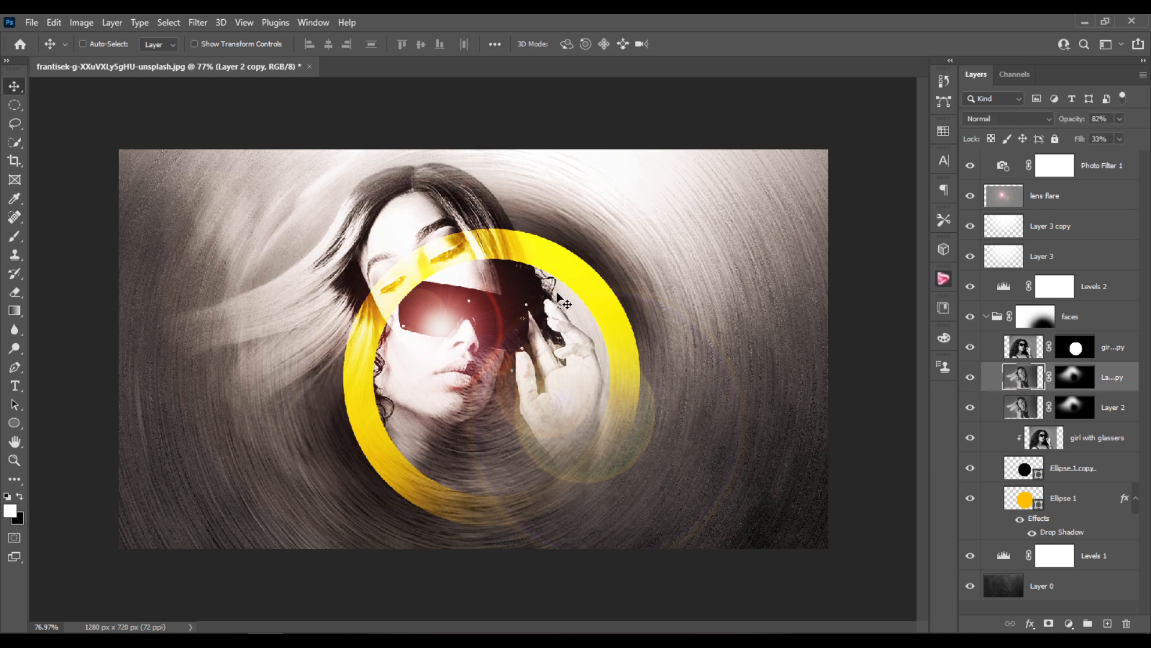
- Target the Layer 2 copy mask and raise the brush opacity to 100%
left_click(1074, 377)
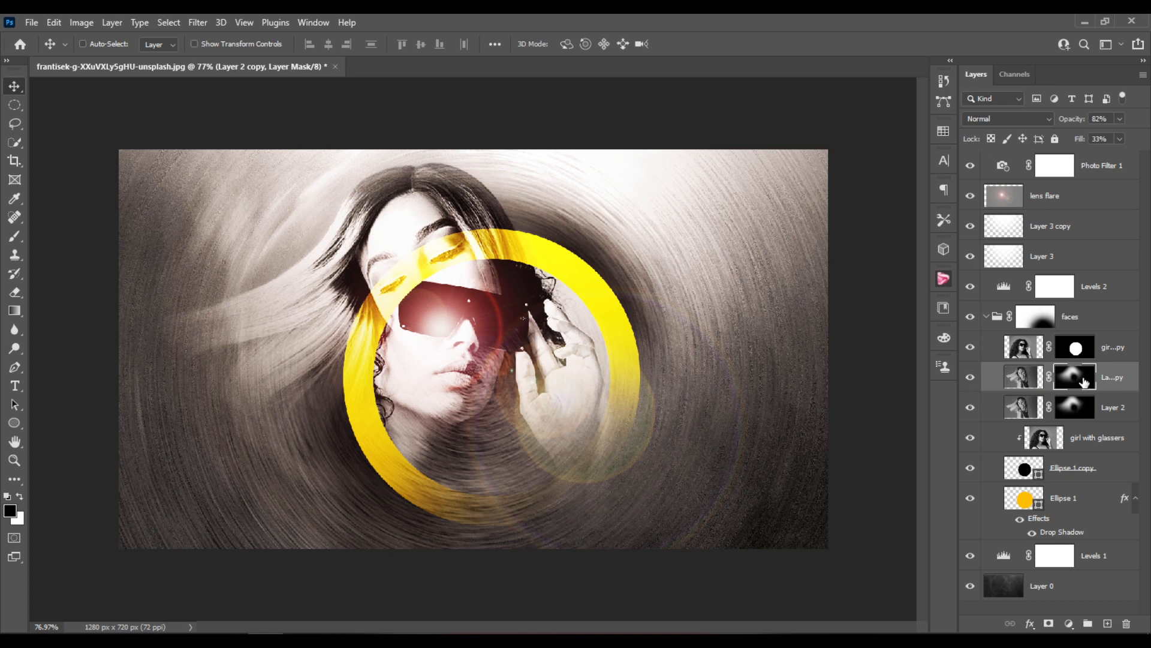
left_click(12, 251)
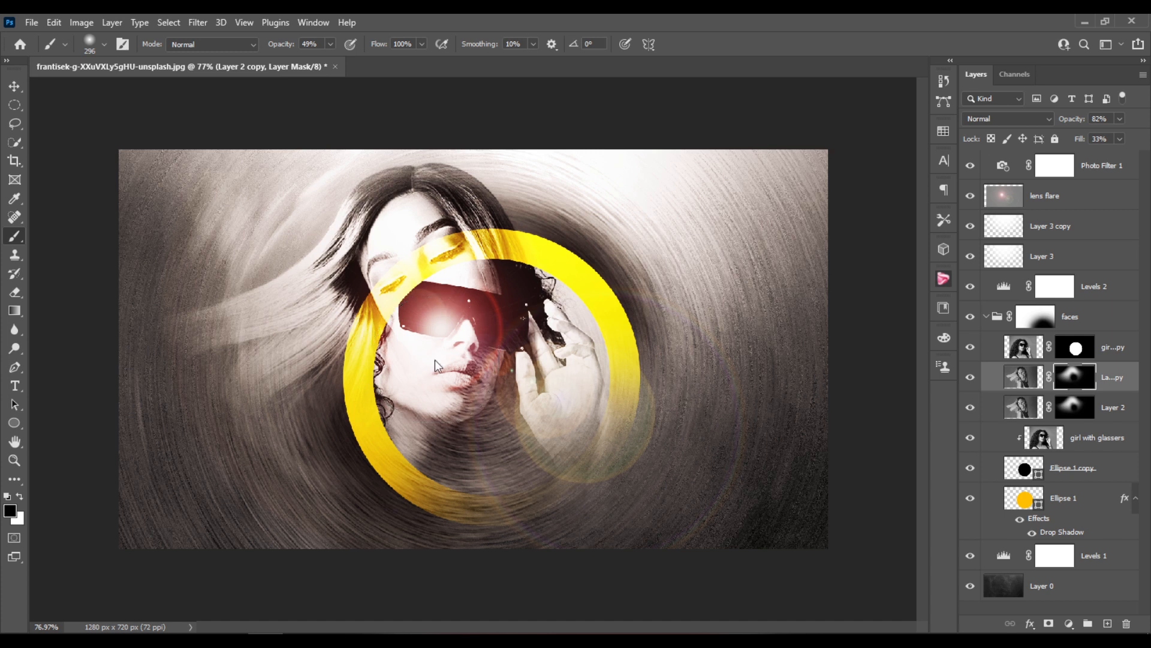
left_click(331, 43)
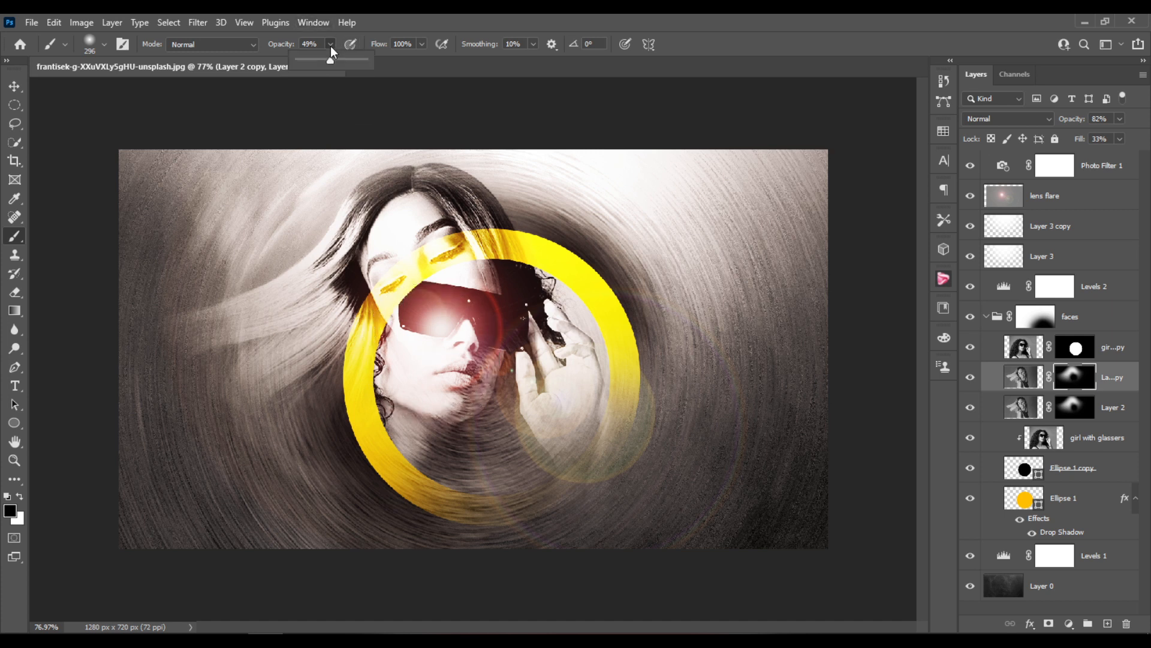
left_click_drag(331, 60, 364, 60)
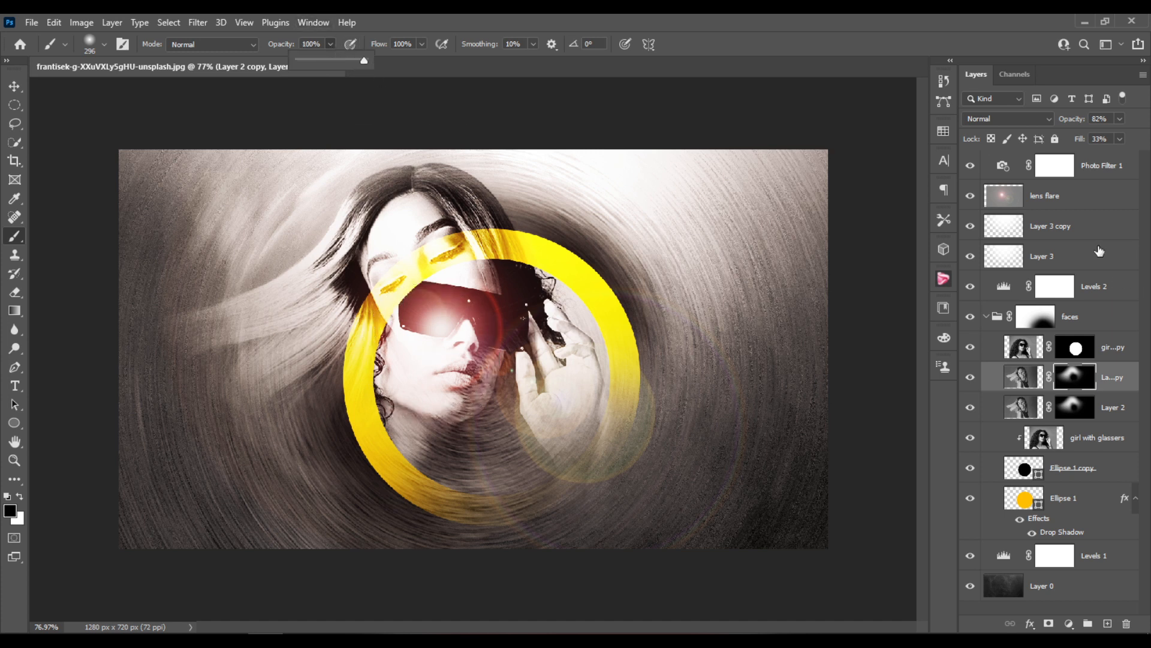
mouse_move(465, 377)
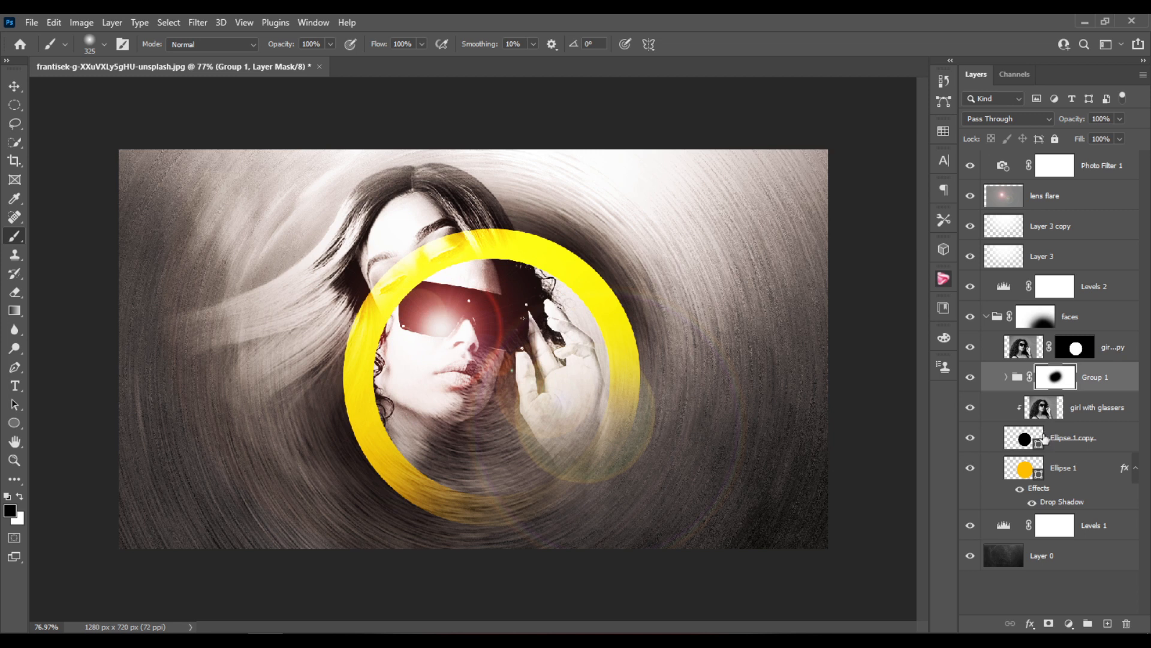
- Lower Group 1's mask density to 40% in the Properties panel and close it
left_click(1024, 438)
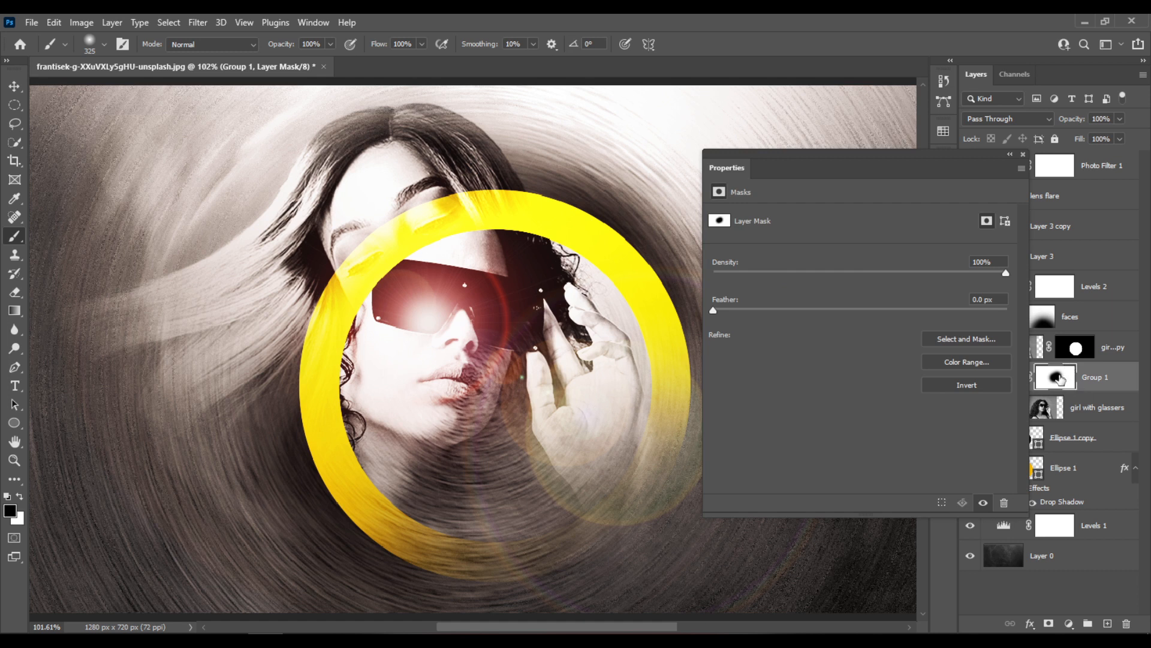
left_click_drag(1006, 273, 945, 272)
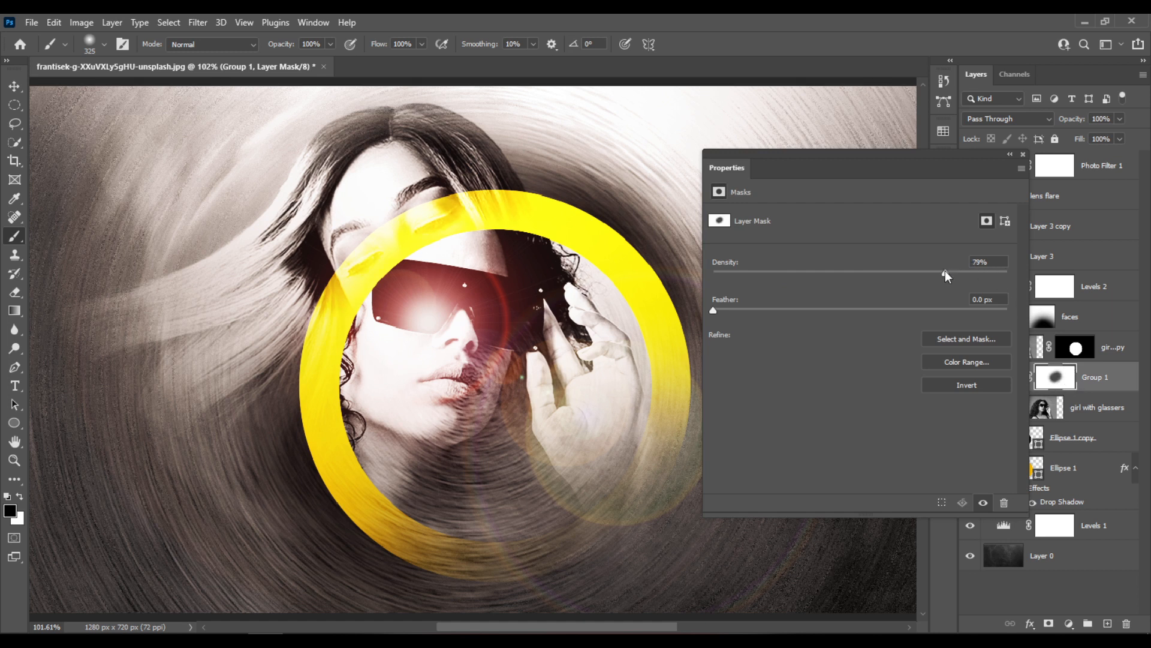
left_click_drag(962, 272, 878, 272)
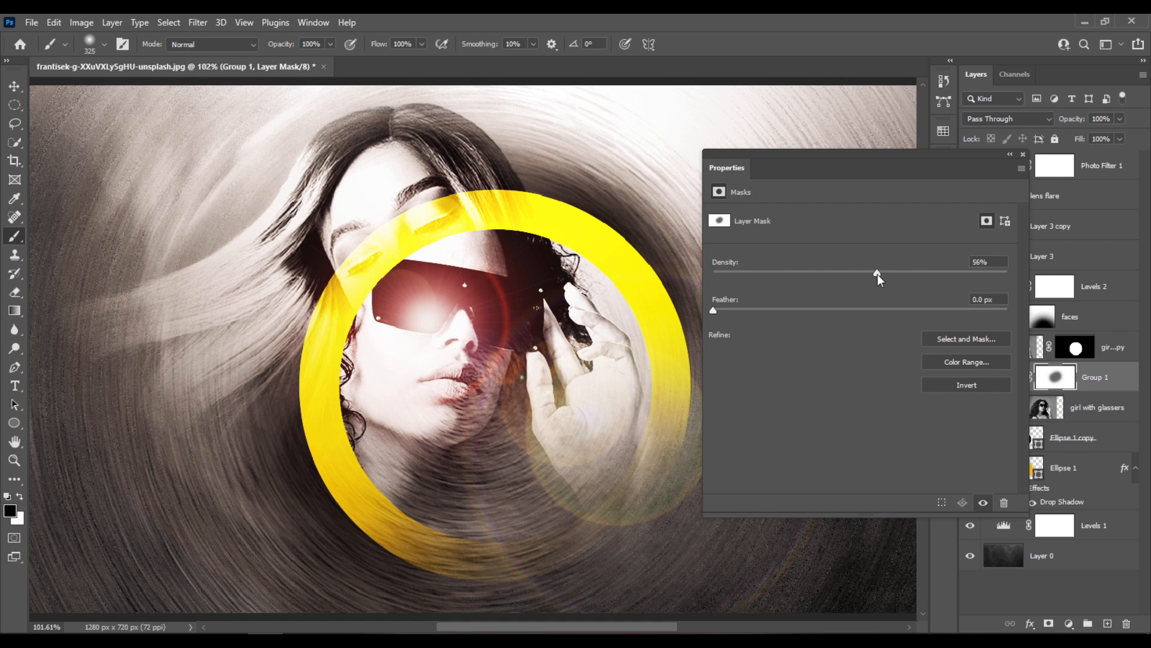
left_click_drag(877, 273, 851, 273)
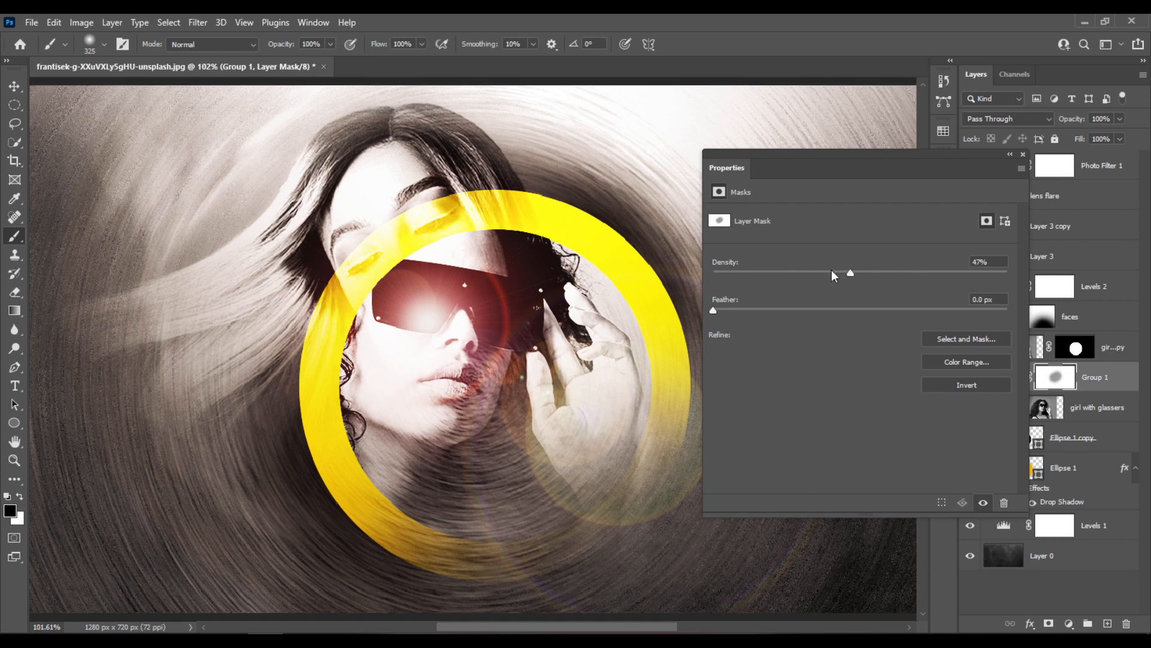
left_click_drag(851, 272, 830, 272)
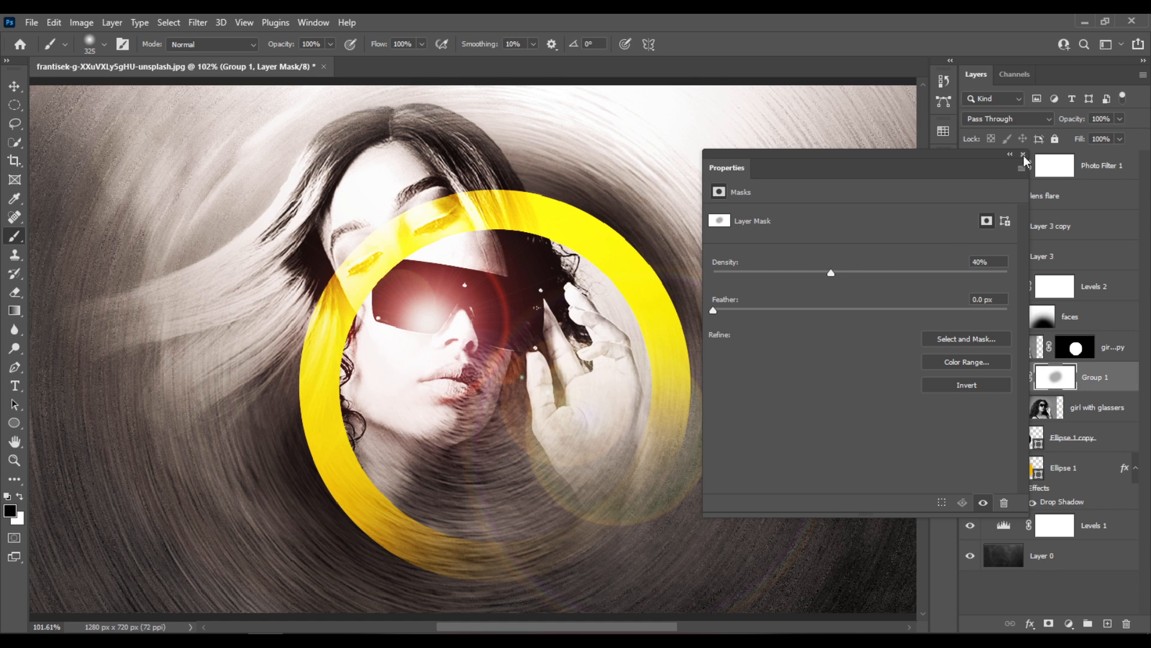
mouse_move(1027, 162)
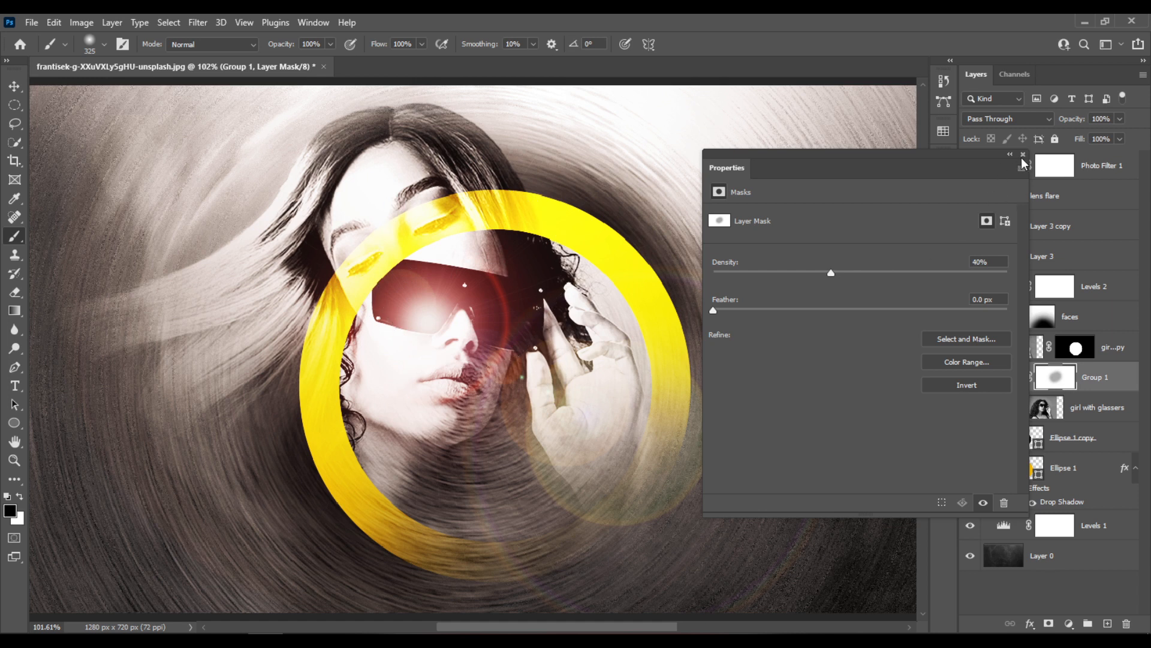
left_click(1022, 156)
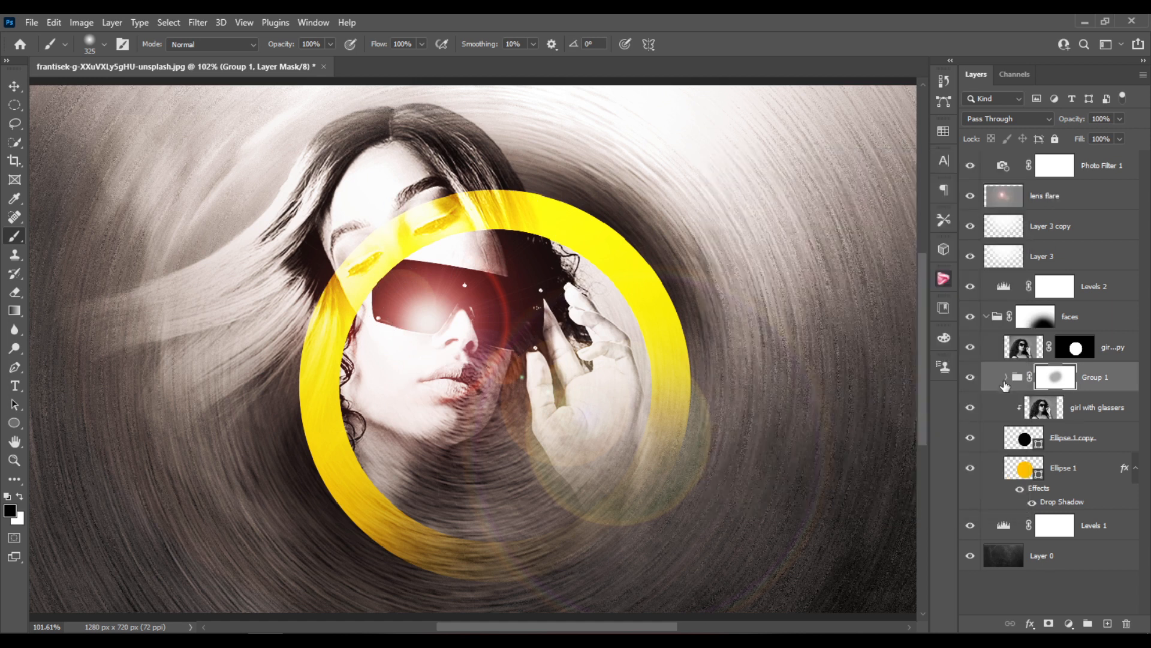
- Merge the two Layer 2 layers in Group 1 into a single Layer 2 copy
left_click(1006, 376)
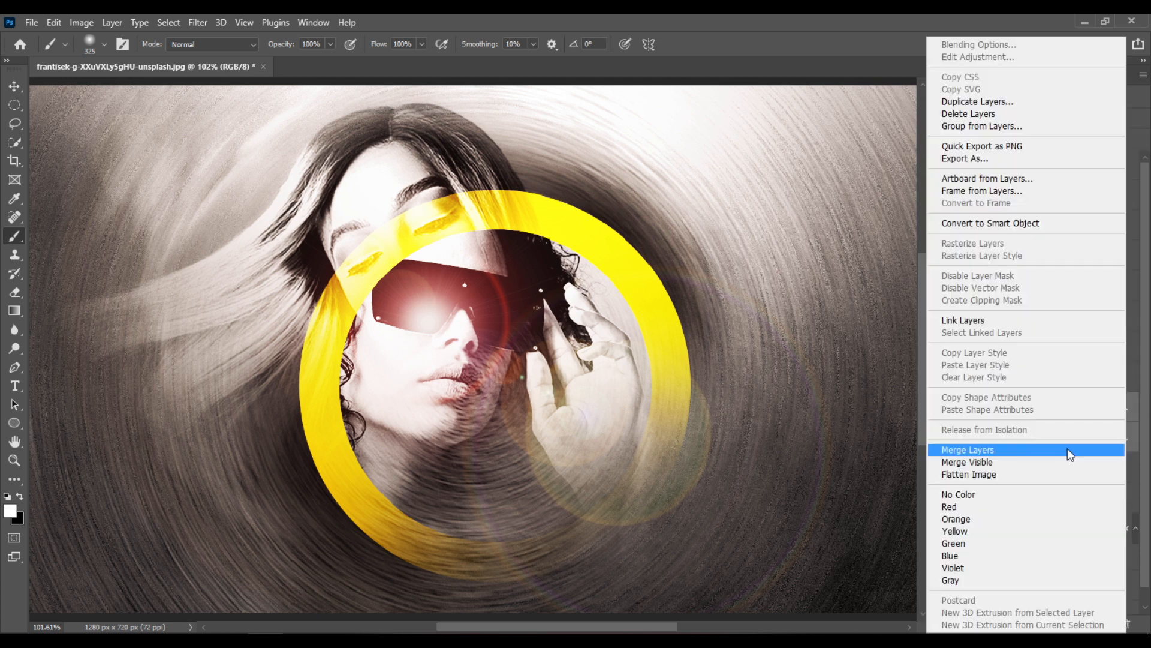
left_click(967, 450)
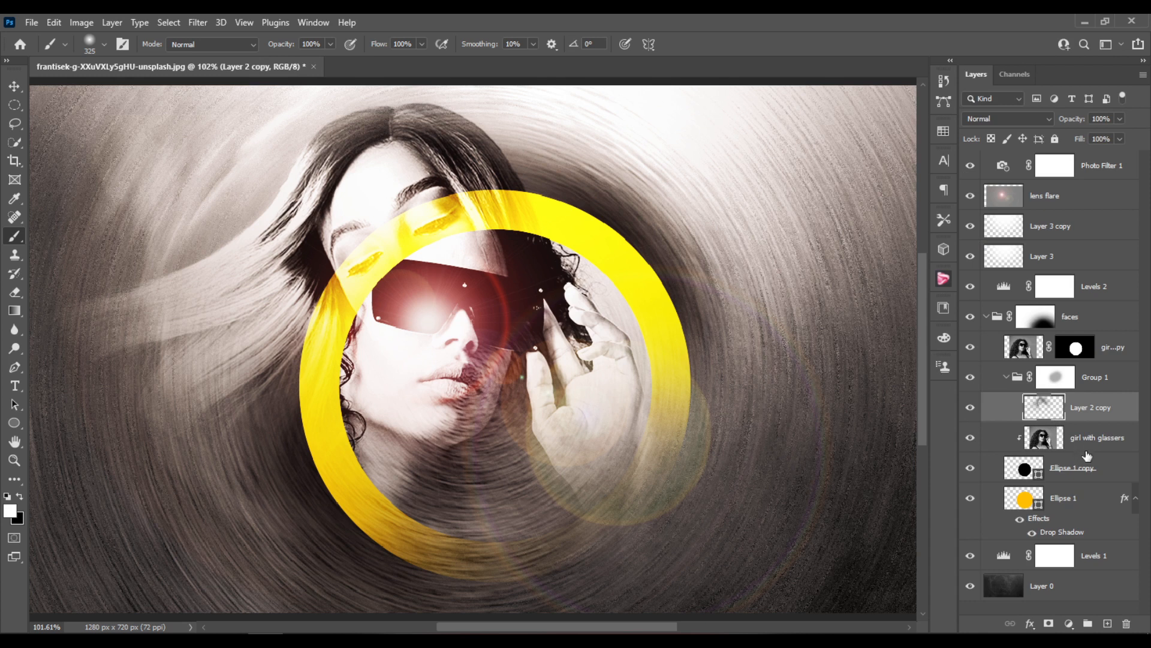
mouse_move(1070, 436)
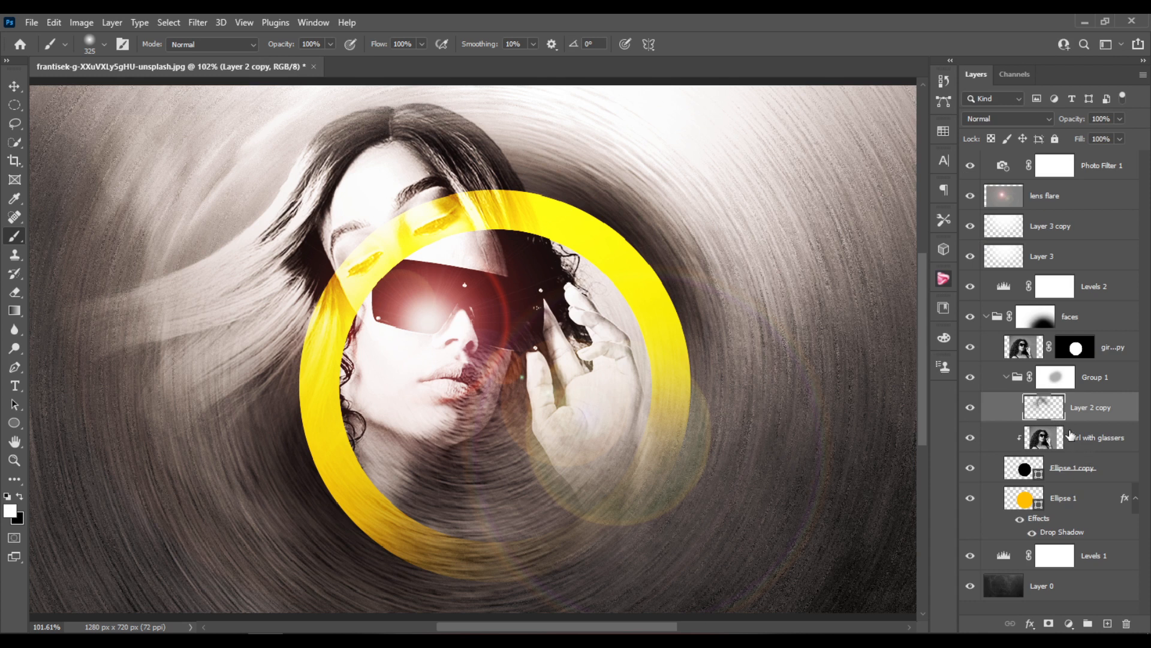
mouse_move(1072, 437)
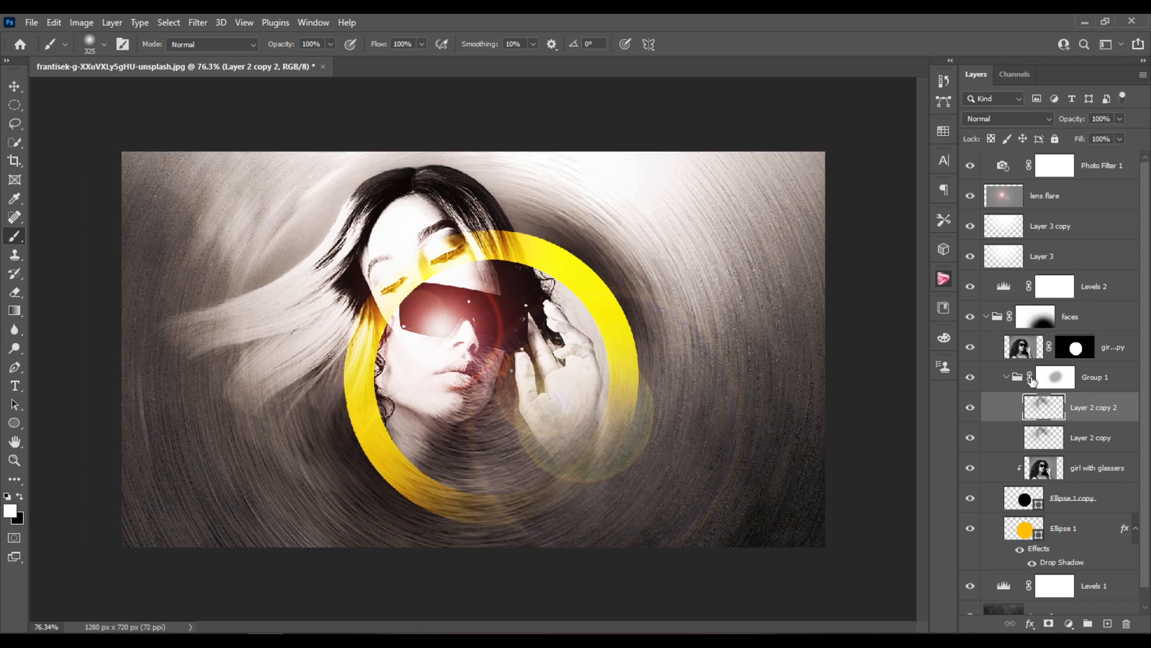
mouse_move(370, 207)
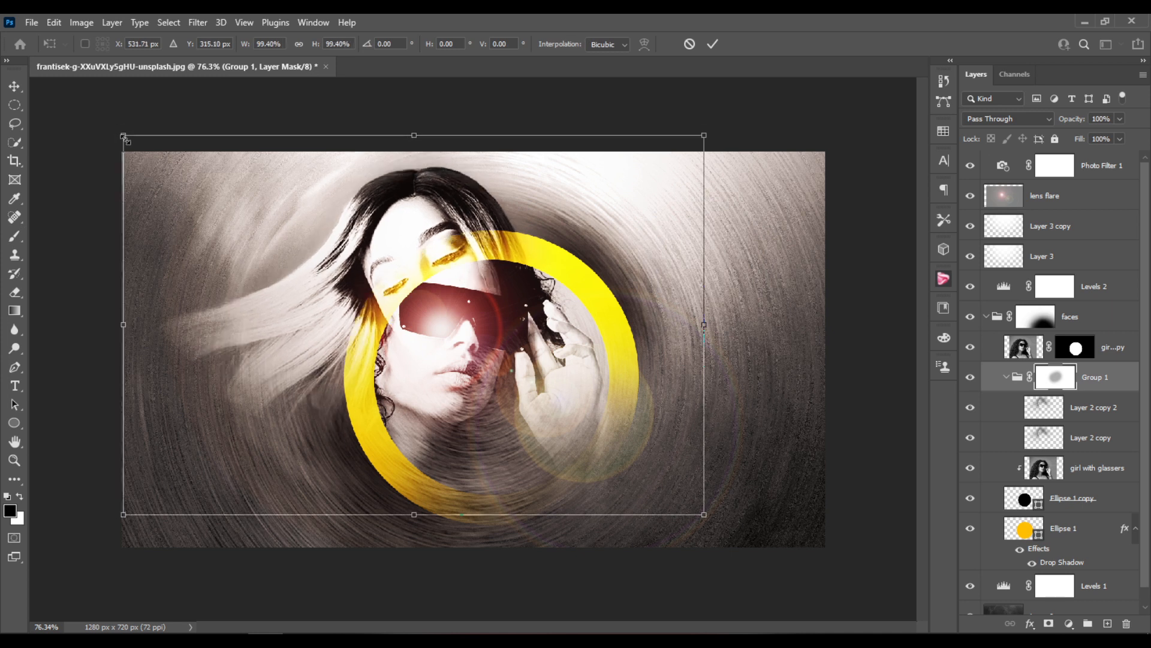
- Rotate the Group 1 mask about 2° and lower the group's opacity to 76%
left_click_drag(703, 136, 712, 149)
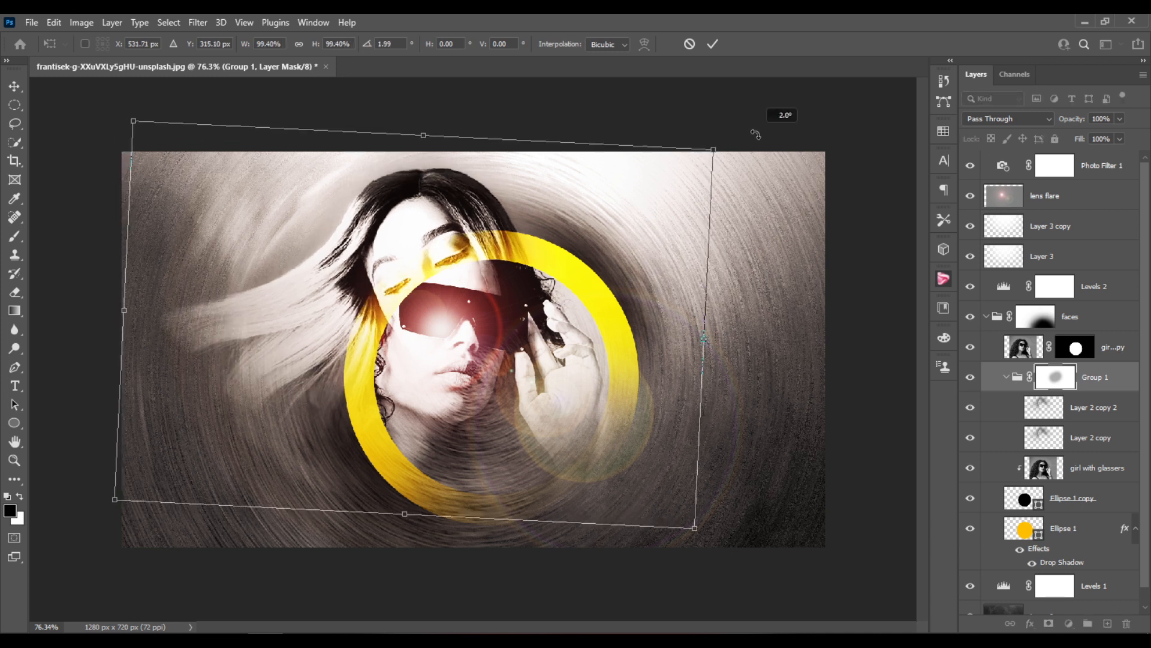
left_click_drag(713, 150, 720, 165)
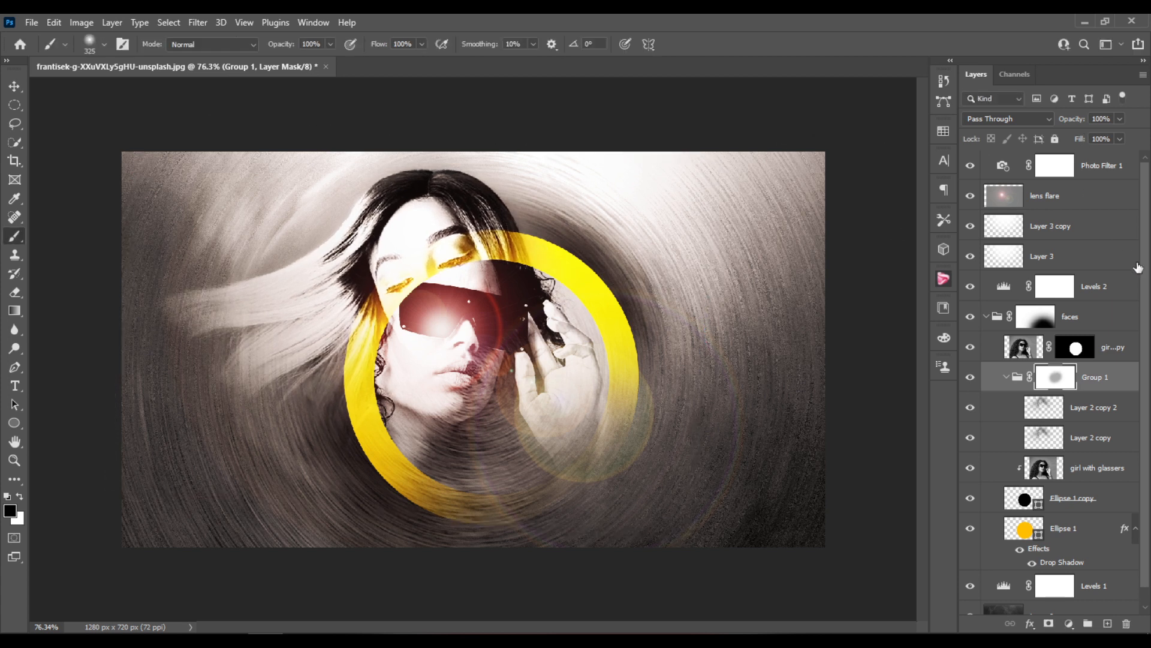
left_click_drag(1121, 119, 1101, 138)
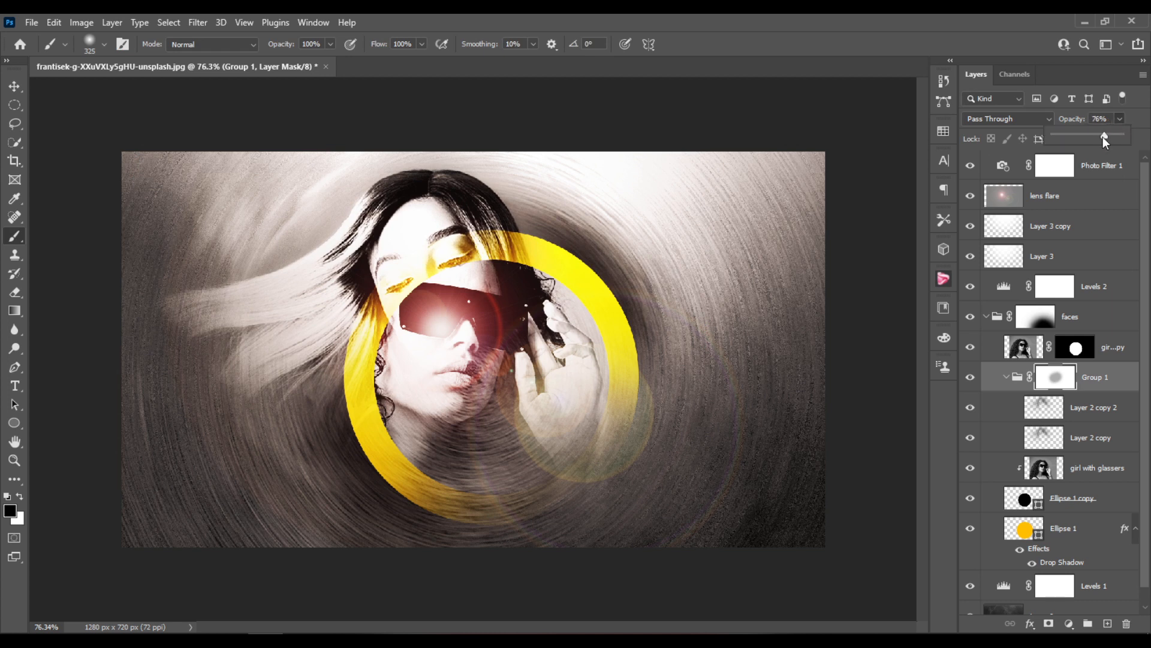
left_click_drag(1103, 137, 1101, 137)
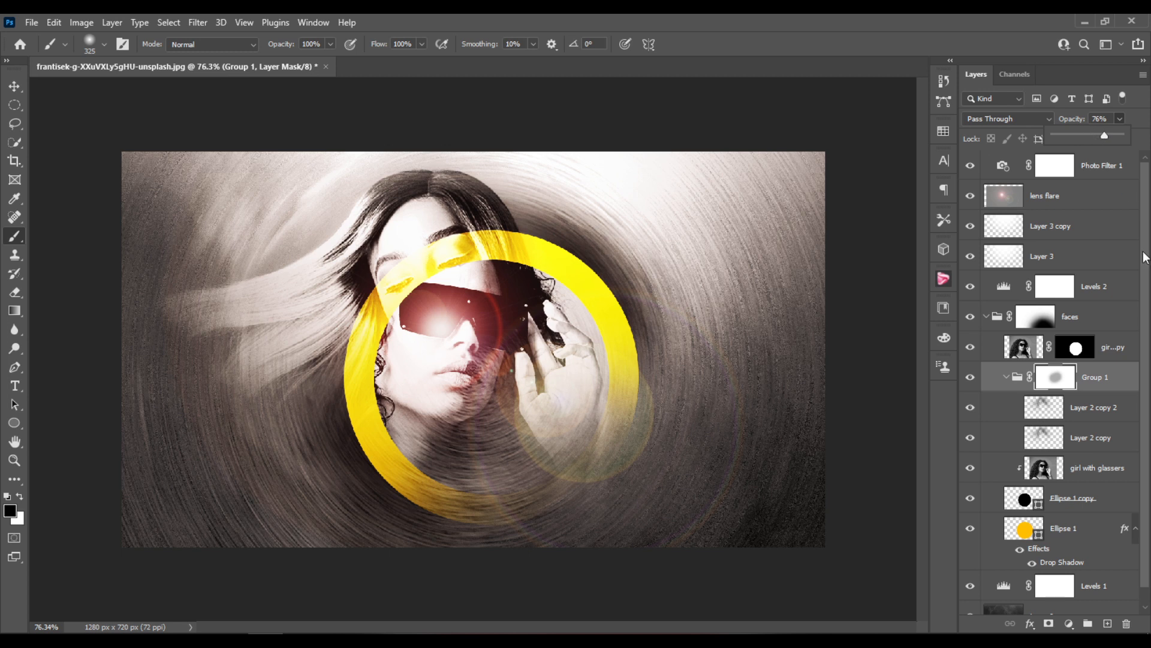
mouse_move(1086, 535)
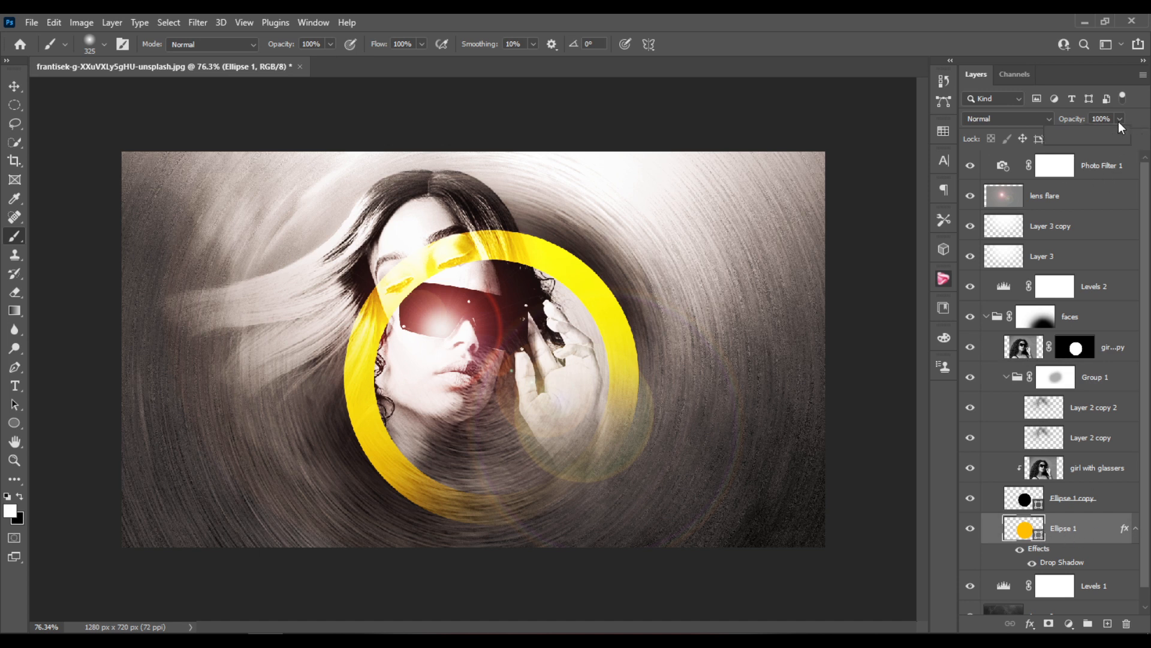
- Lower Ellipse 1's opacity, dipping to 71% before settling at 80%
left_click_drag(1120, 119, 1105, 135)
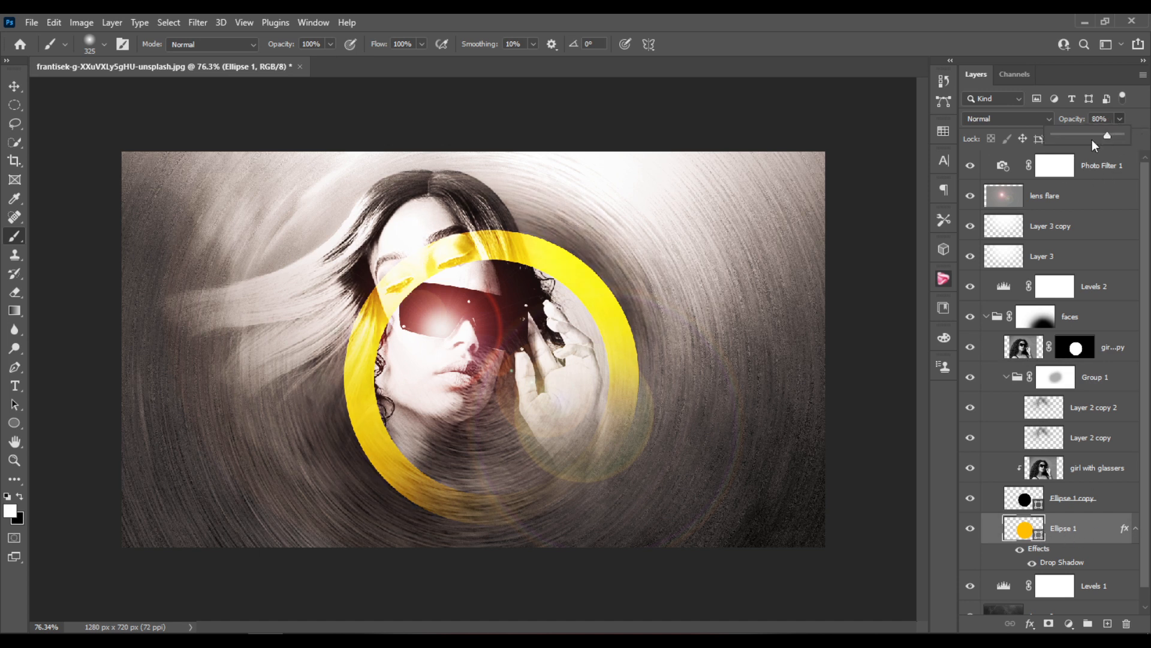
left_click_drag(1107, 135, 1101, 138)
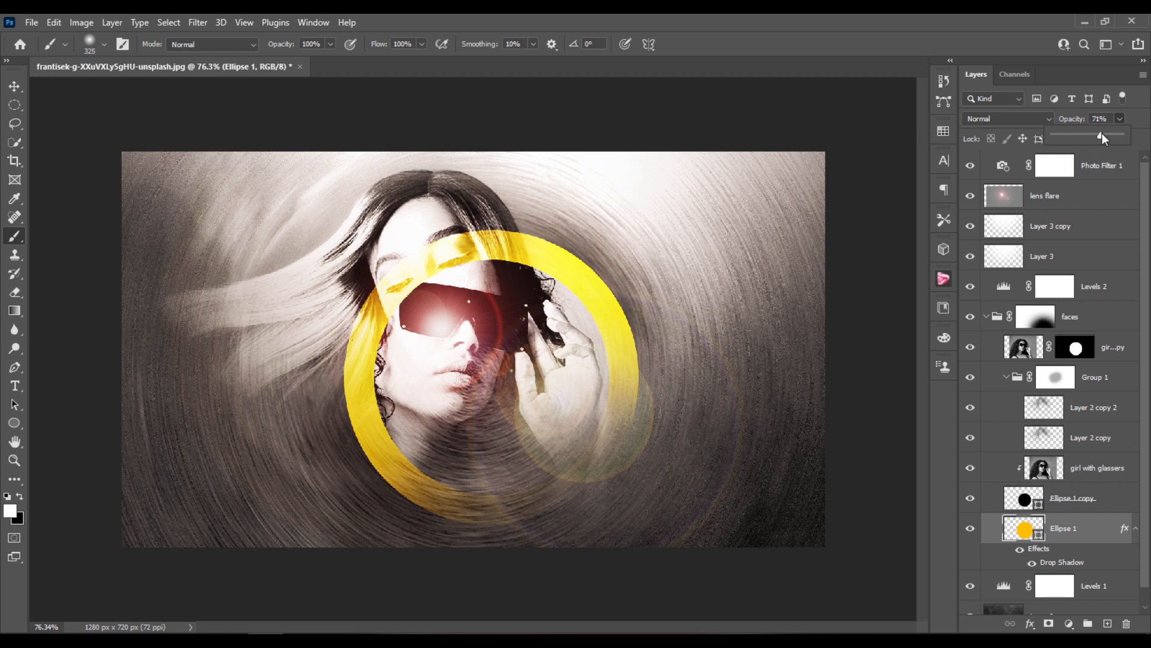
left_click_drag(1101, 137, 1107, 137)
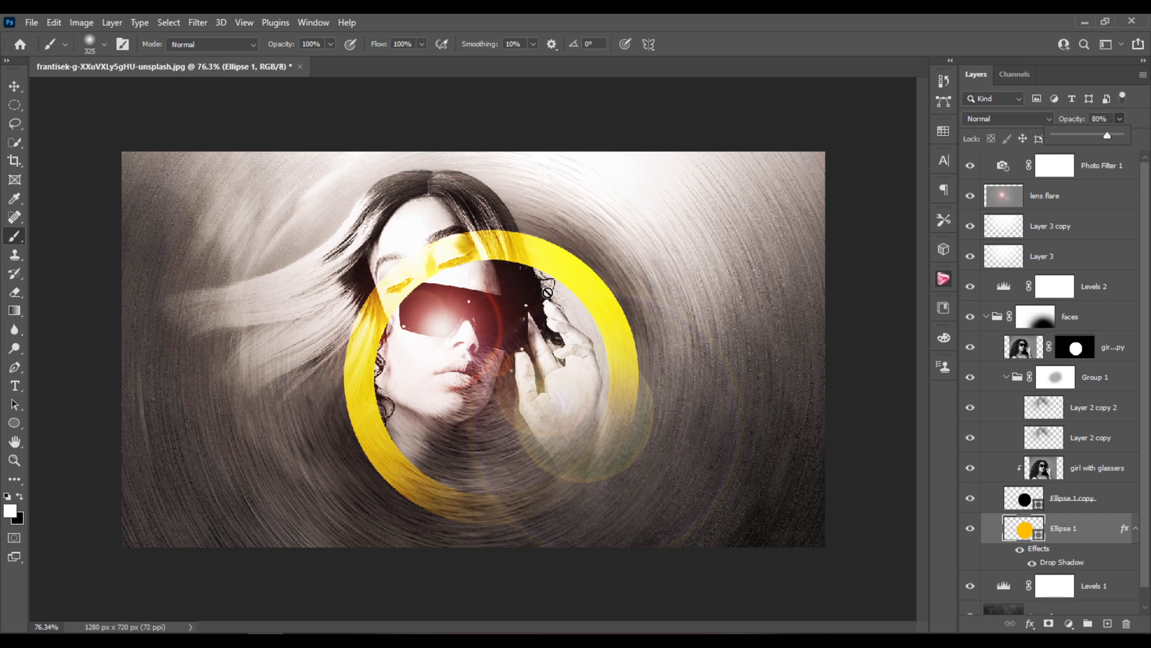
mouse_move(1131, 454)
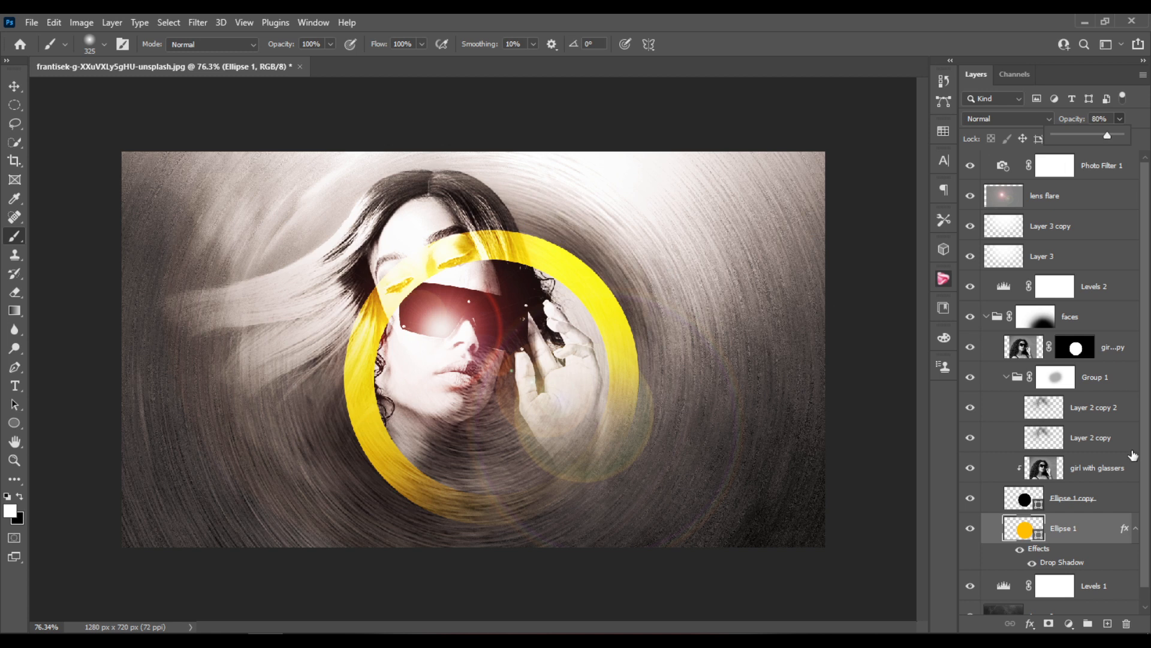
mouse_move(413, 183)
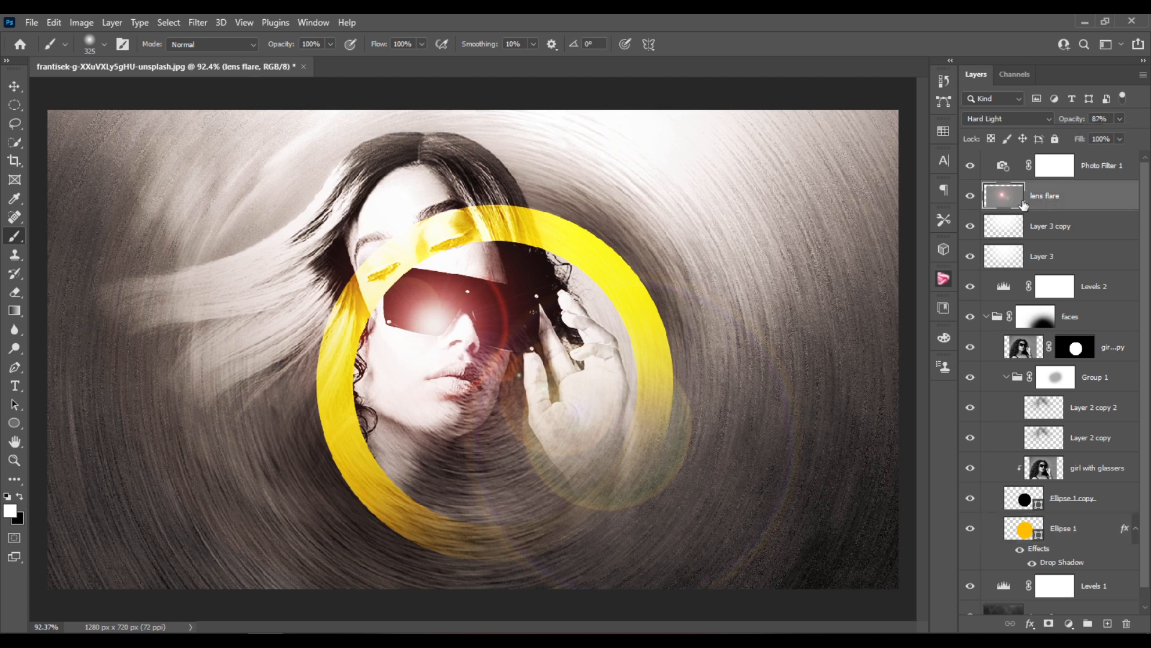
mouse_move(1053, 641)
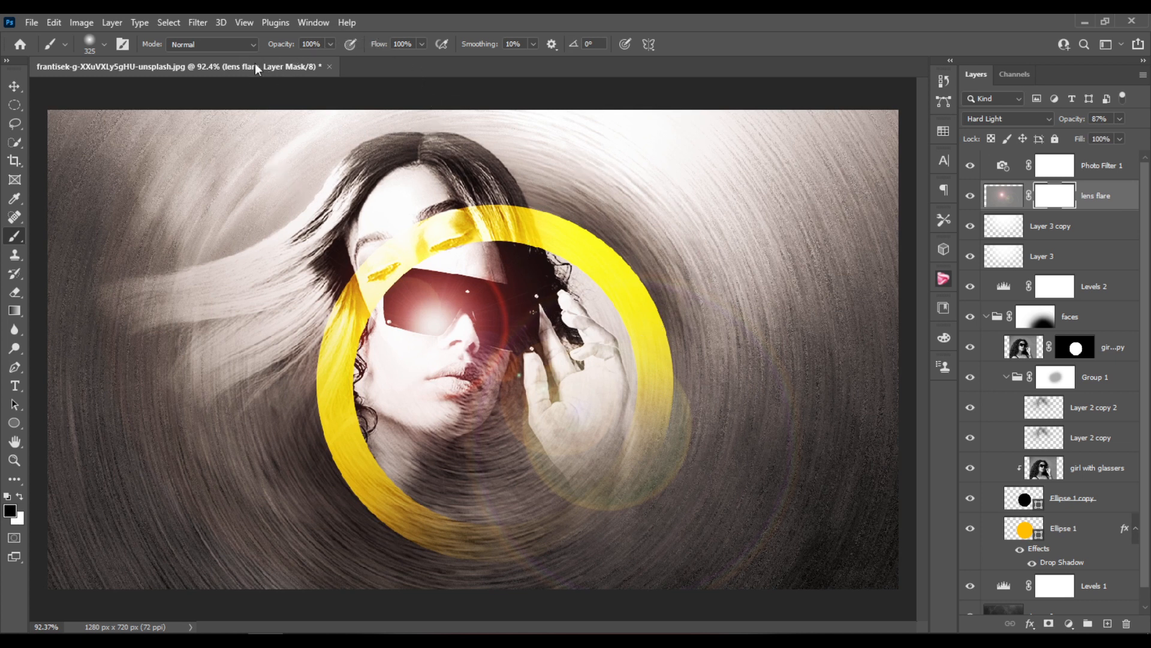
mouse_move(365, 157)
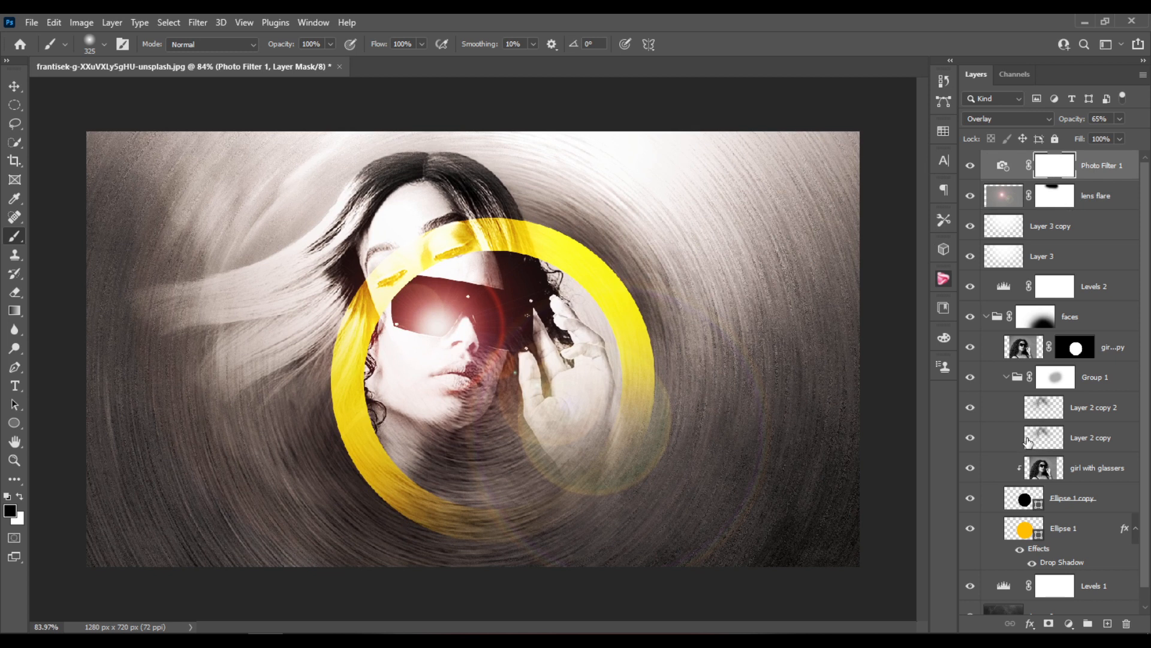
- Add empty Layer 4 and fill it with a Multiply copy of the merged image via Apply Image
left_click(1122, 638)
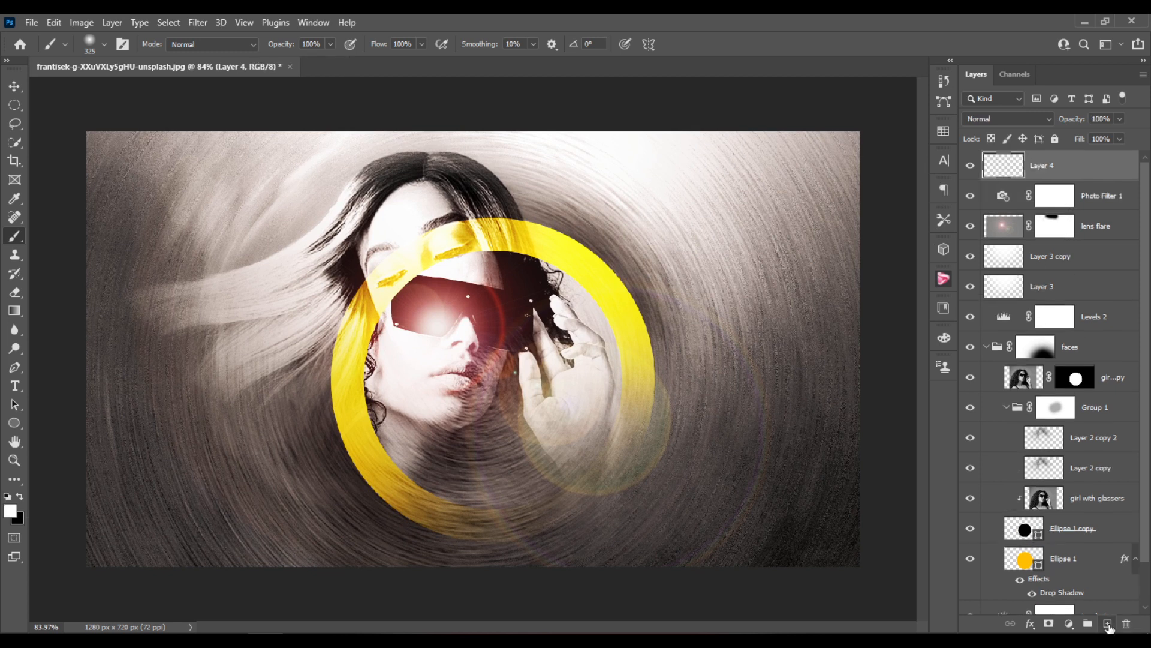
mouse_move(611, 96)
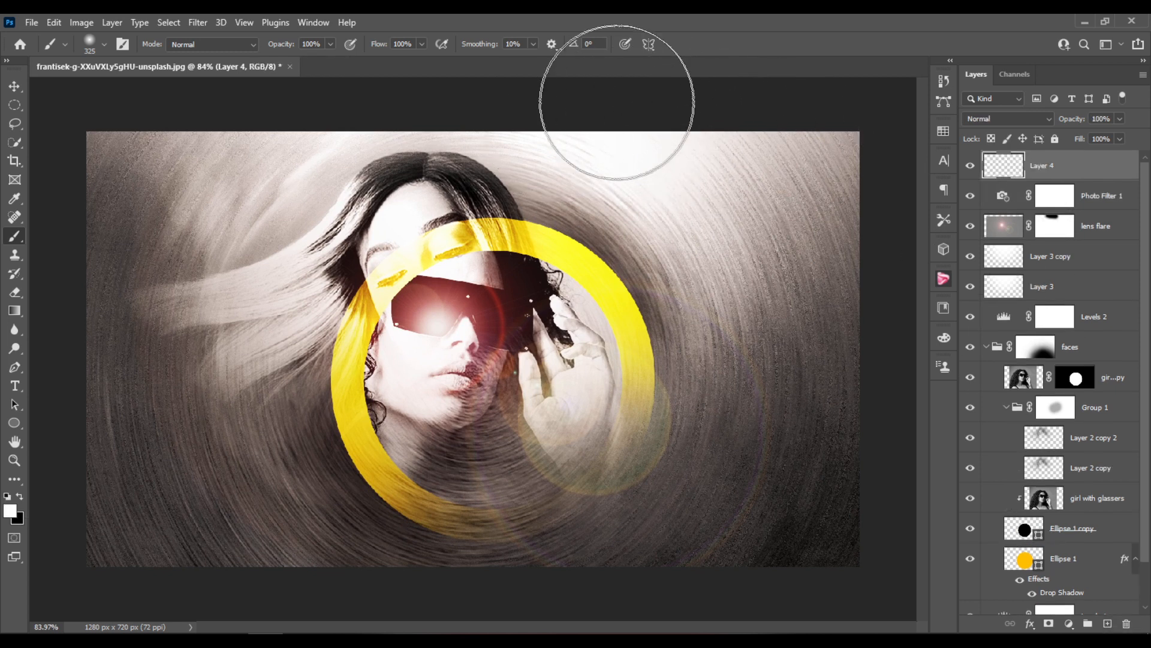
left_click(82, 21)
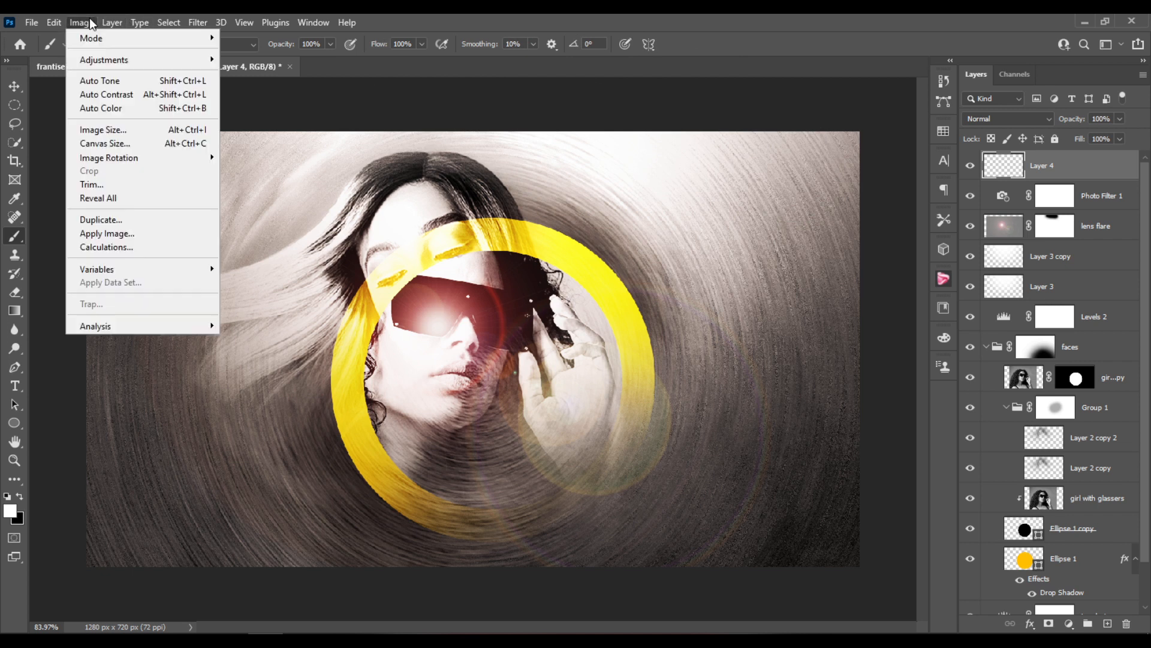
left_click(107, 233)
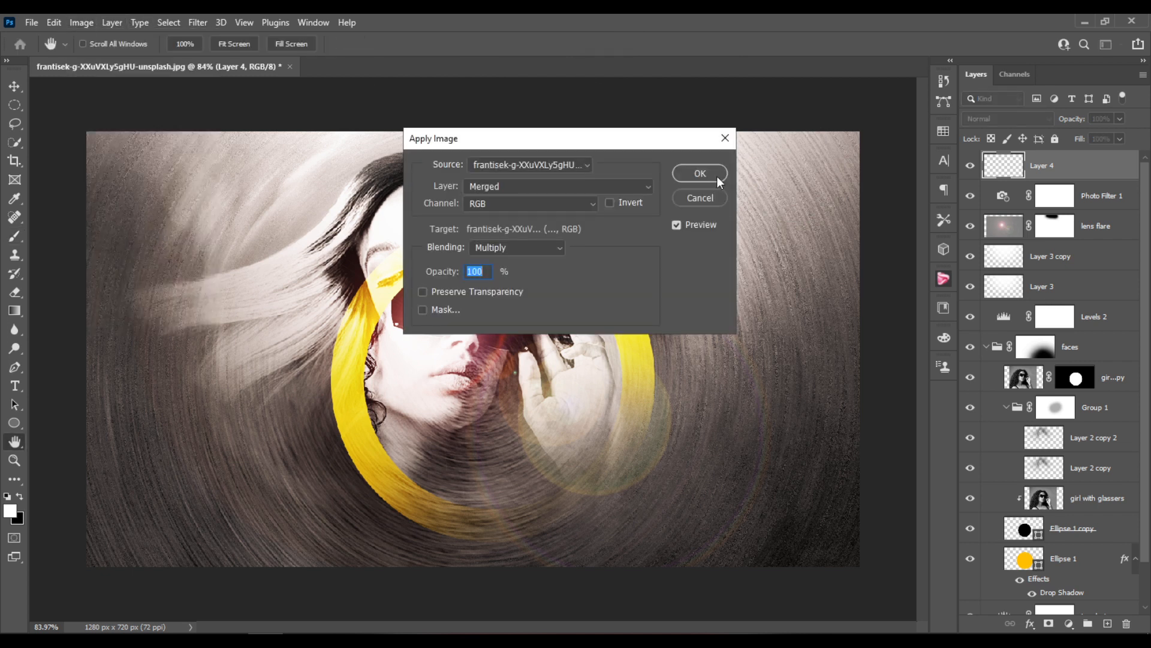
left_click(197, 21)
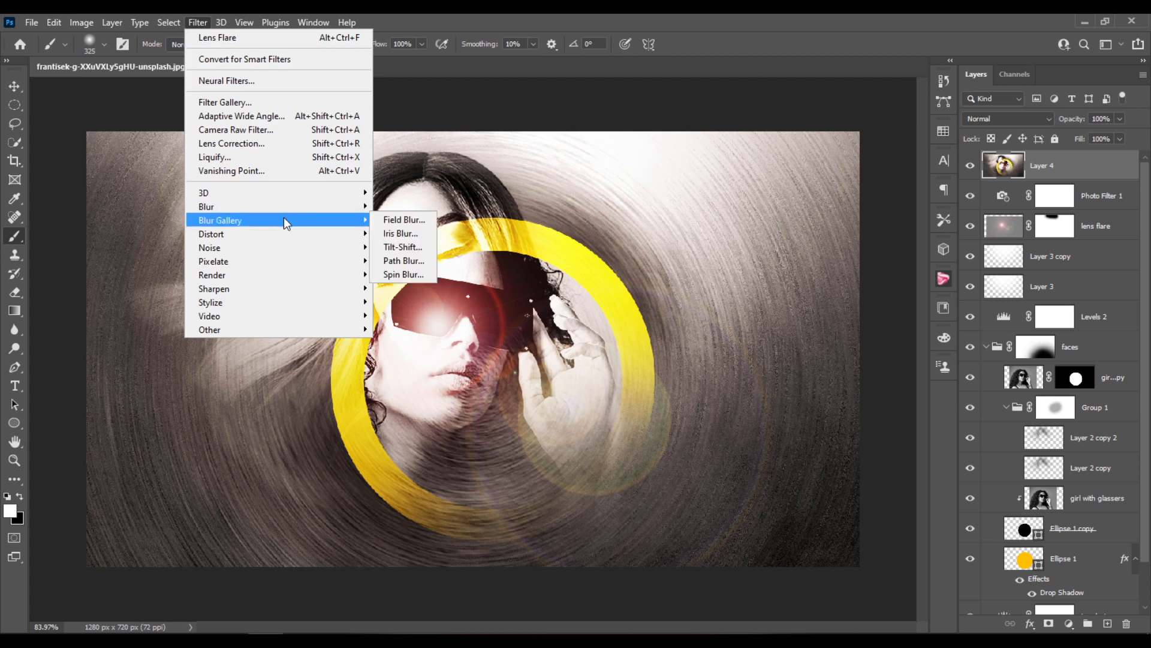
mouse_move(240, 288)
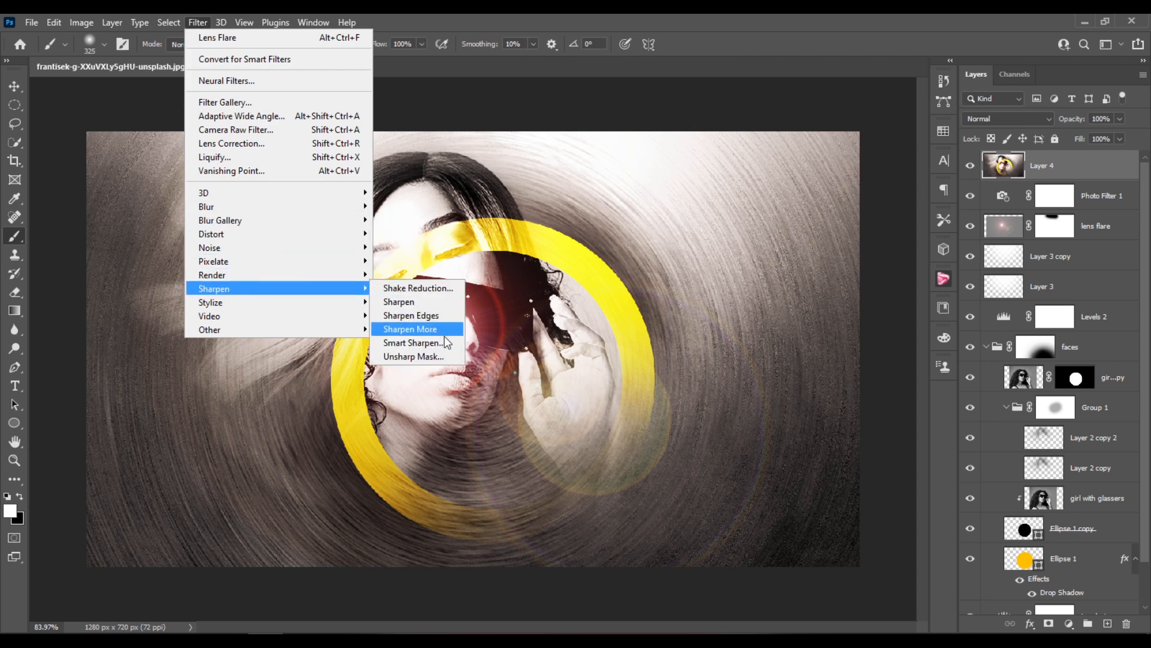
mouse_move(442, 351)
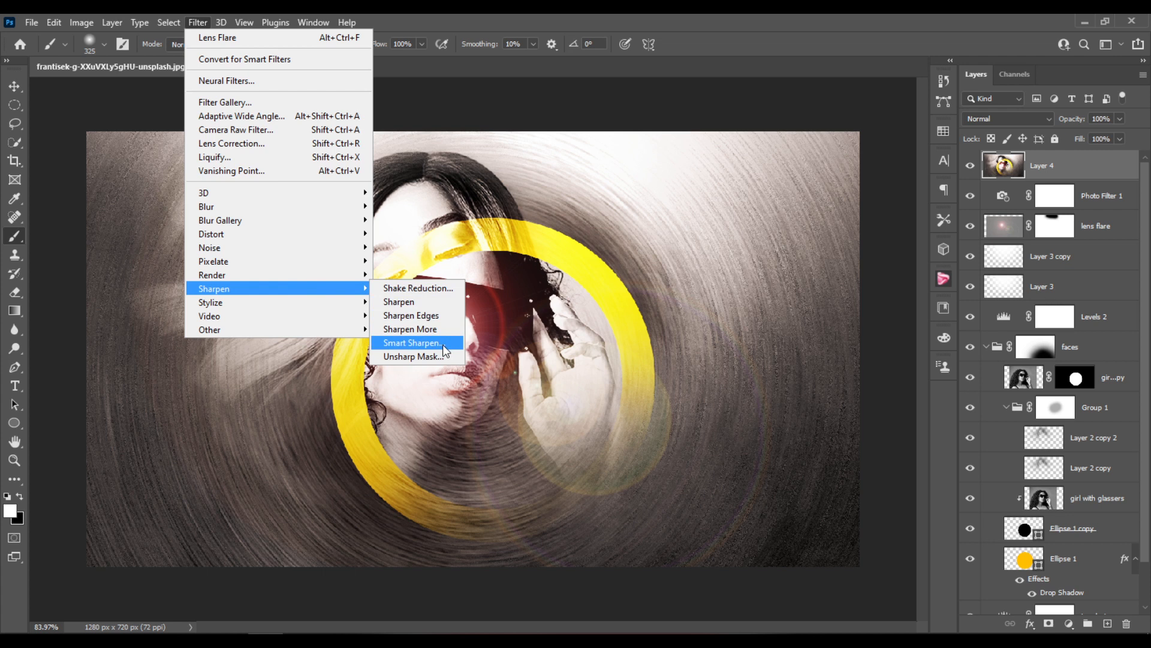
mouse_move(438, 350)
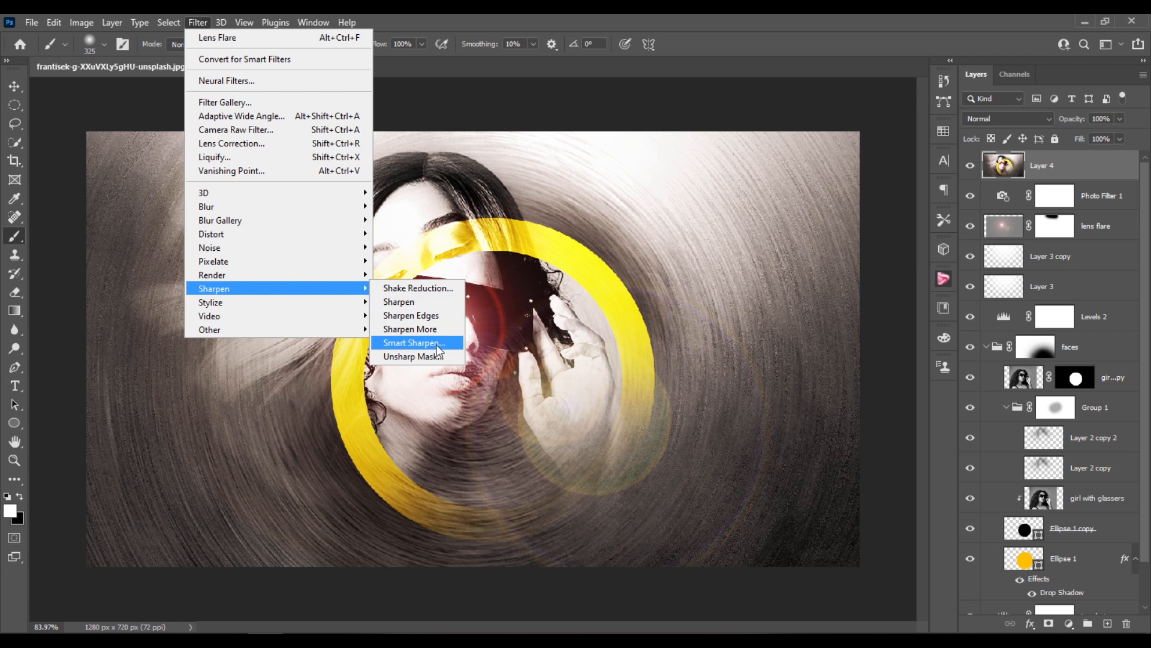
mouse_move(441, 331)
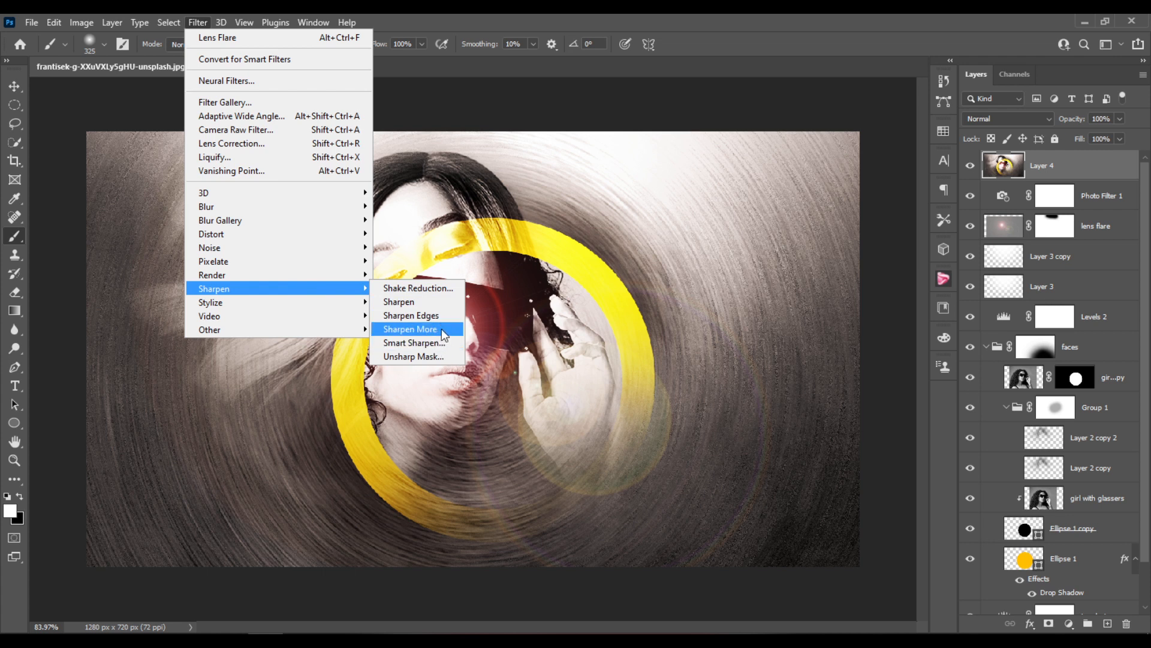
- Smart Sharpen Layer 4 at 145% amount, 1.0 px radius and 47% noise reduction
left_click(415, 343)
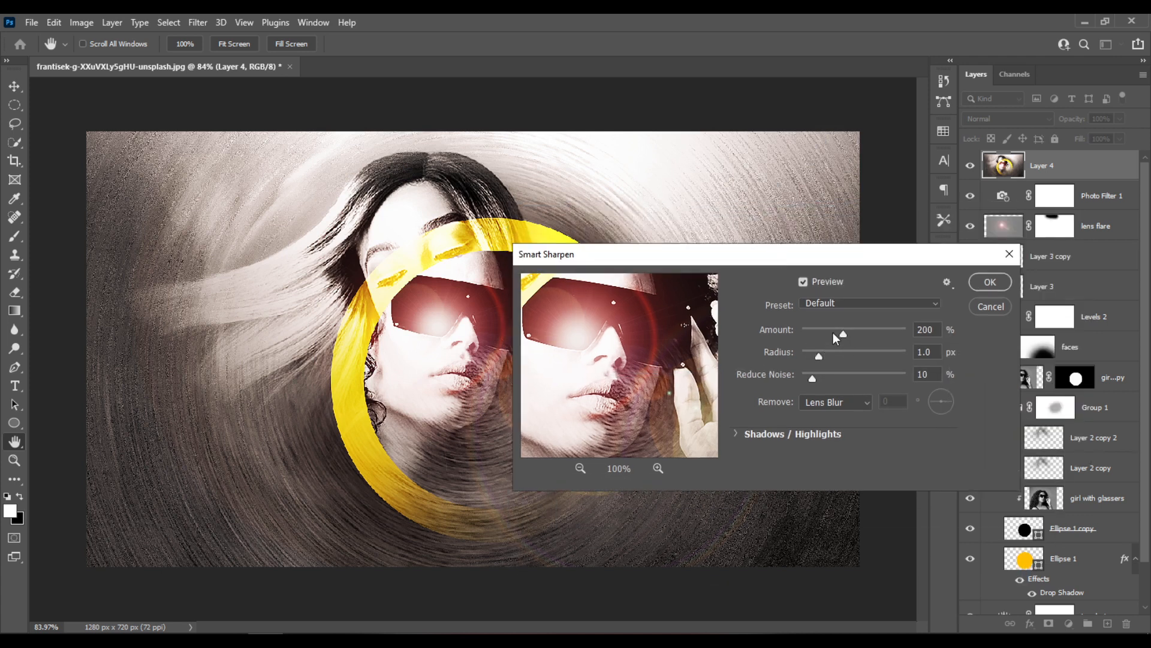
left_click_drag(842, 335, 833, 334)
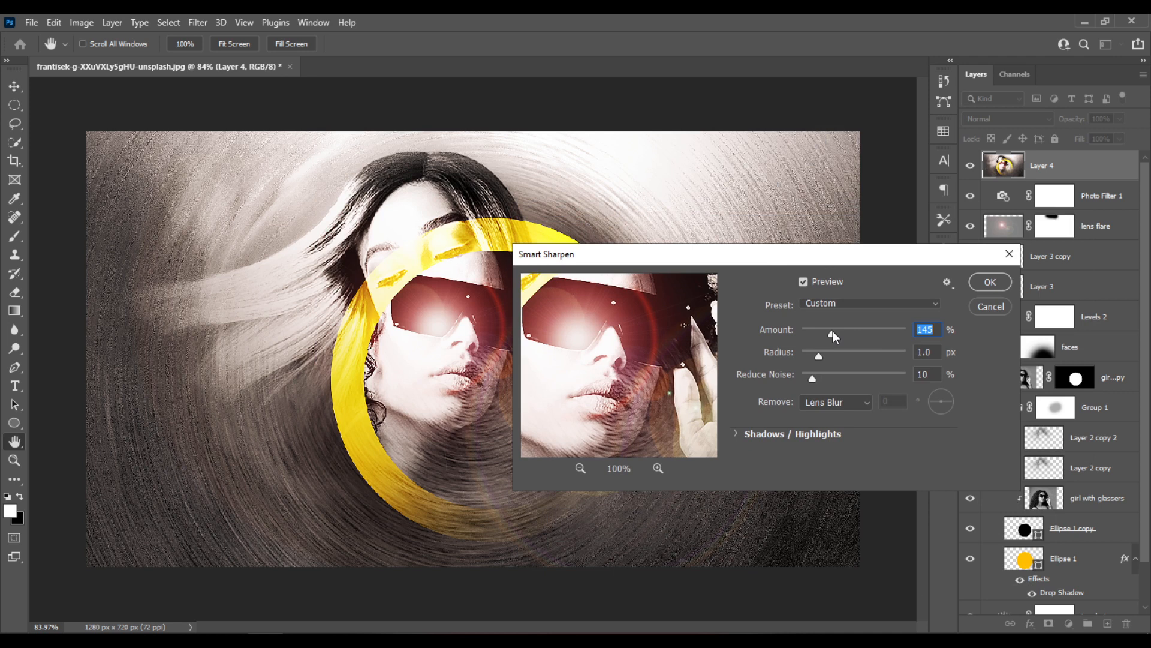
mouse_move(825, 334)
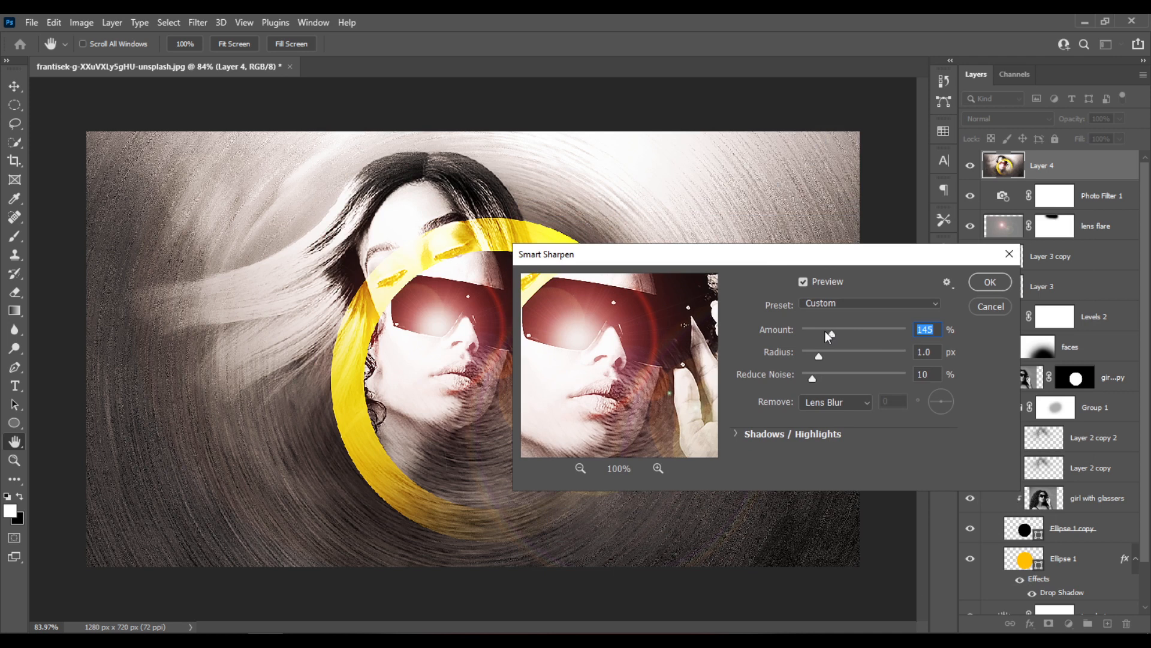
mouse_move(657, 267)
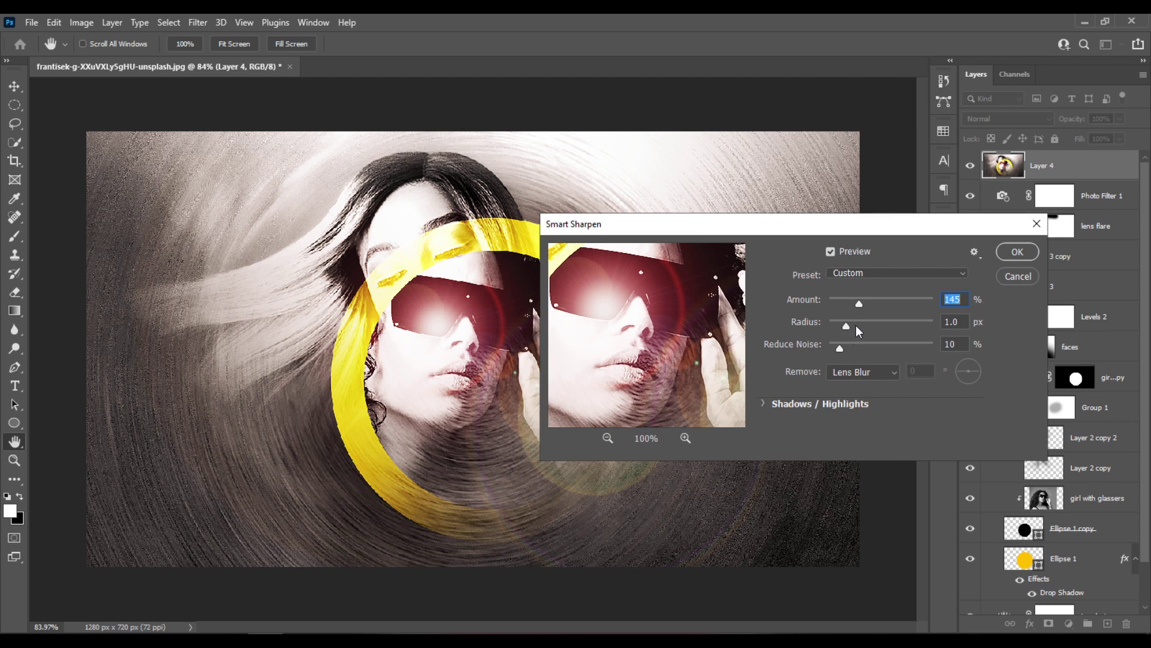
left_click_drag(840, 347, 865, 346)
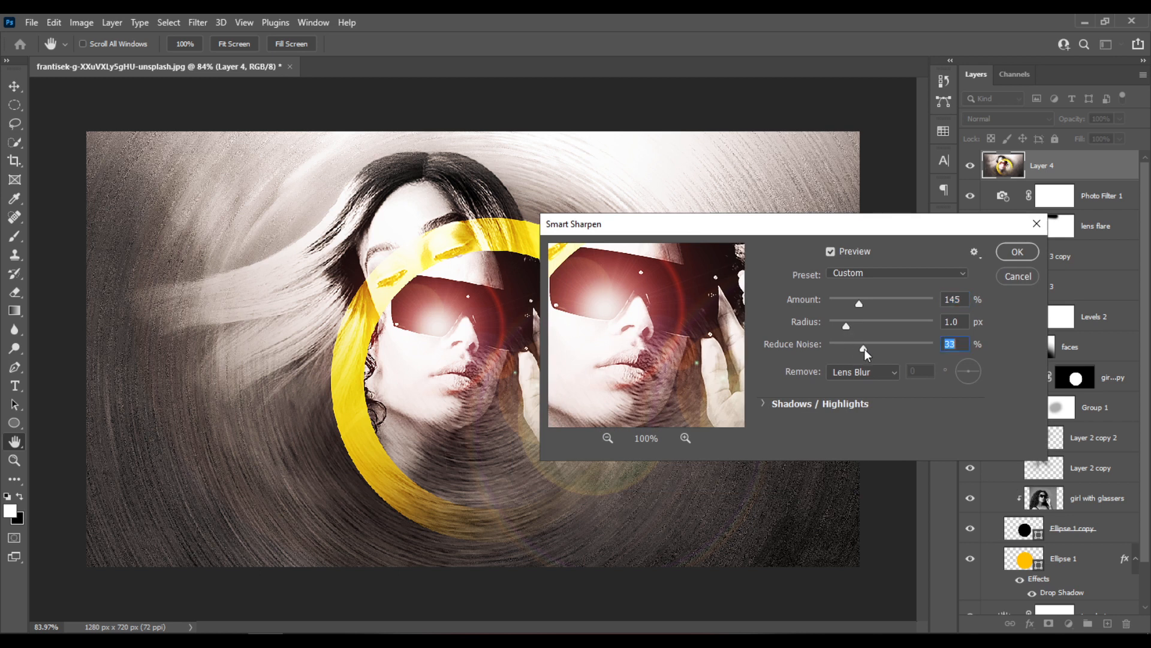
mouse_move(882, 359)
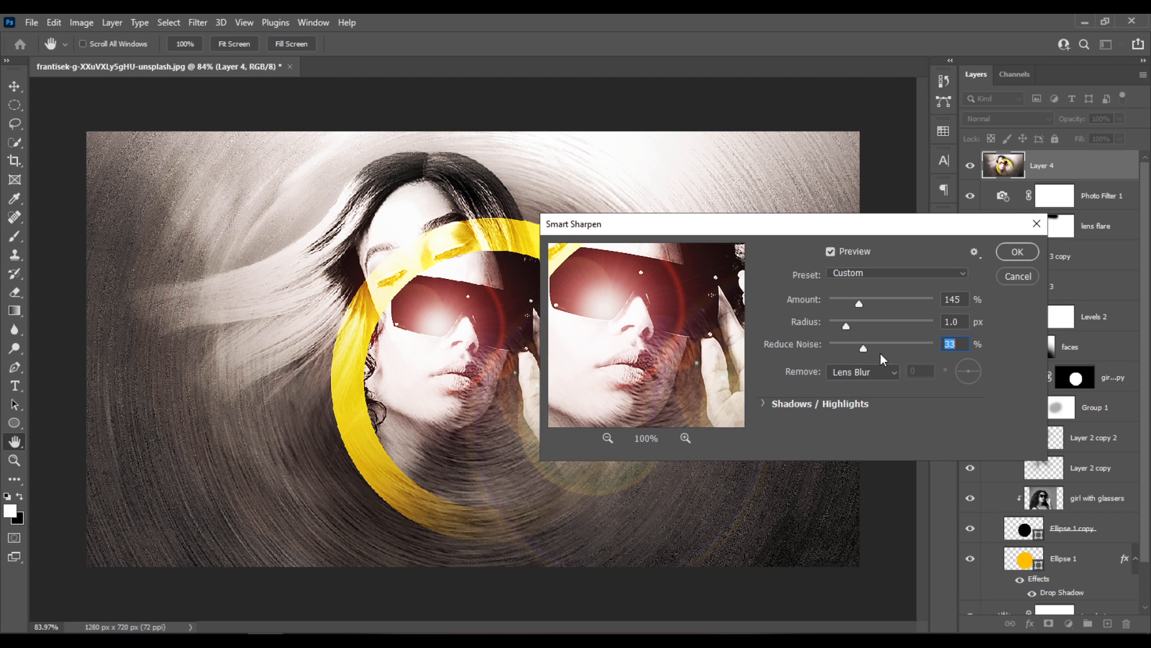
left_click_drag(864, 348, 878, 347)
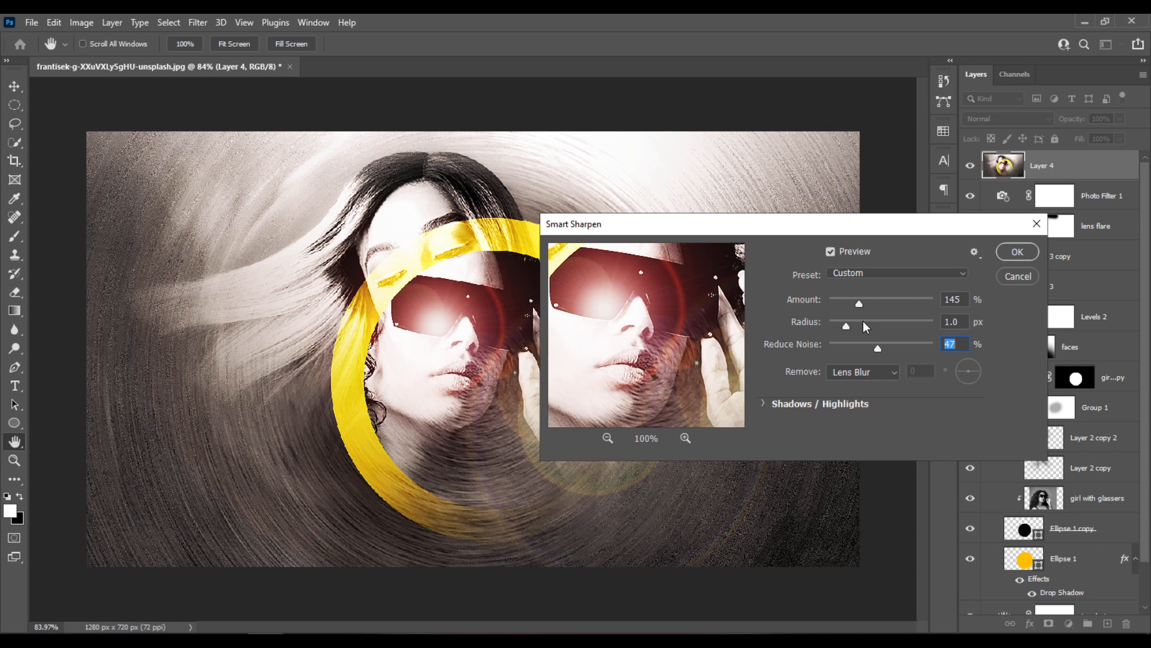
left_click(1017, 252)
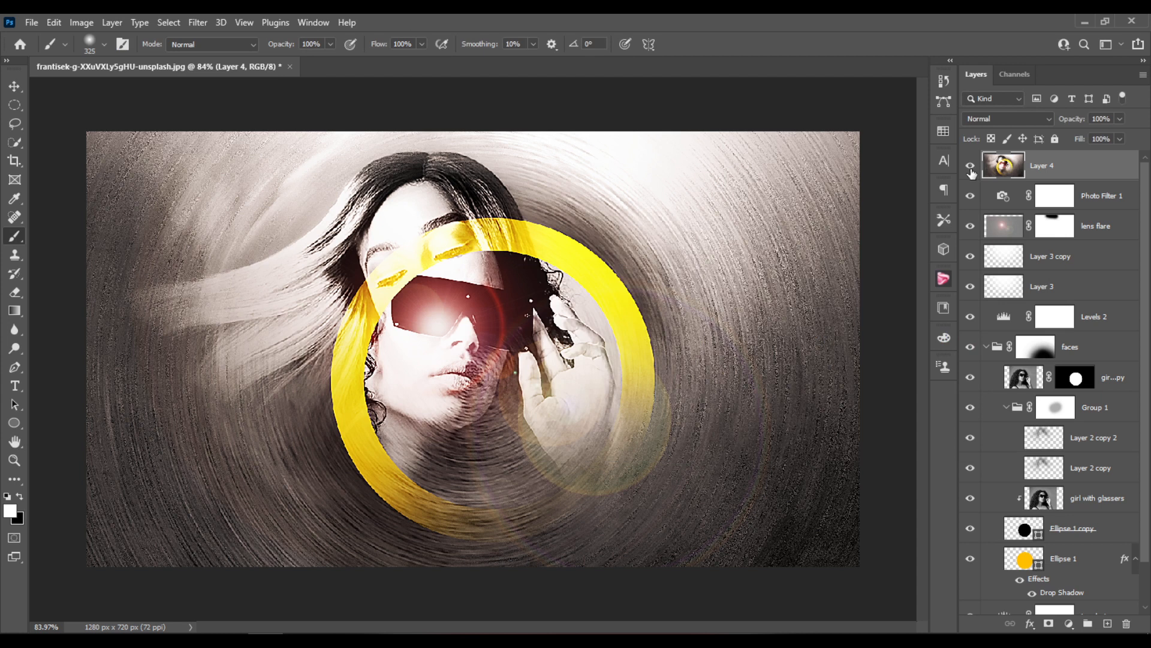
- Blend Layer 4 in Overlay mode at 37% opacity
left_click(1007, 117)
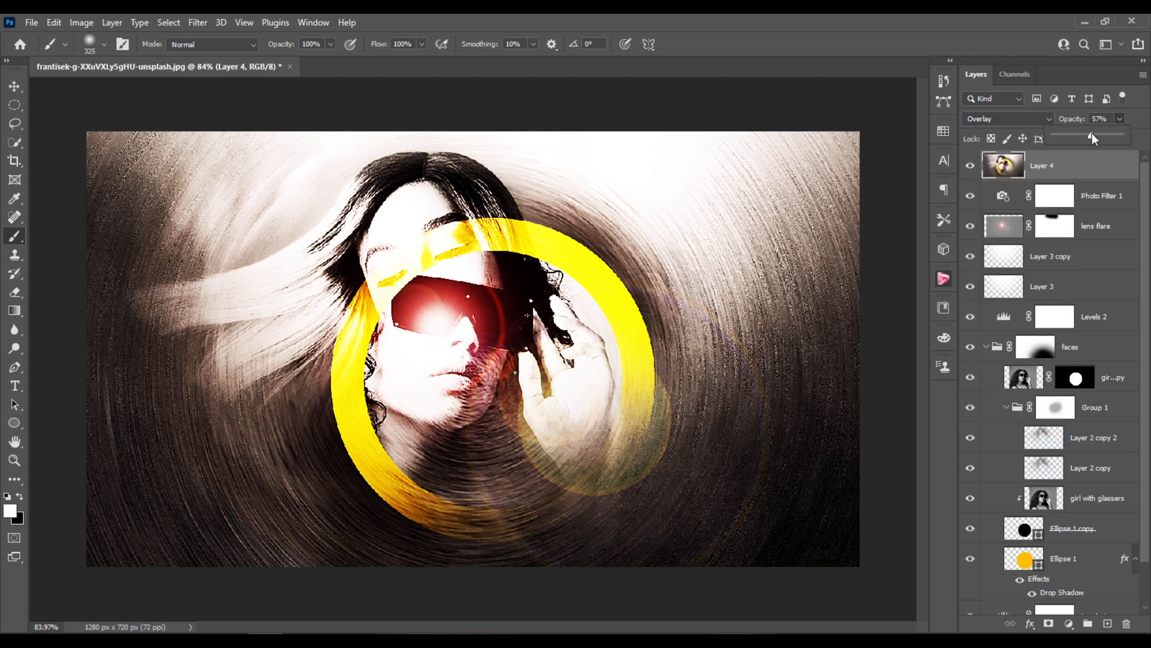
left_click_drag(1094, 136, 1089, 137)
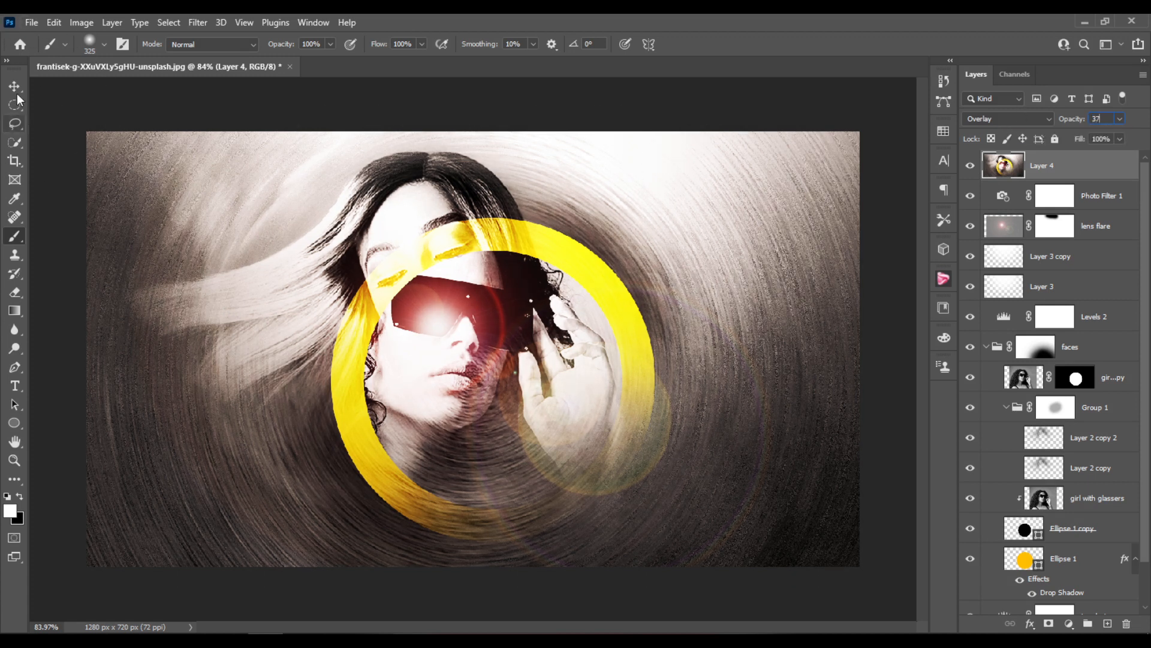
left_click(10, 88)
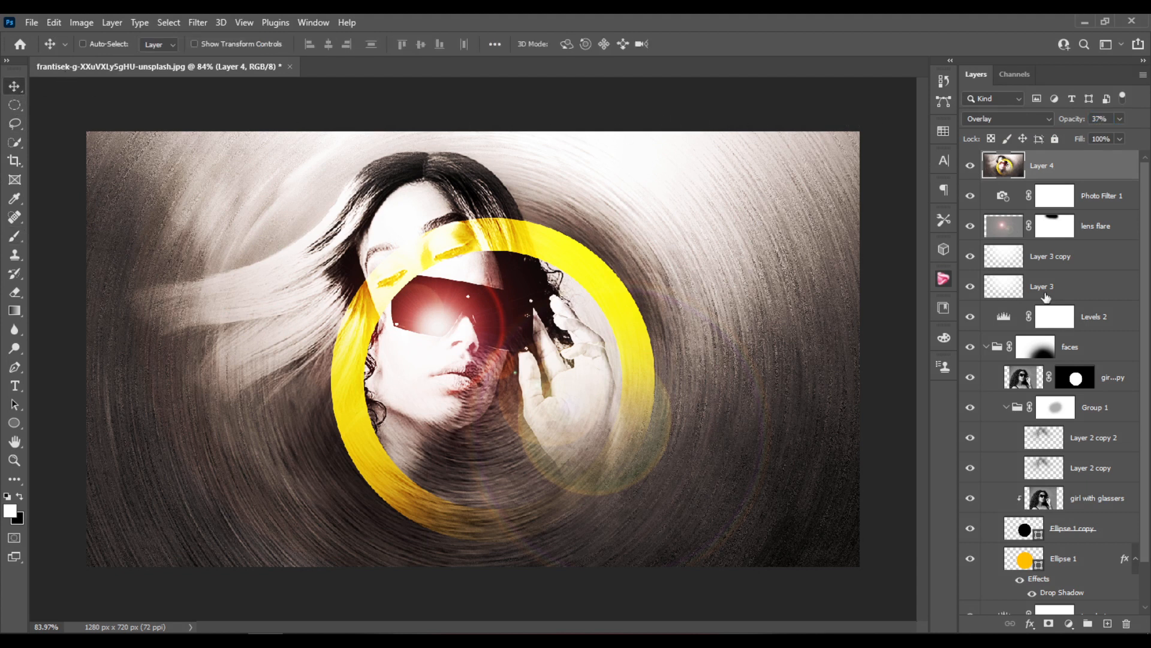
- Darken Levels 1's midtones to a gamma of 1.90 and close its Properties panel
scroll("down", 3)
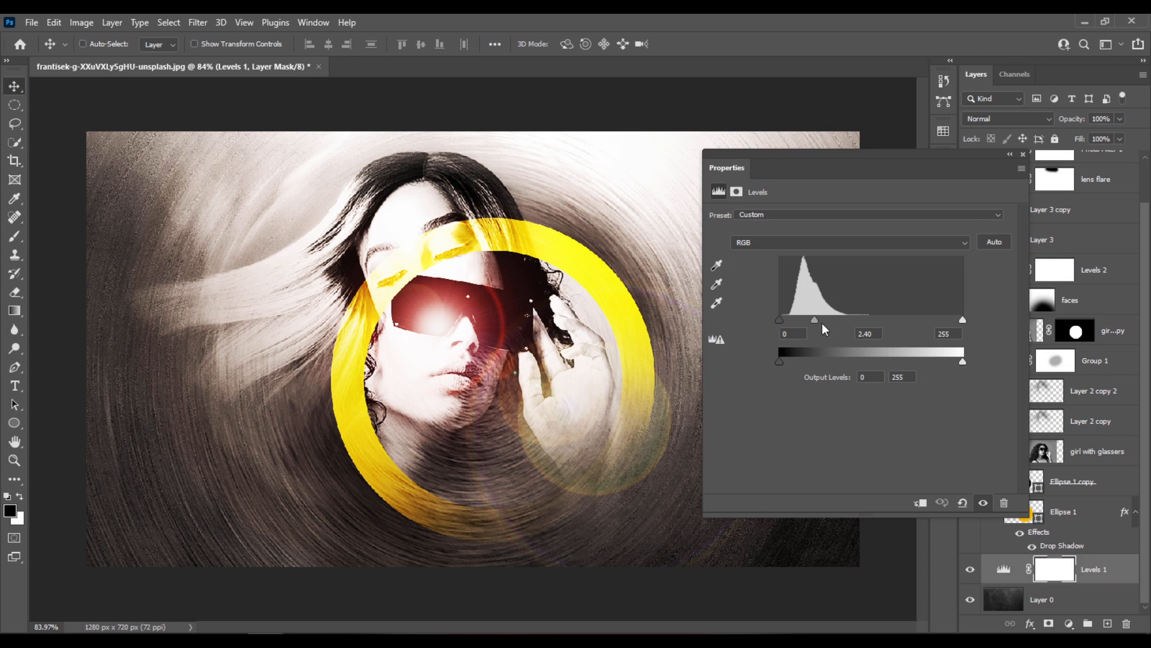
left_click_drag(813, 319, 825, 322)
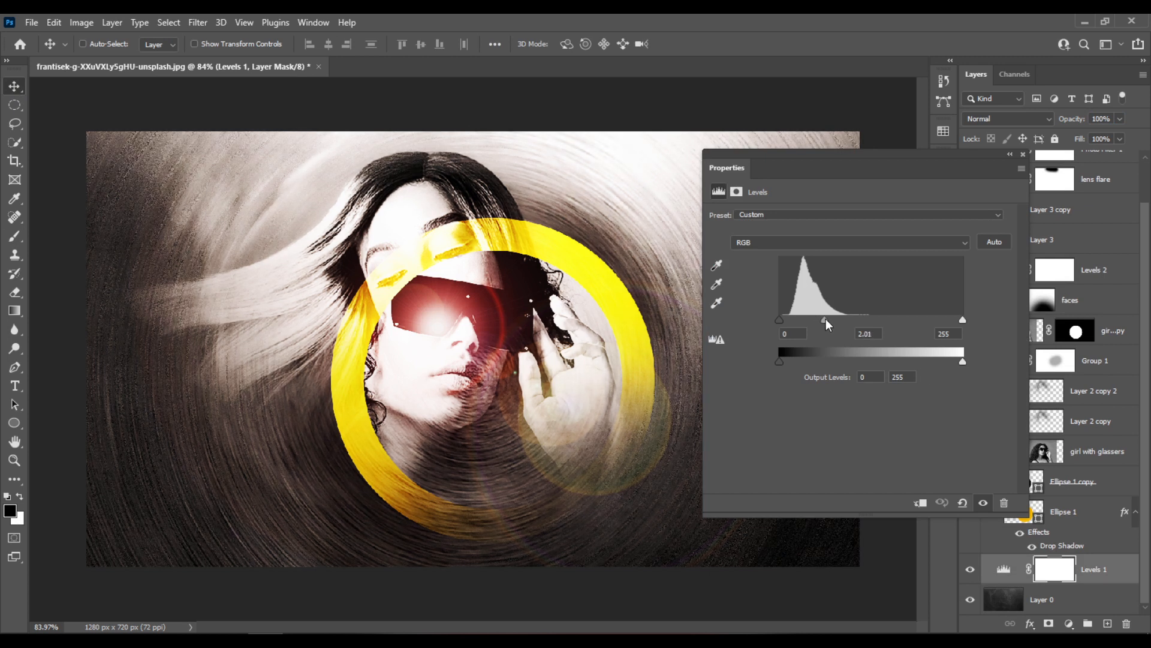
left_click_drag(824, 320, 830, 320)
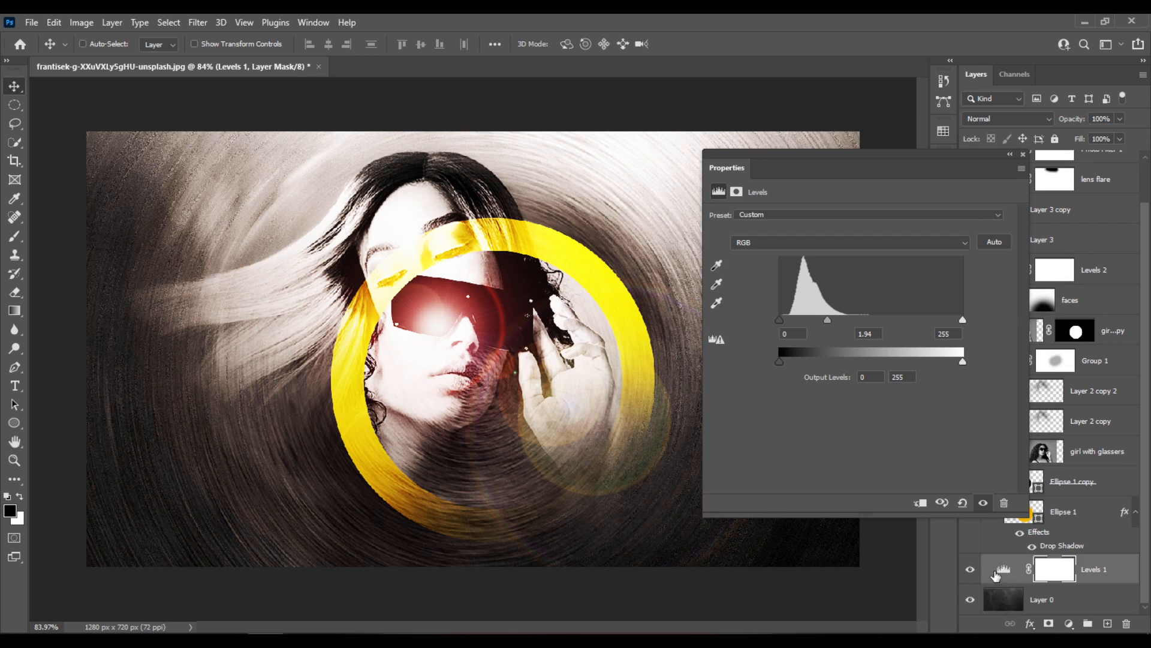
mouse_move(1010, 582)
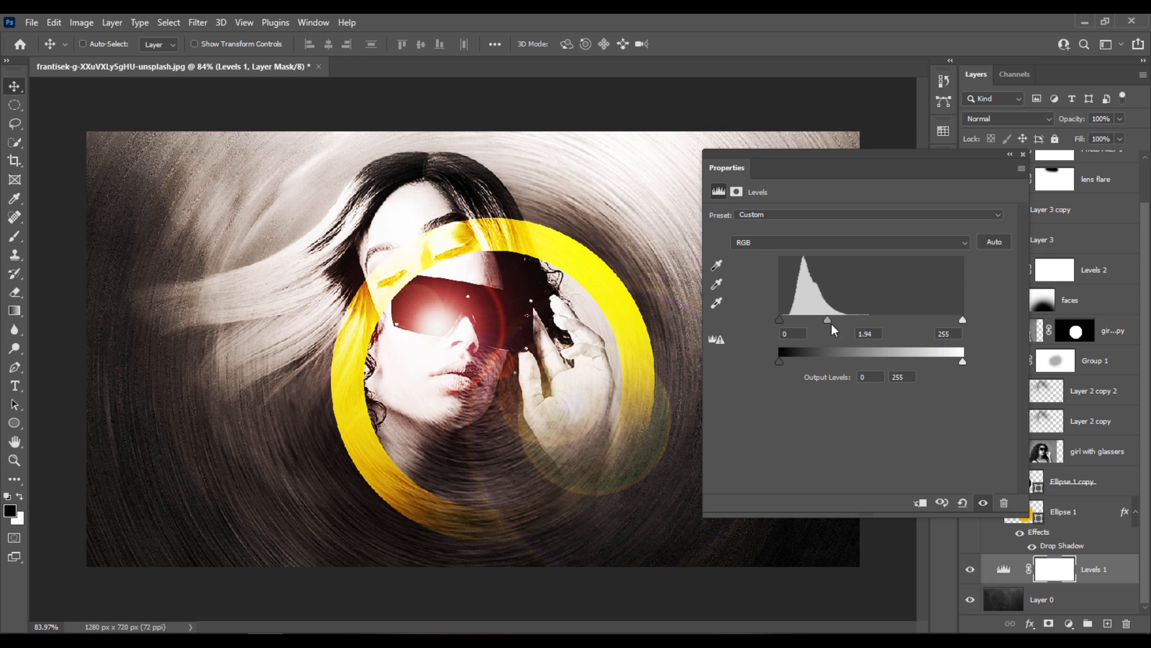
left_click_drag(828, 319, 826, 319)
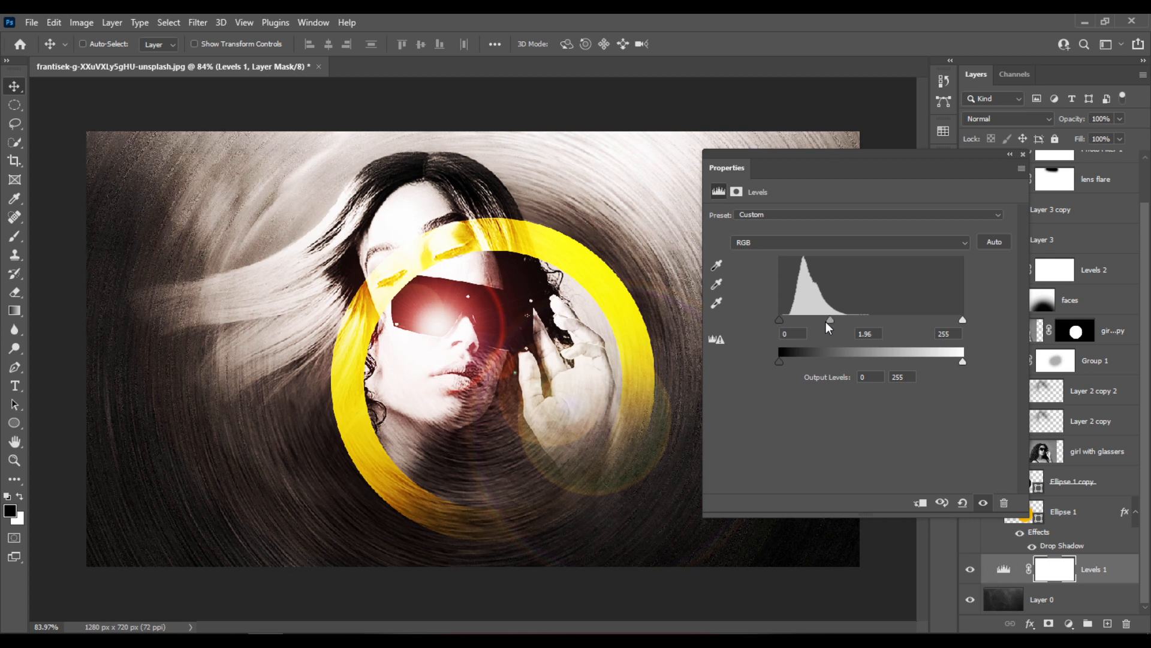
left_click_drag(829, 319, 831, 319)
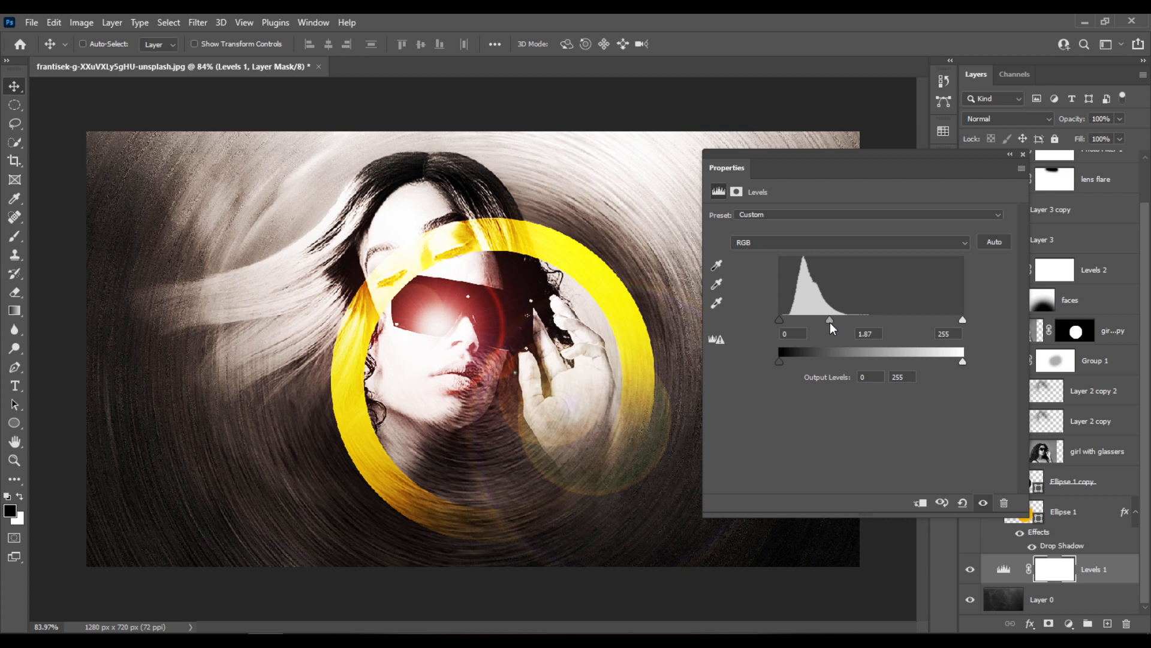
left_click_drag(830, 319, 827, 319)
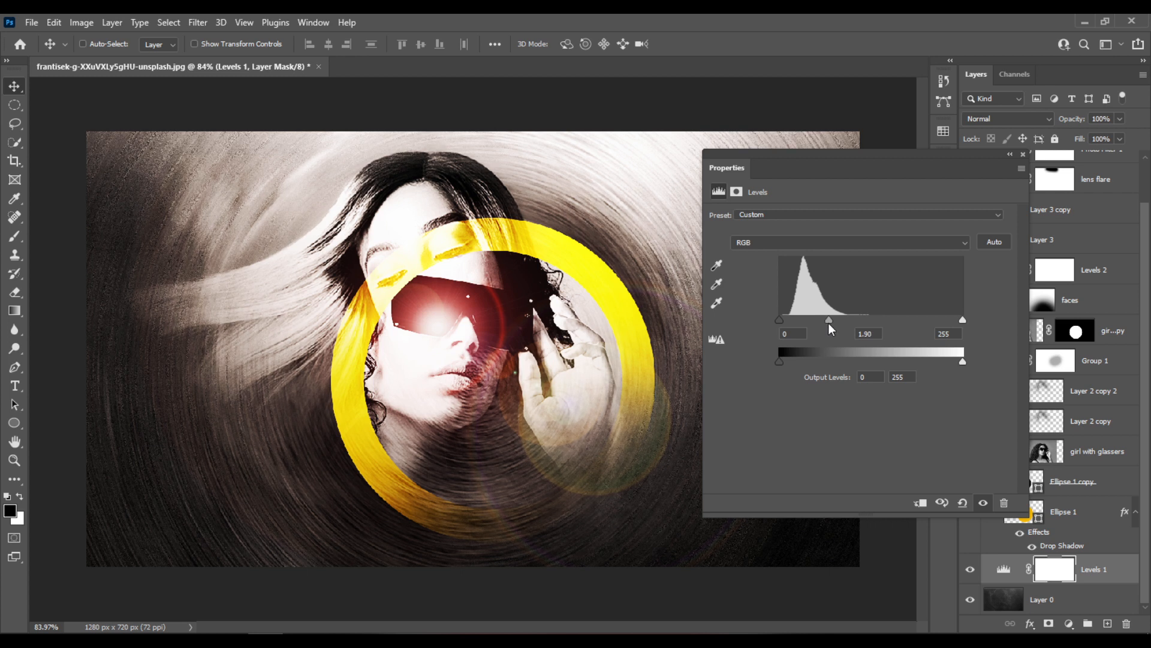
mouse_move(1027, 163)
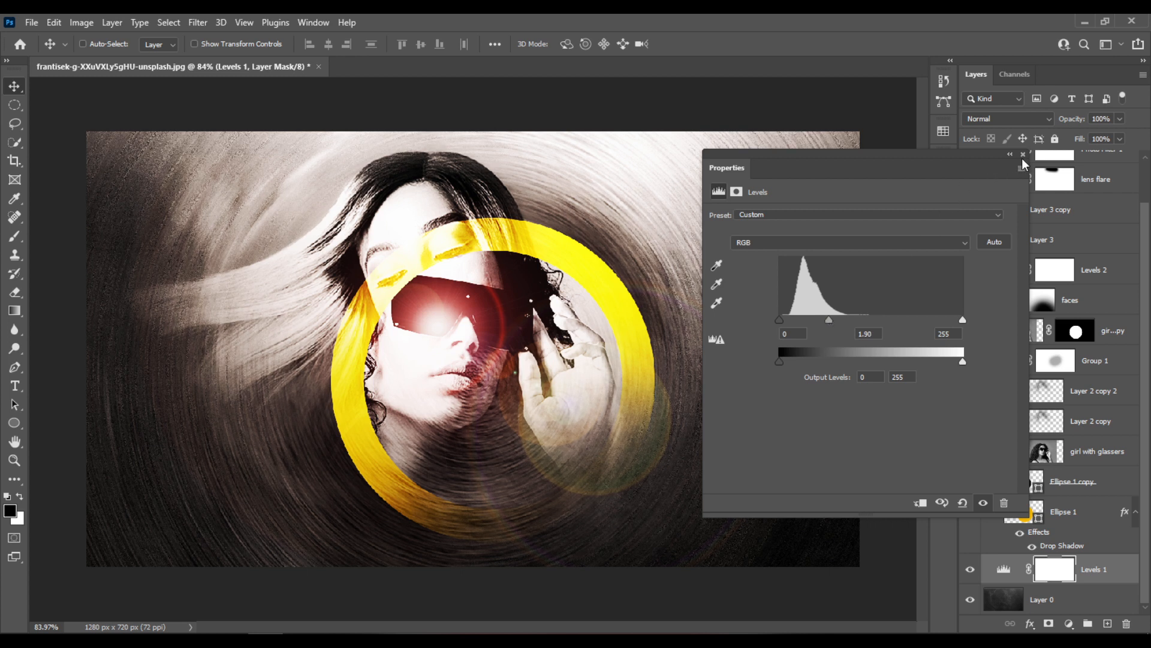
left_click(1022, 155)
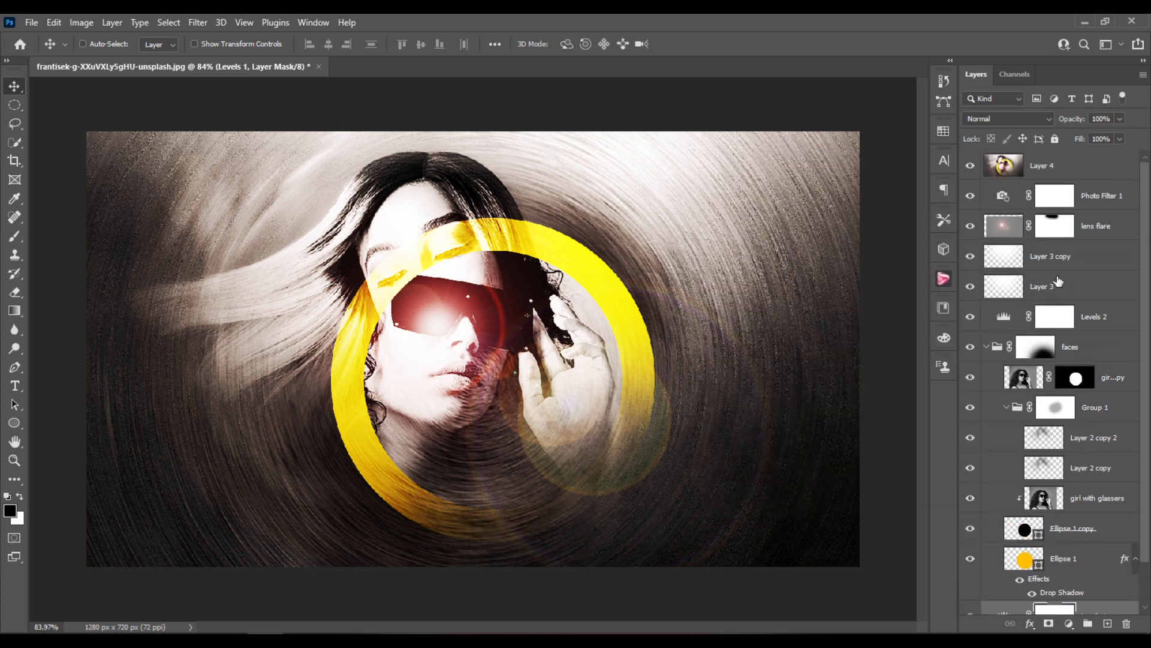
scroll("down", 3)
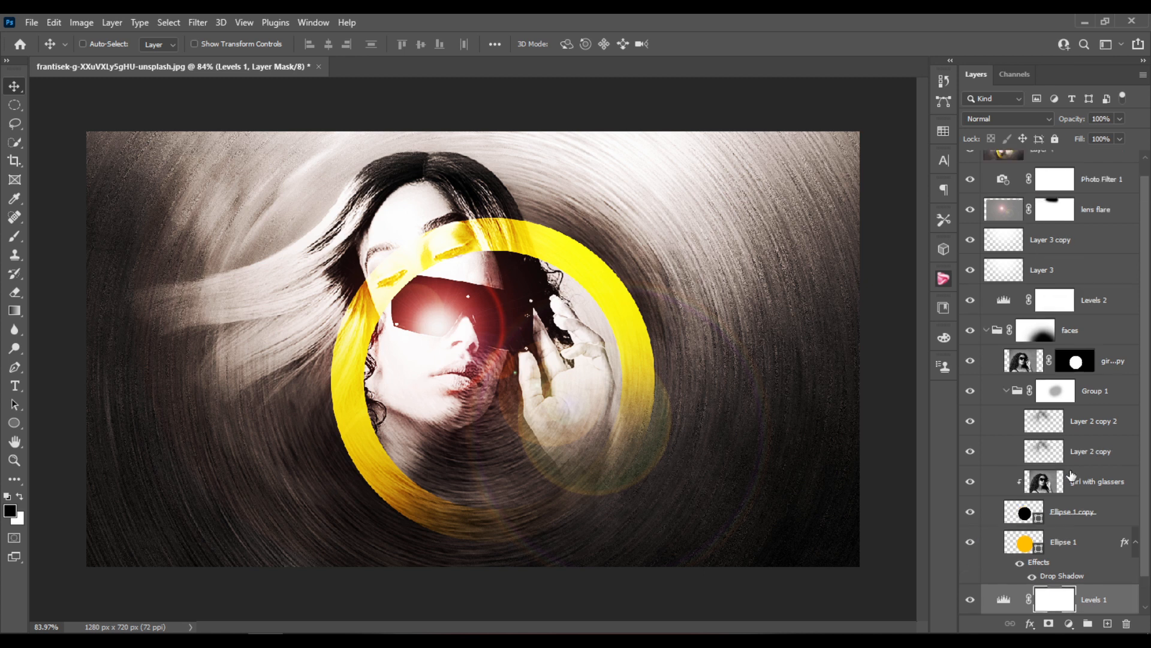
left_click(1070, 329)
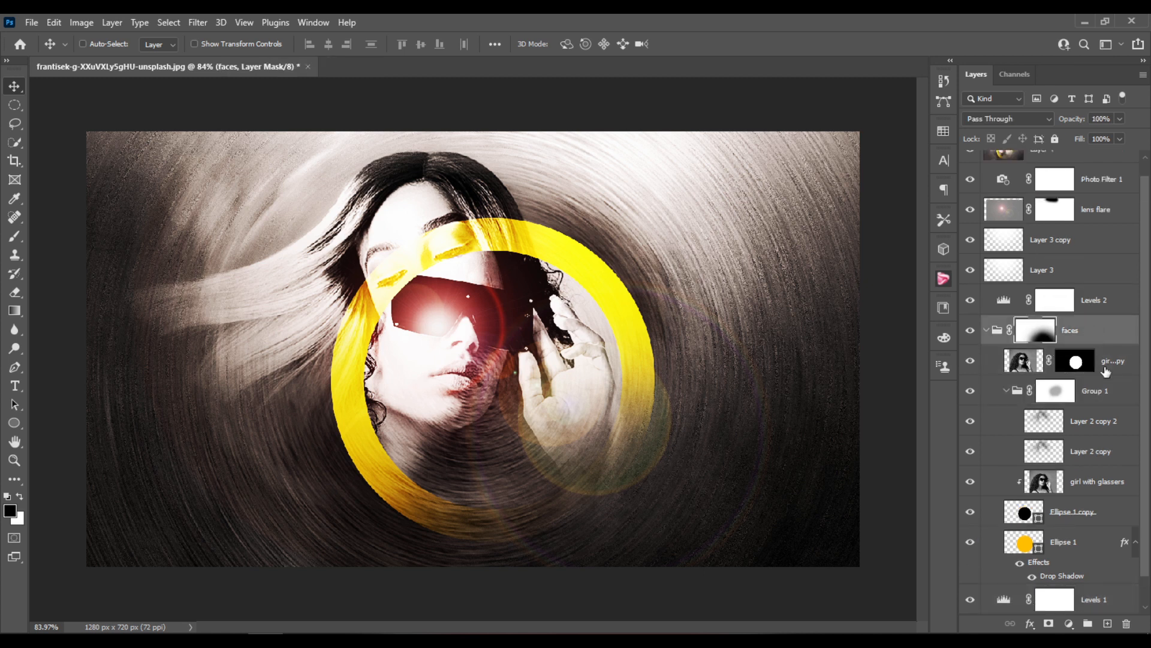
left_click(1096, 481)
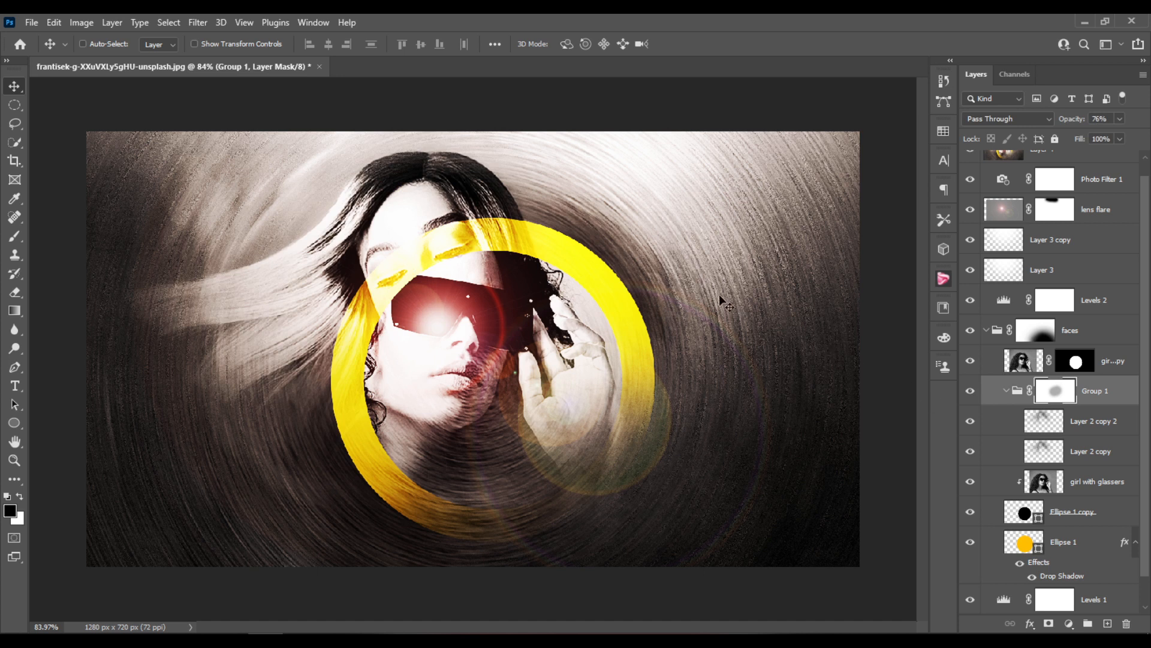
mouse_move(669, 324)
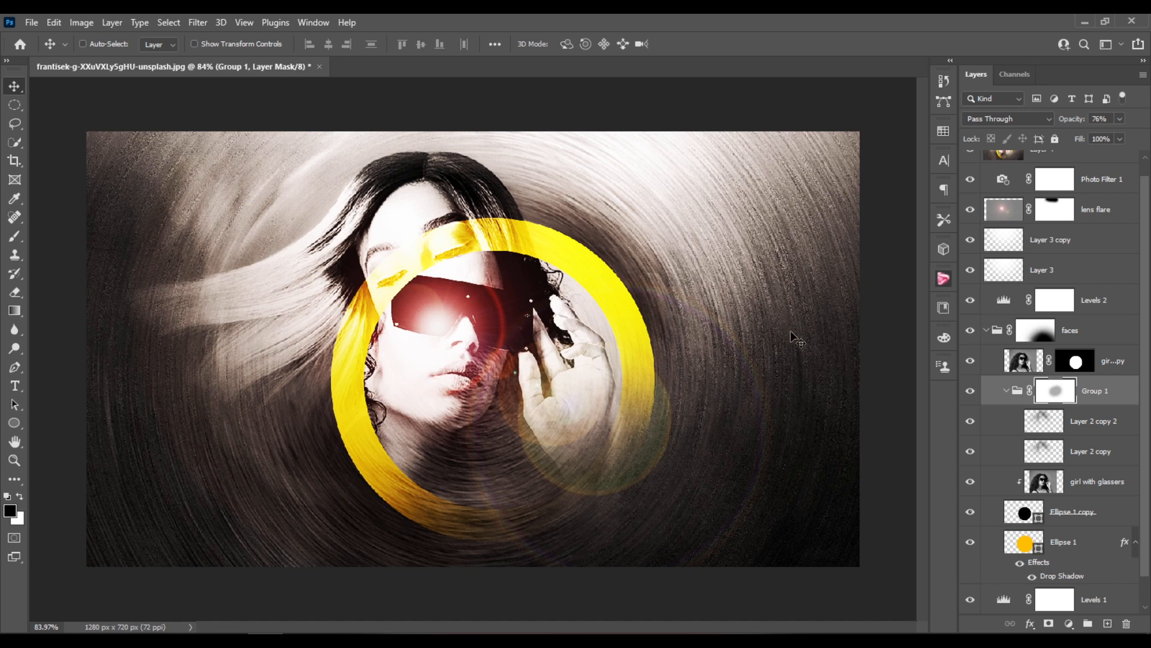
mouse_move(837, 337)
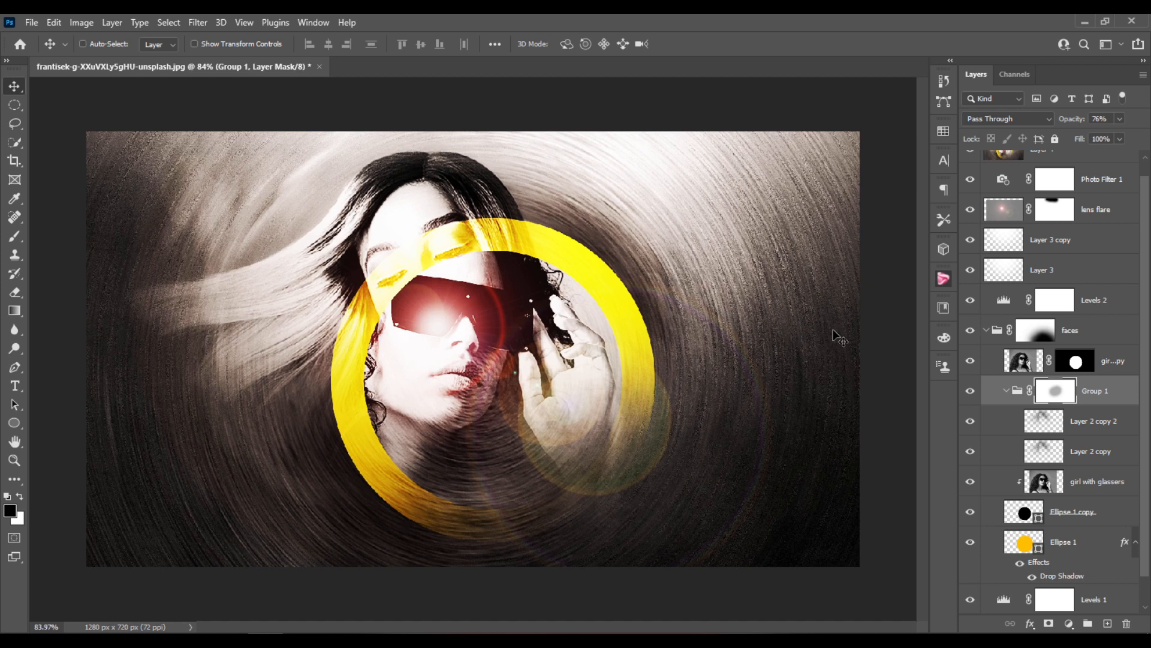